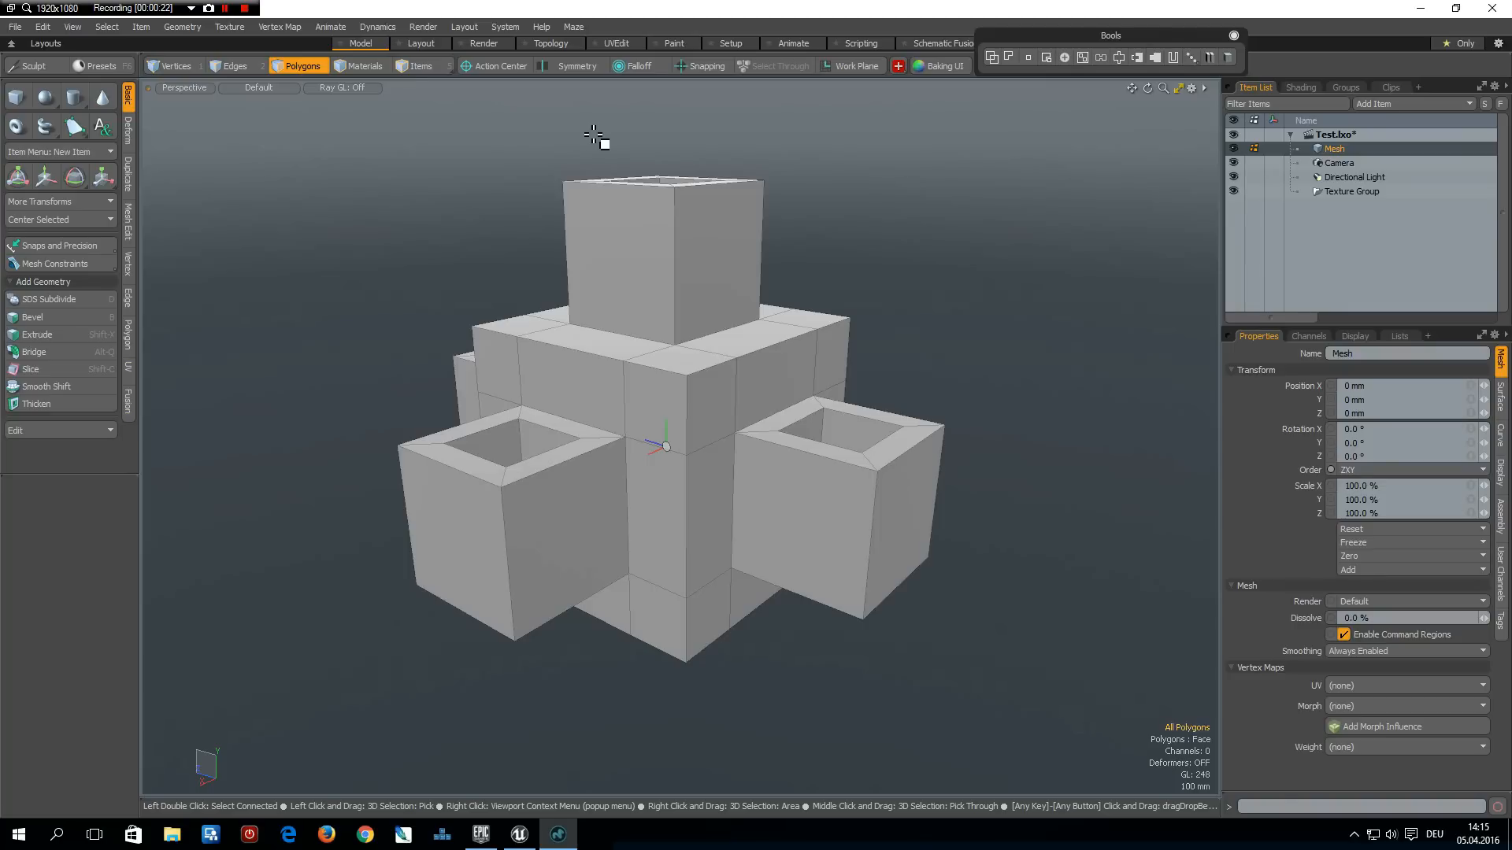
pyautogui.moveTo(422, 188)
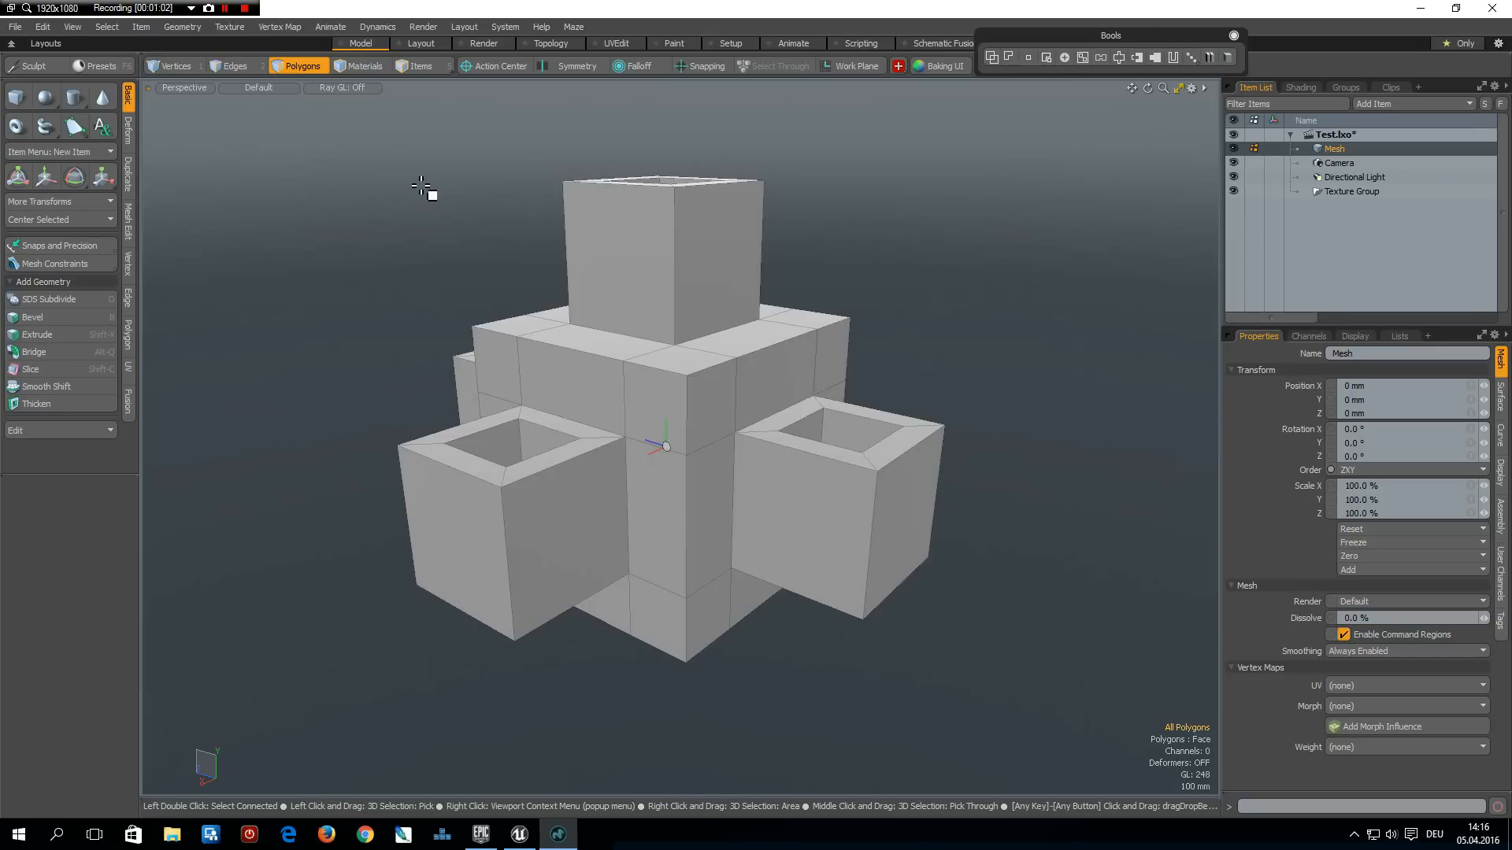
pyautogui.moveTo(462, 224)
pyautogui.write('HP')
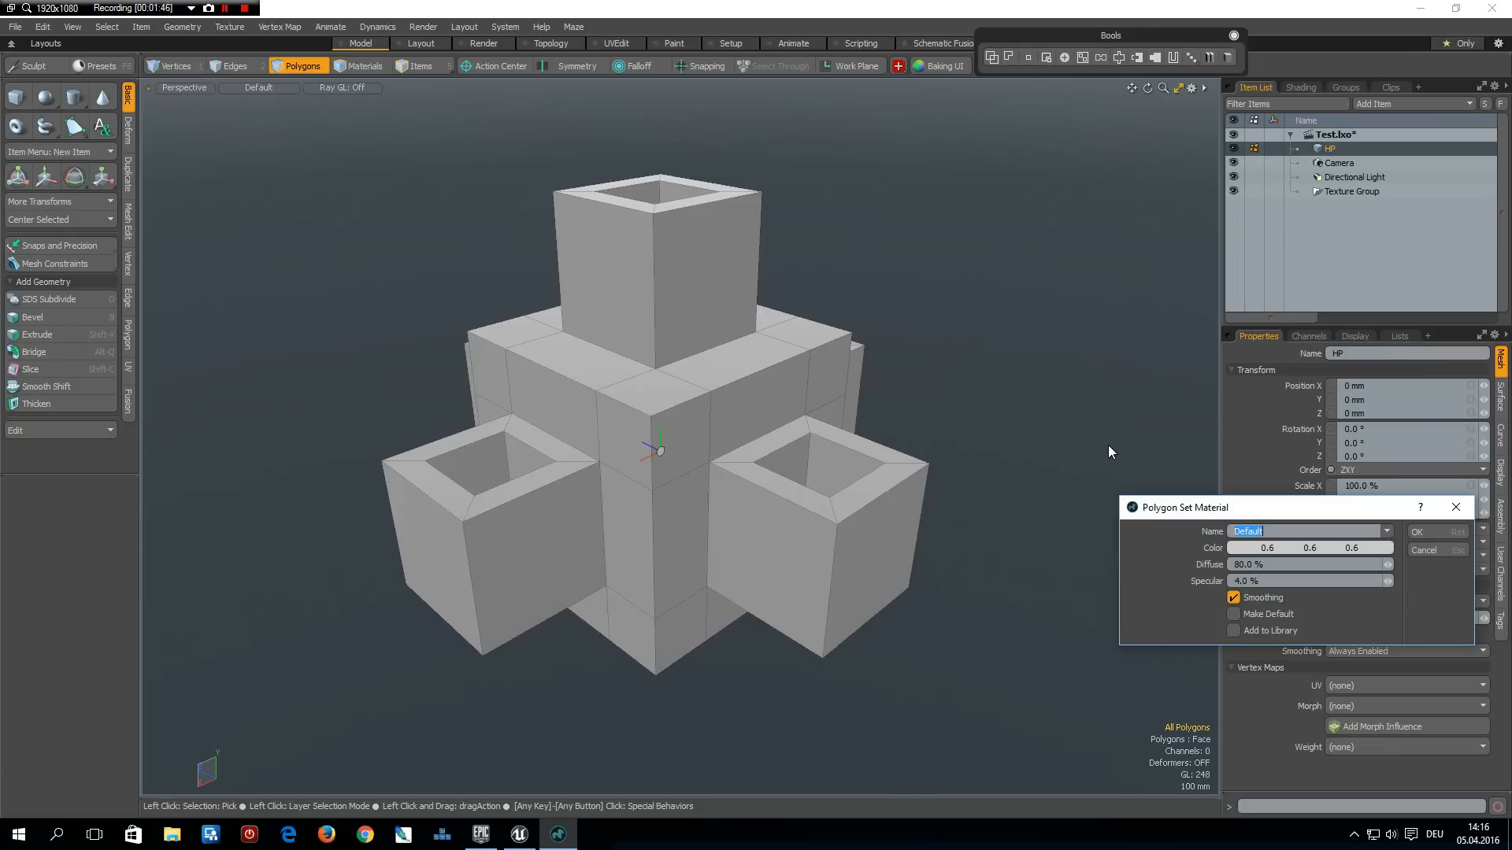
# Name the high-detail mesh's polygon material HP
pyautogui.write('H')
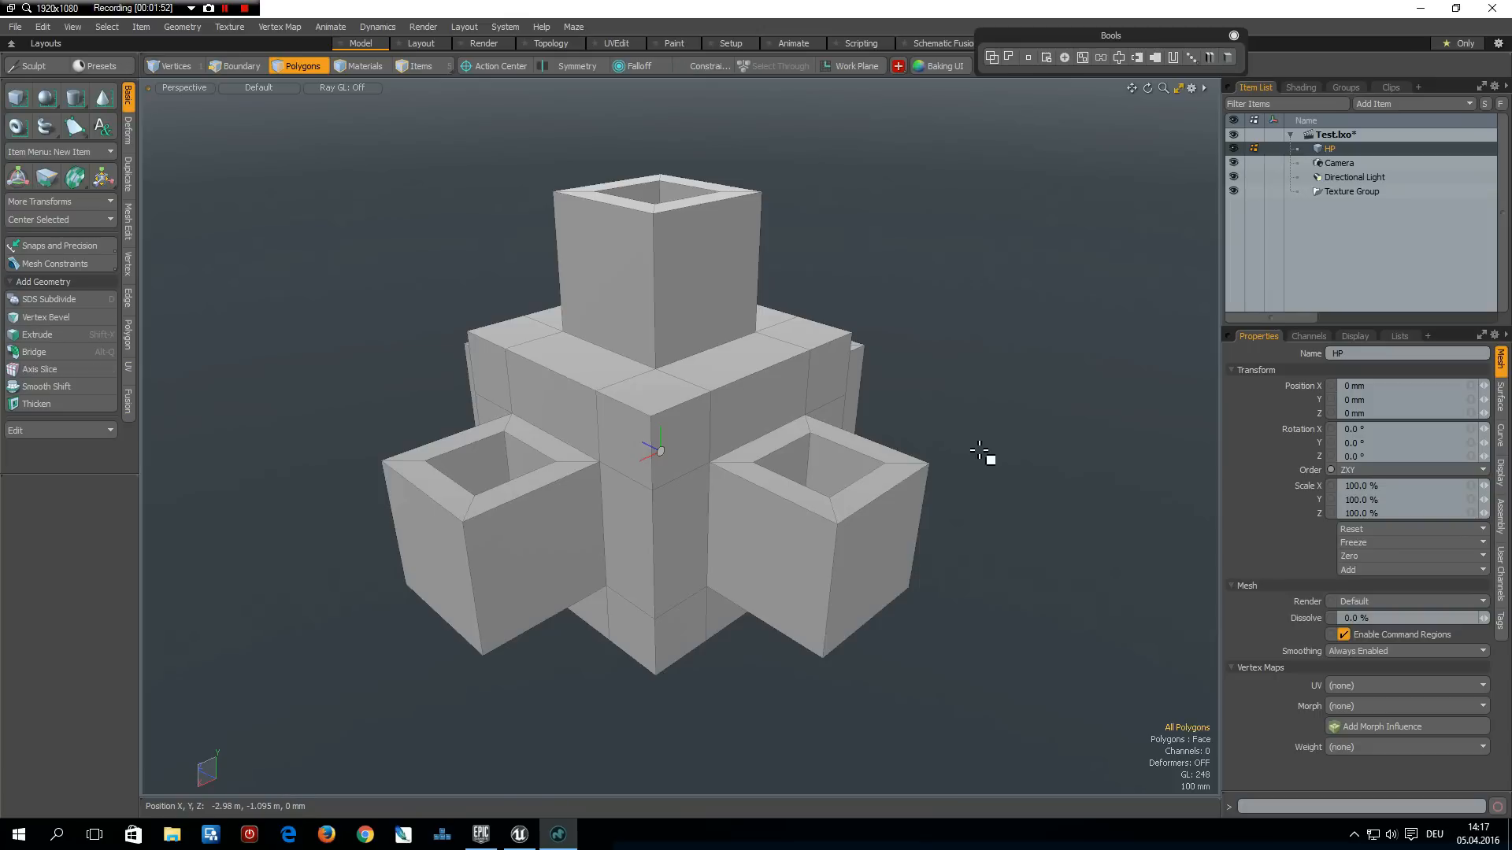
# Add a second mesh item and start renaming it to LP
pyautogui.click(232, 66)
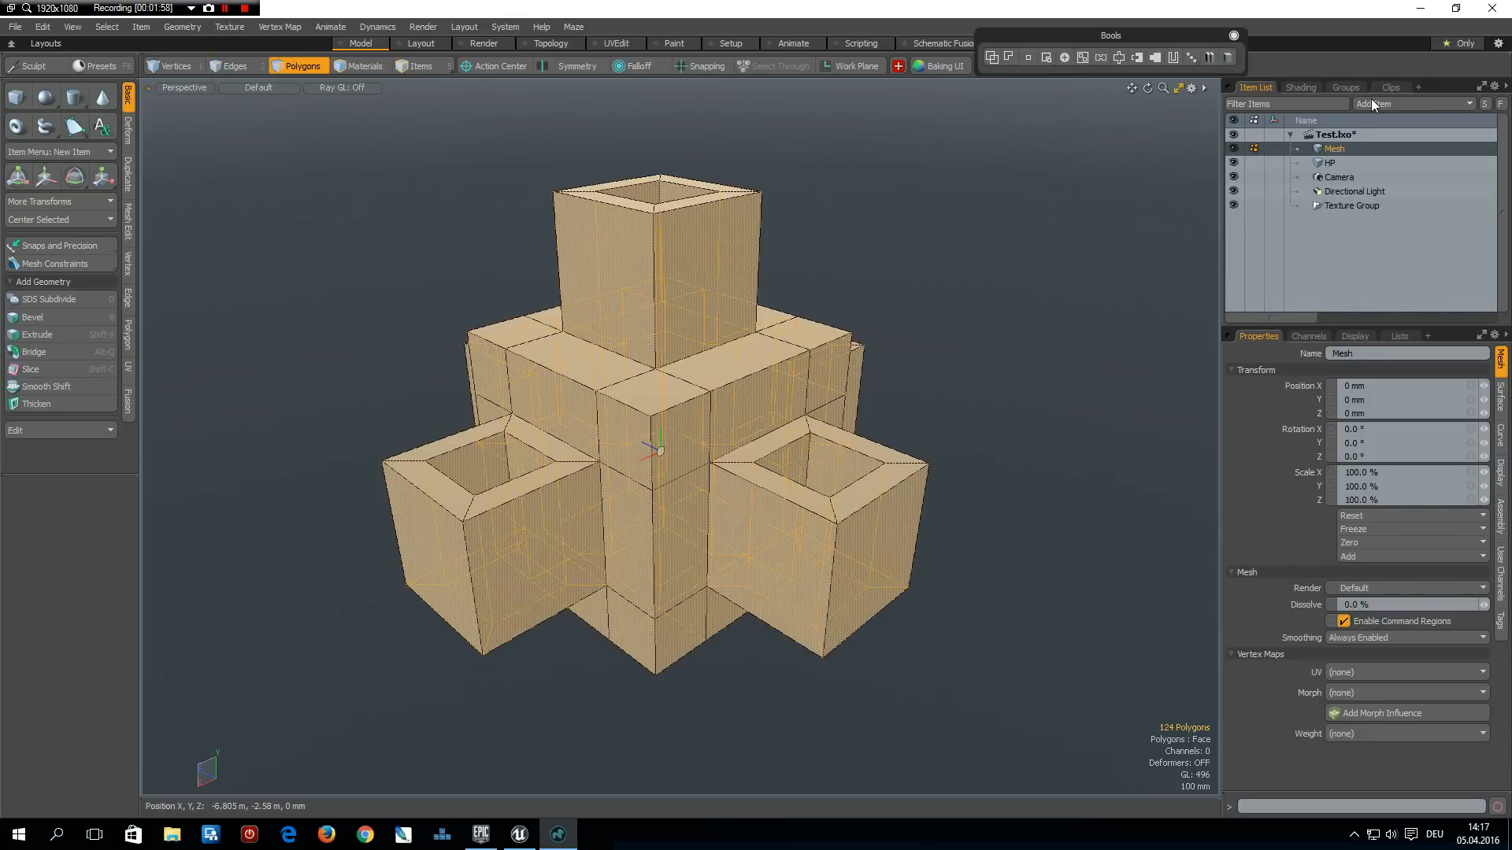
pyautogui.doubleClick(1333, 149)
pyautogui.write('LPm')
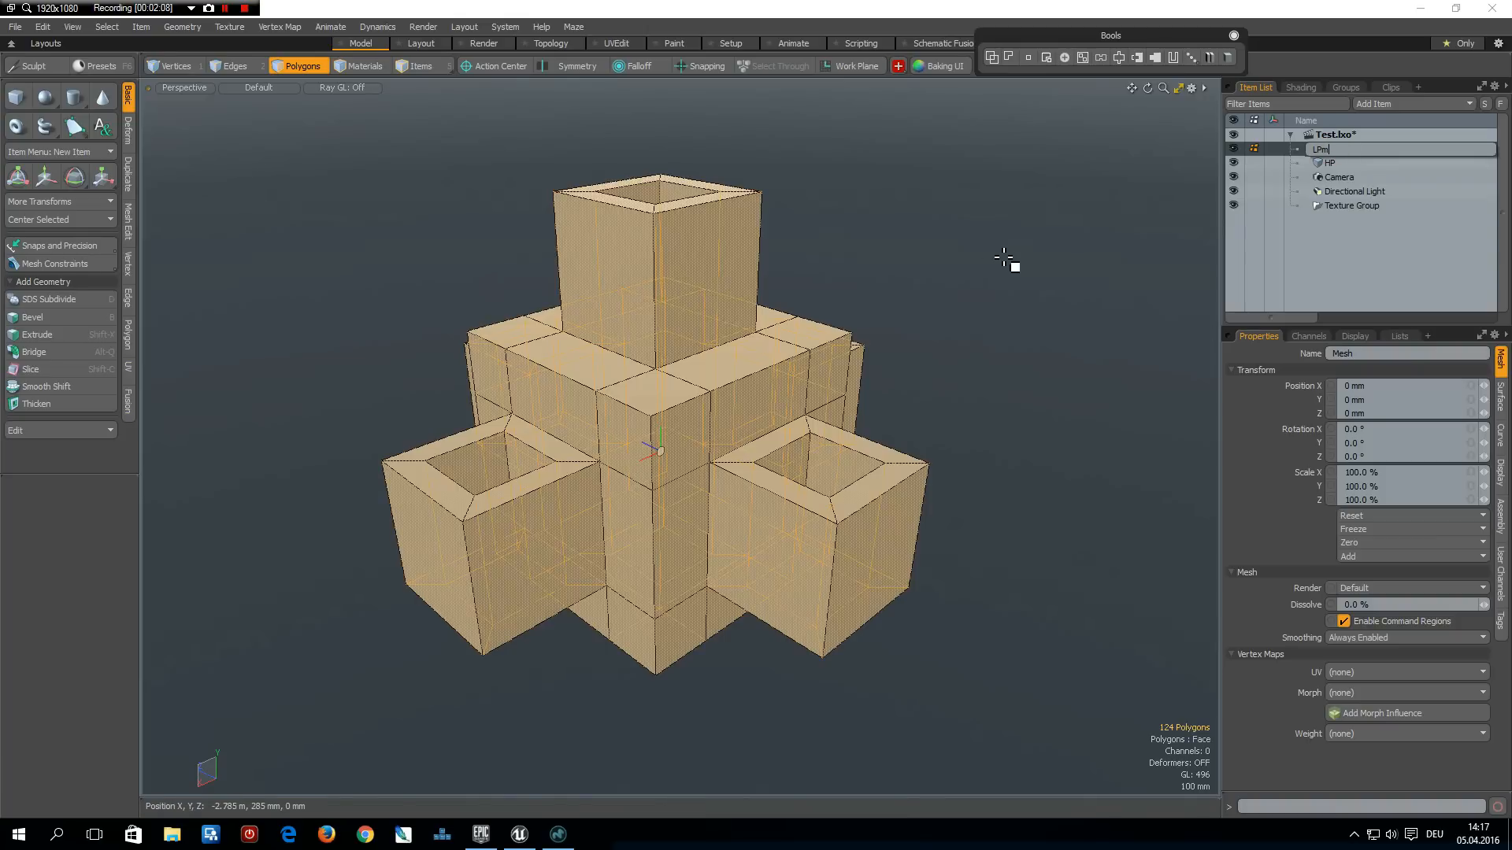
pyautogui.moveTo(923, 270)
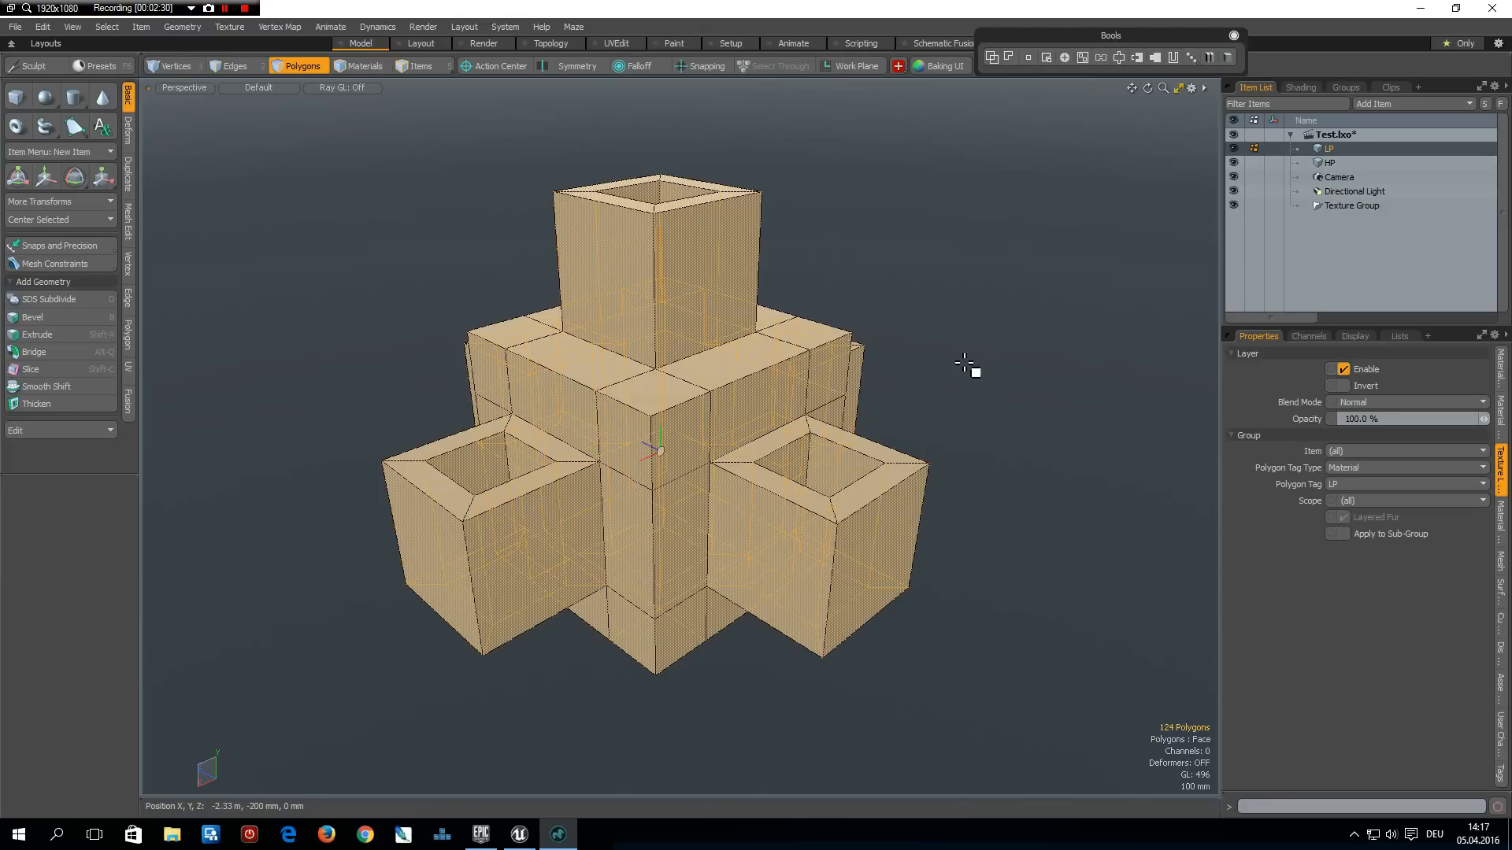
pyautogui.moveTo(974, 366)
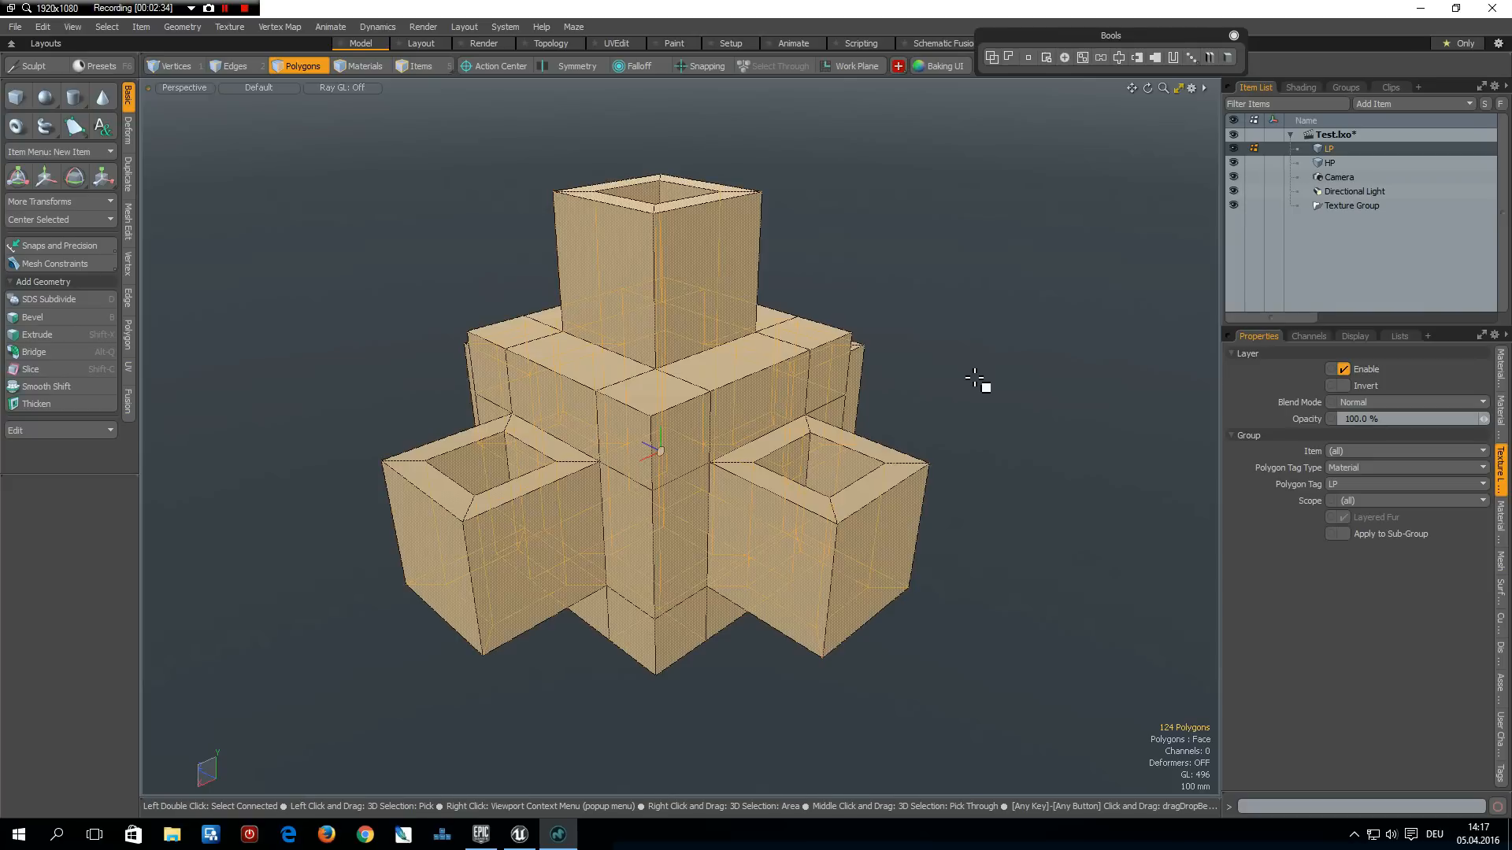
pyautogui.moveTo(1212, 237)
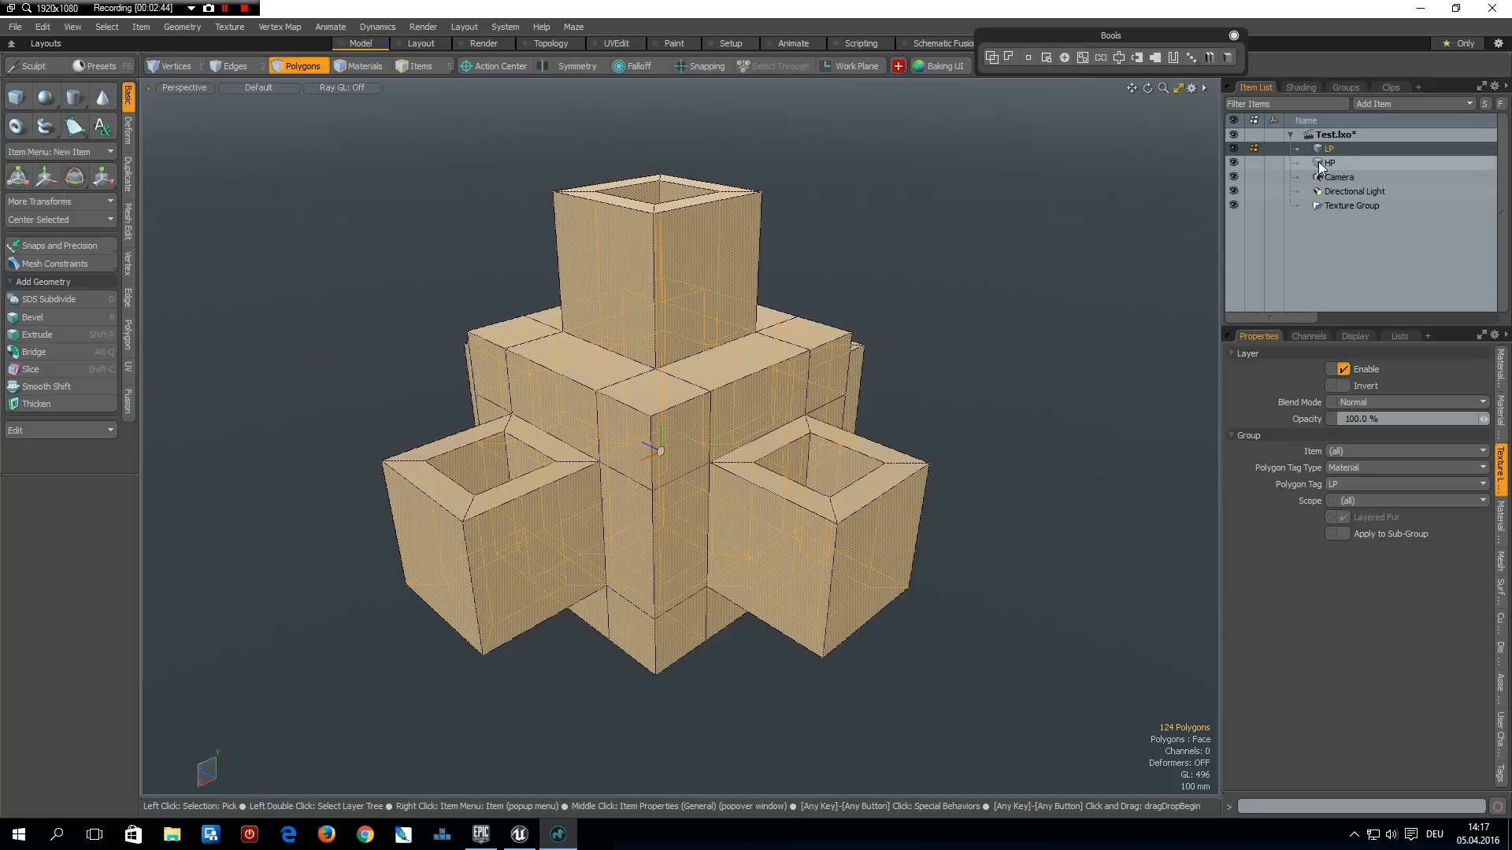
# Select the HP material in the Shader Tree to edit its rounded edge width to 25 mm
pyautogui.click(1301, 87)
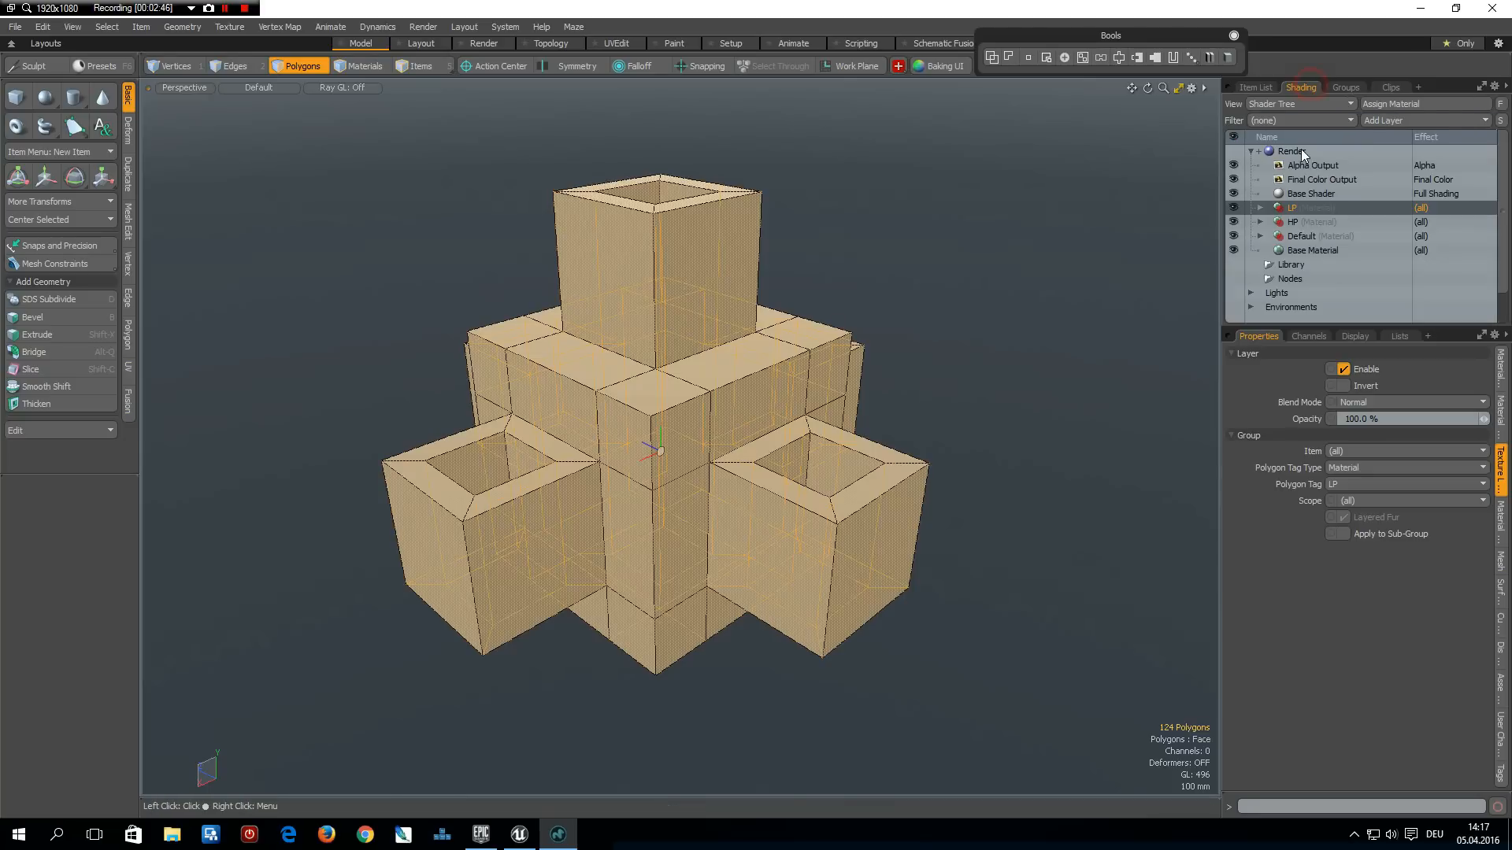
pyautogui.click(1292, 222)
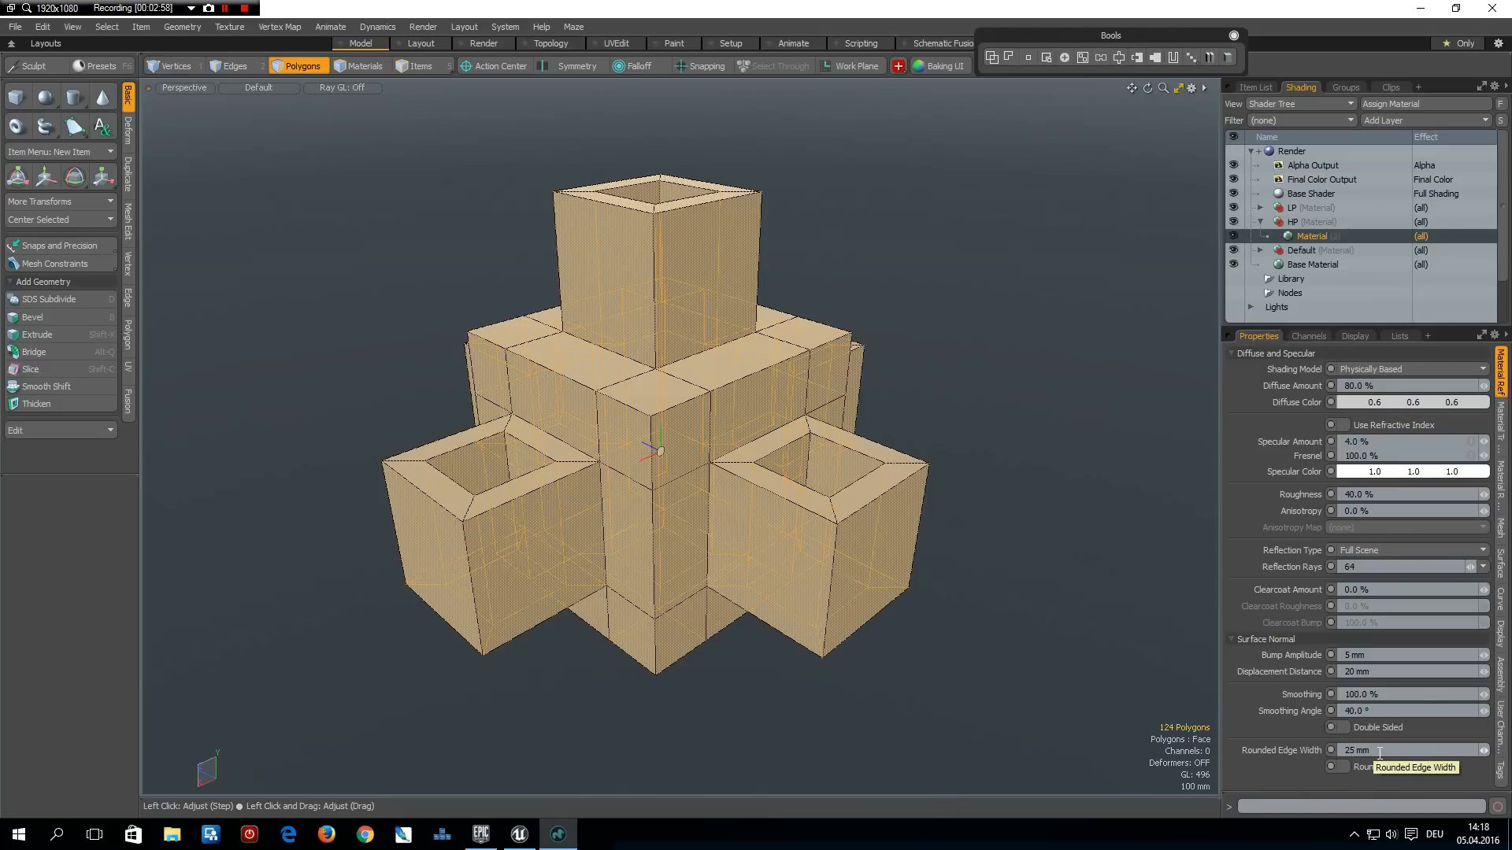
pyautogui.moveTo(1250, 724)
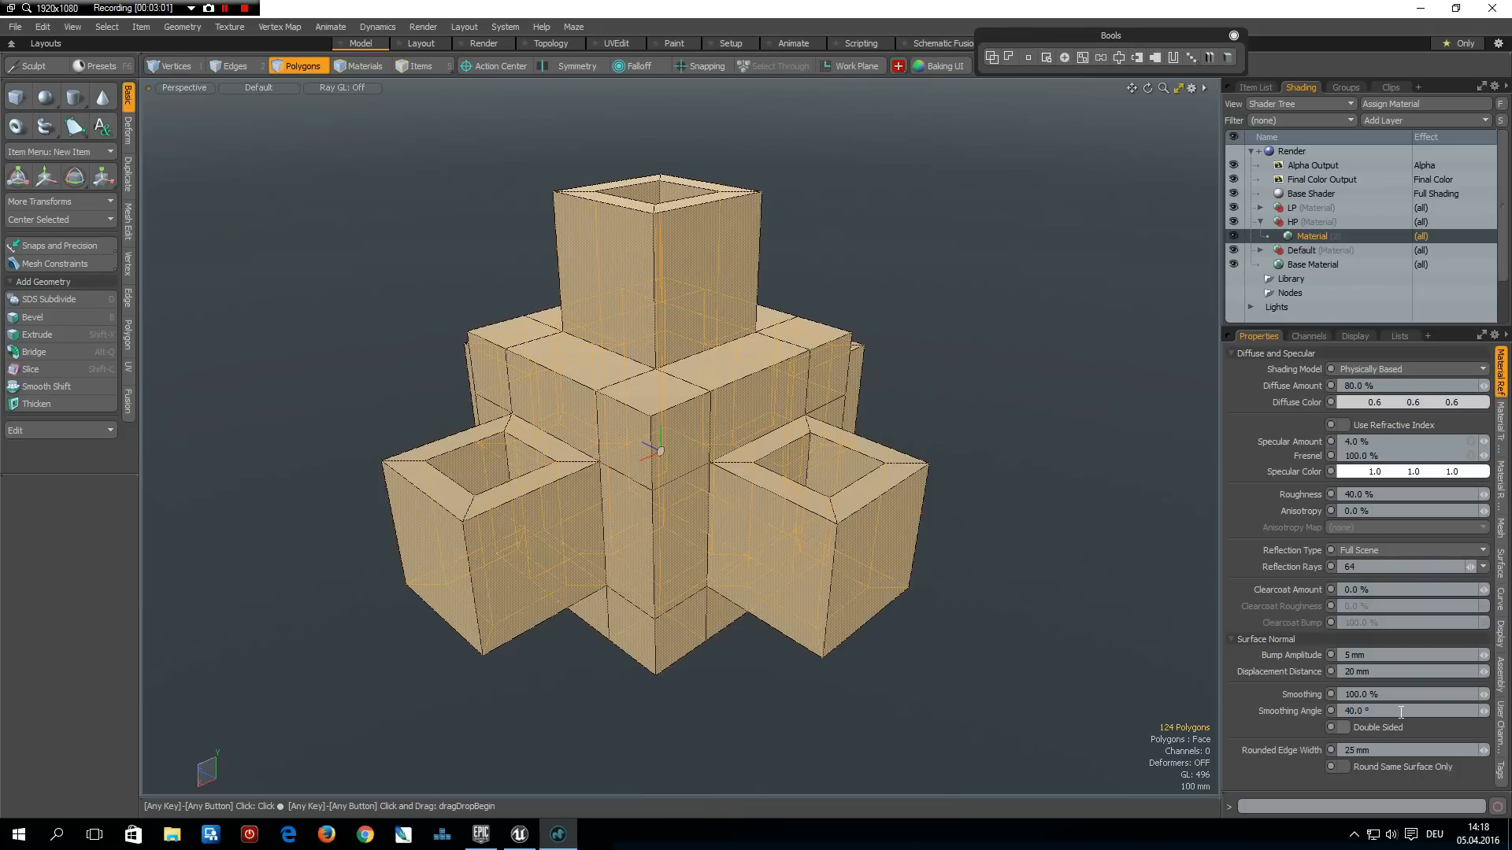
pyautogui.moveTo(1338, 725)
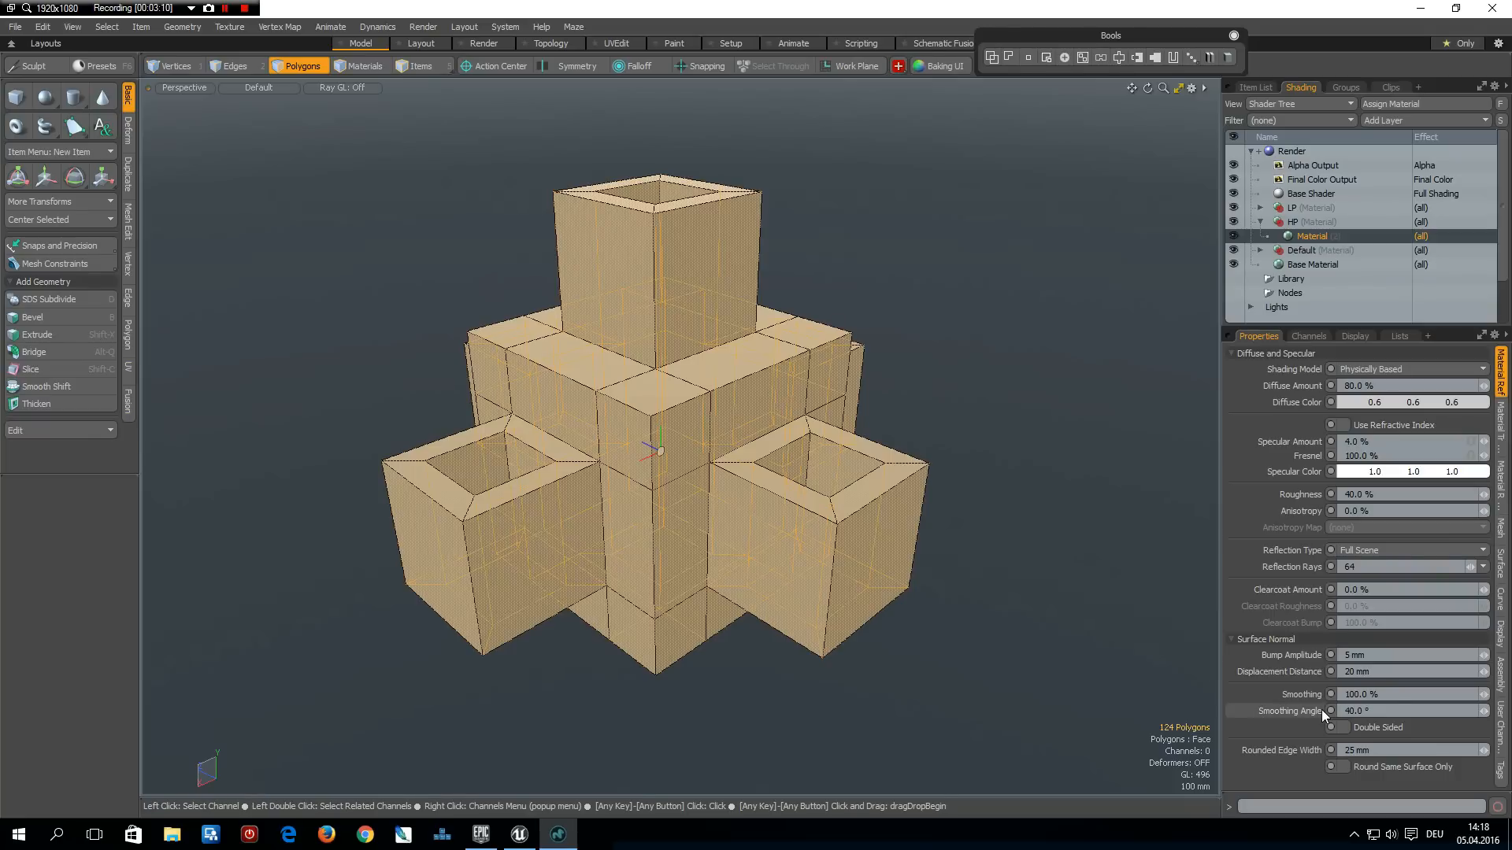
pyautogui.moveTo(959, 273)
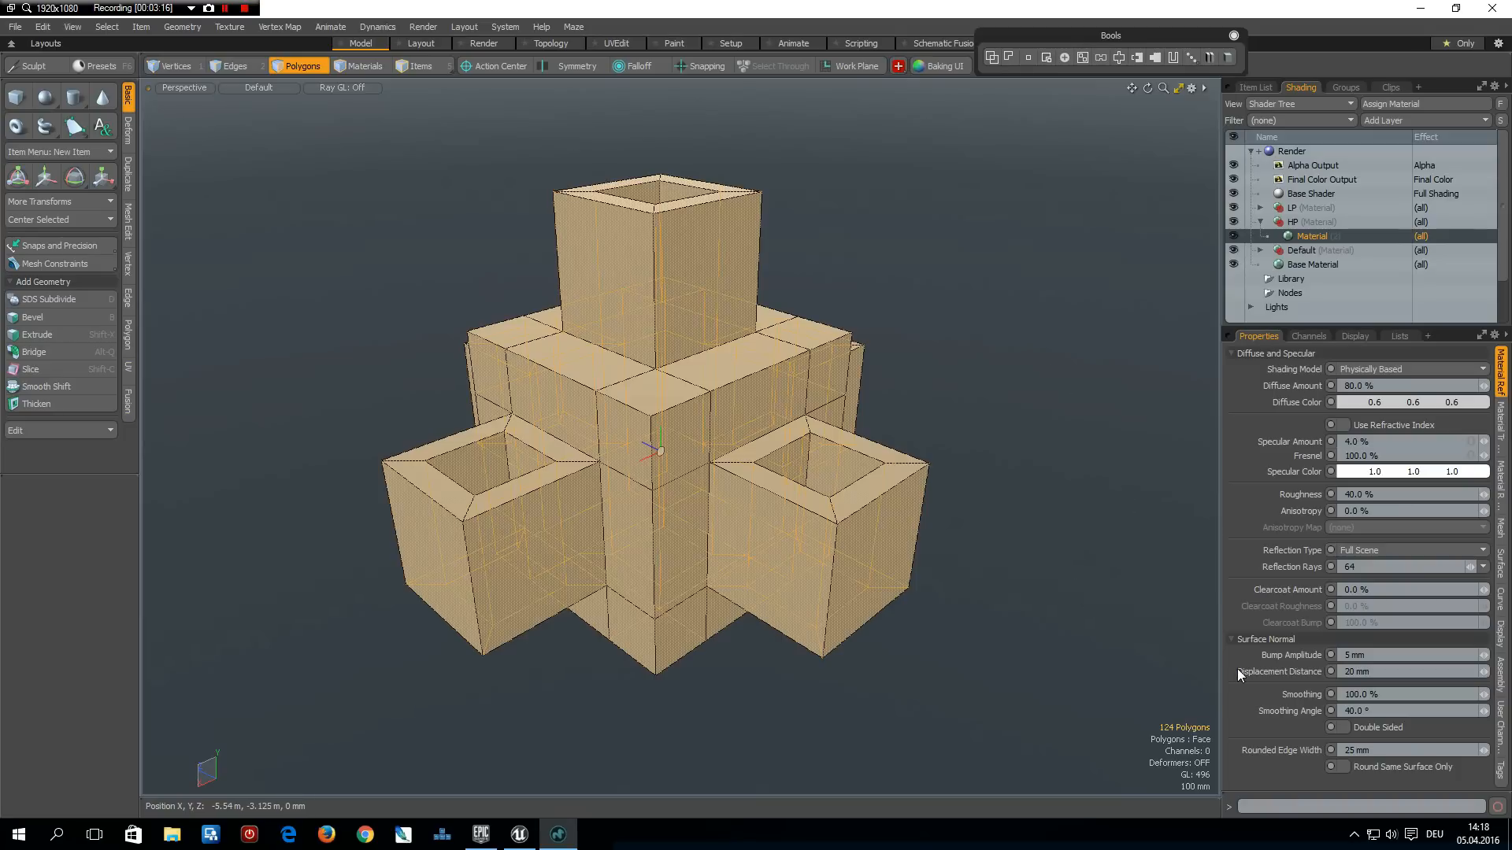
pyautogui.moveTo(1384, 711)
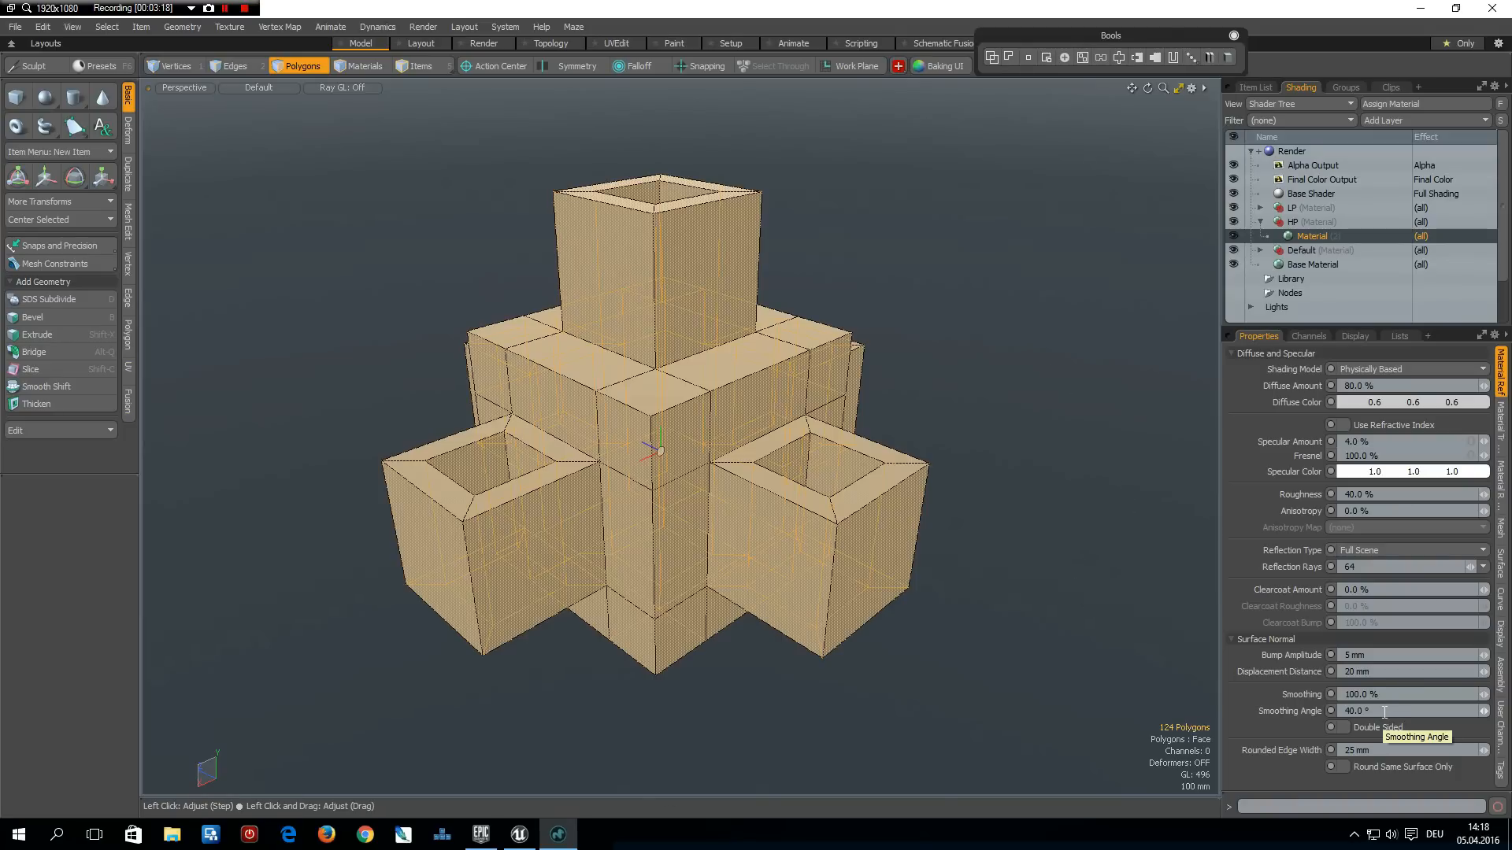
pyautogui.moveTo(1065, 656)
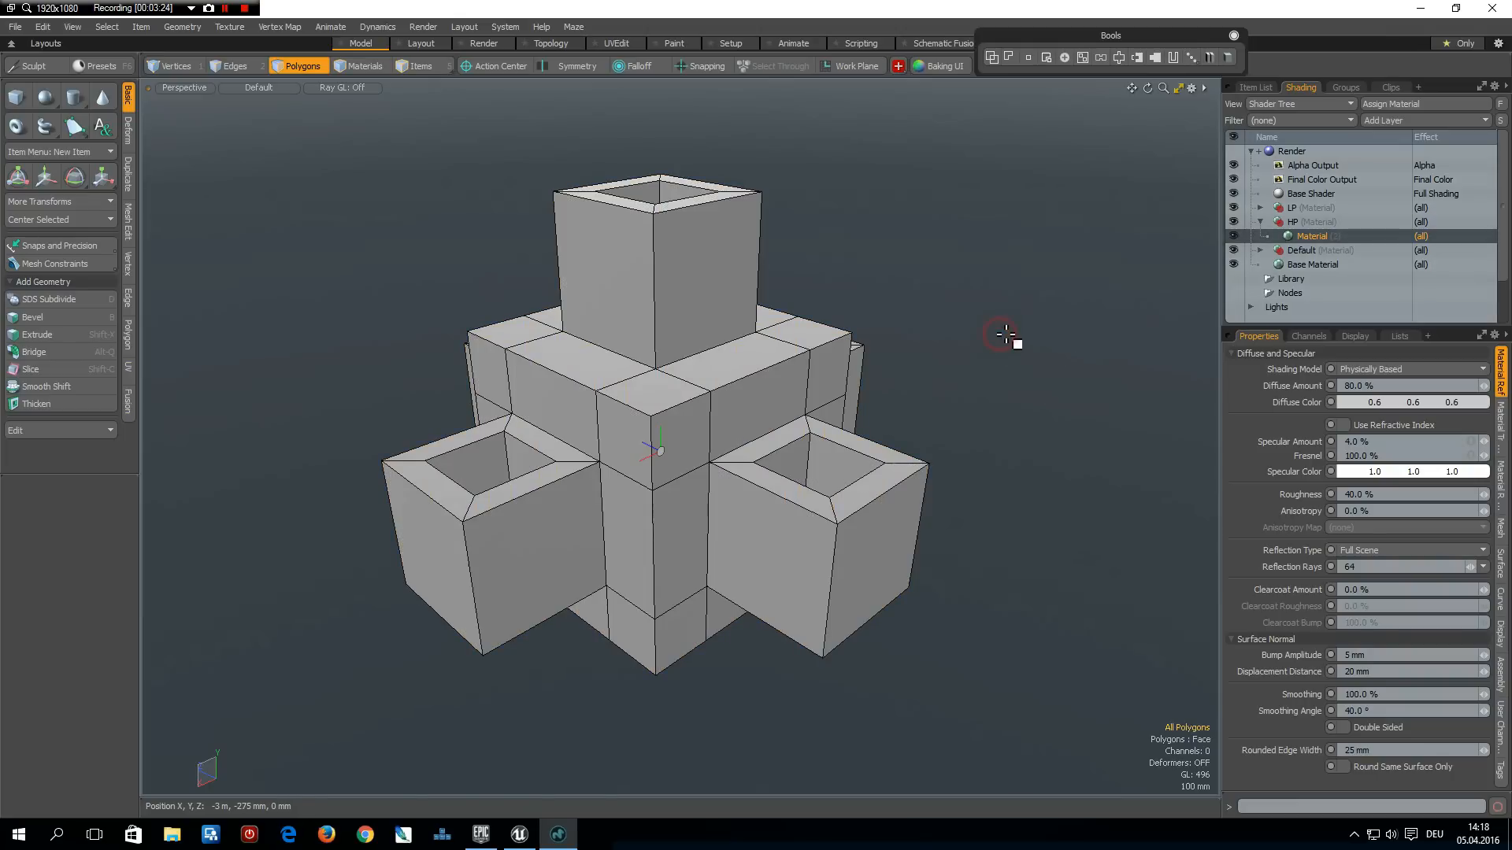
# Select both LP and HP mesh items and set their Position Y to -500 mm
pyautogui.click(1255, 87)
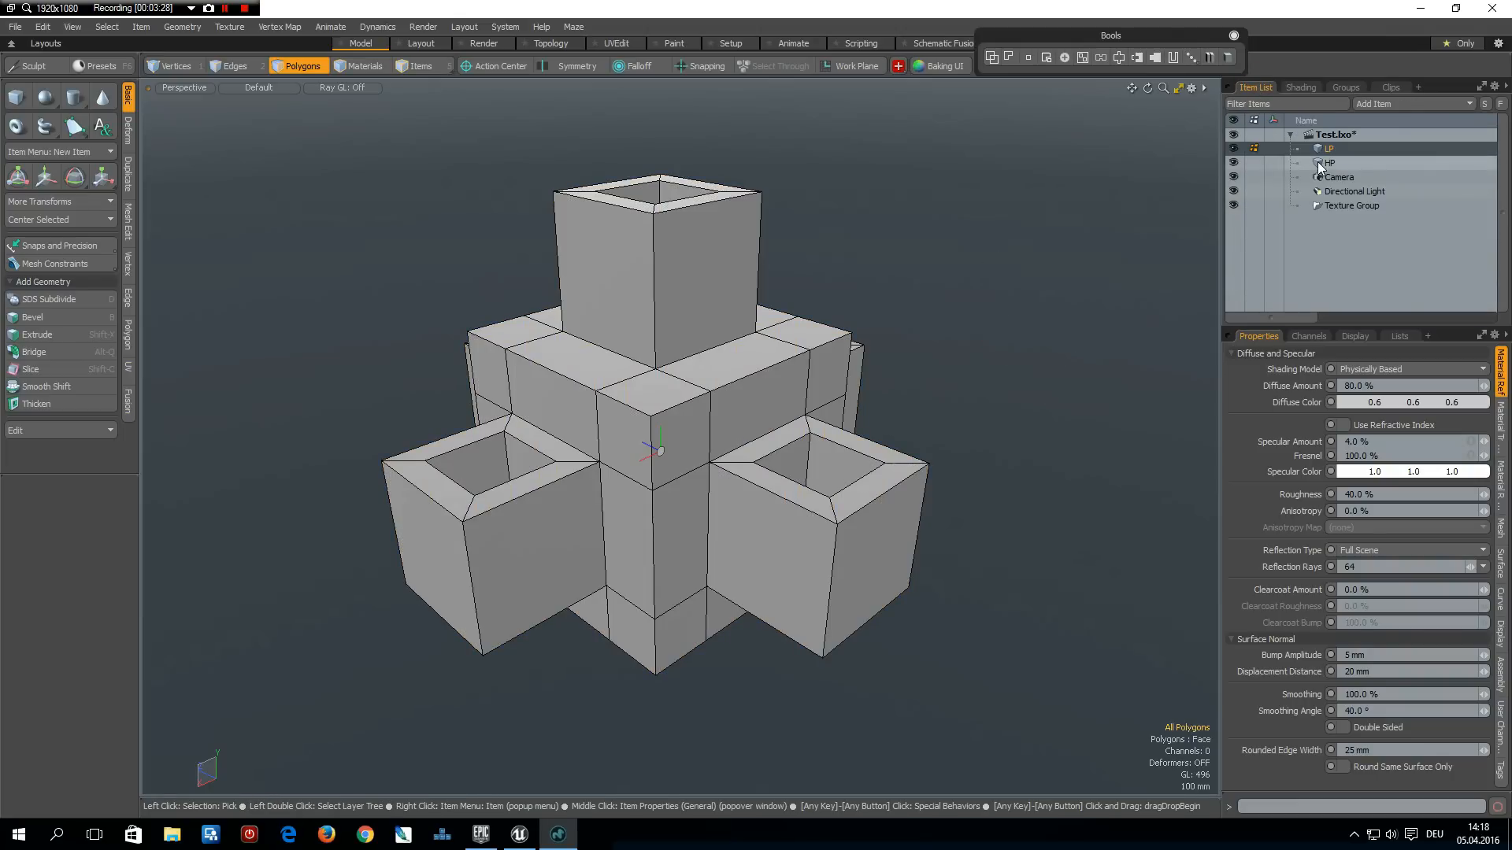
pyautogui.click(1328, 162)
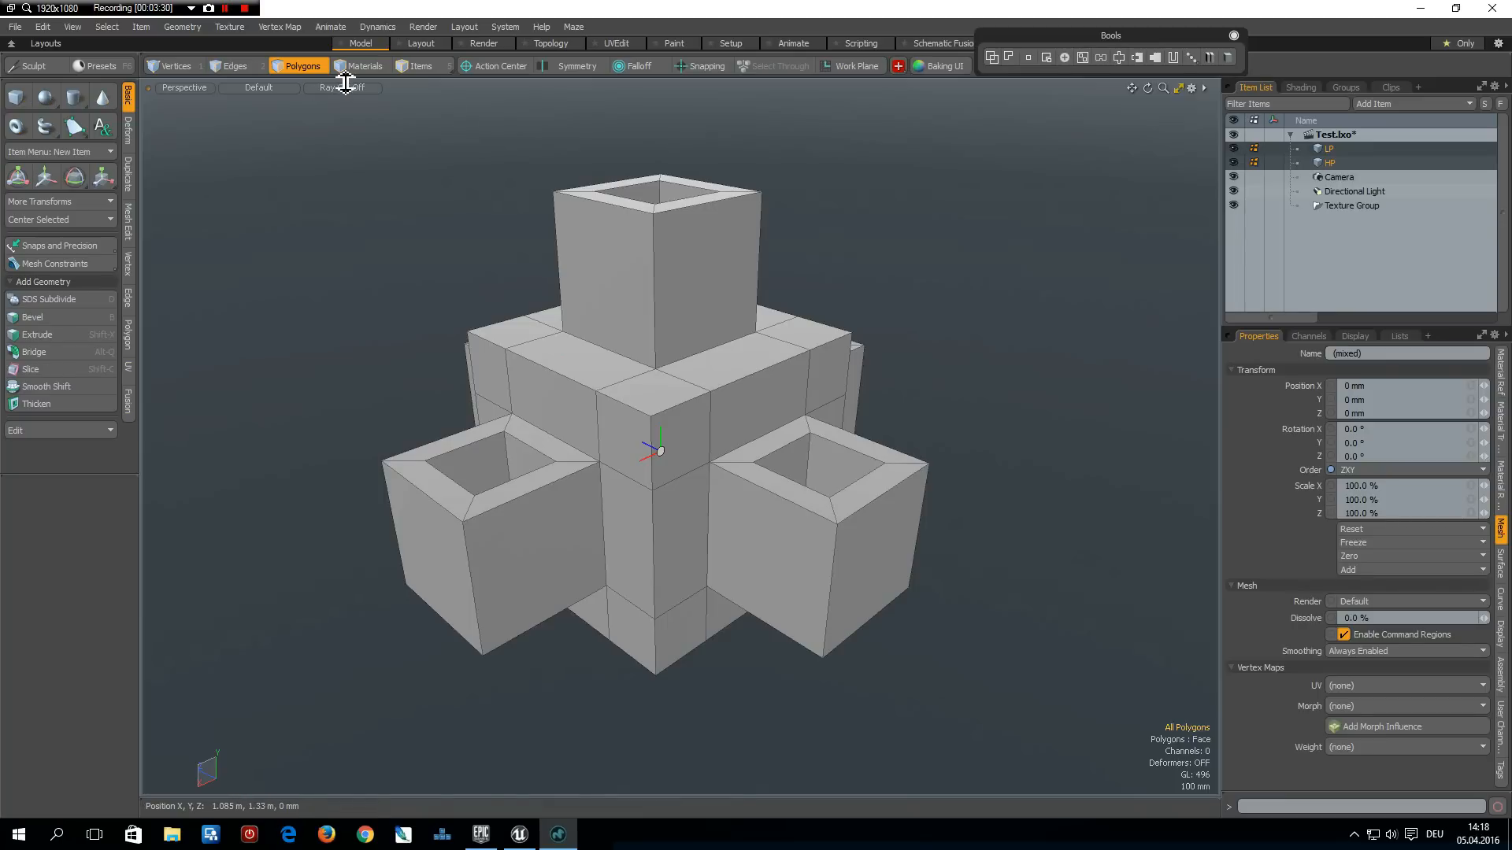
pyautogui.moveTo(422, 66)
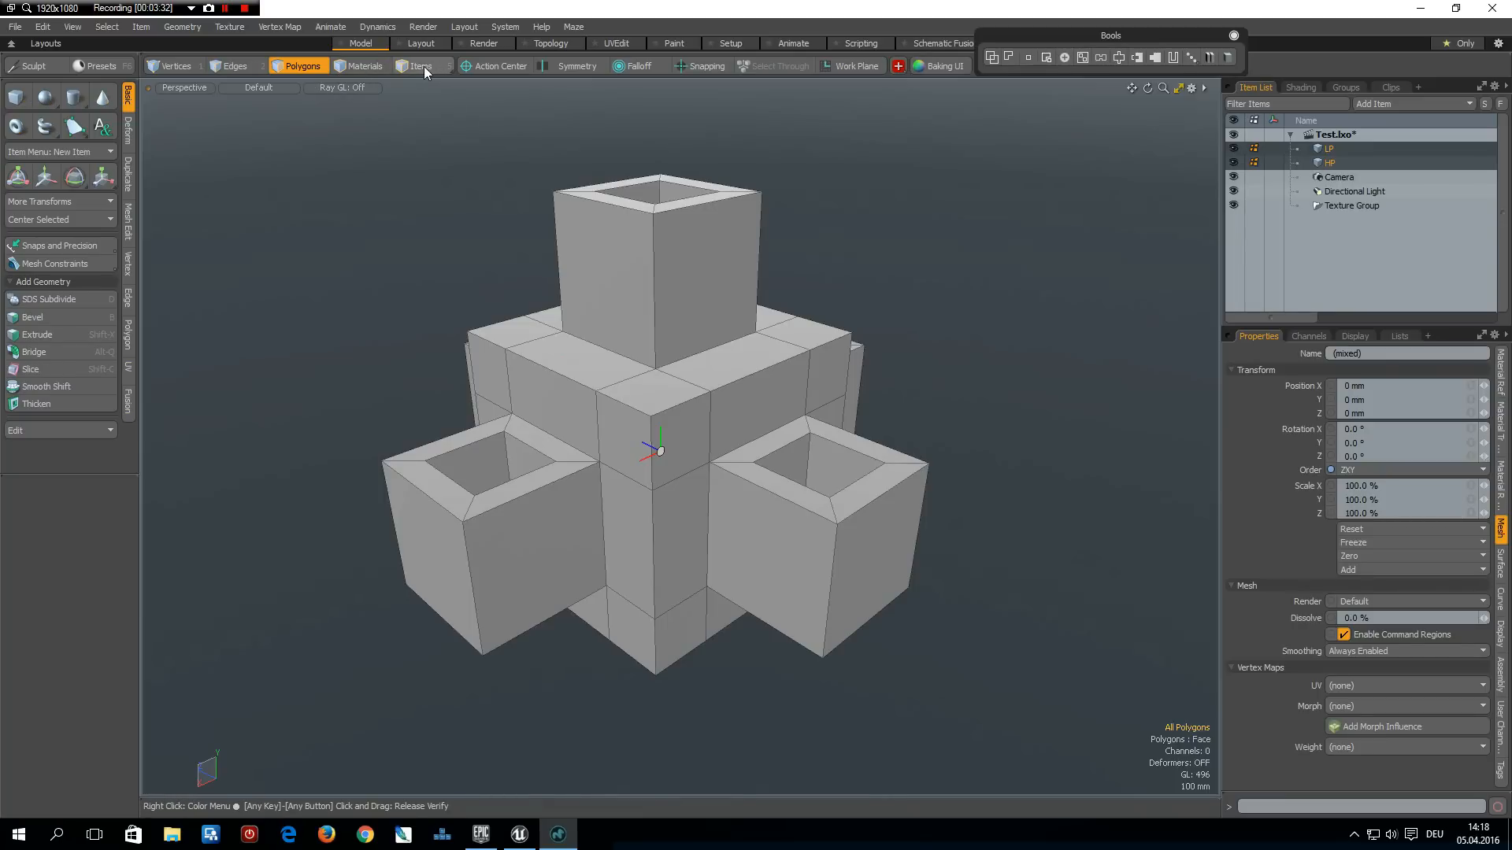
pyautogui.click(421, 65)
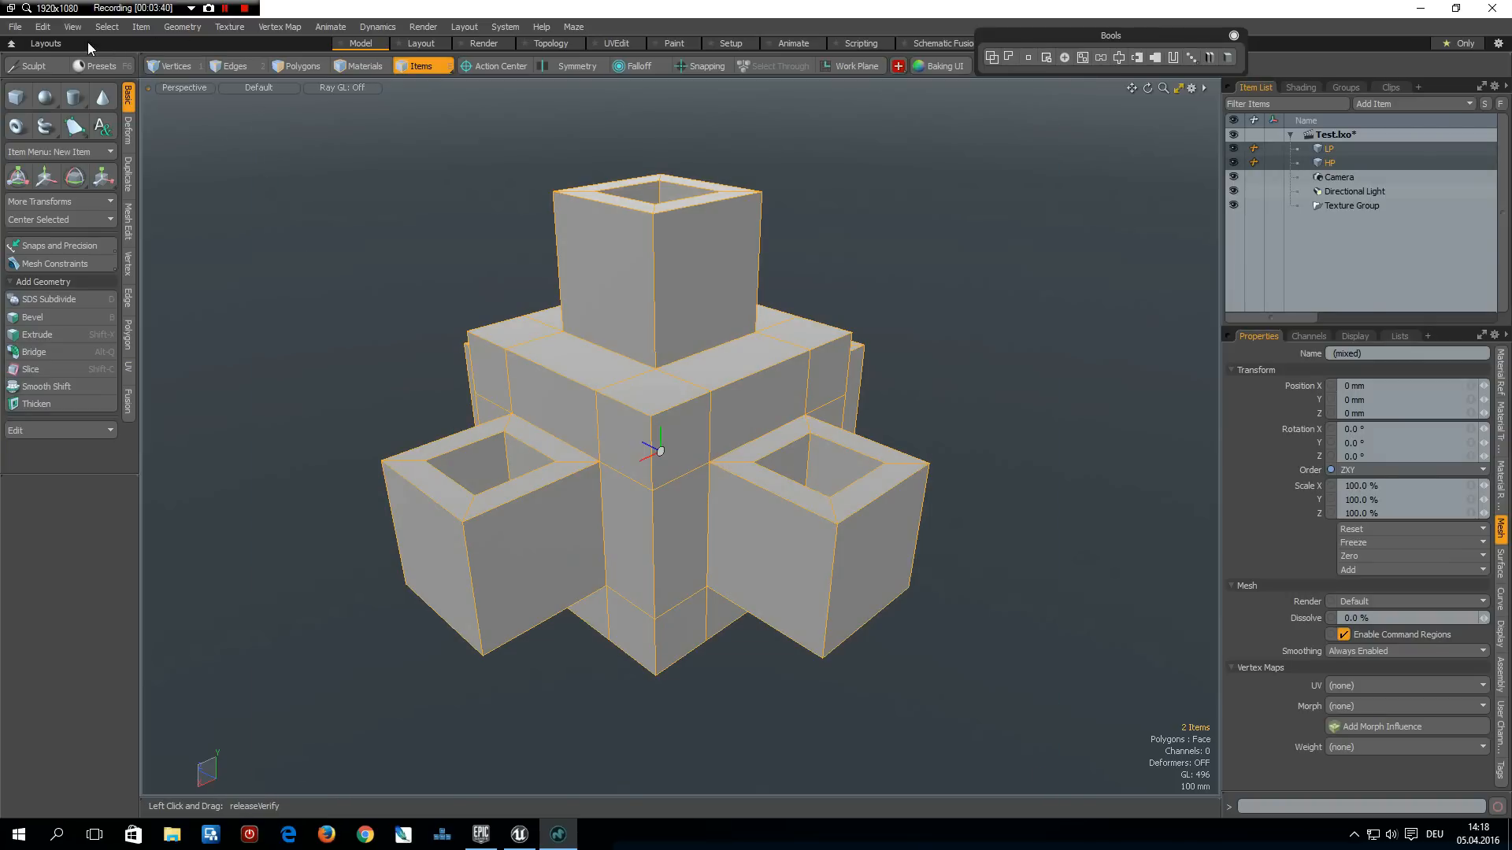
pyautogui.click(42, 26)
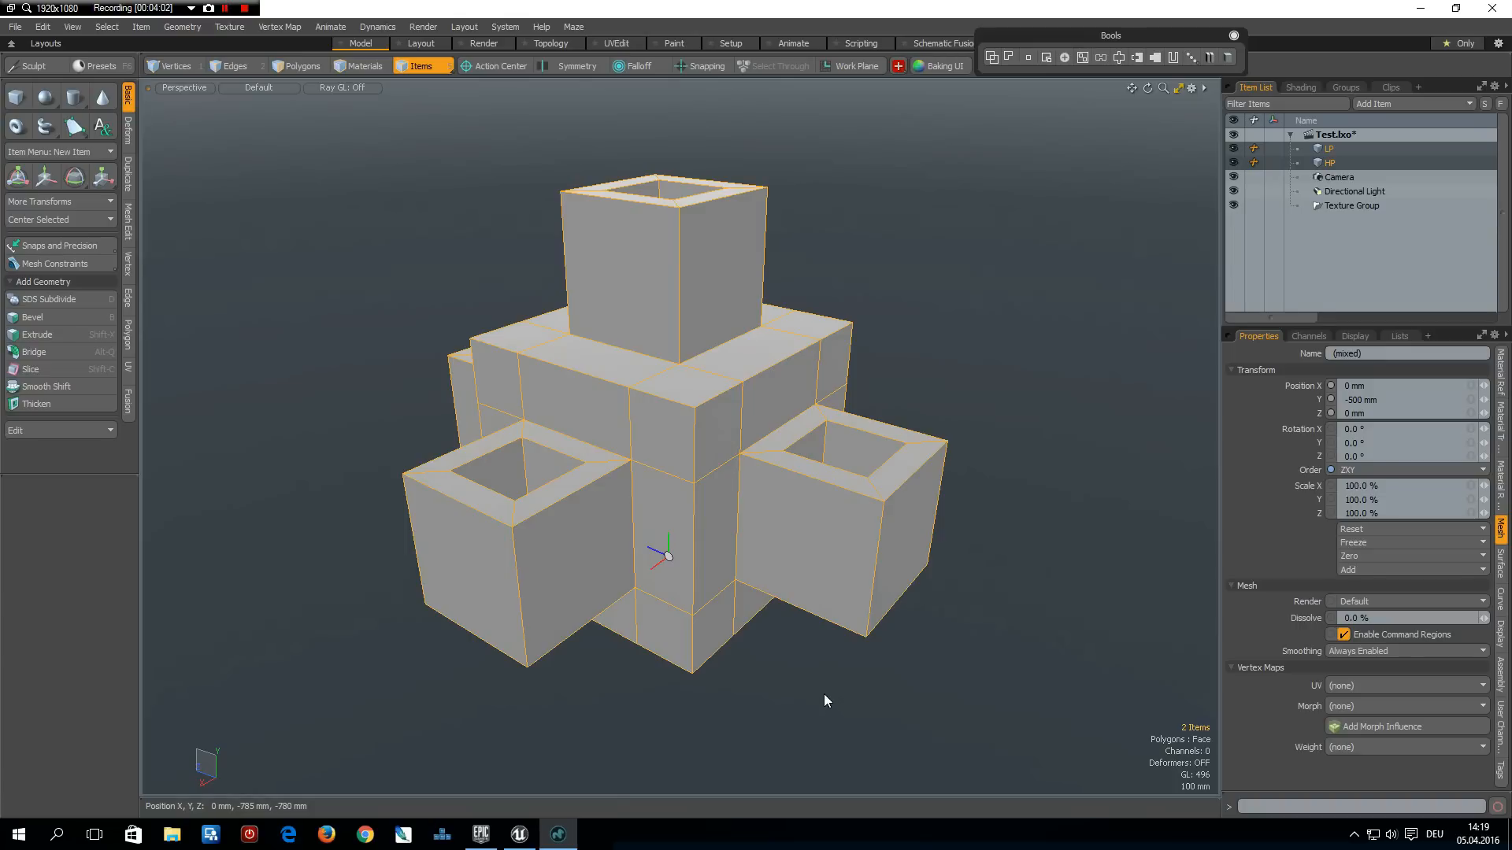
pyautogui.moveTo(837, 704)
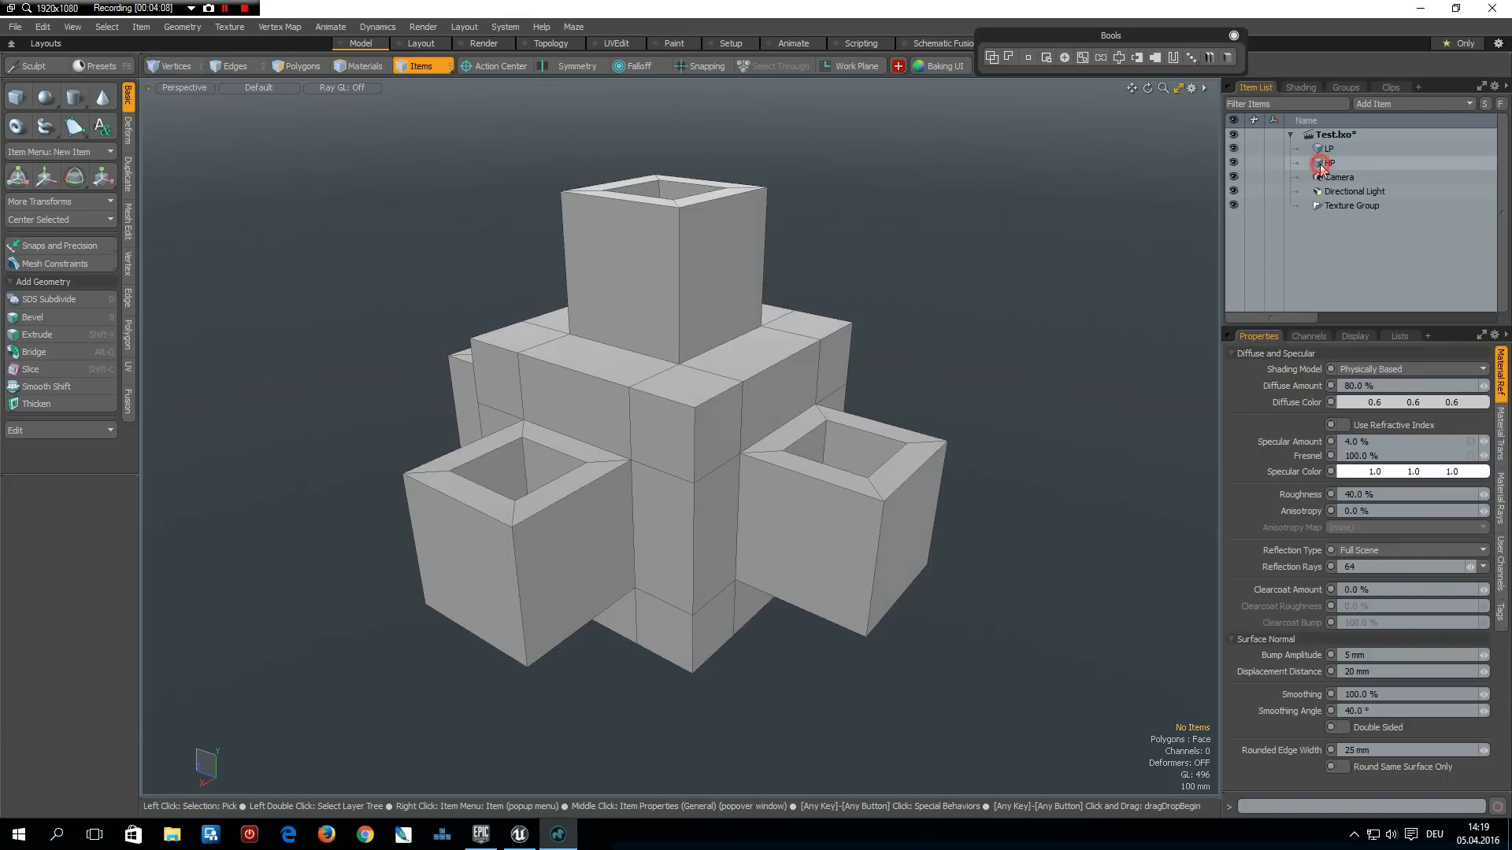
# Project an Atlas UV layout onto the LP mesh in the UVEdit workspace
pyautogui.click(1328, 162)
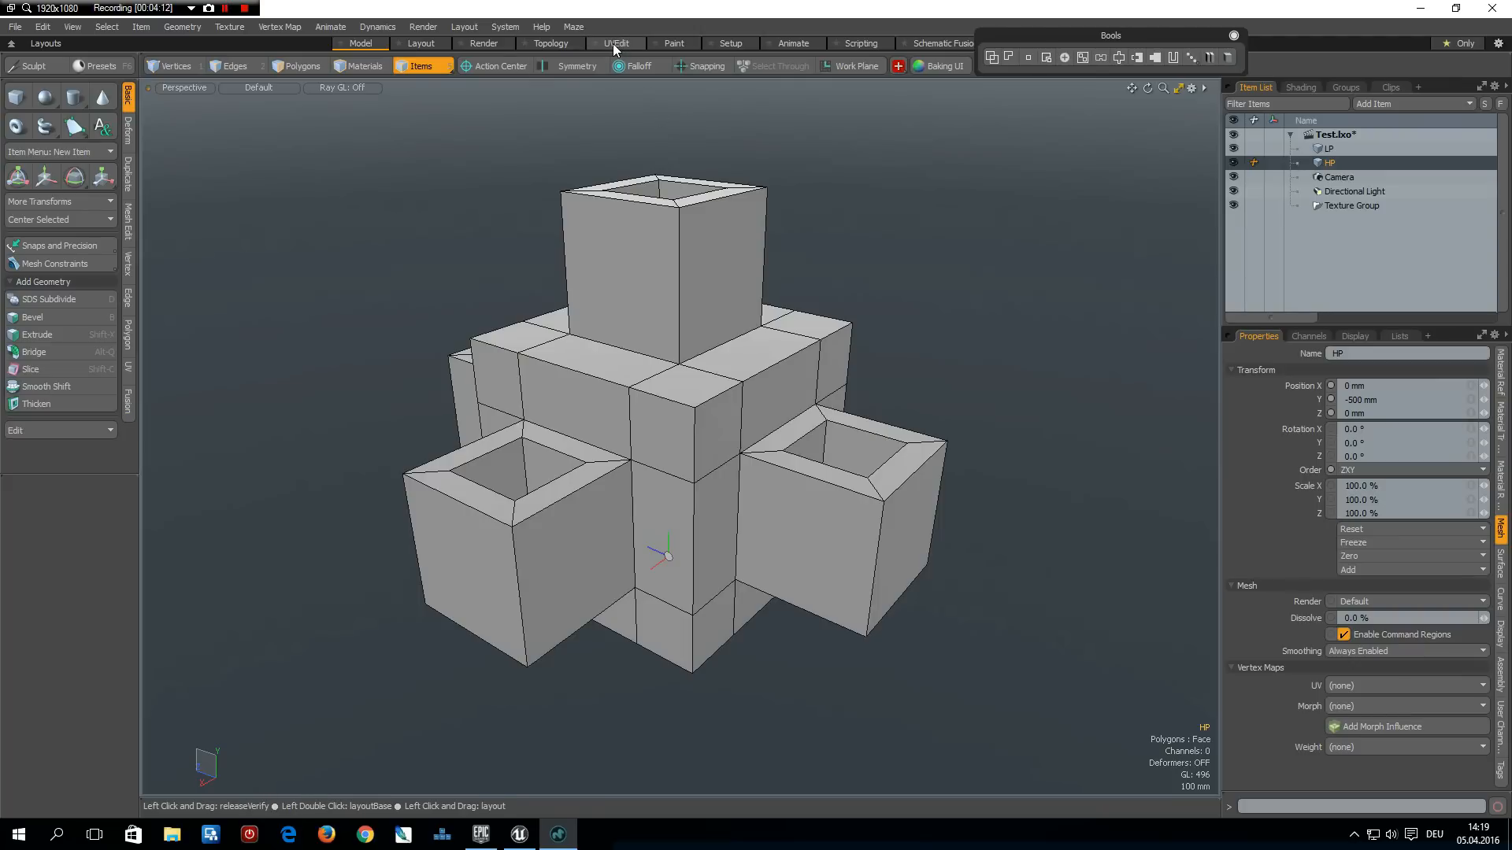
pyautogui.moveTo(615, 43)
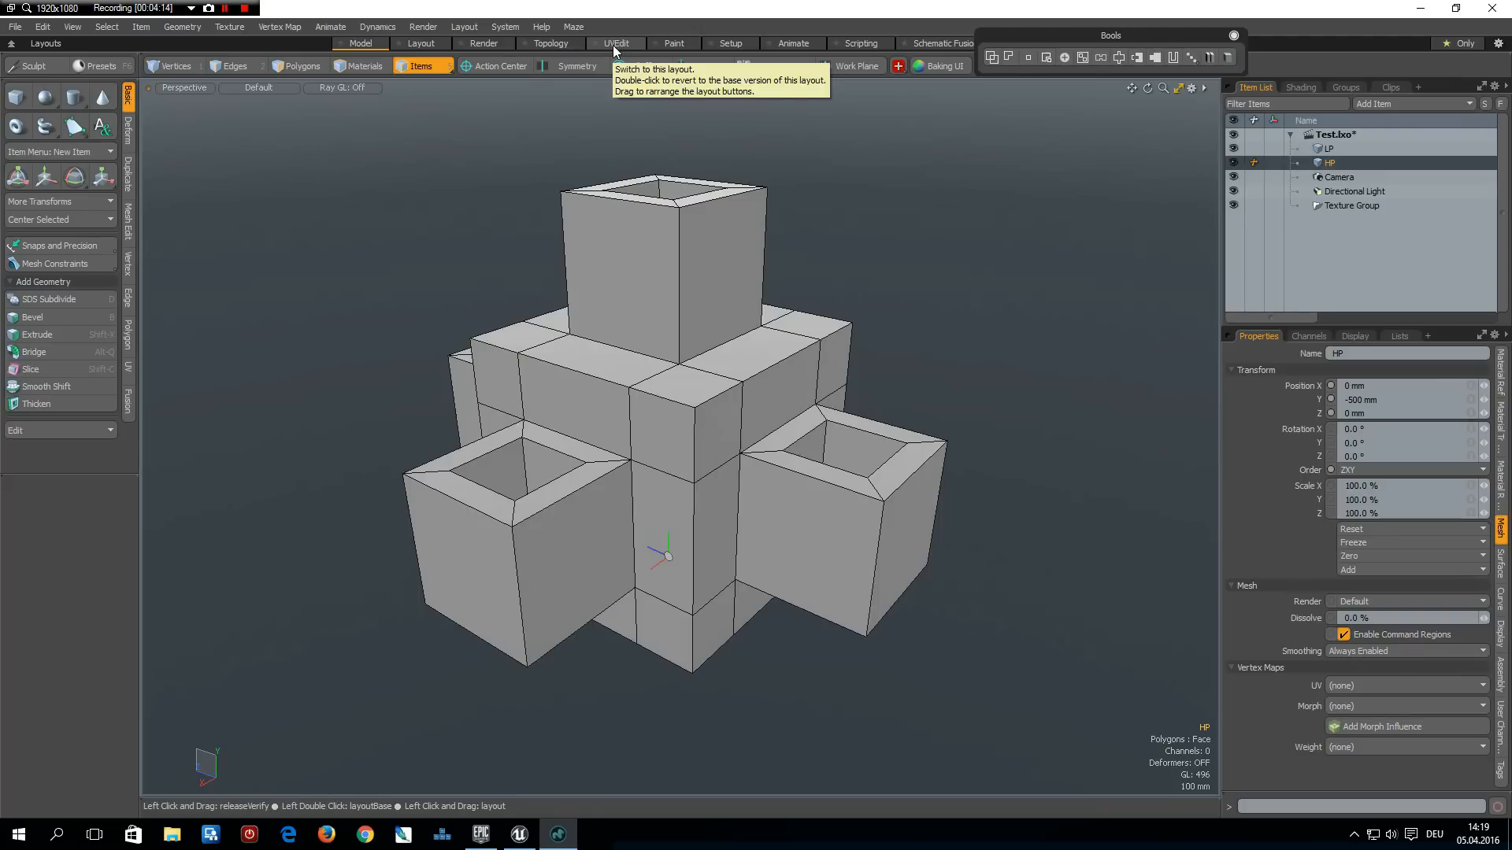
pyautogui.click(616, 43)
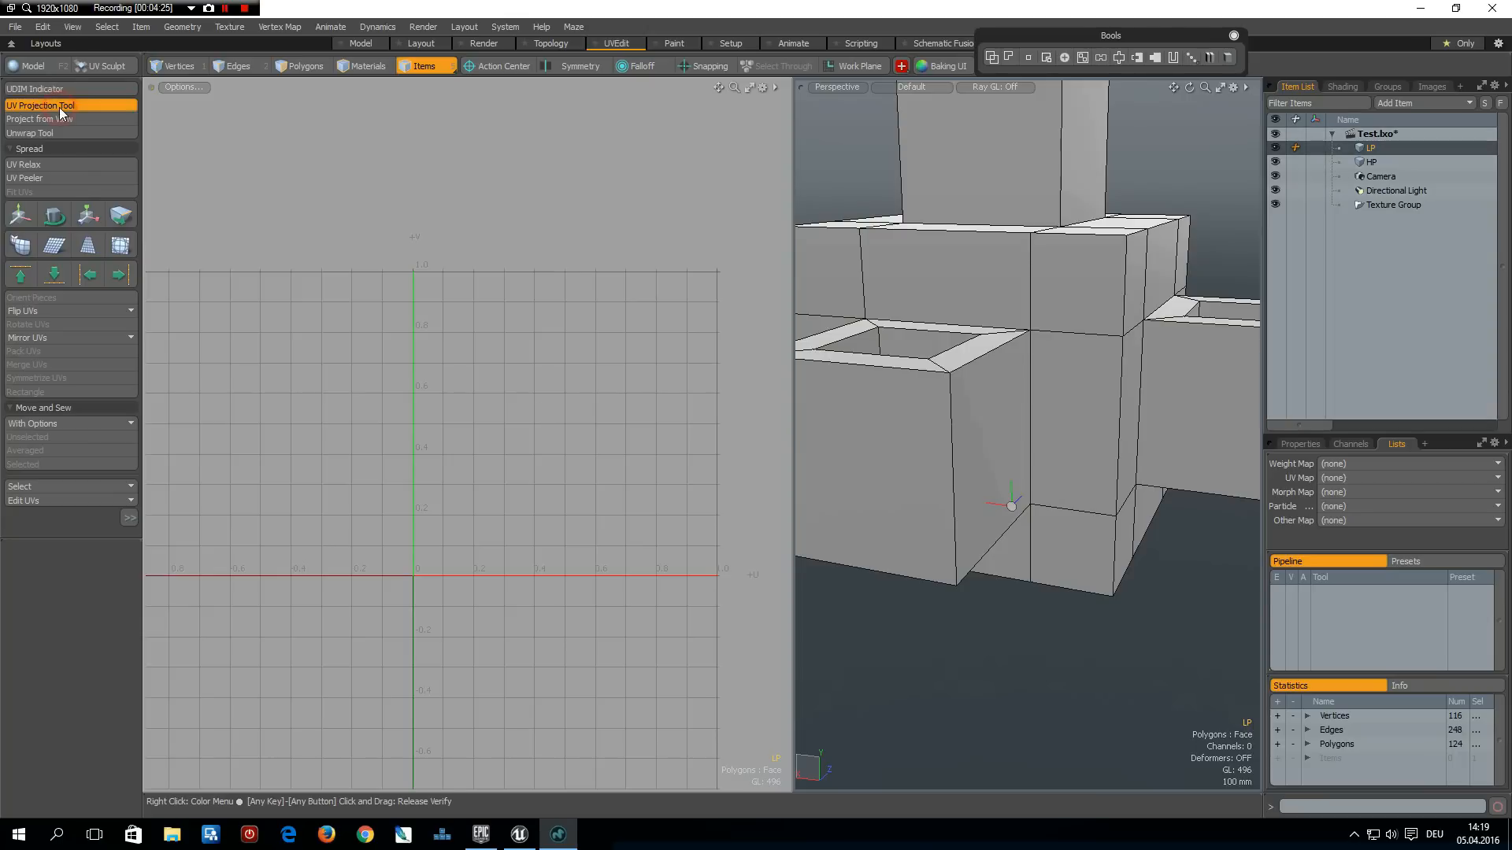
pyautogui.click(40, 105)
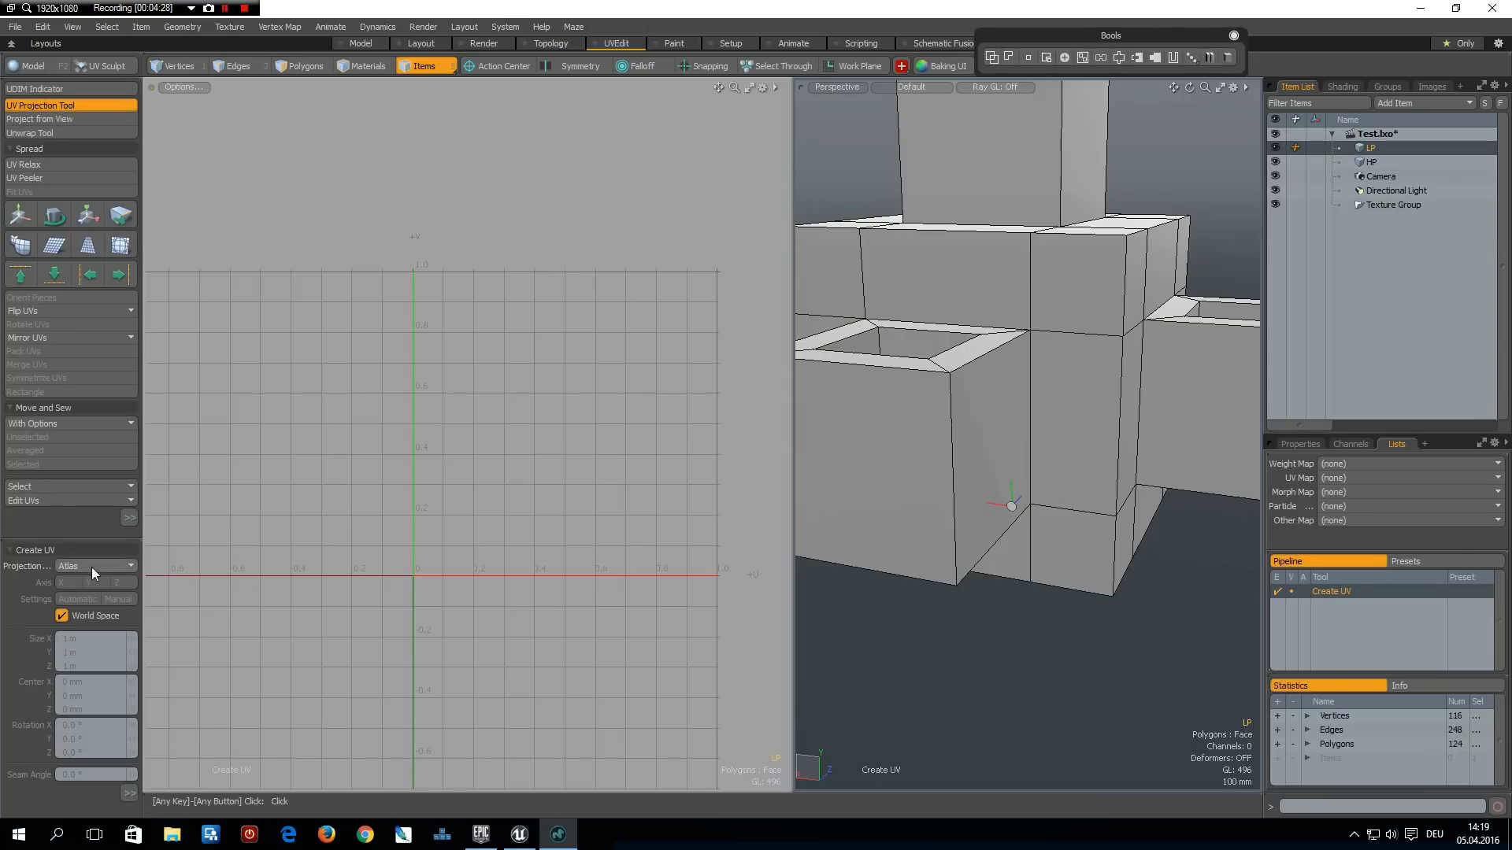
pyautogui.click(129, 566)
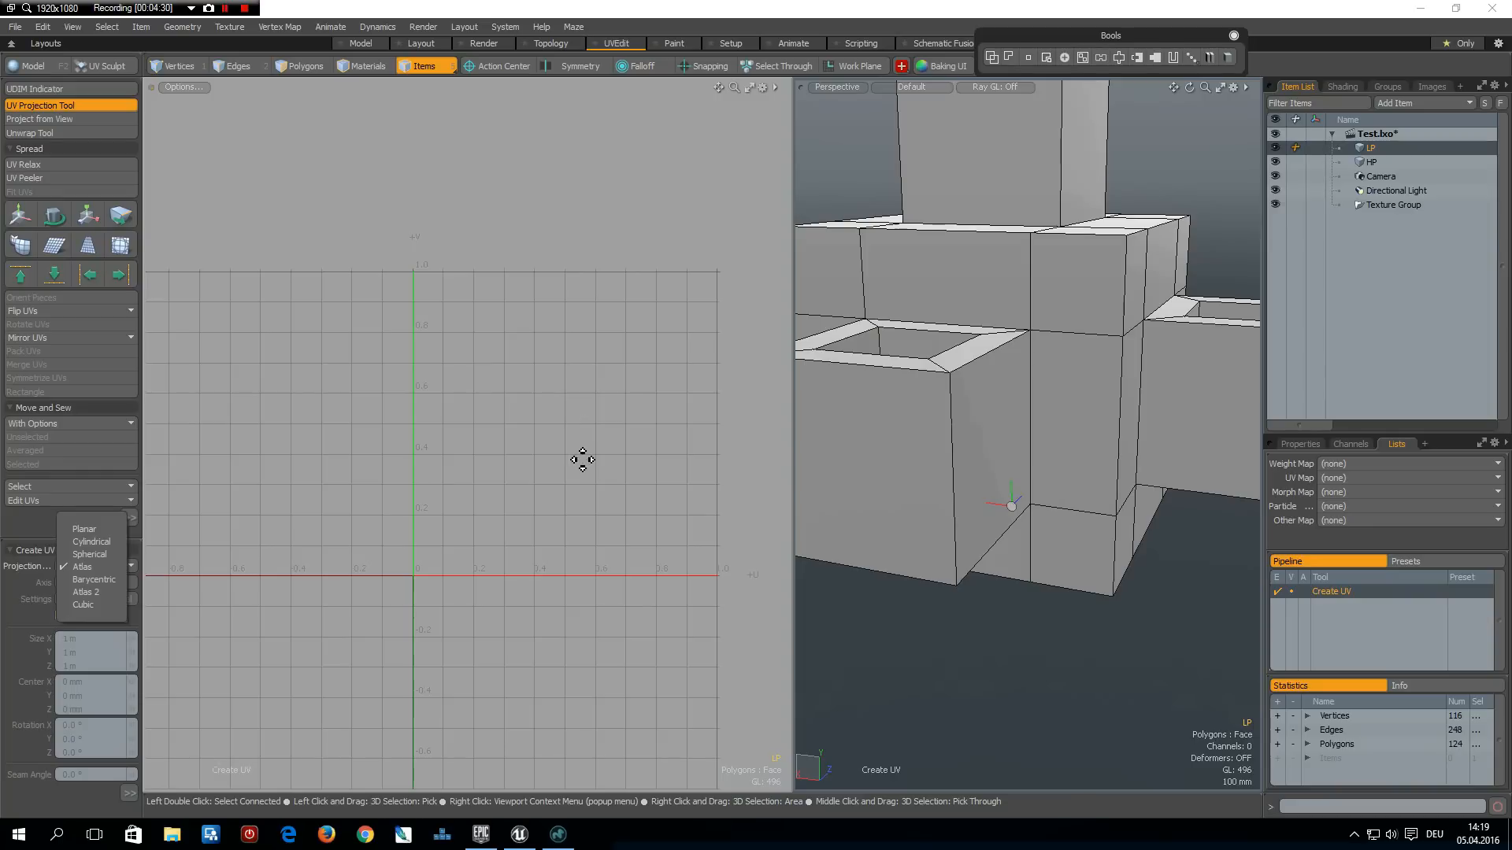
pyautogui.click(82, 567)
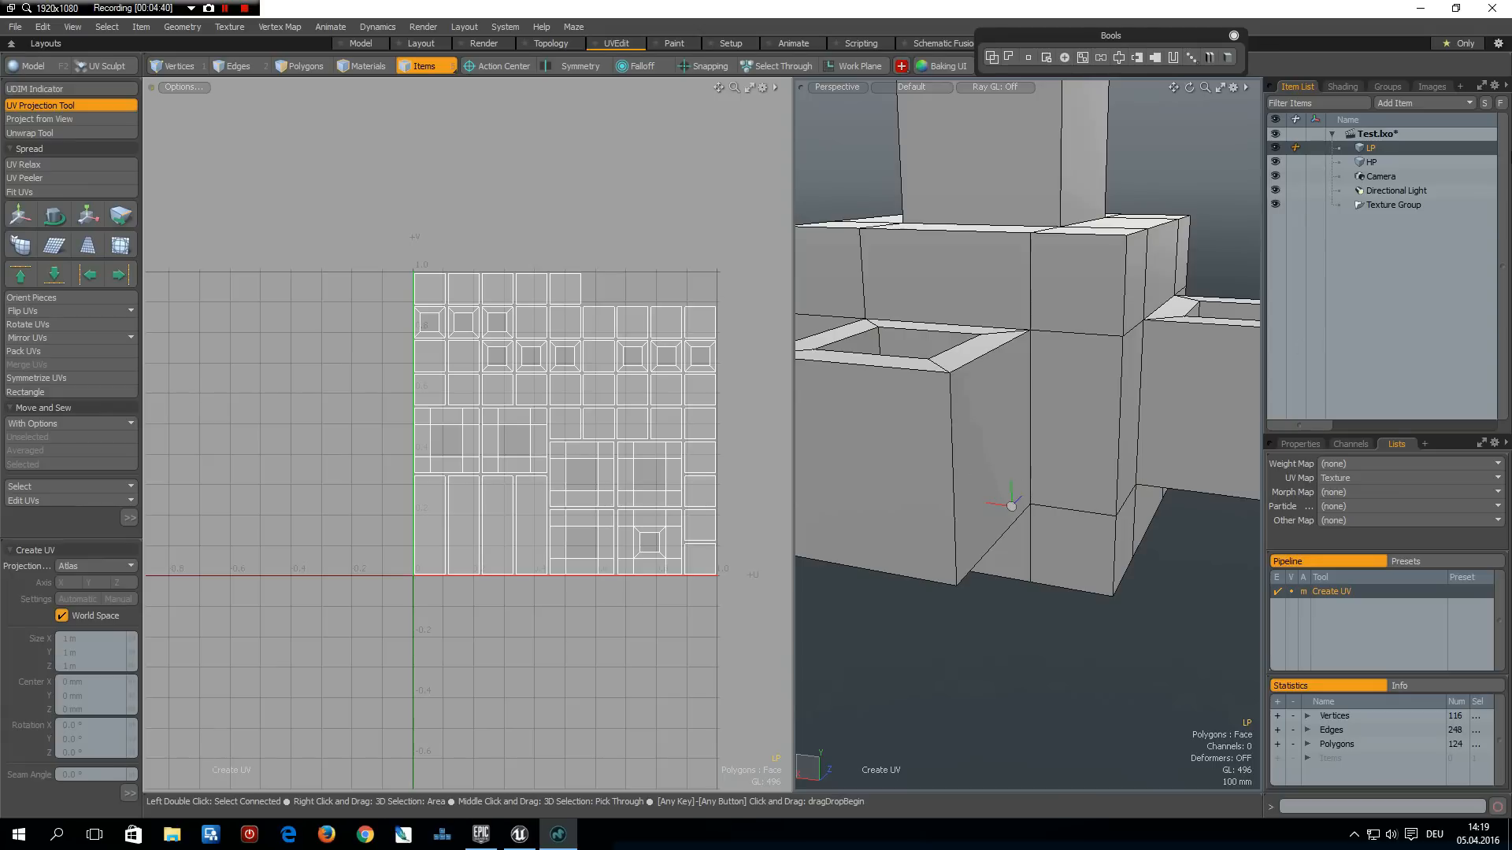
pyautogui.click(1370, 161)
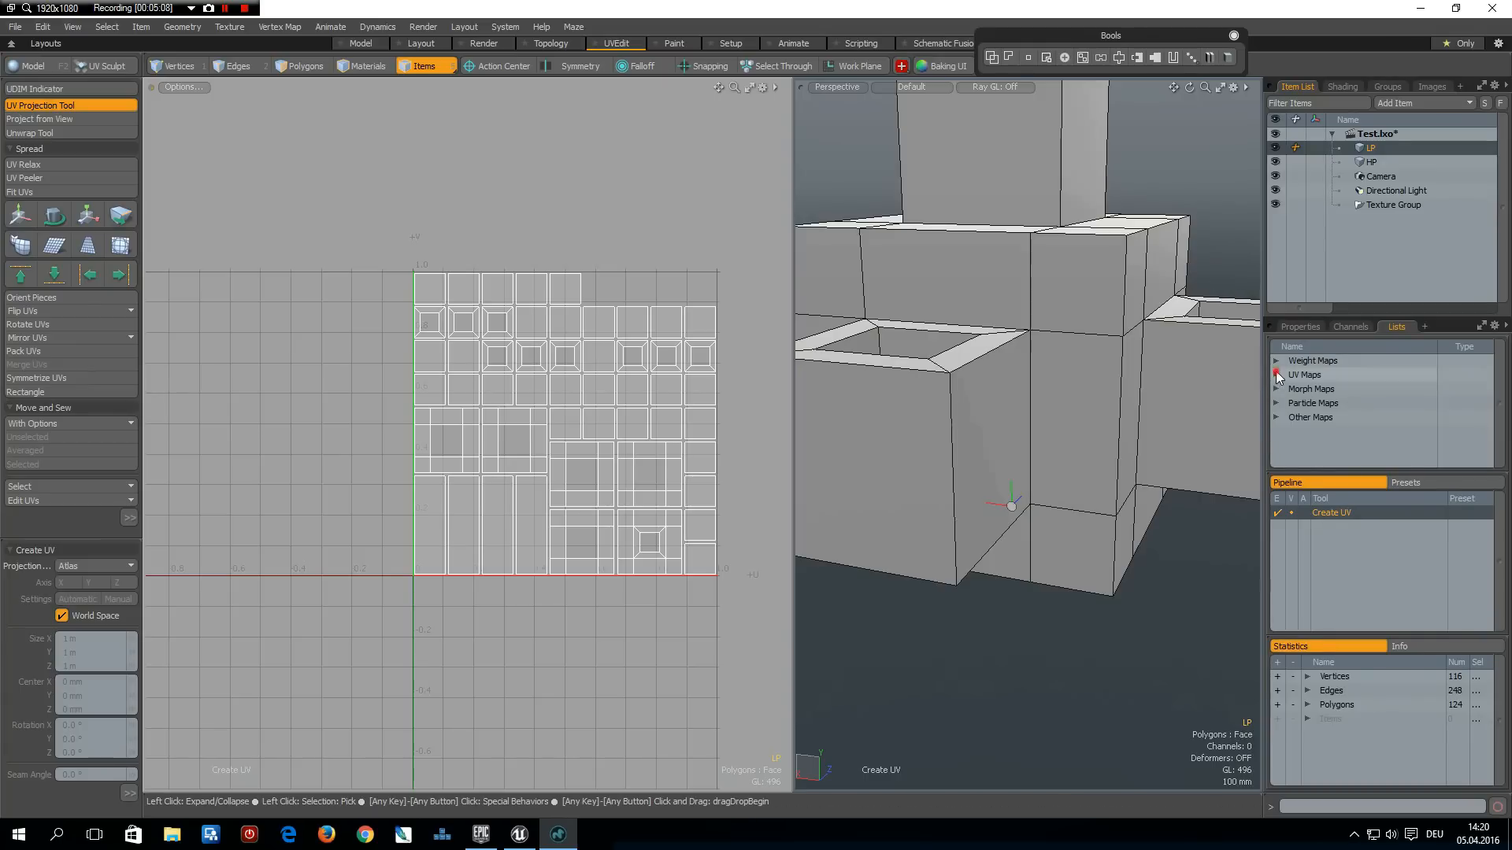
# Rename the LP mesh's Texture UV map to Map1
pyautogui.click(1276, 374)
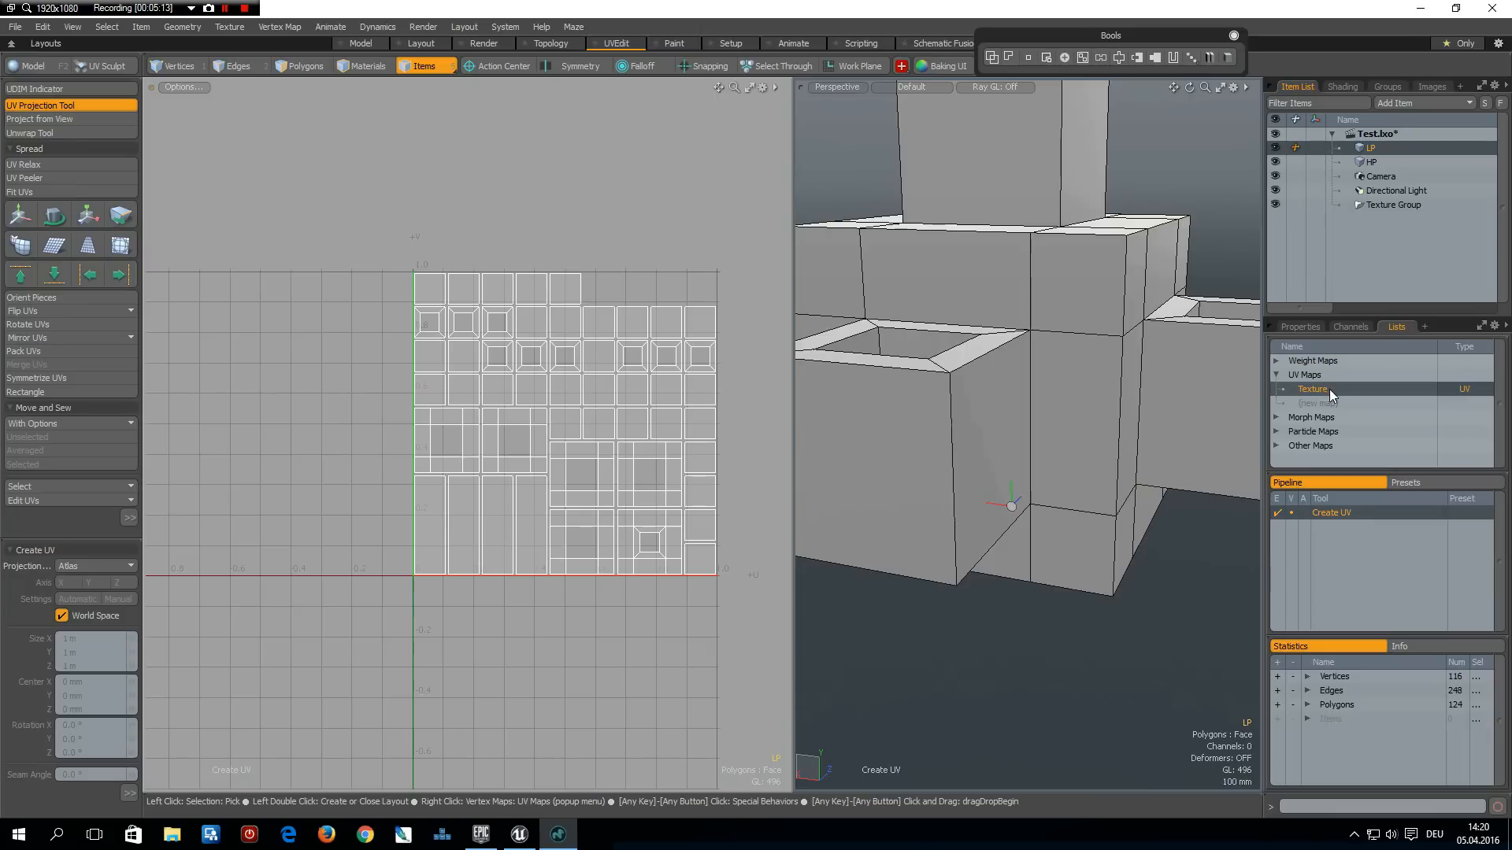
pyautogui.doubleClick(1312, 388)
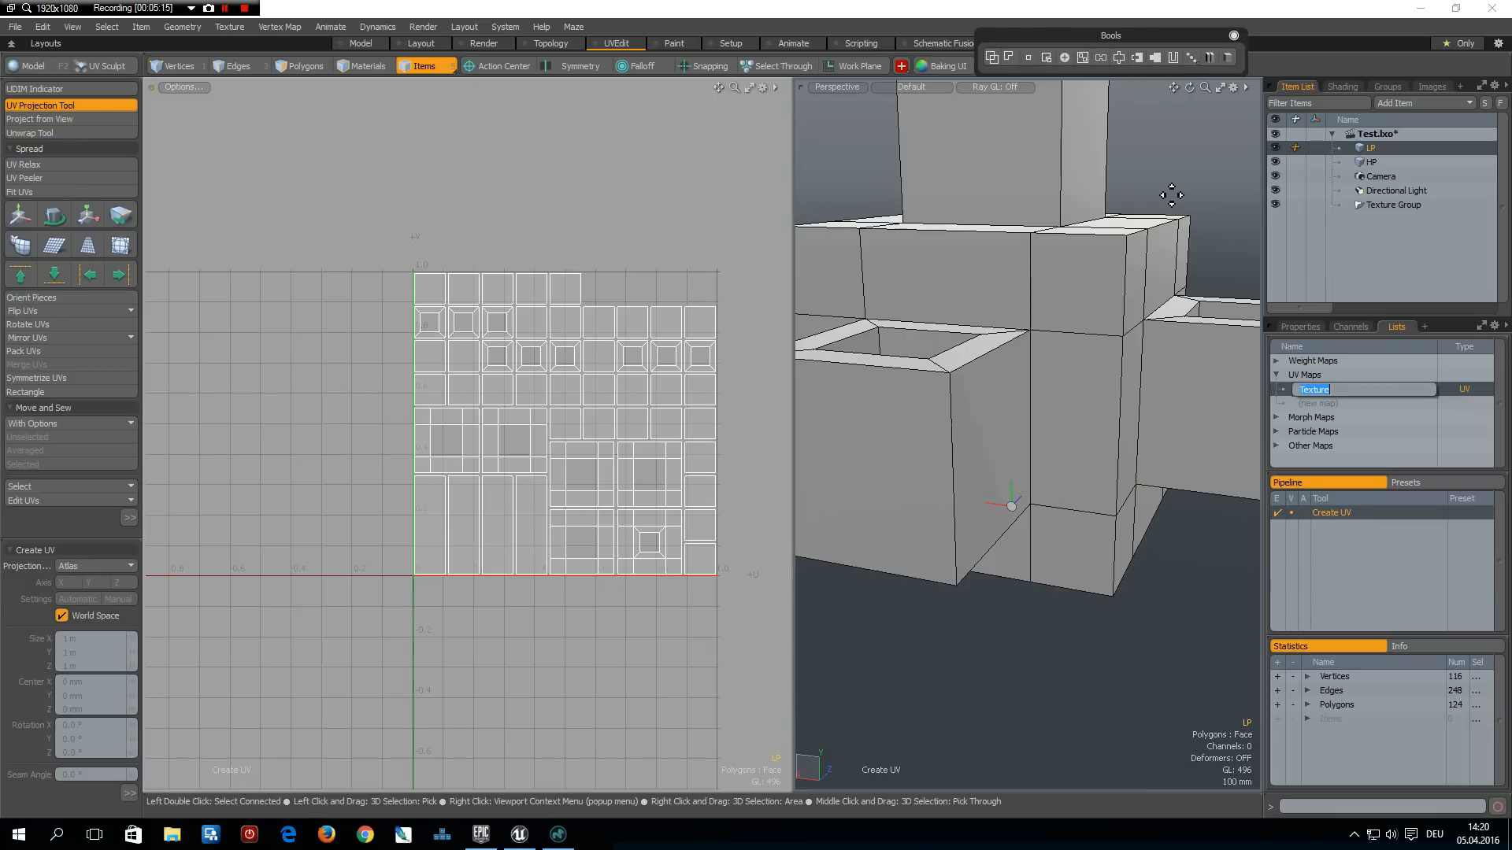
pyautogui.write('Mal')
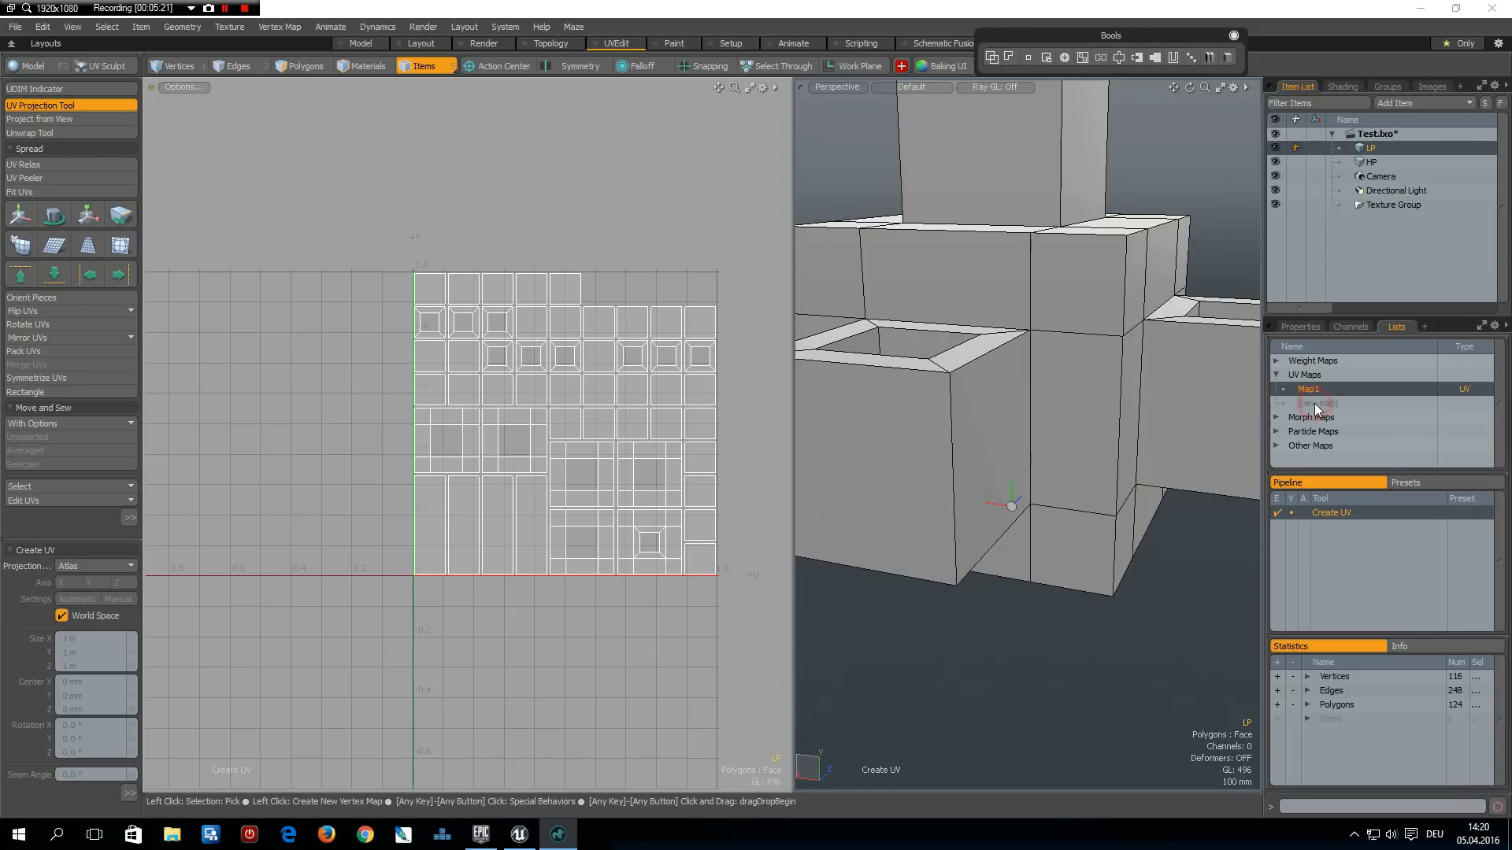
# Create a new UV map Map2 and switch back to Map1
pyautogui.click(1317, 403)
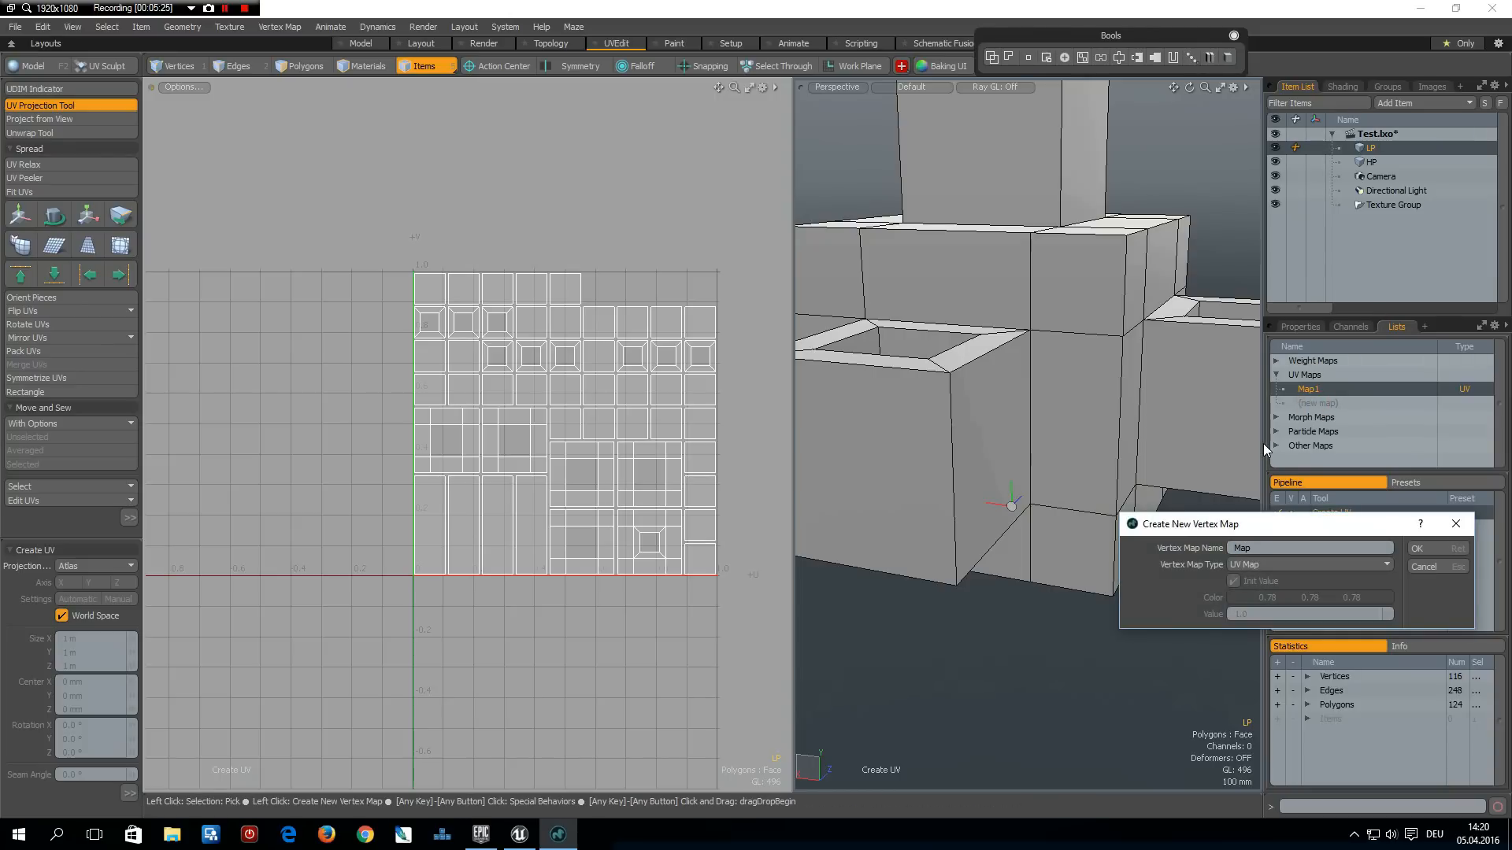
pyautogui.click(1416, 548)
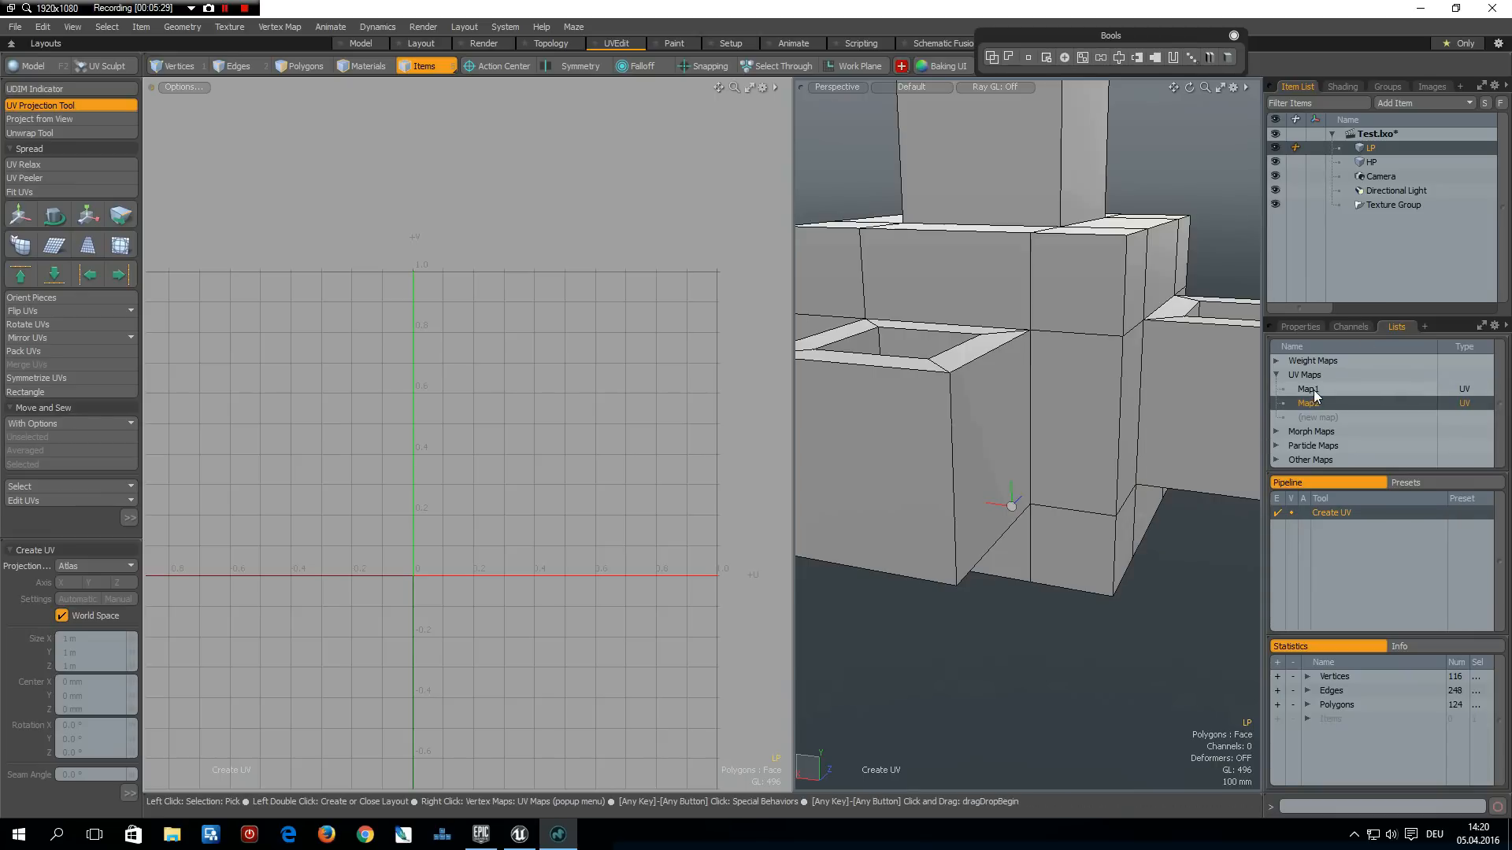
pyautogui.click(1310, 389)
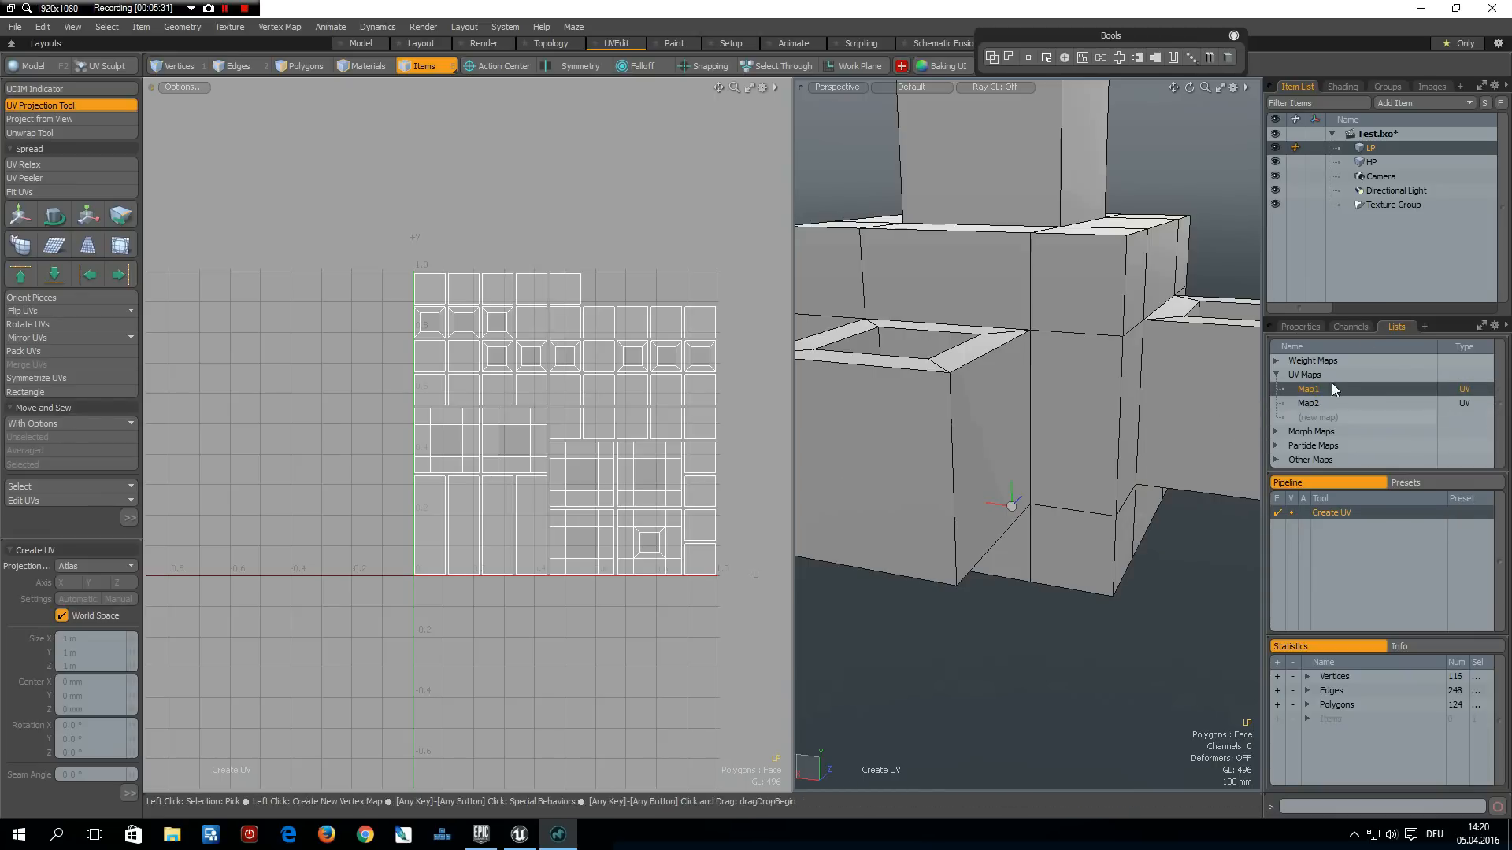
pyautogui.rightClick(1309, 388)
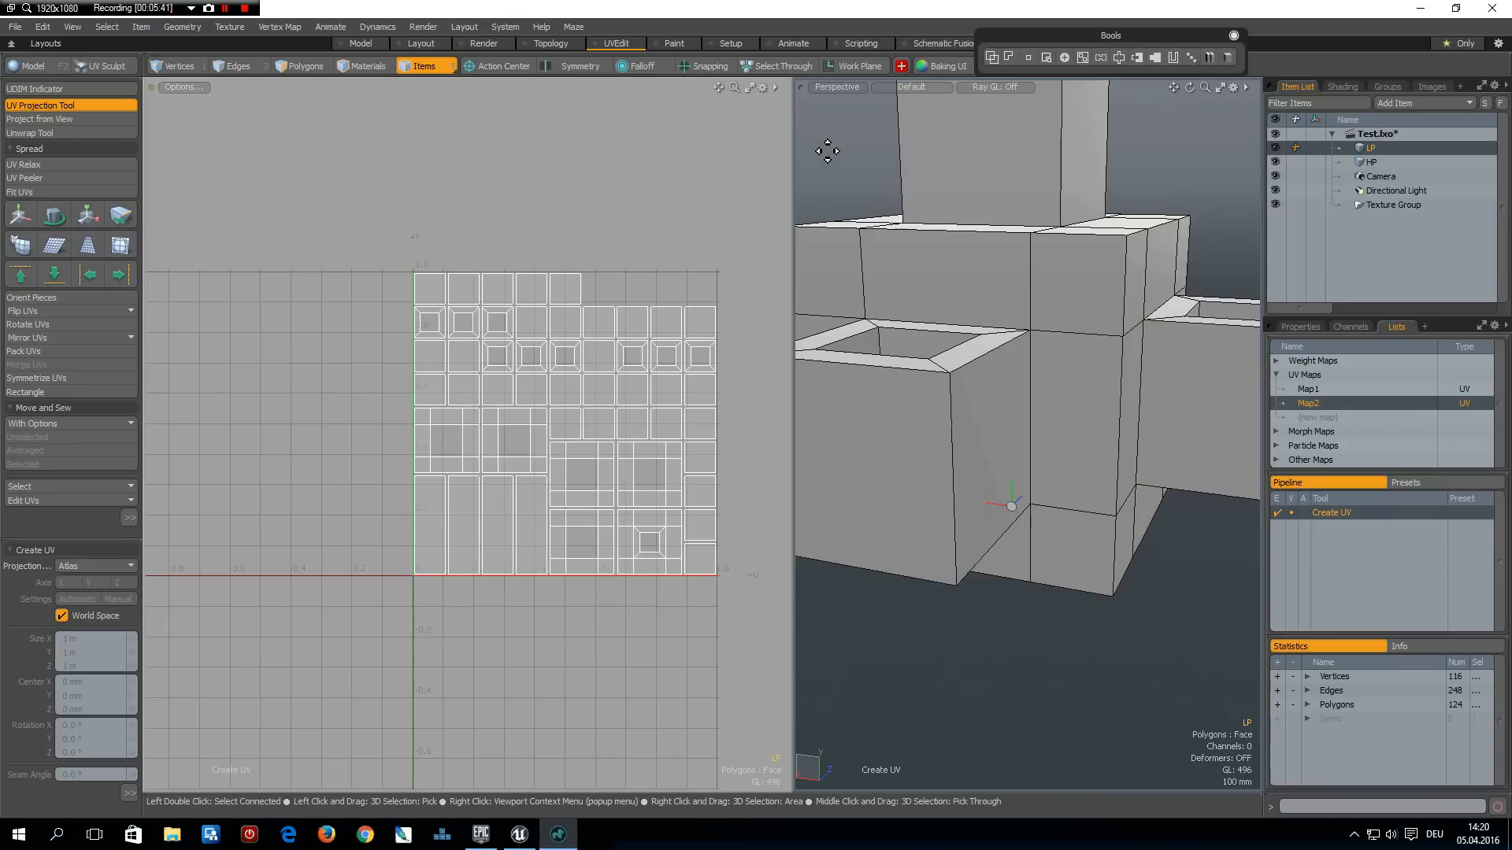
pyautogui.moveTo(841, 150)
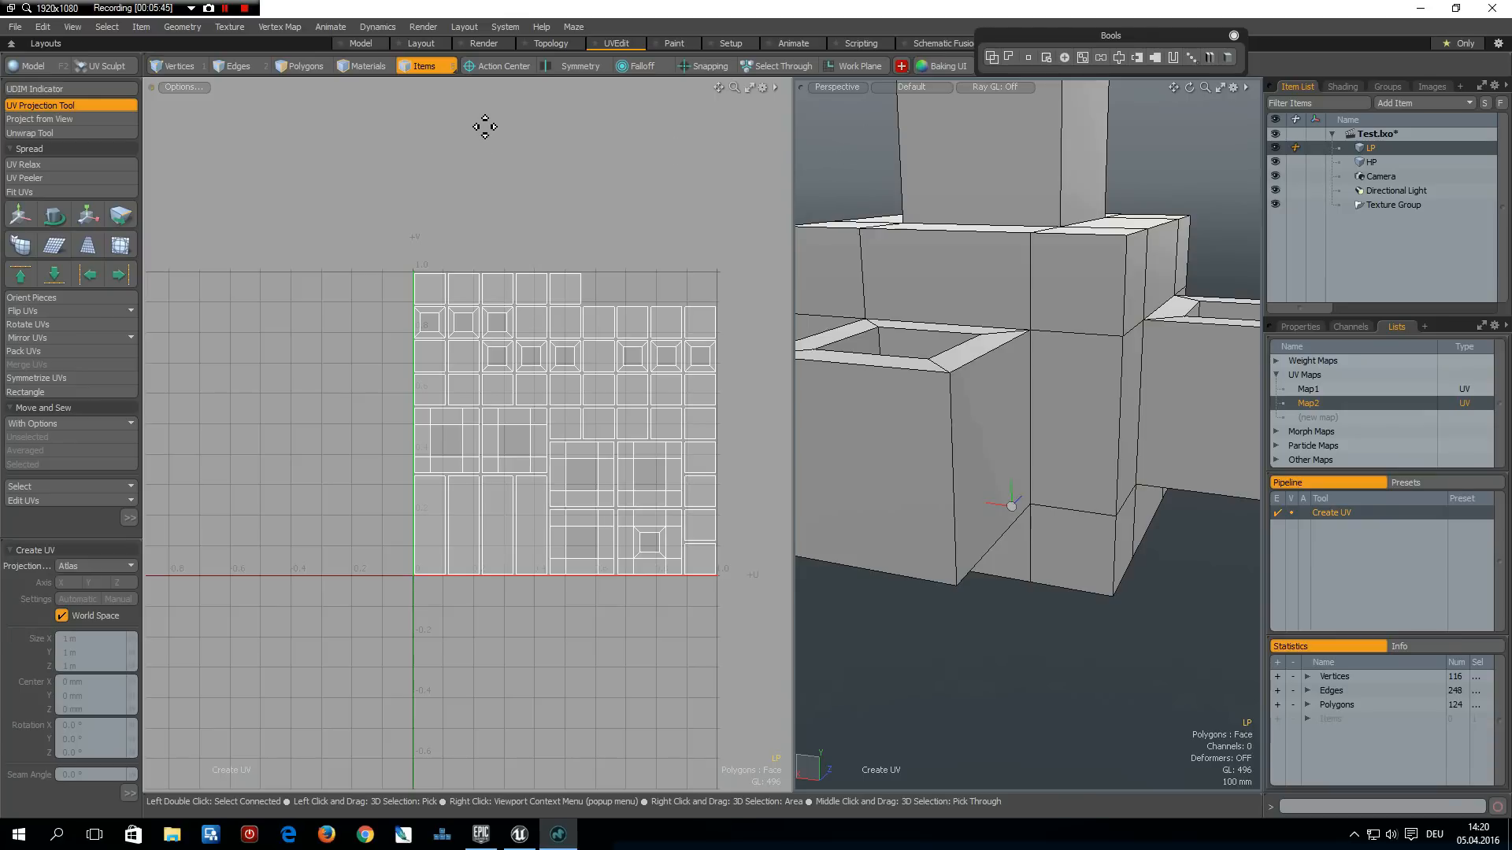
pyautogui.moveTo(485, 133)
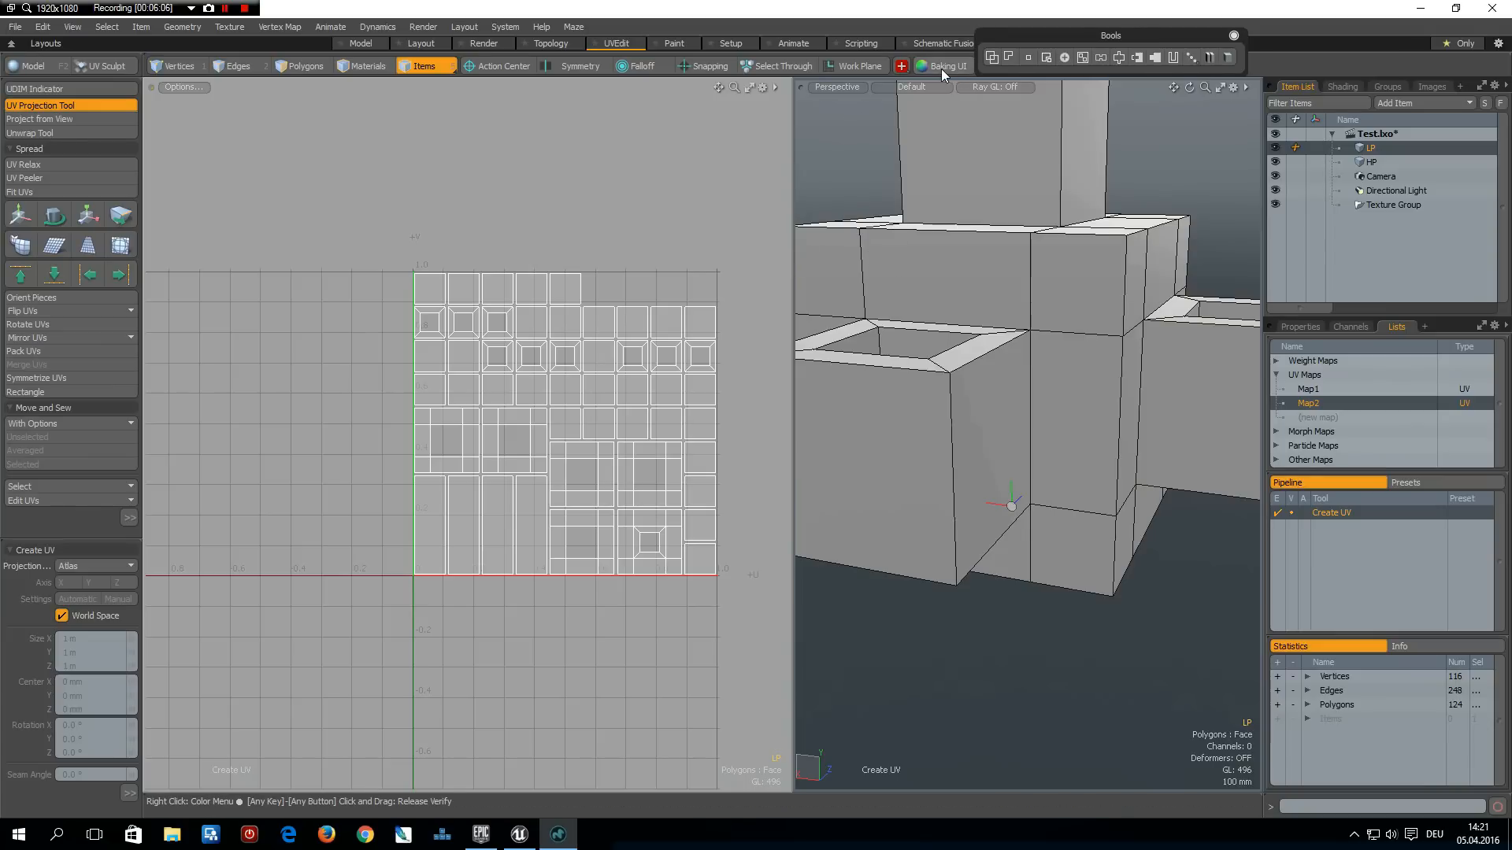
pyautogui.moveTo(943, 66)
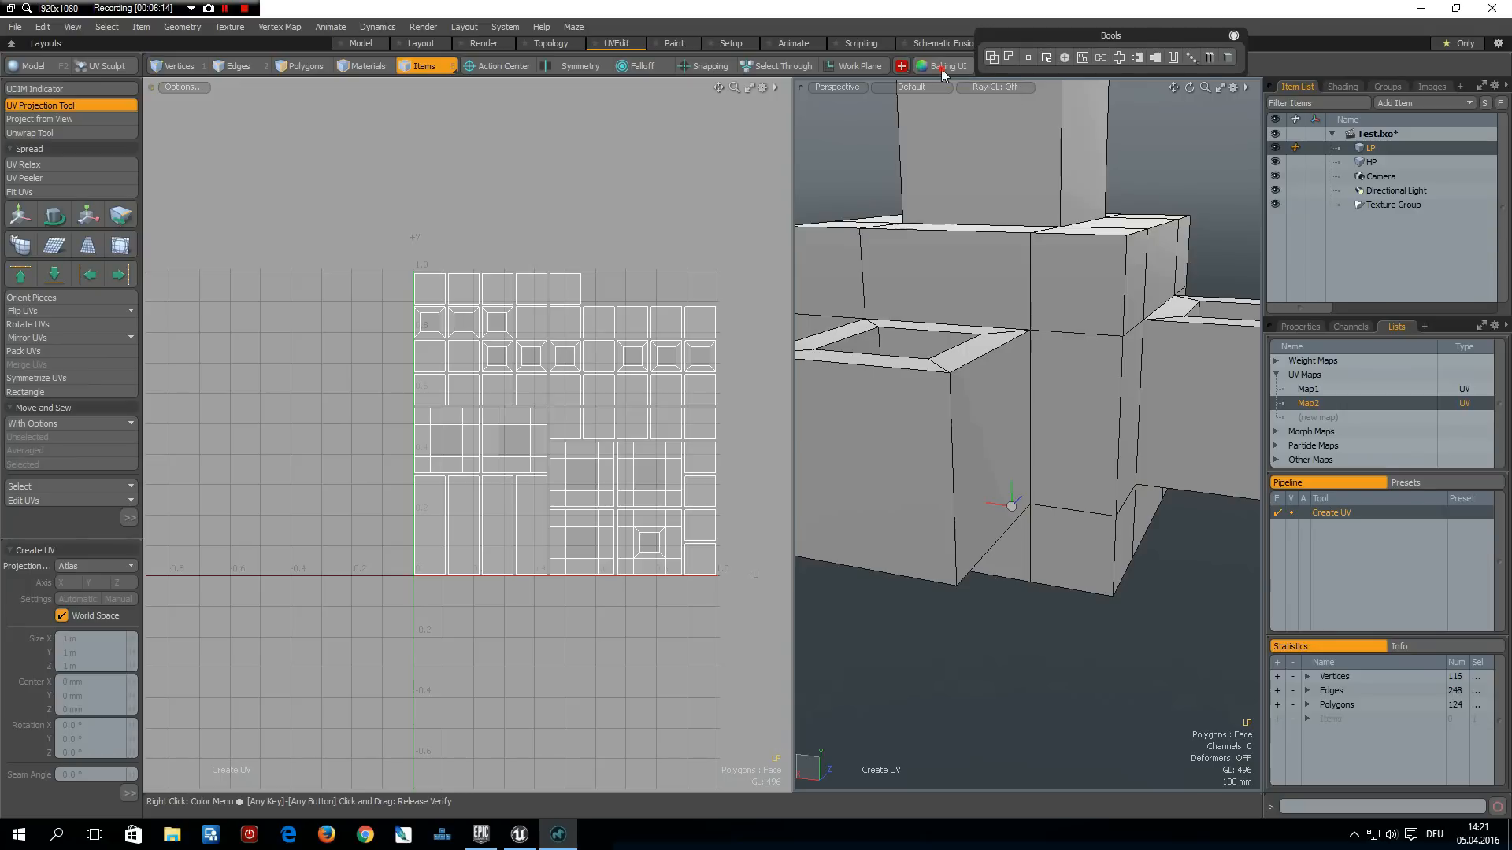
# In the Baking UI keep Normal output type and set LP as the bake target object
pyautogui.click(942, 66)
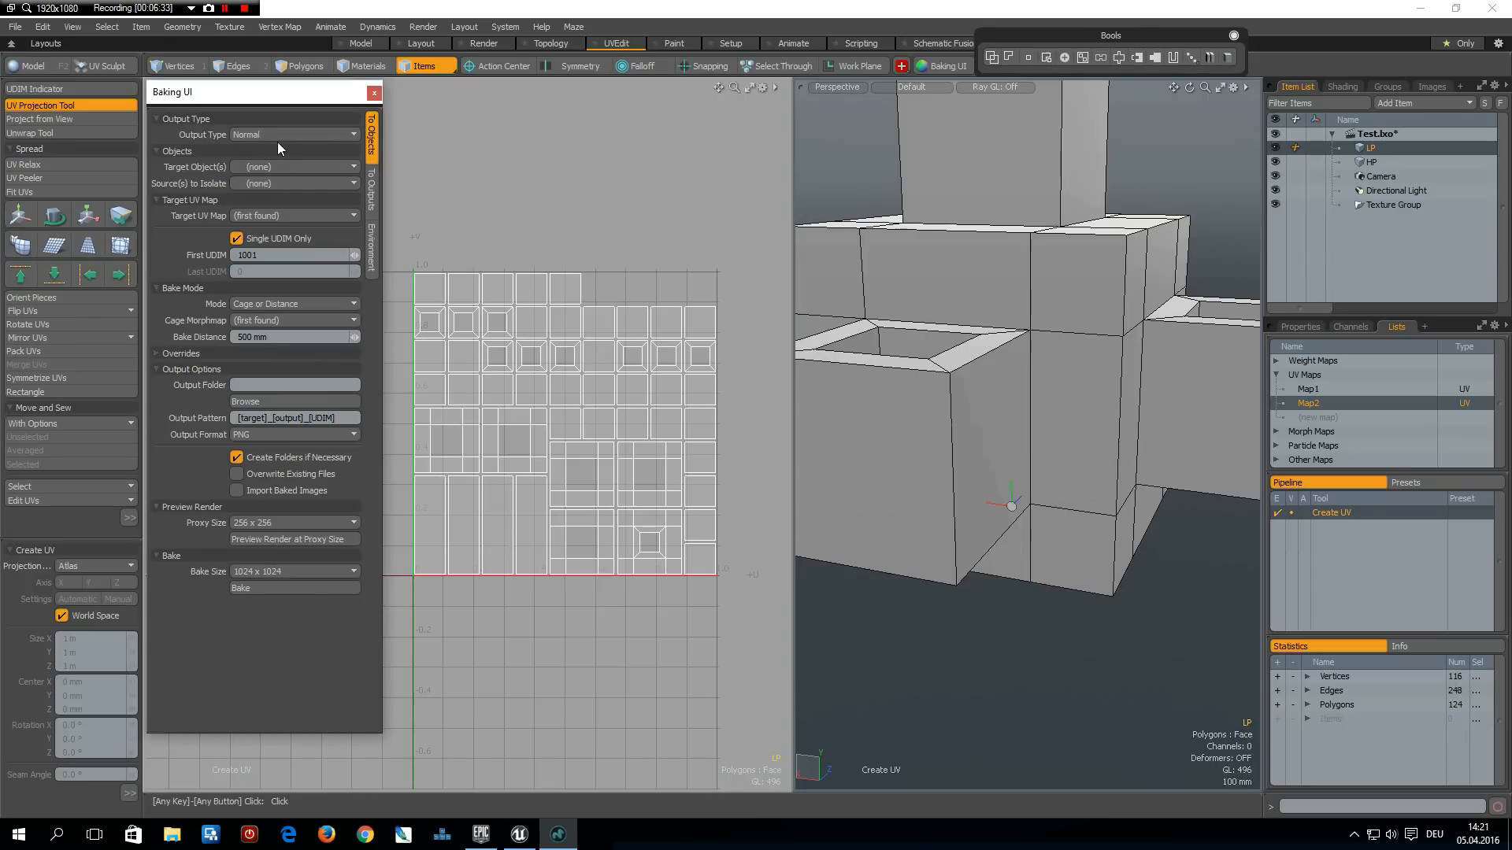
pyautogui.moveTo(294, 134)
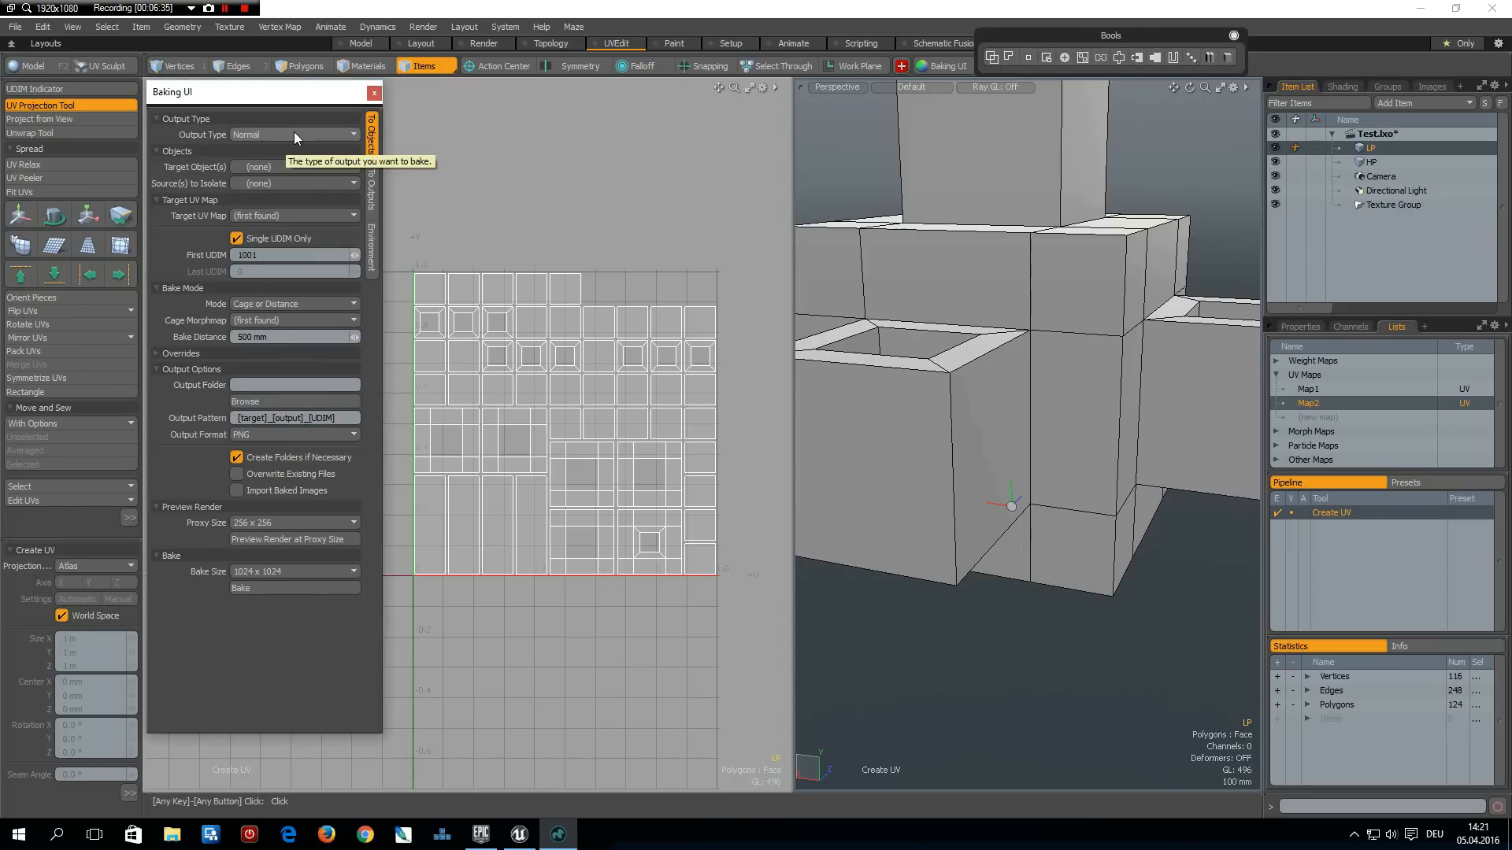
pyautogui.click(293, 134)
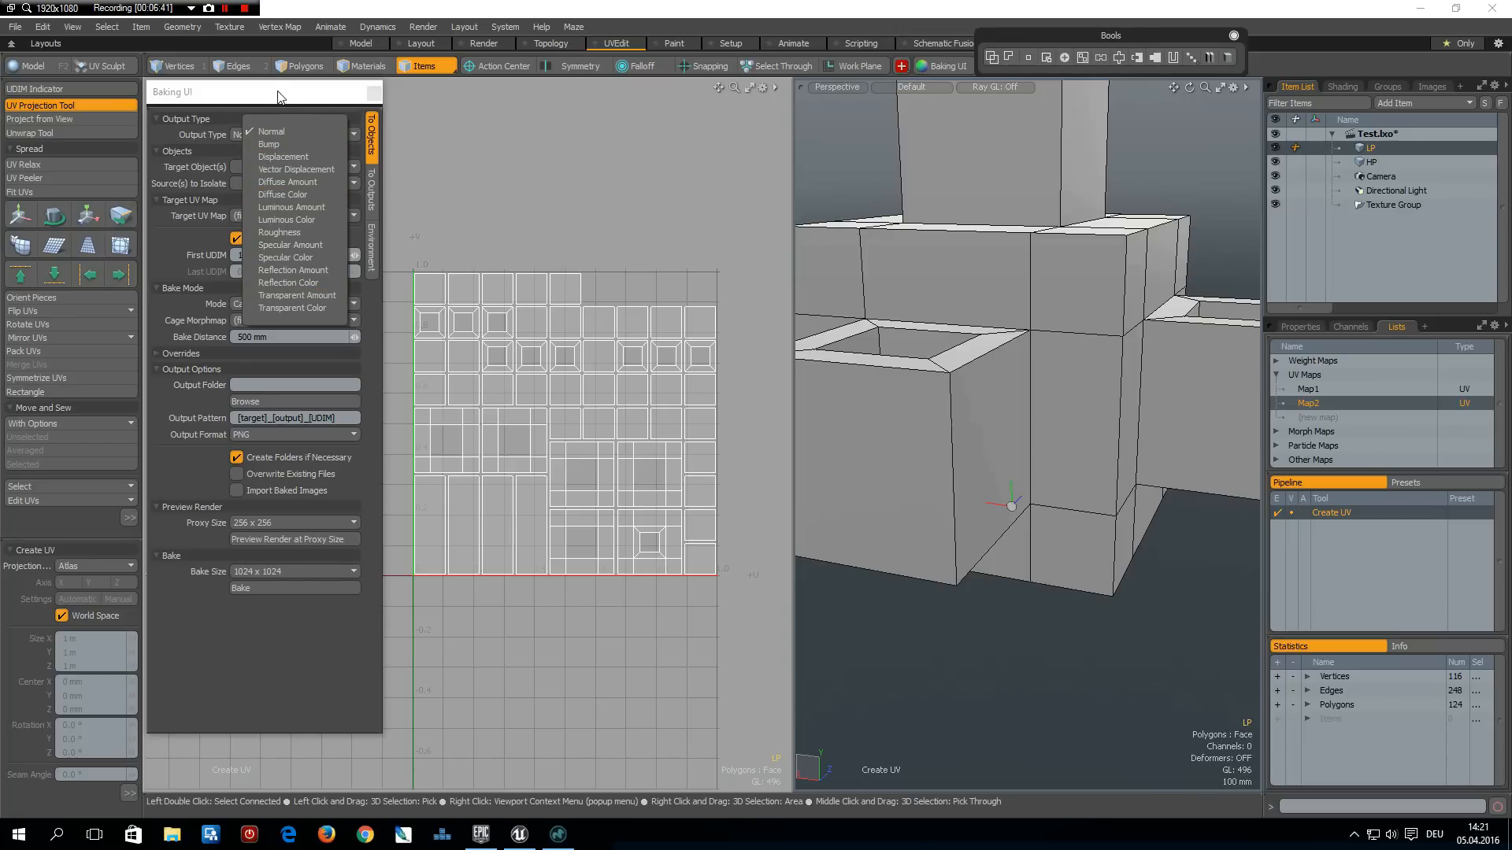
pyautogui.moveTo(292, 104)
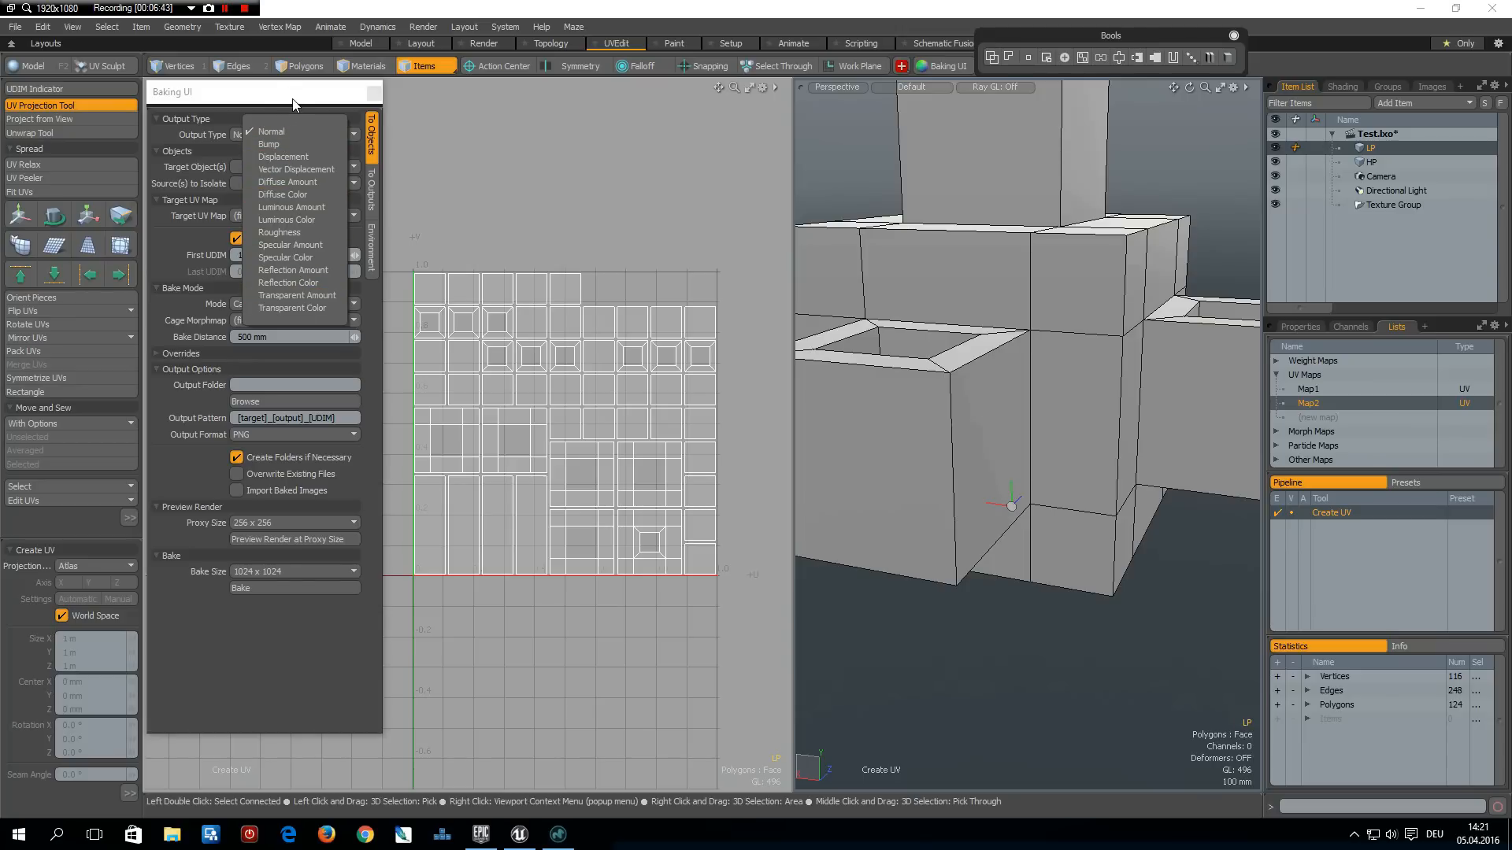
pyautogui.click(270, 131)
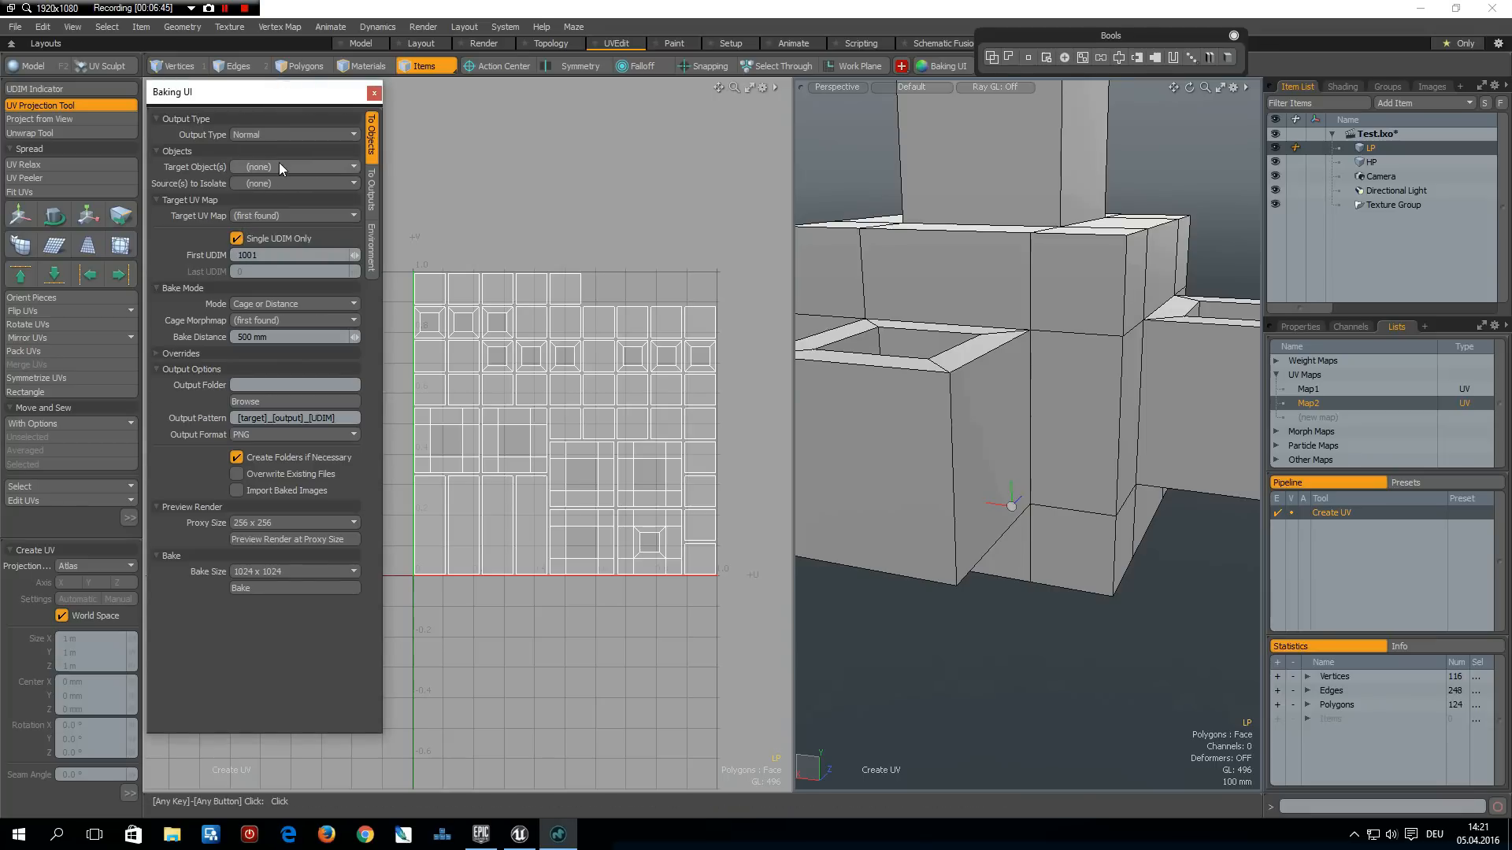
pyautogui.click(294, 166)
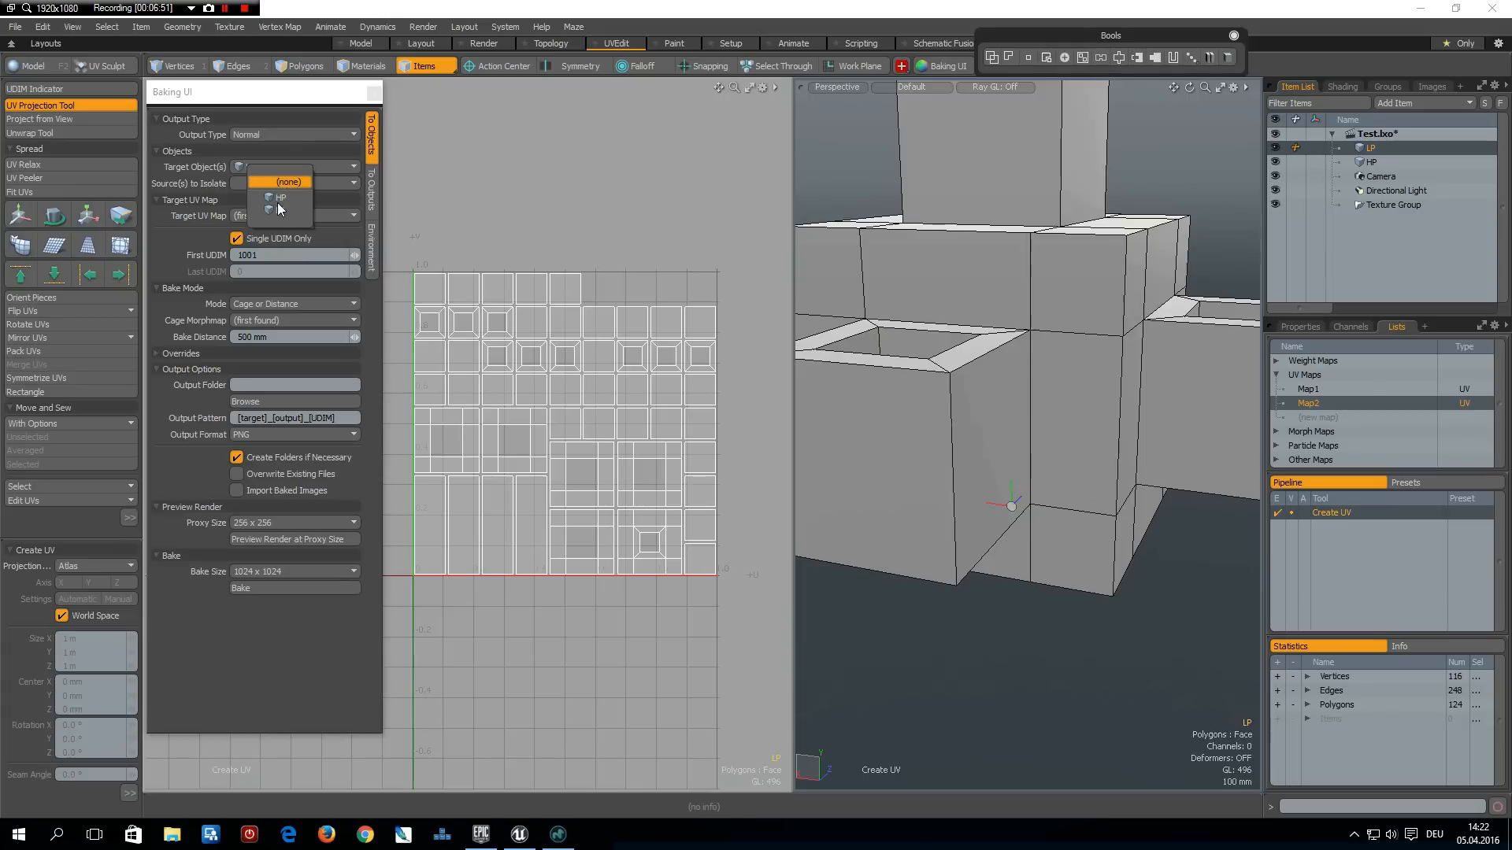
pyautogui.click(279, 197)
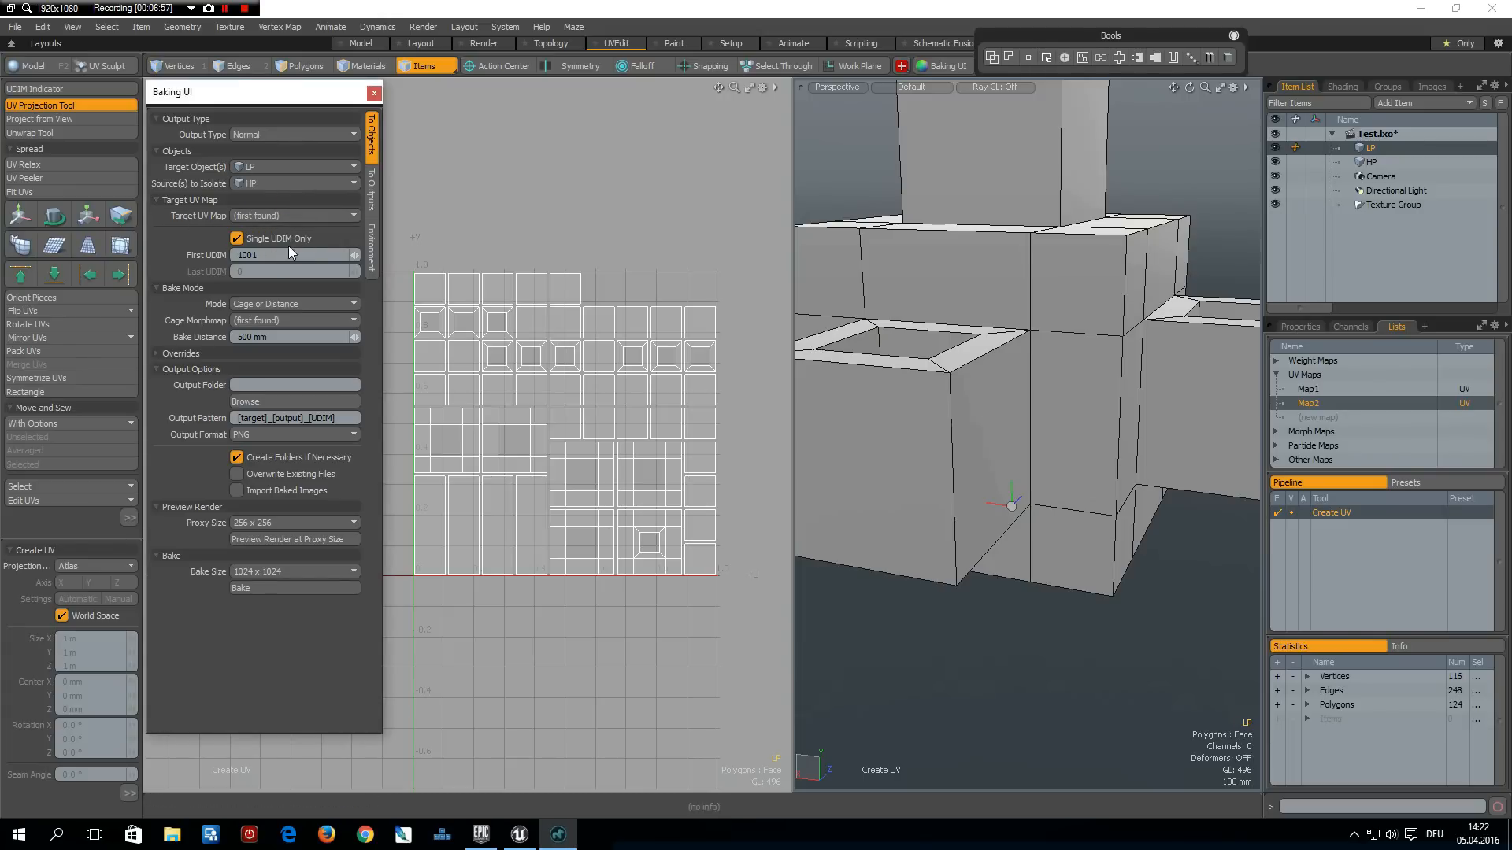
pyautogui.moveTo(294, 255)
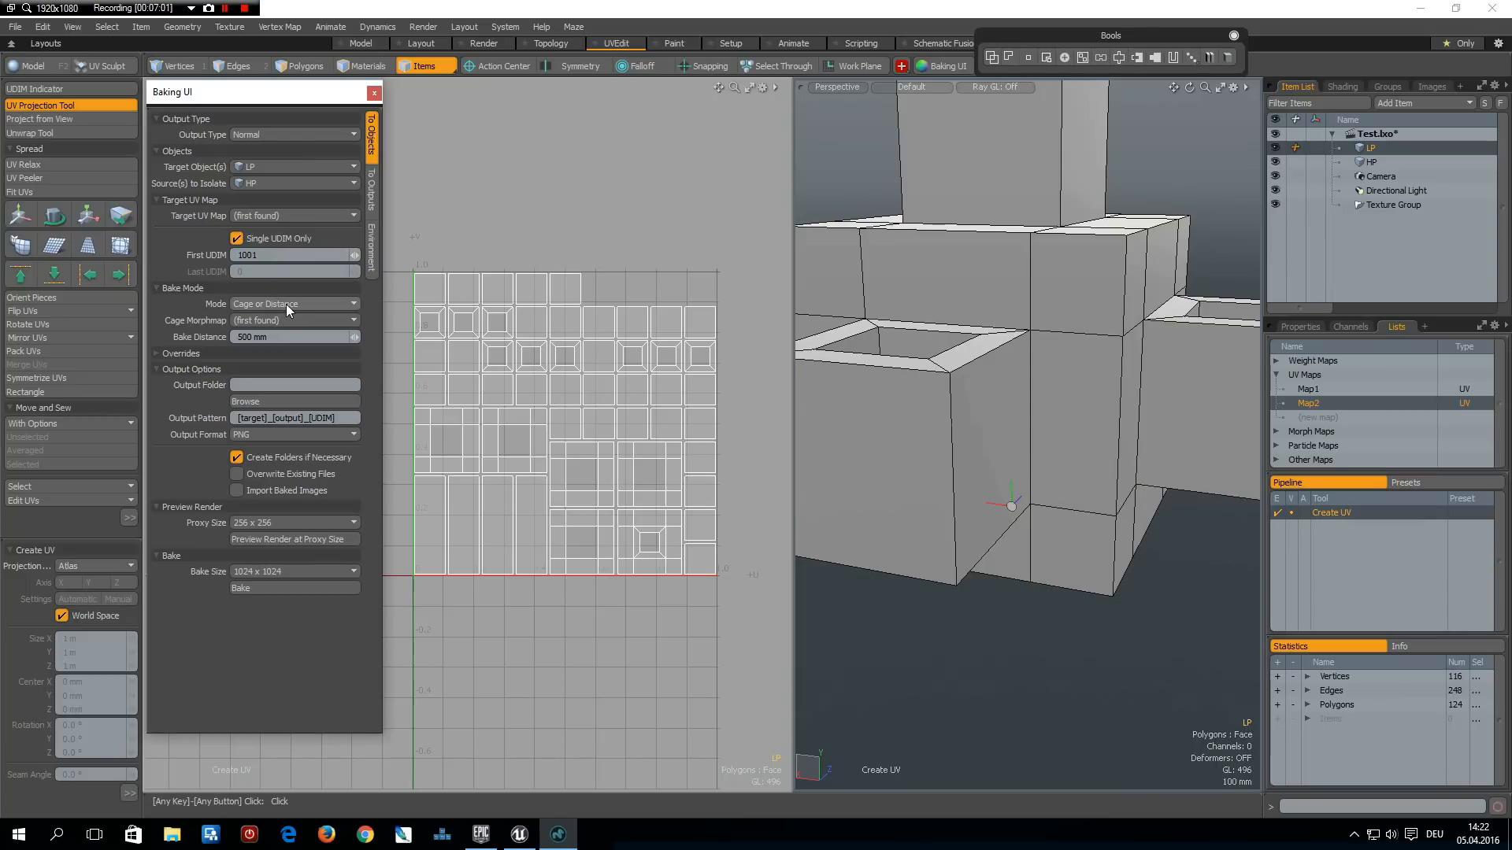
pyautogui.moveTo(318, 313)
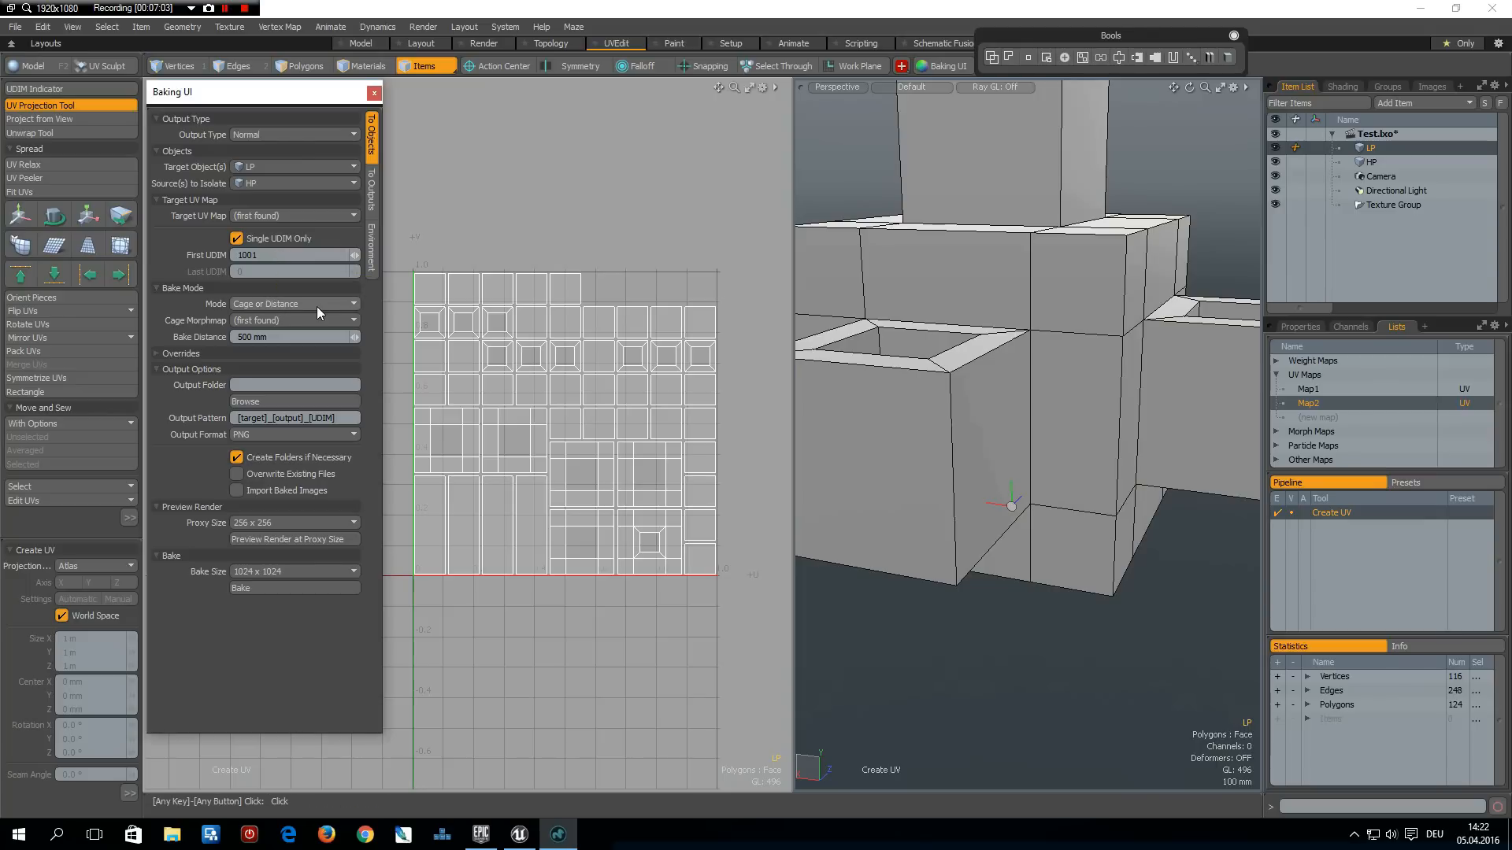
pyautogui.moveTo(280, 337)
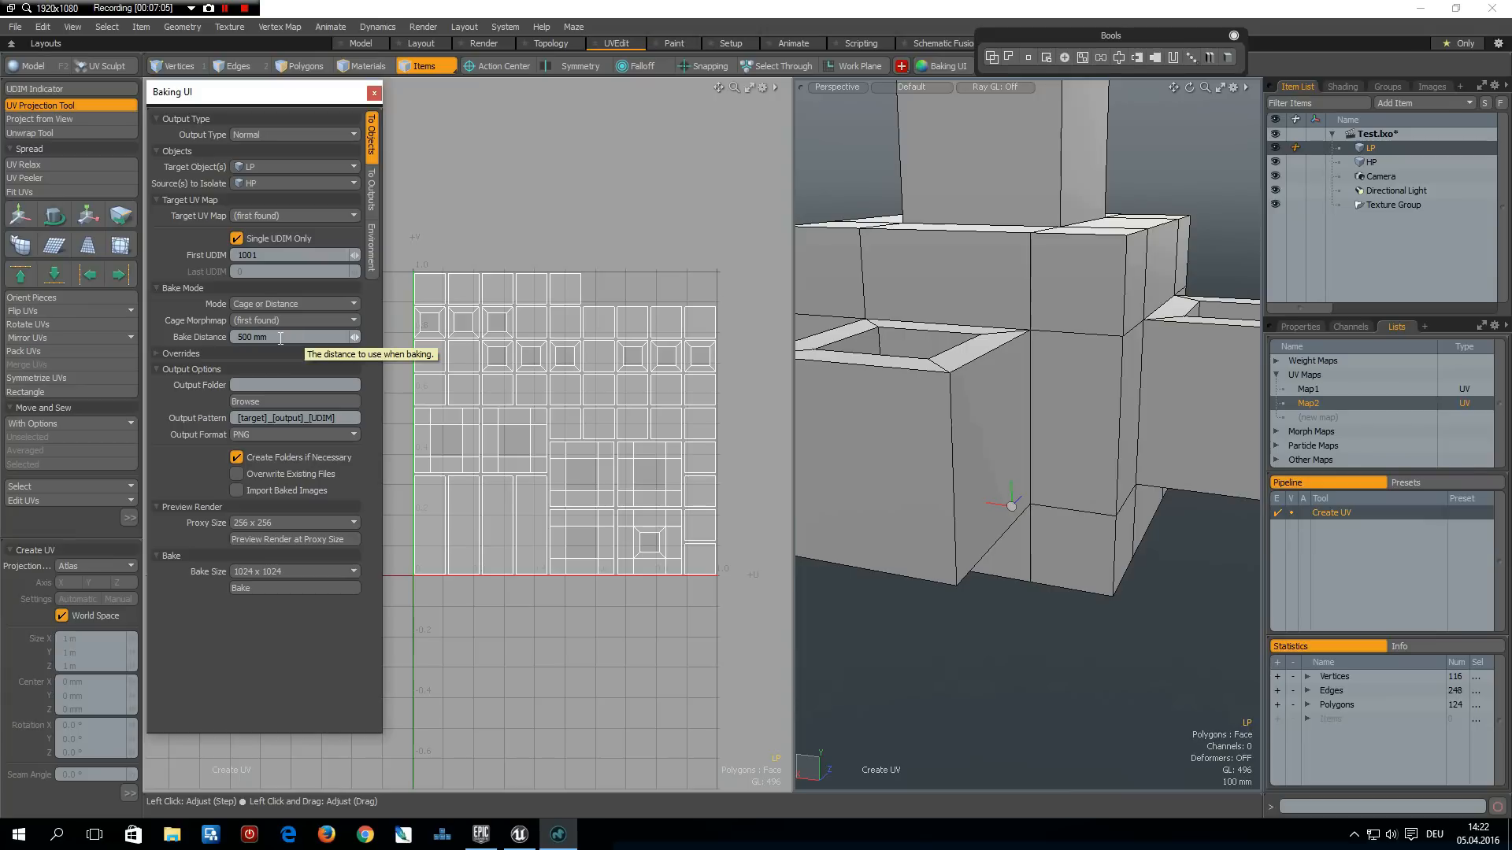
pyautogui.moveTo(284, 351)
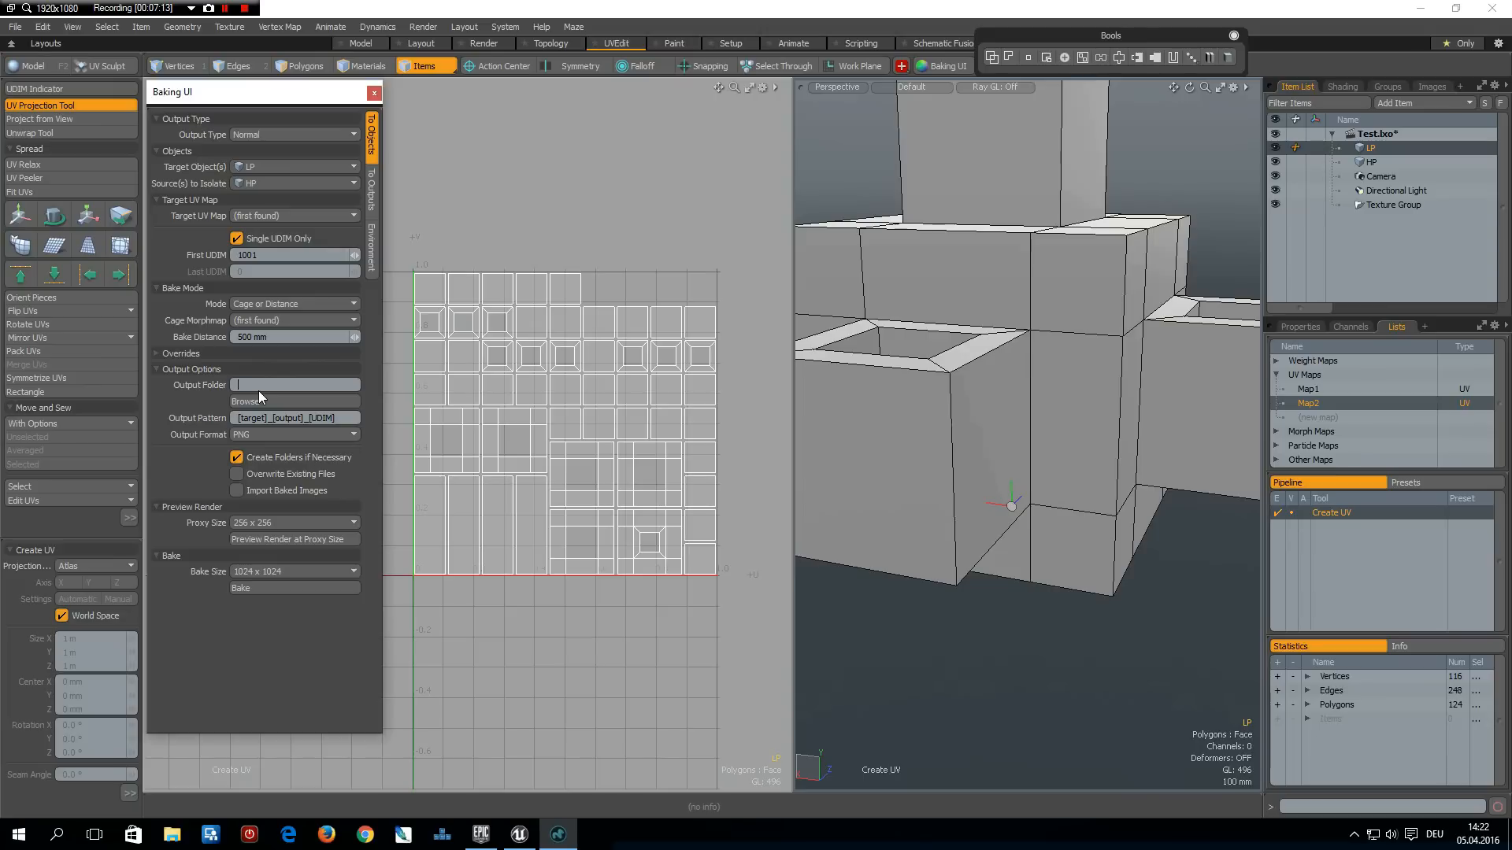
# Set the bake Output Folder to a path on the D drive (D:/_)
pyautogui.write('D:/_')
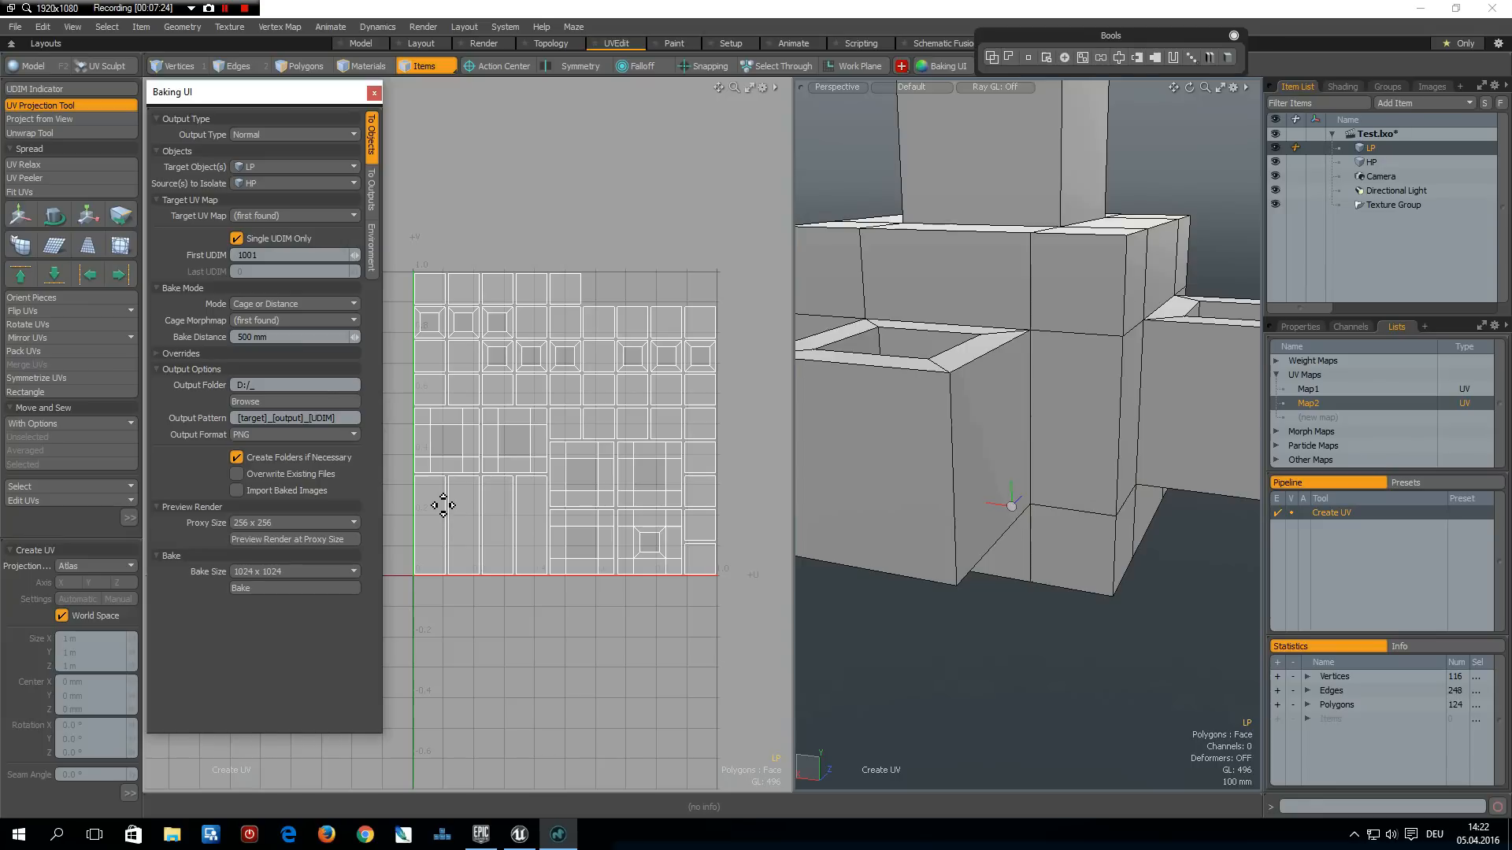
pyautogui.moveTo(424, 278)
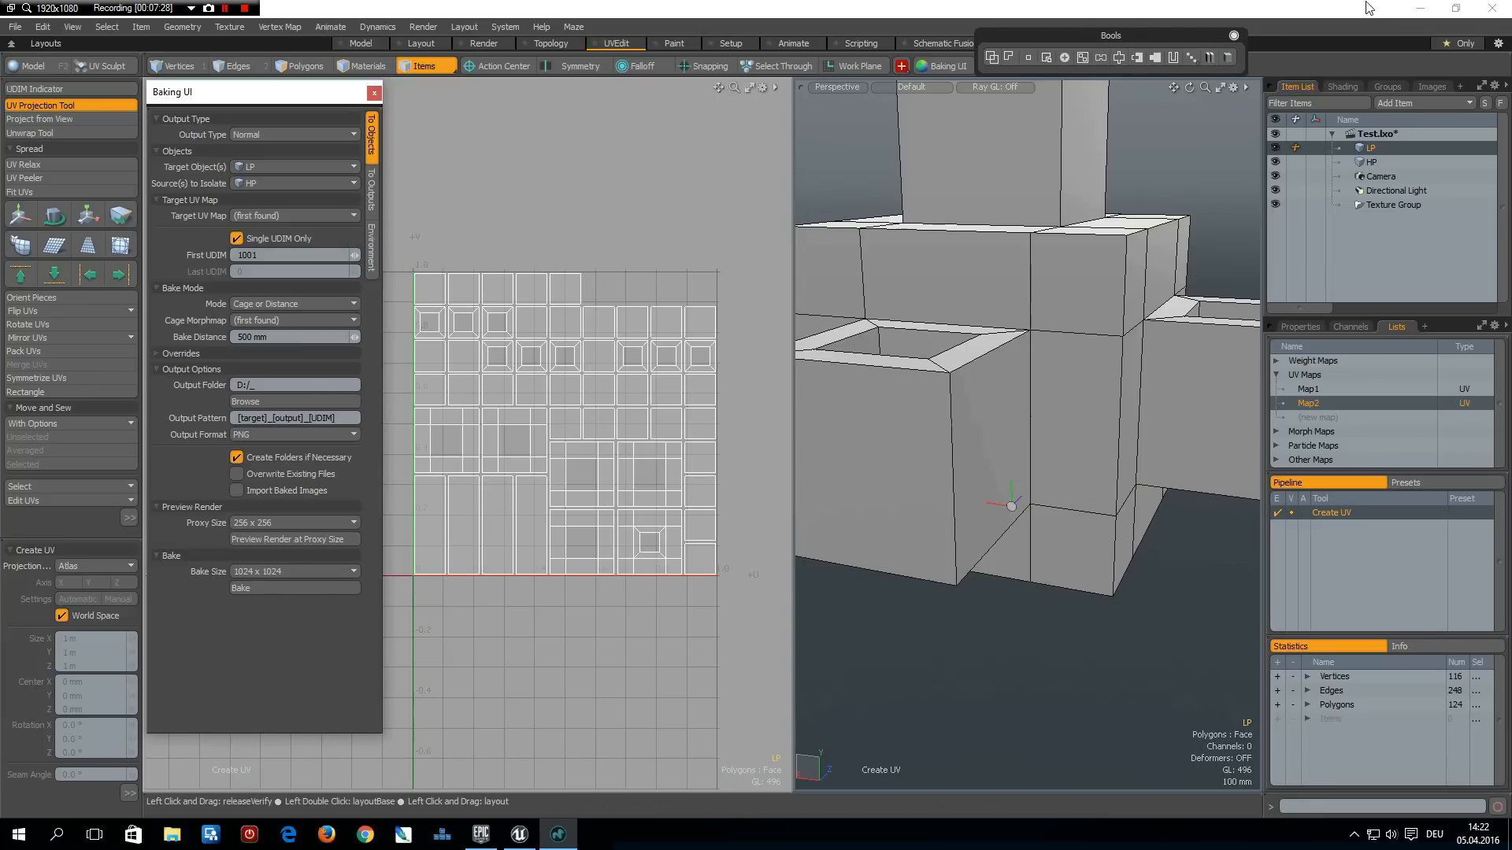
pyautogui.moveTo(1420, 9)
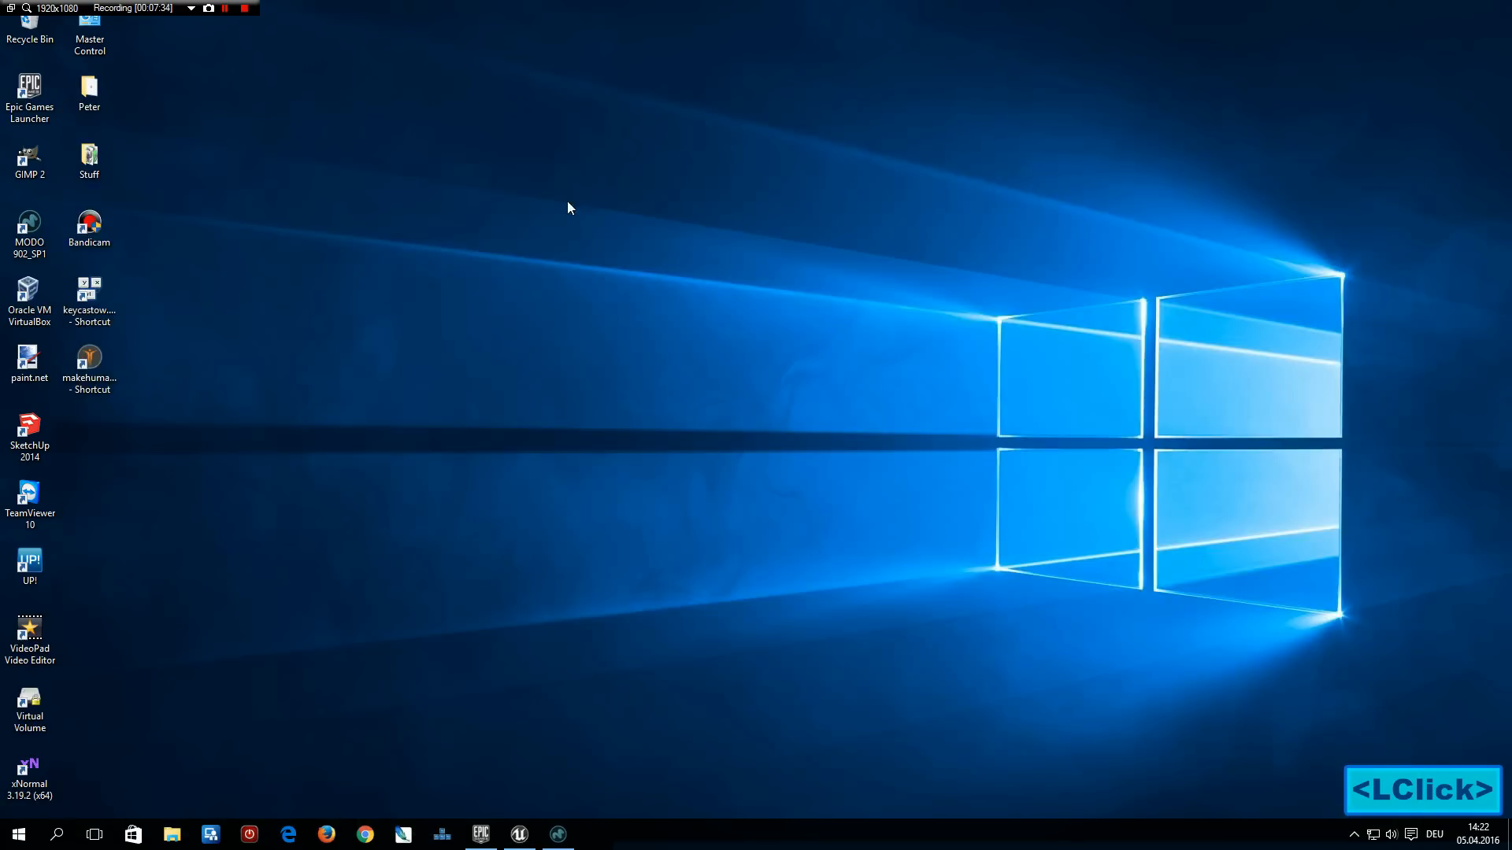
# Select the MODO 902_SP1 desktop shortcut and bring up its options
pyautogui.click(29, 563)
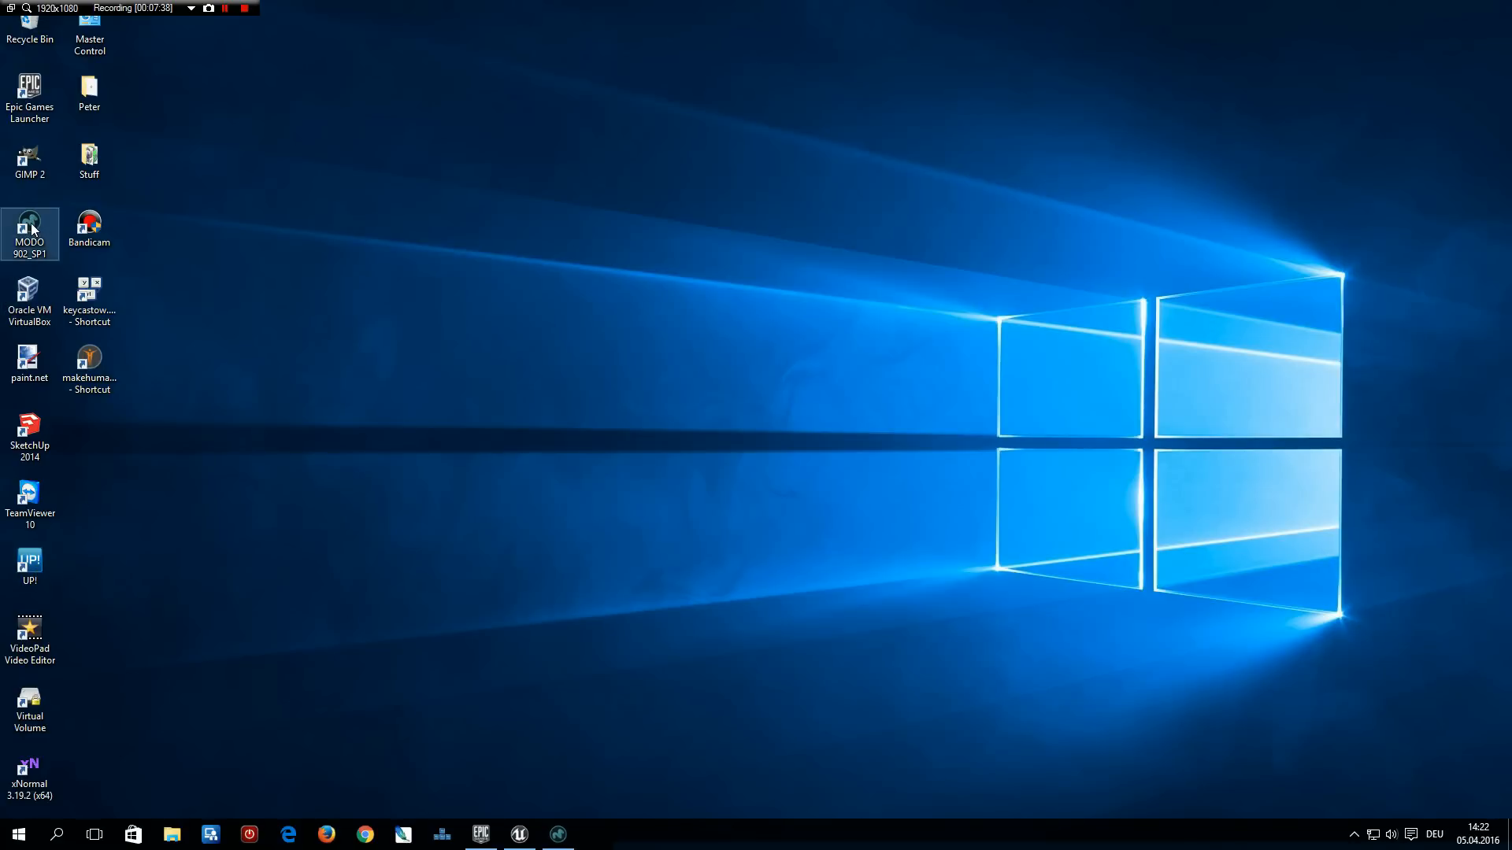
pyautogui.rightClick(29, 231)
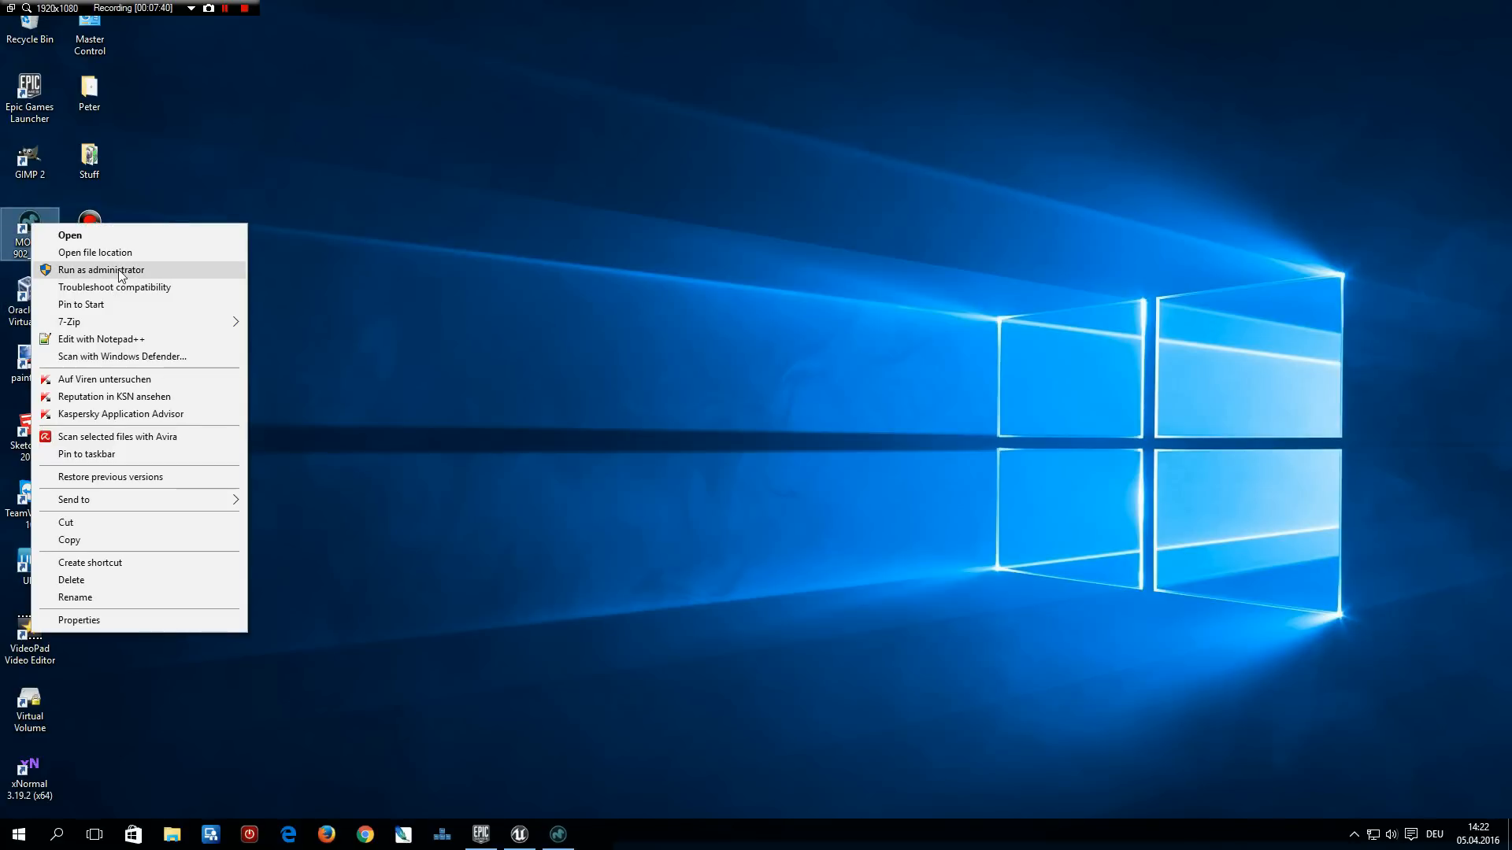
pyautogui.moveTo(149, 278)
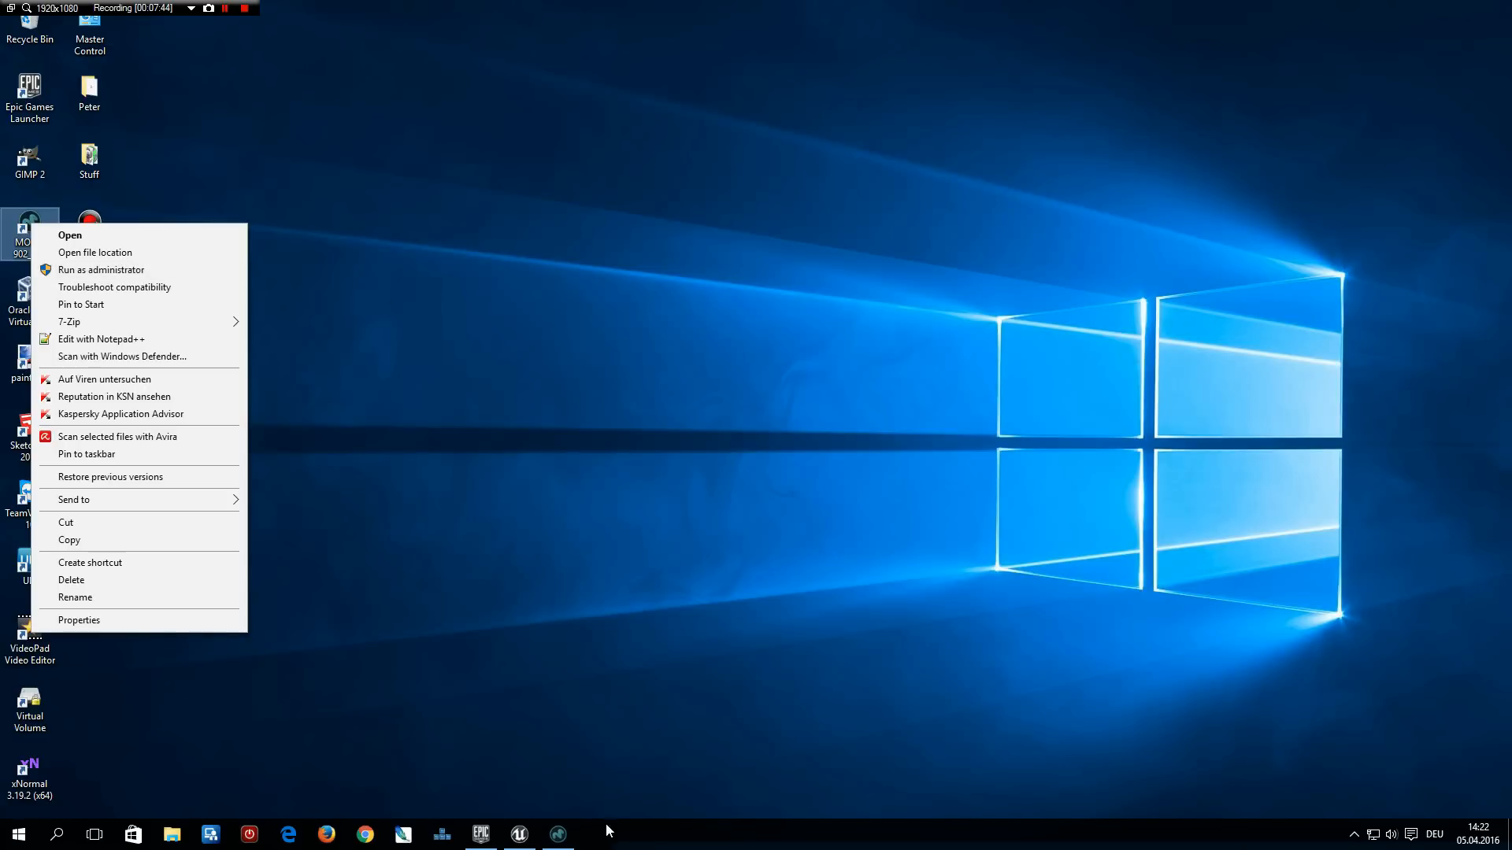
pyautogui.moveTo(557, 834)
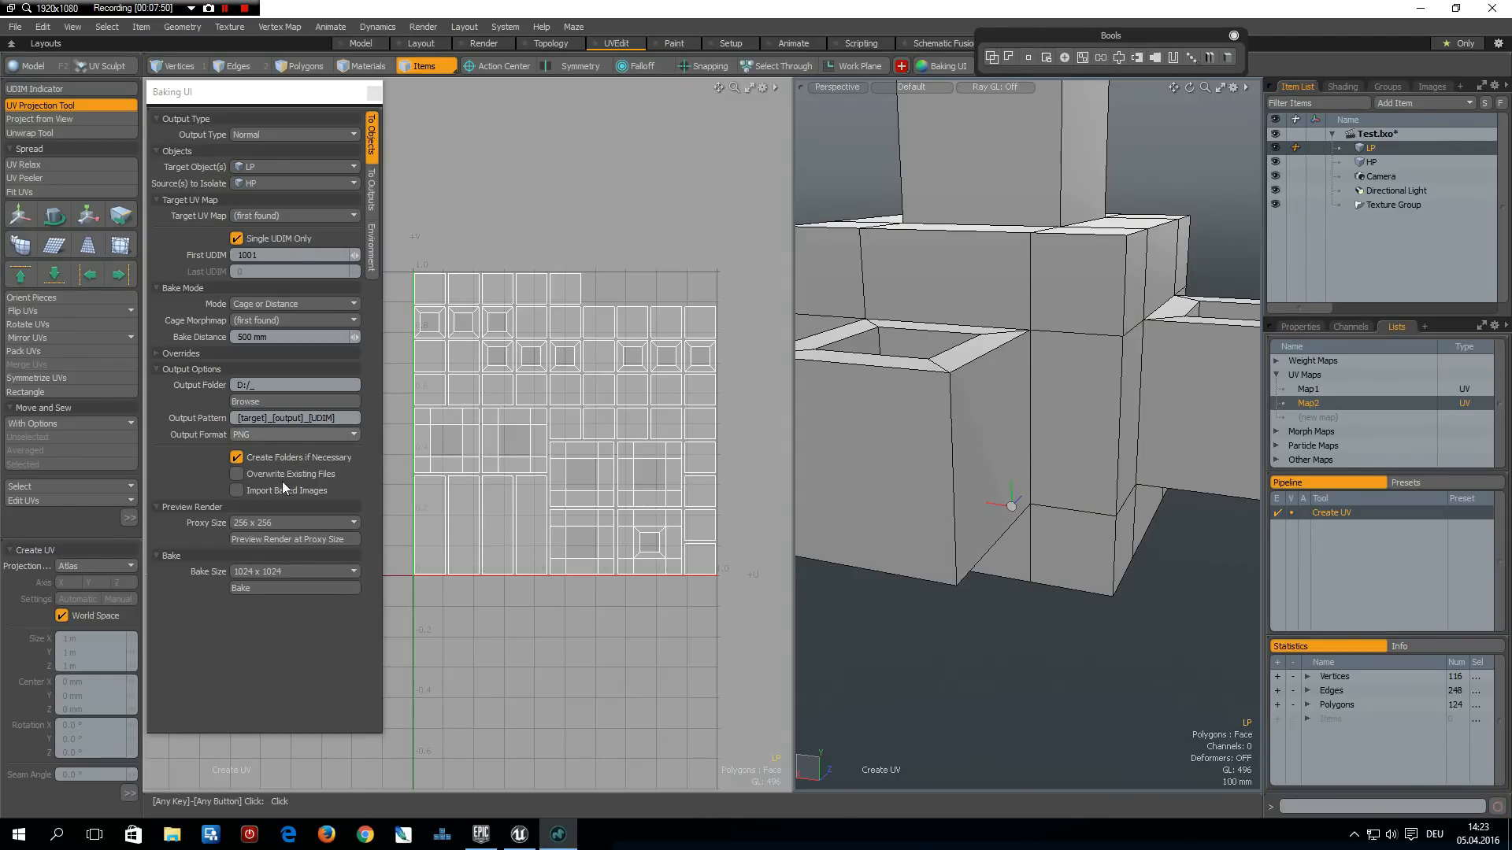
# Browse the DATA (D:) drive for the existing LP_Normal_1001.png, then return to MODO
pyautogui.click(238, 473)
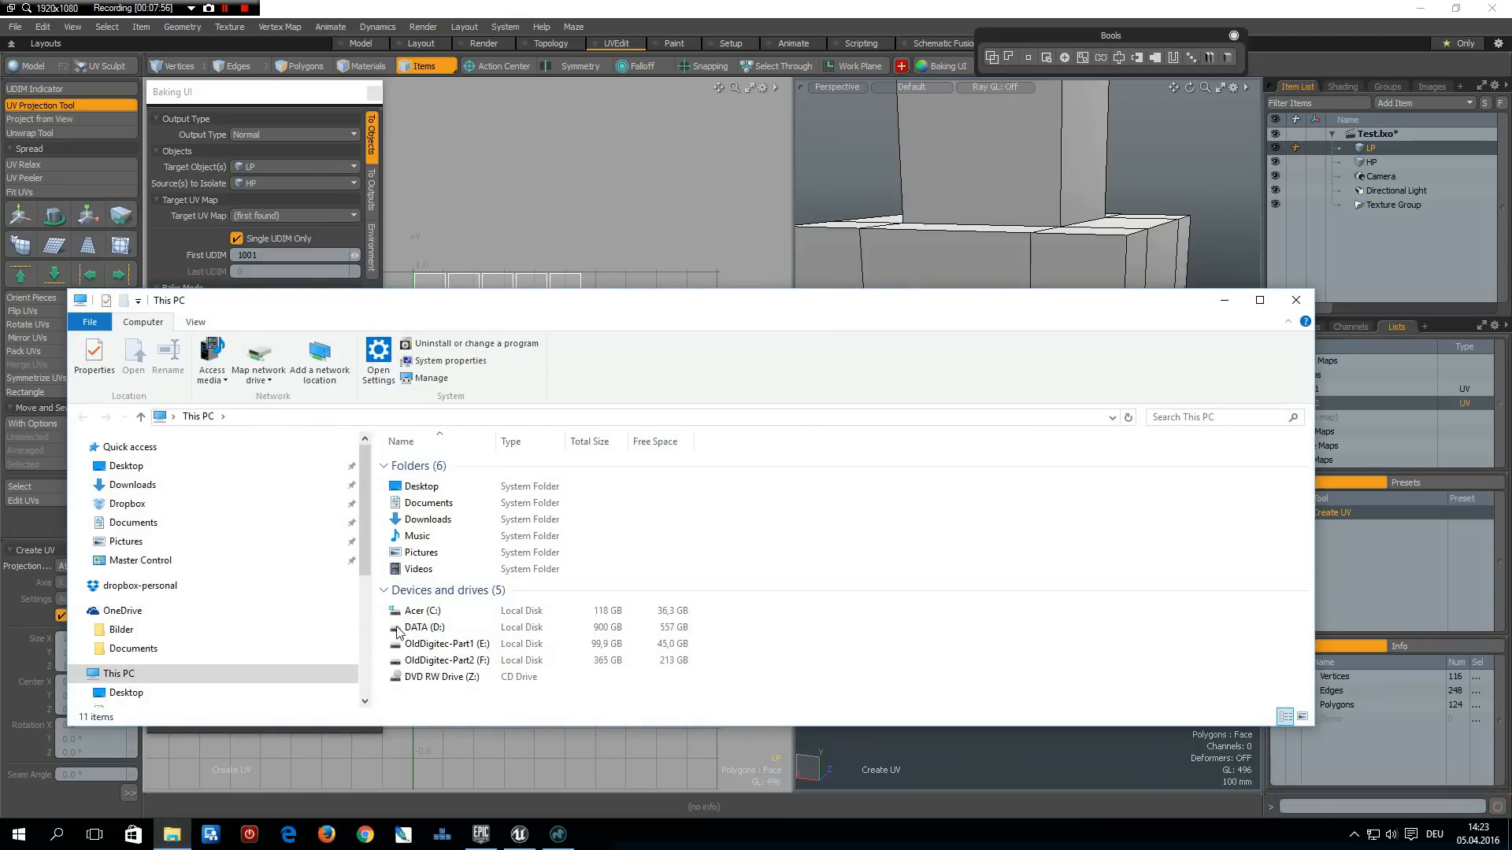
pyautogui.doubleClick(425, 626)
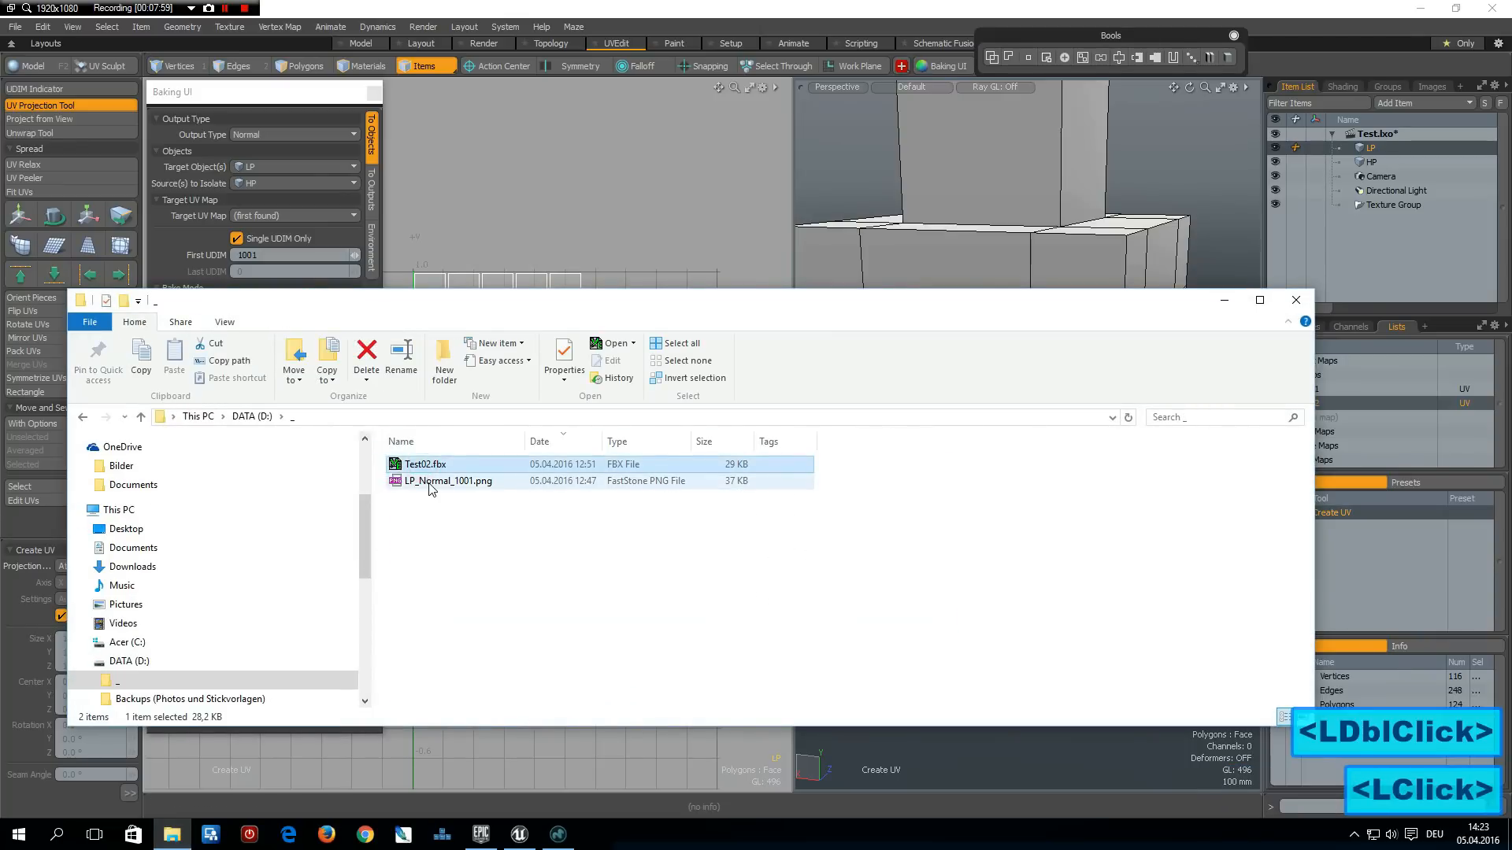
pyautogui.press('Delete')
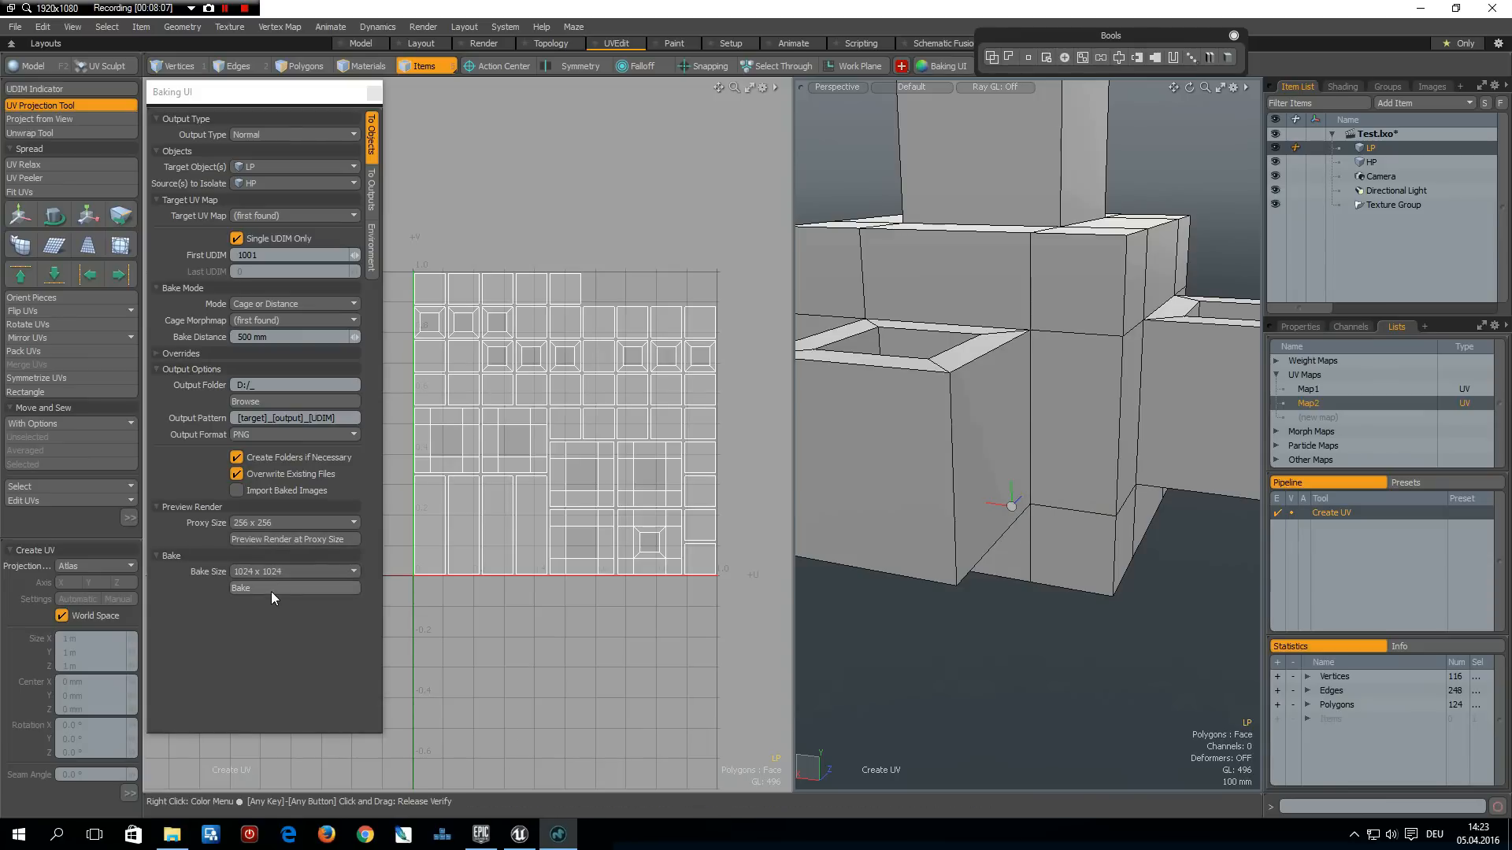
# Bake the normal map, check LP_Normal_1001.png in its folder, and return to the UVEdit layout
pyautogui.click(241, 588)
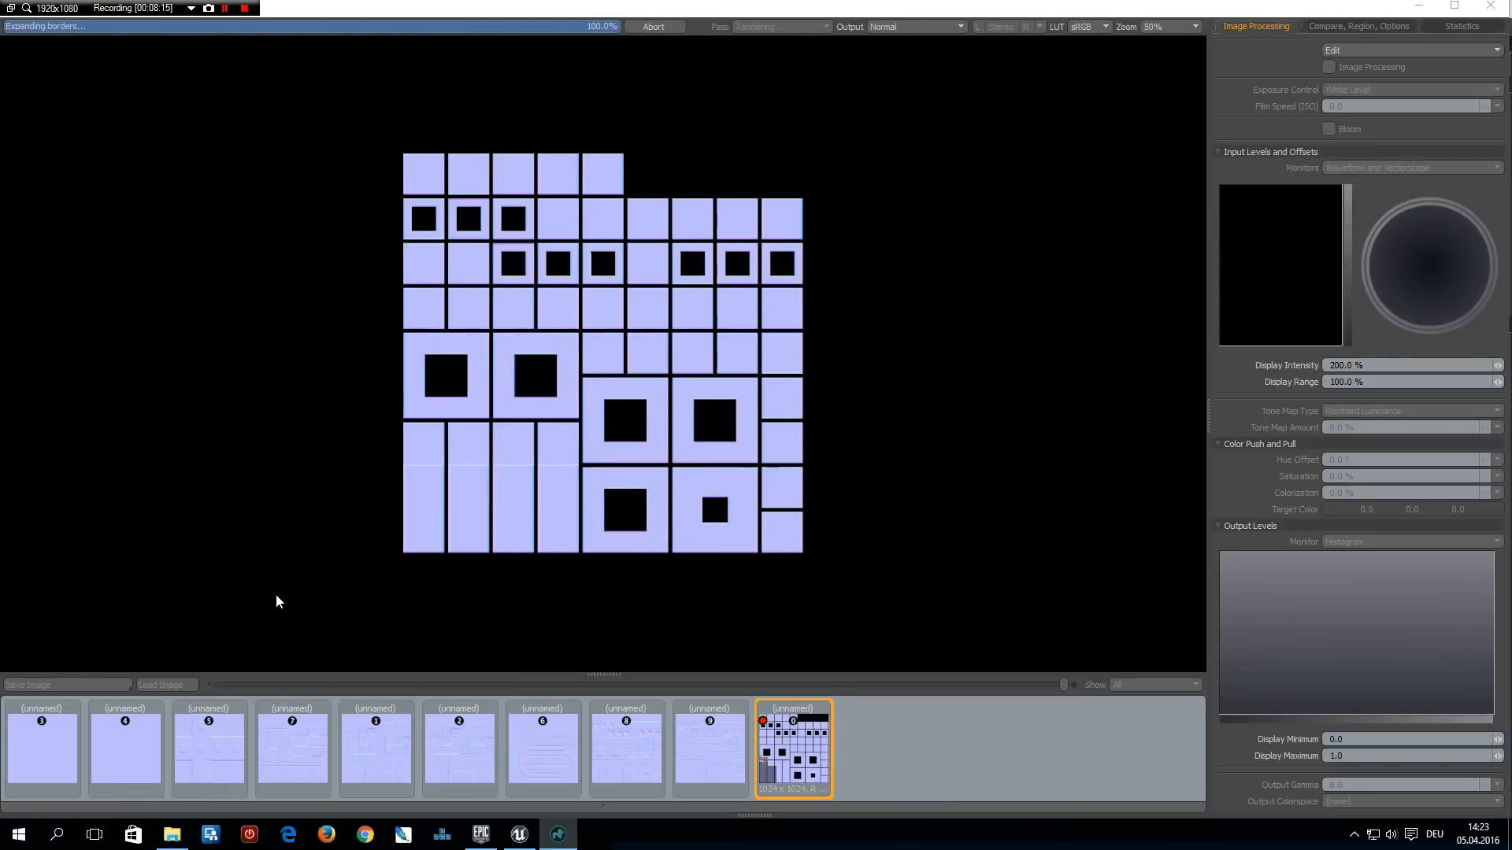
pyautogui.click(1328, 66)
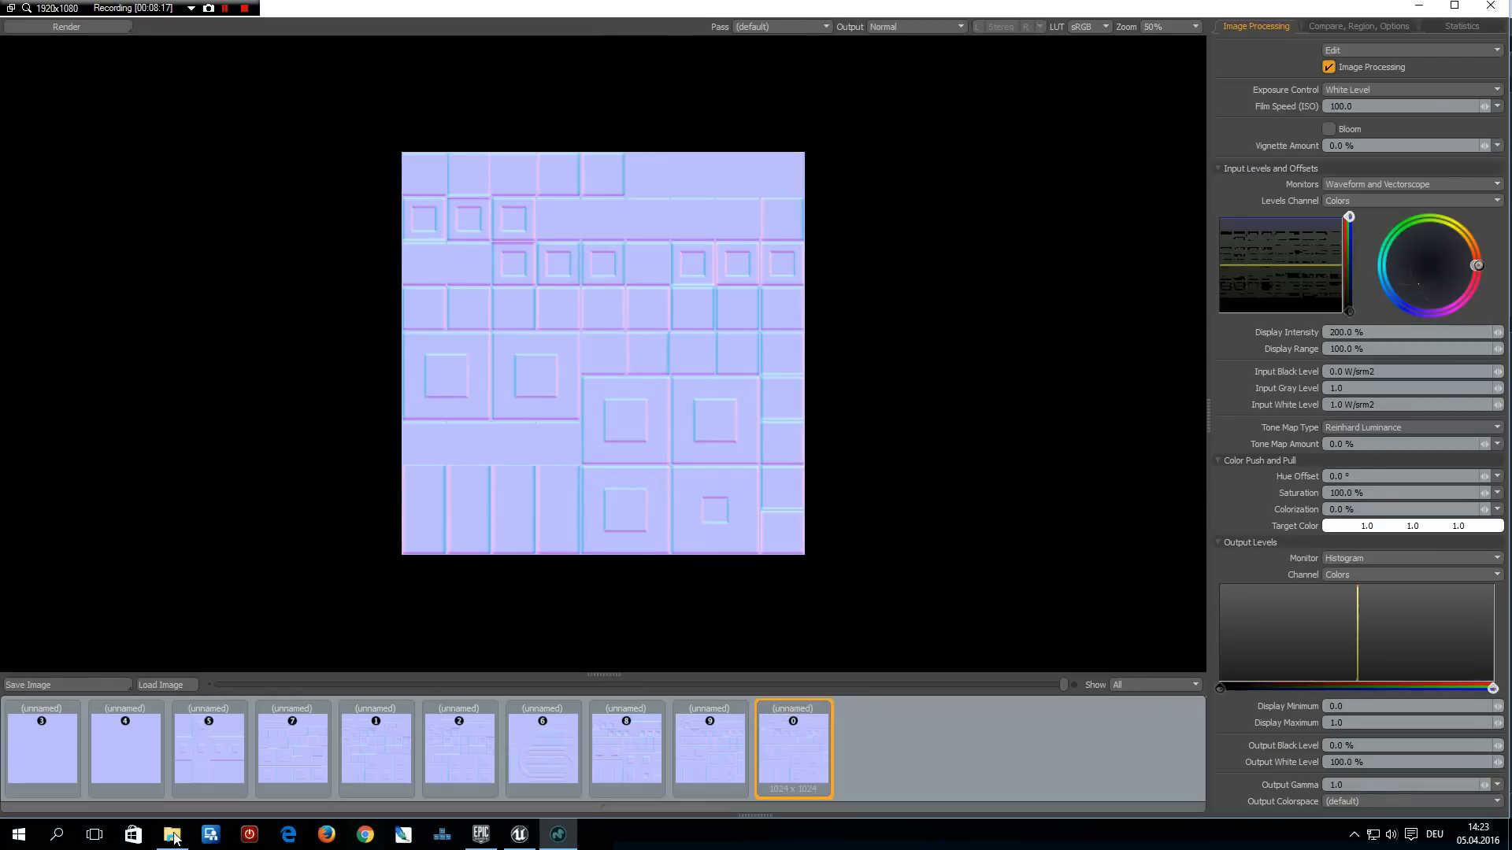
pyautogui.click(171, 833)
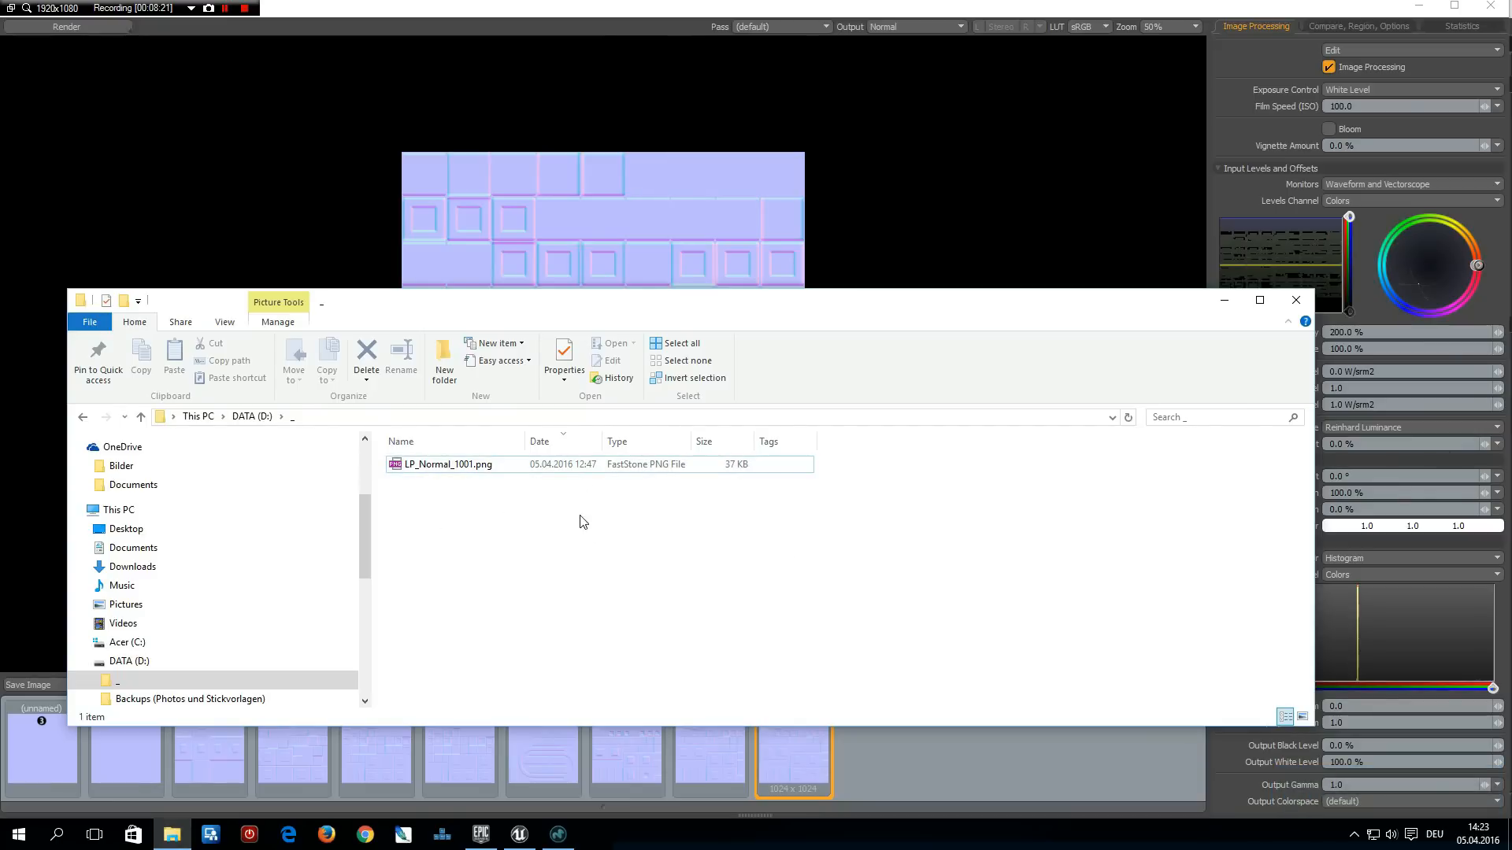
pyautogui.click(446, 463)
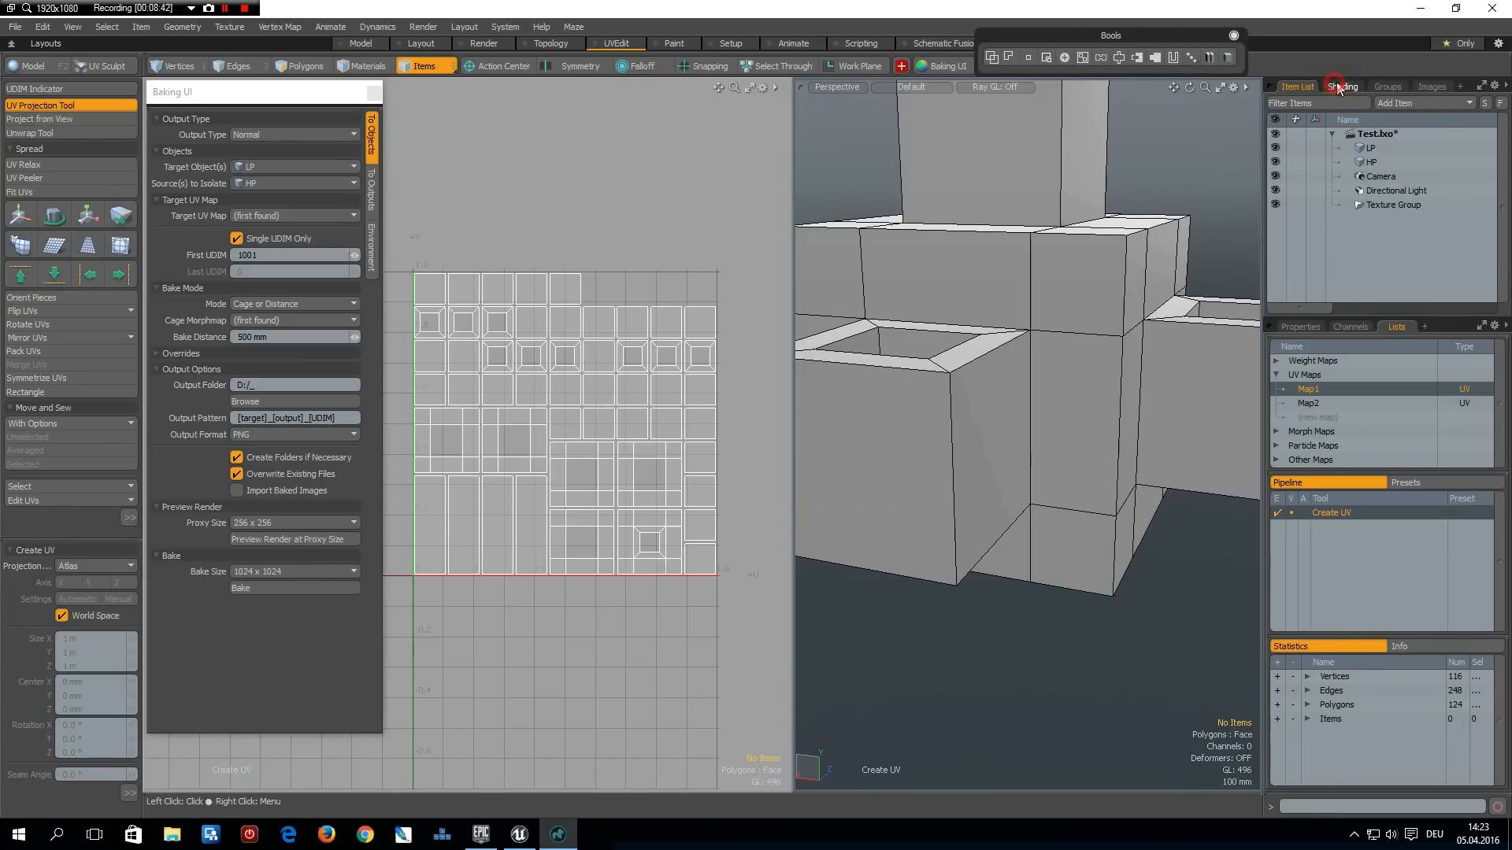
# Add LP_Normal_1001.png to the LP material as an image map layer set to Normal effect
pyautogui.click(1341, 86)
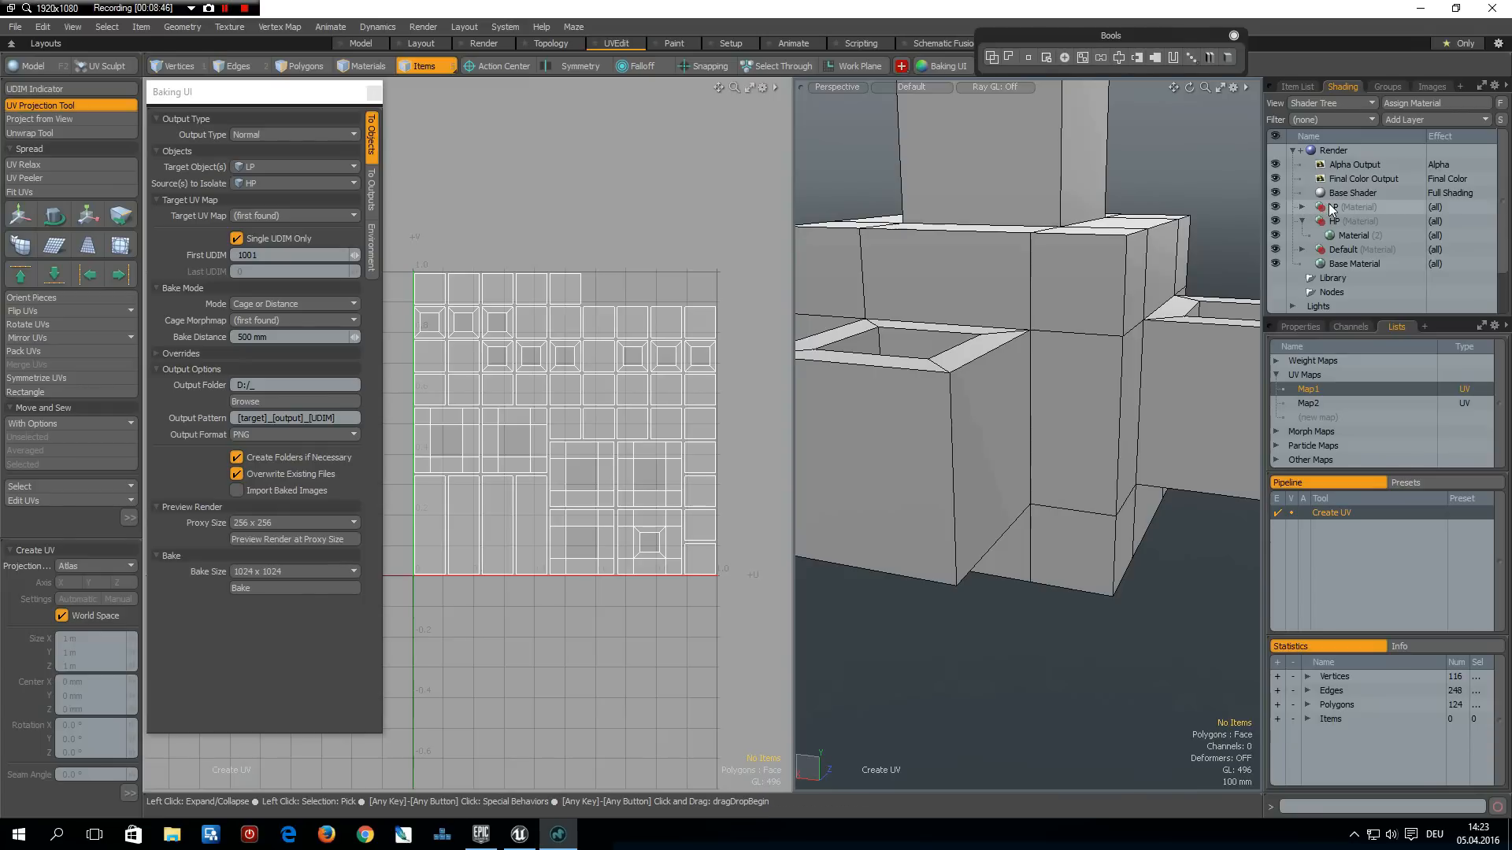
pyautogui.click(1359, 206)
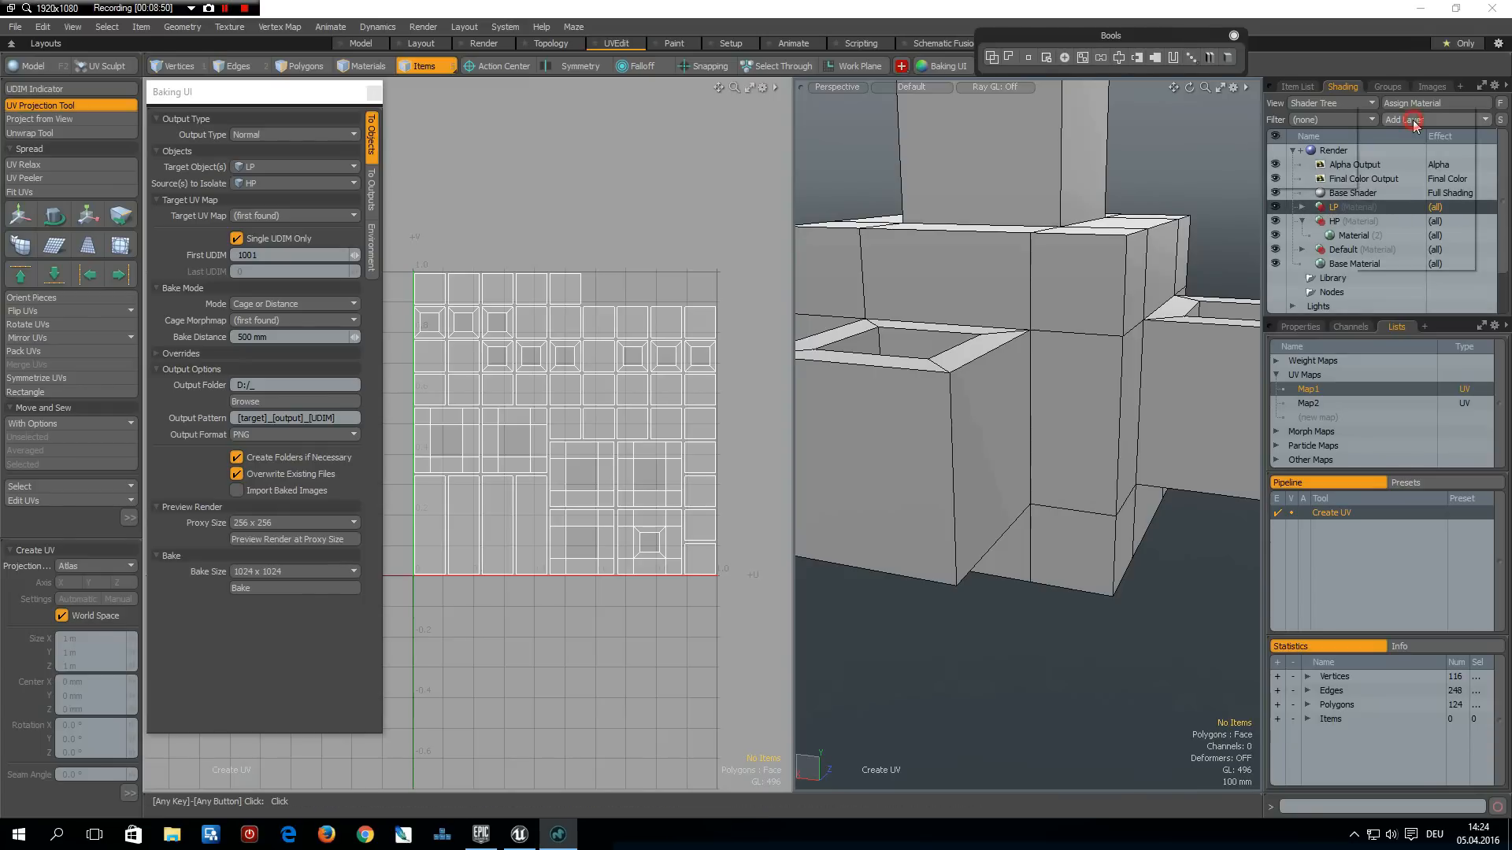
pyautogui.click(1395, 120)
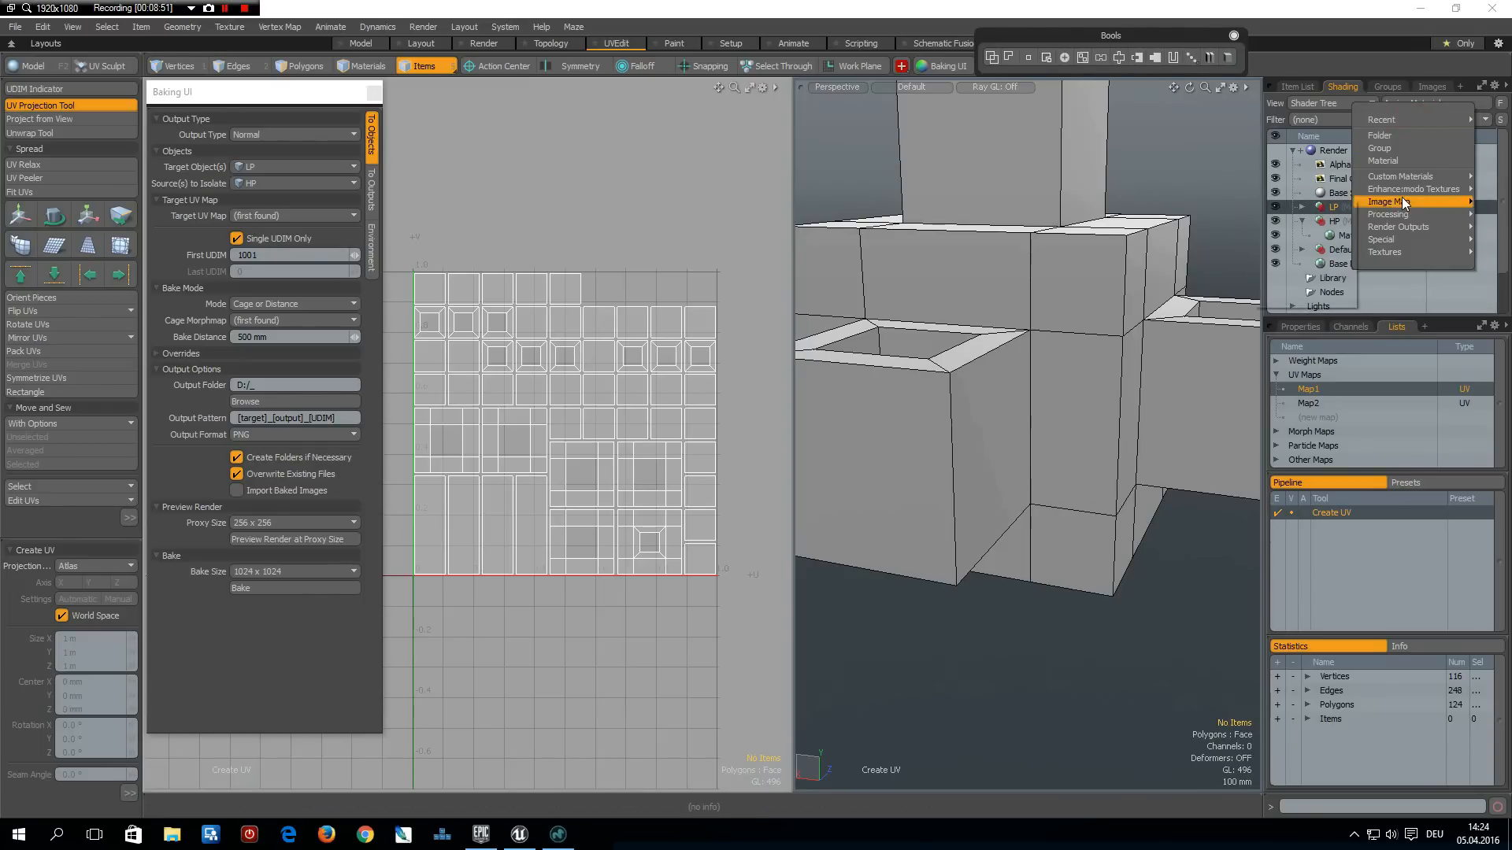
pyautogui.click(1388, 202)
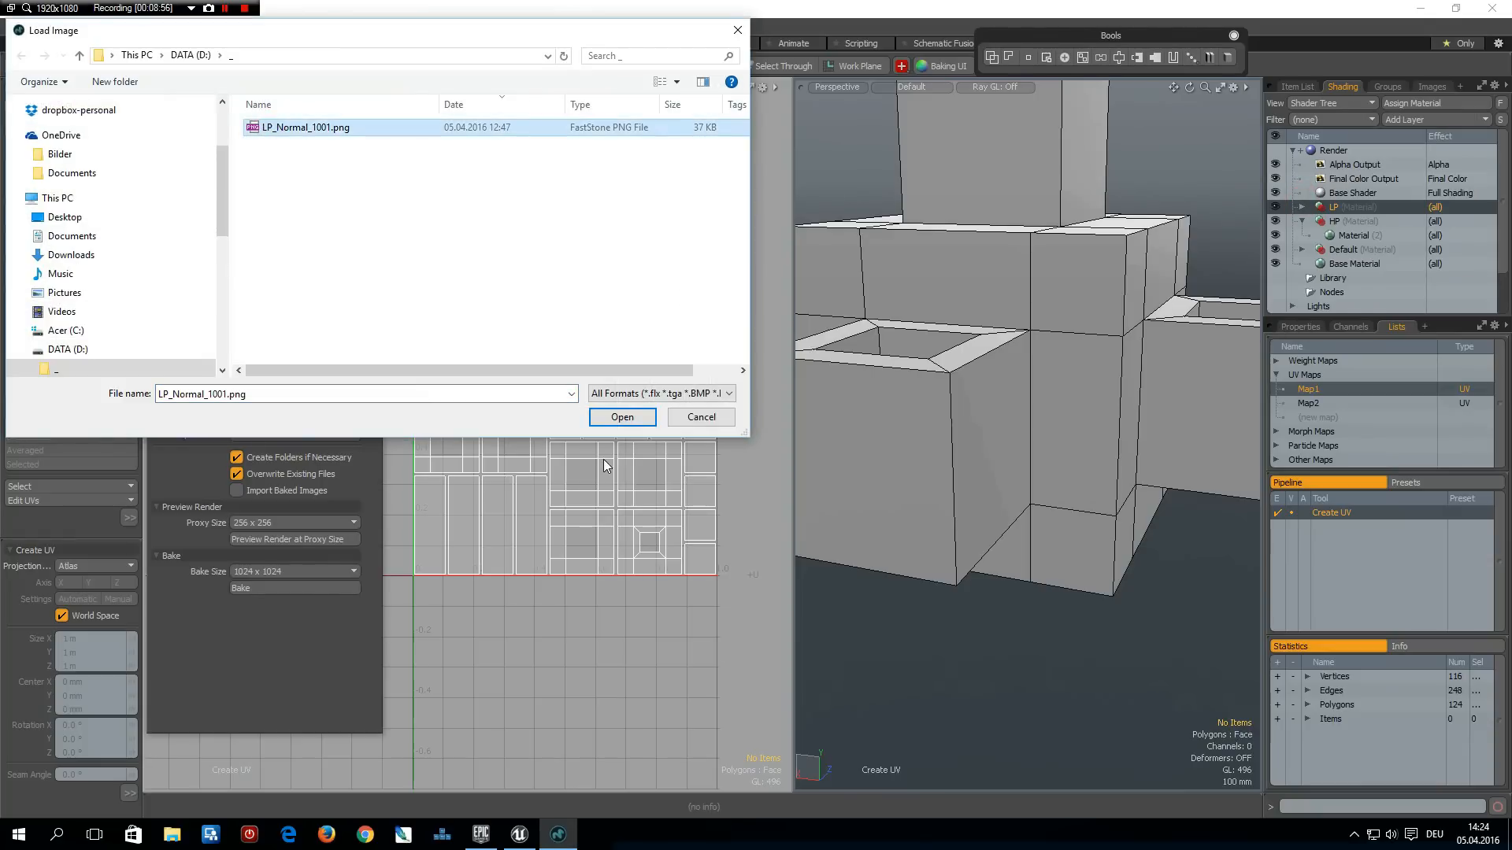
pyautogui.click(621, 417)
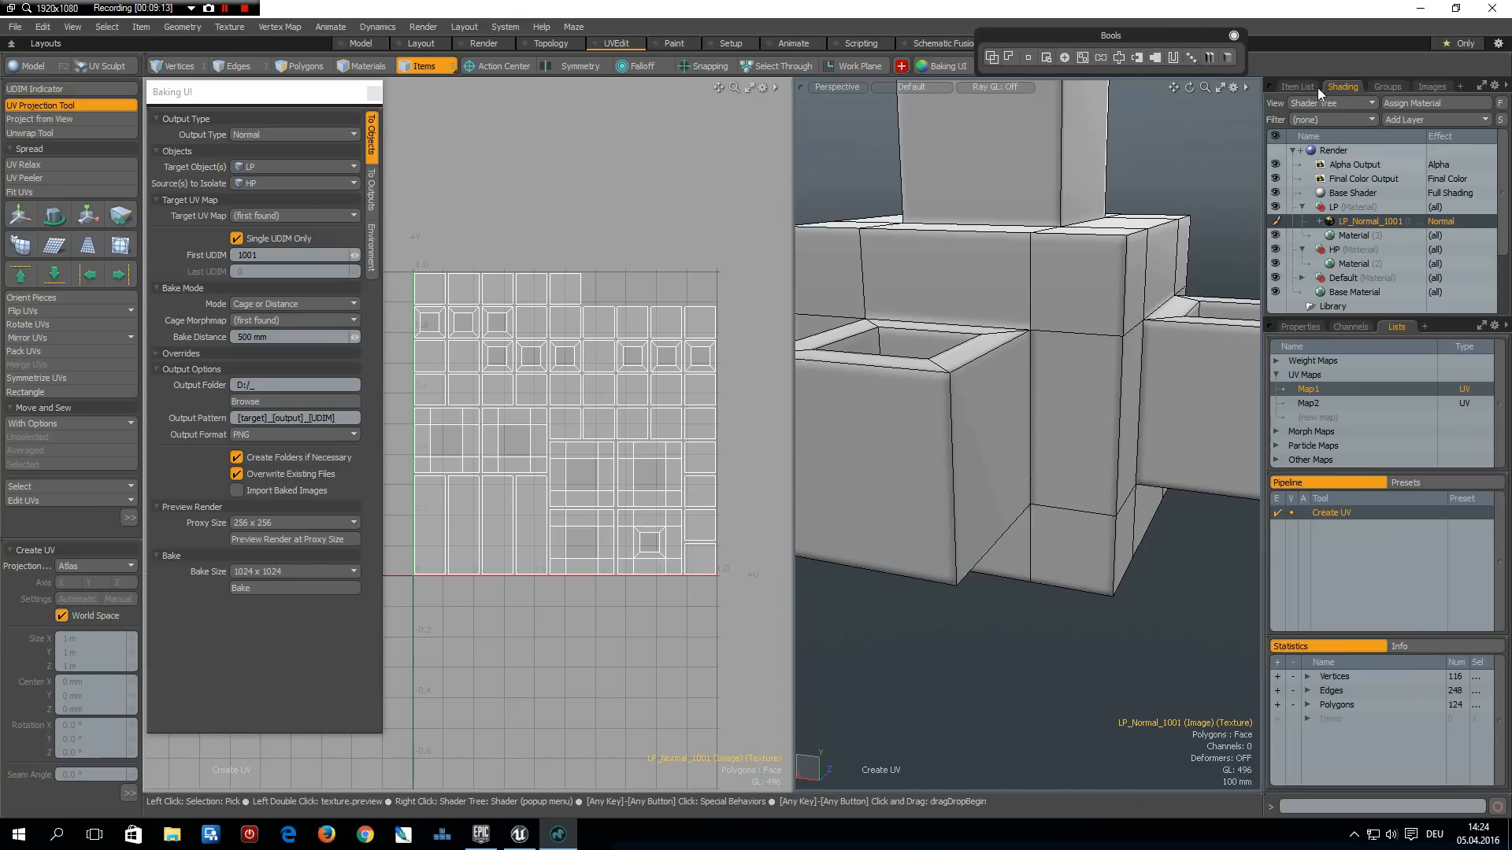
pyautogui.click(1296, 86)
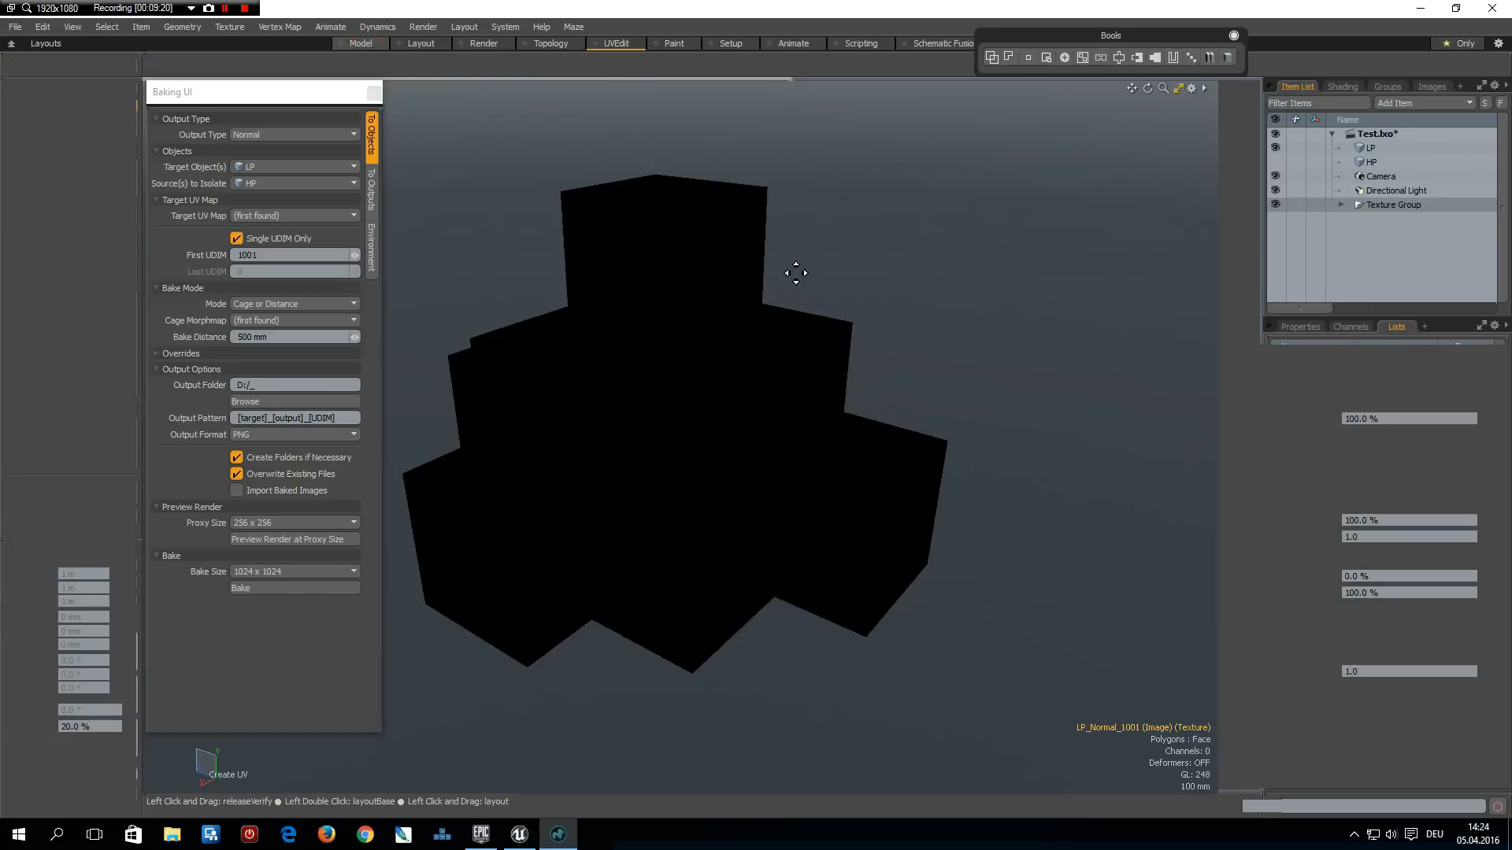
# Inspect the LP mesh in the Model layout and show its vertex maps list (Map1, Map2)
pyautogui.click(359, 43)
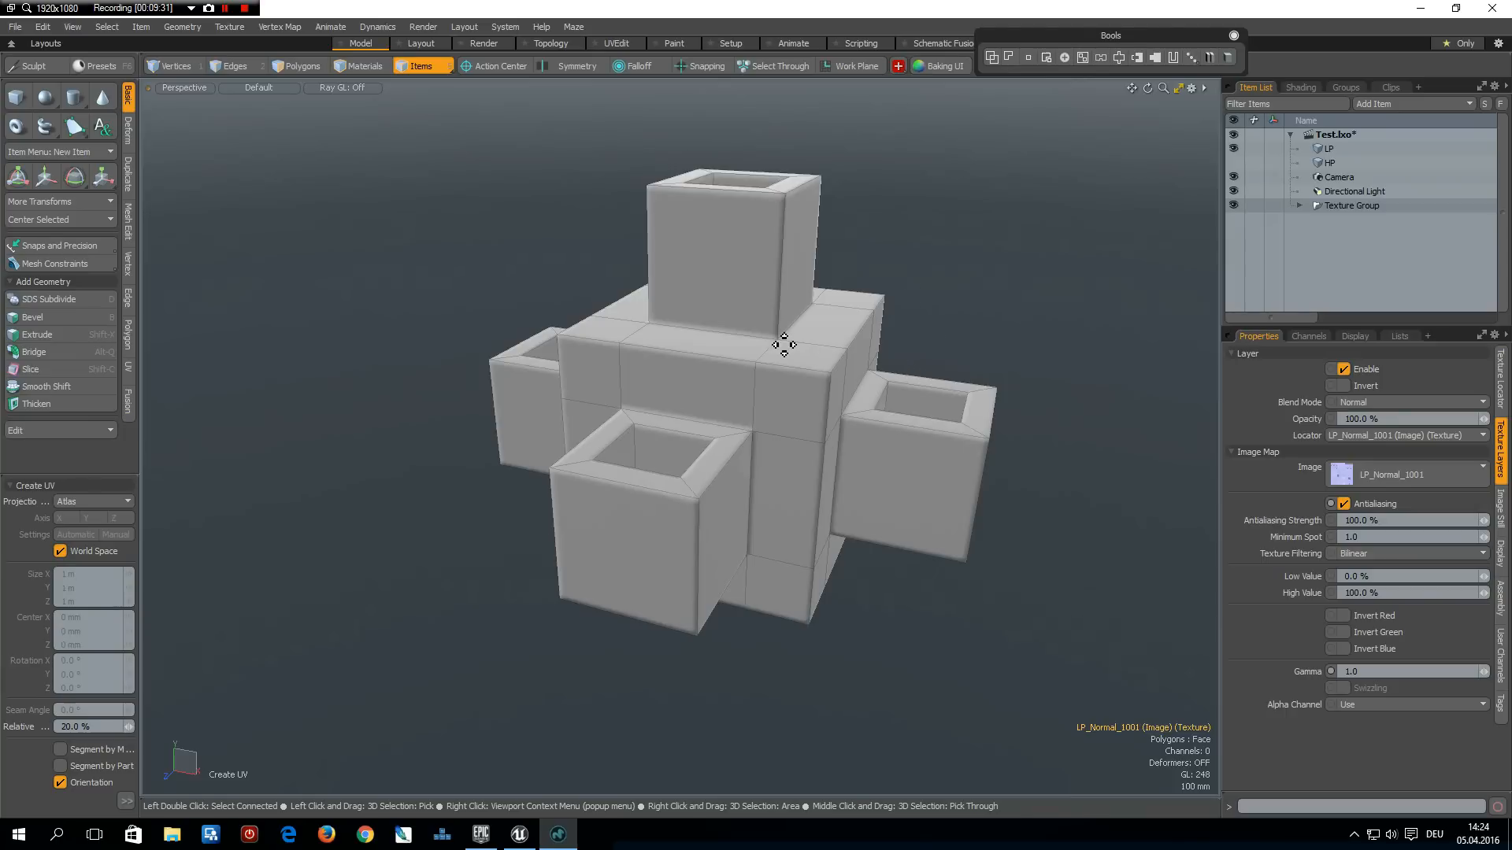
pyautogui.moveTo(781, 347); pyautogui.dragTo(772, 404)
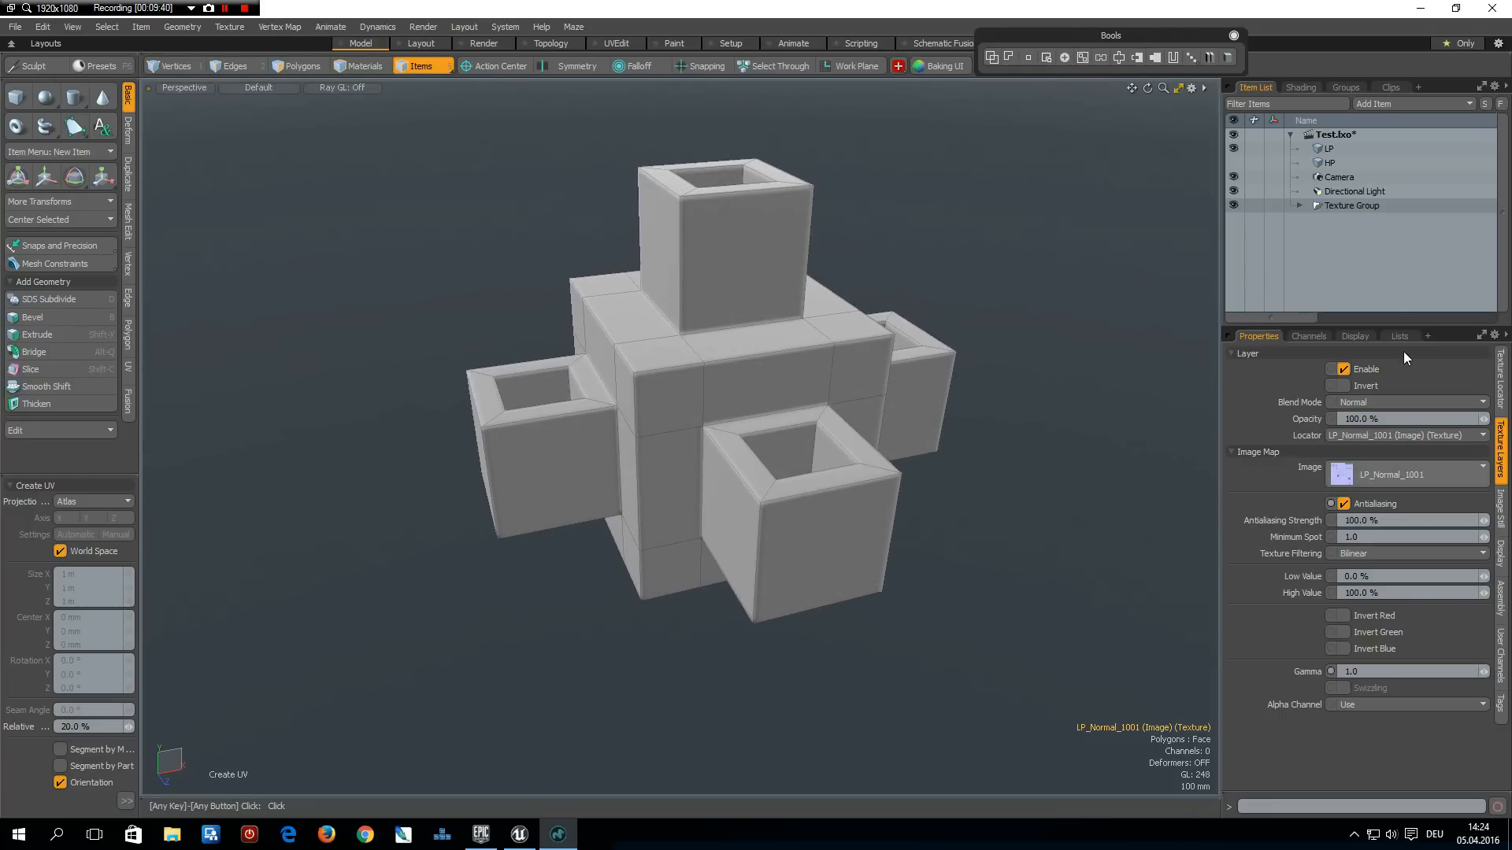
pyautogui.click(1399, 335)
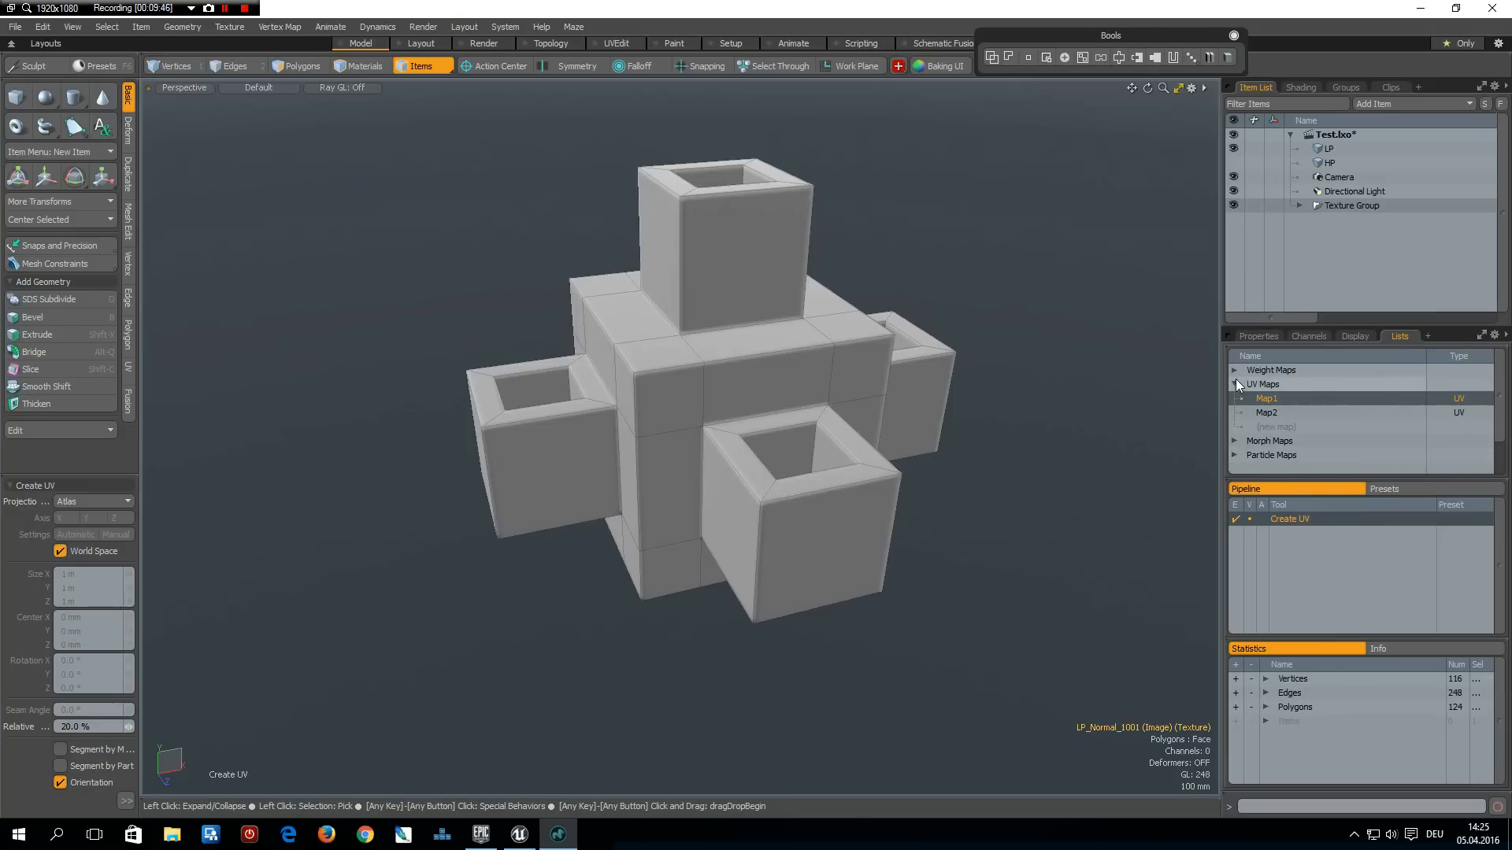
# Attempt Create Mikk Tangent Basis with nothing selected and dismiss the nothing-was-done warning
pyautogui.click(1235, 383)
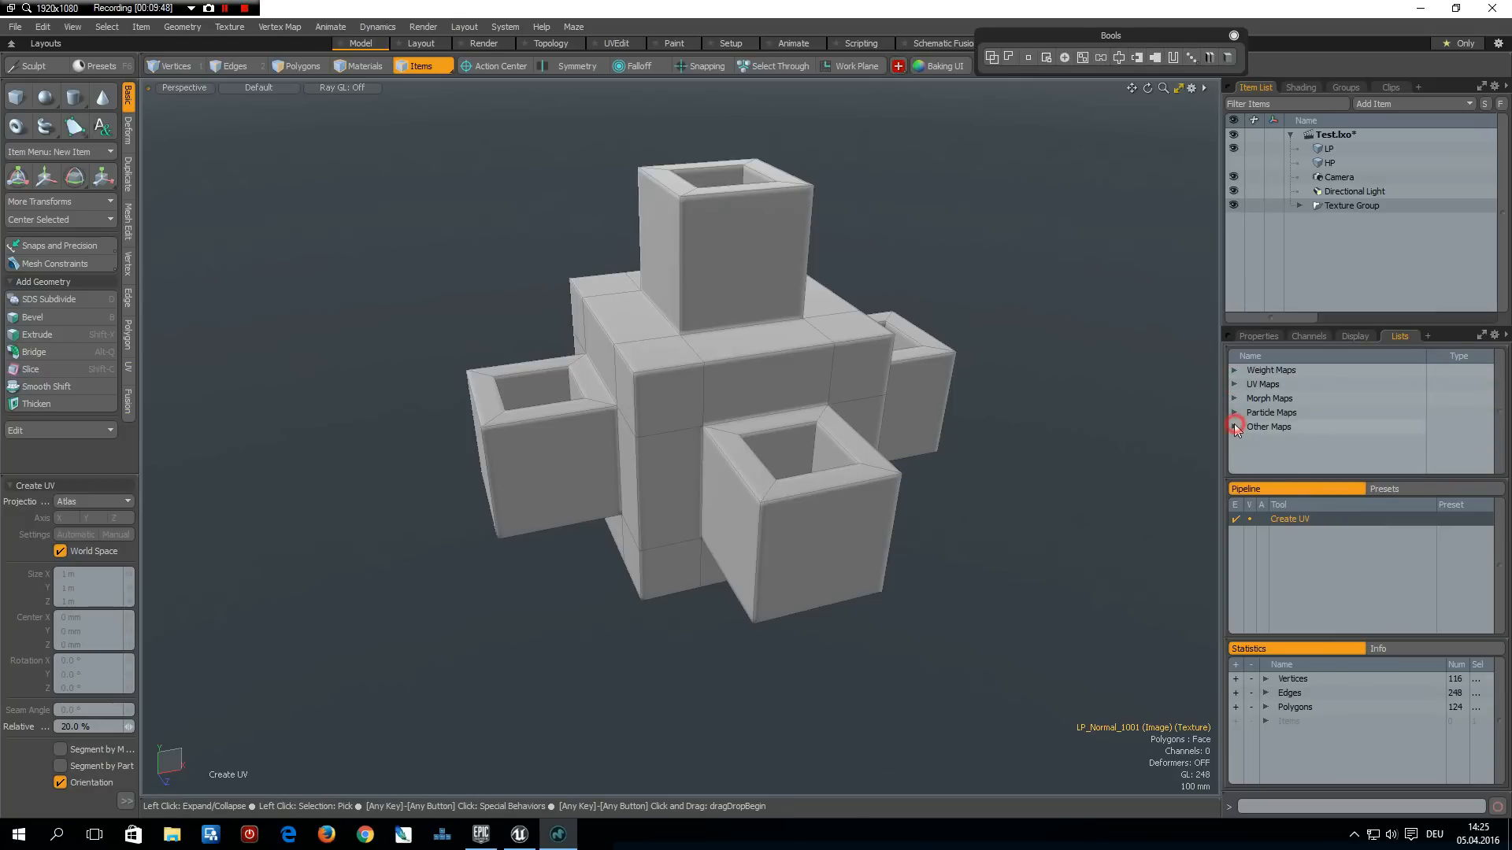
pyautogui.click(1235, 426)
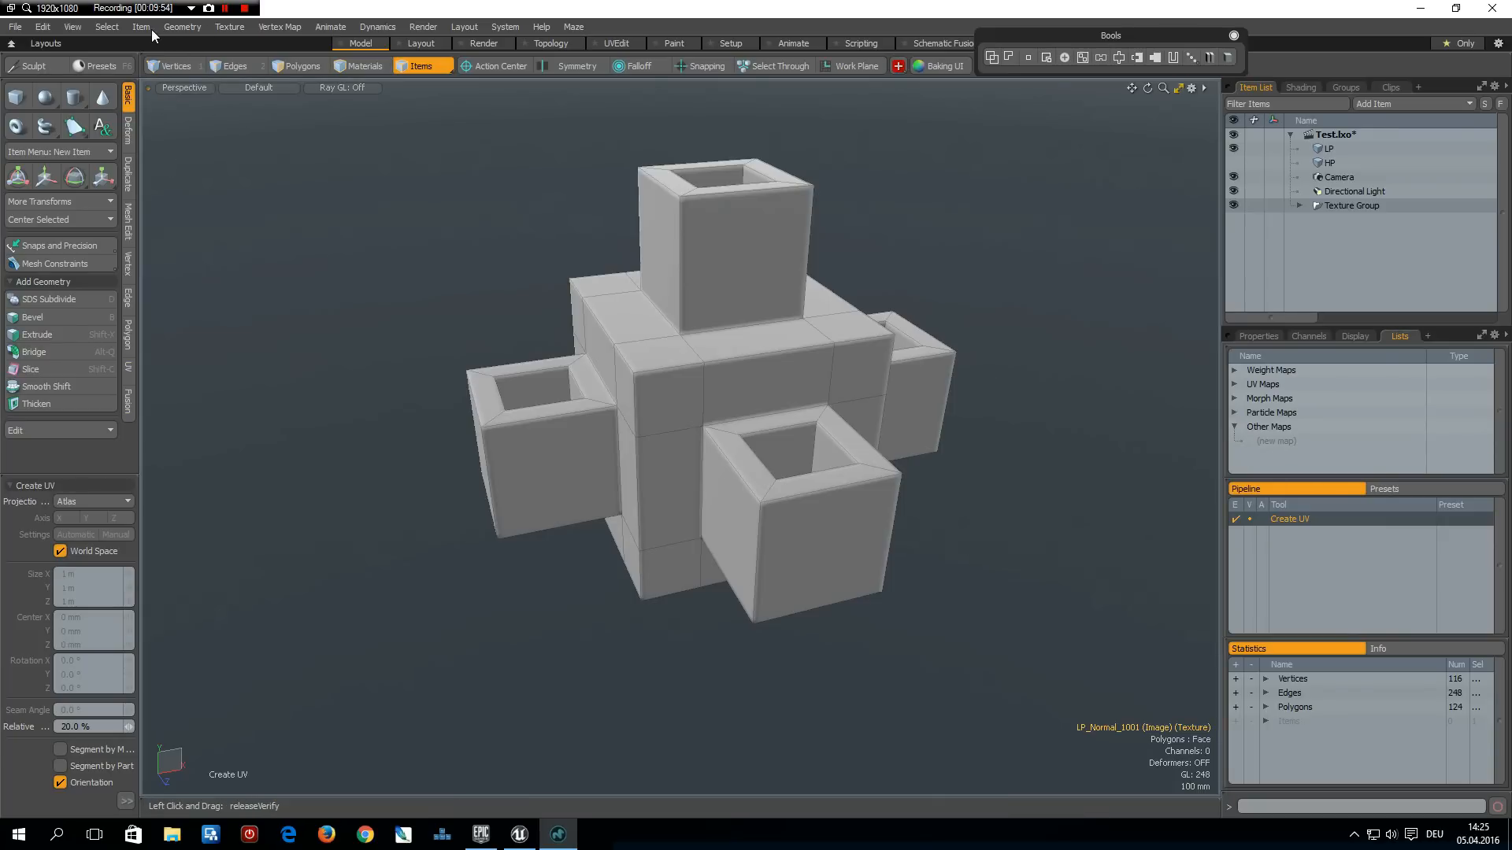
pyautogui.click(279, 26)
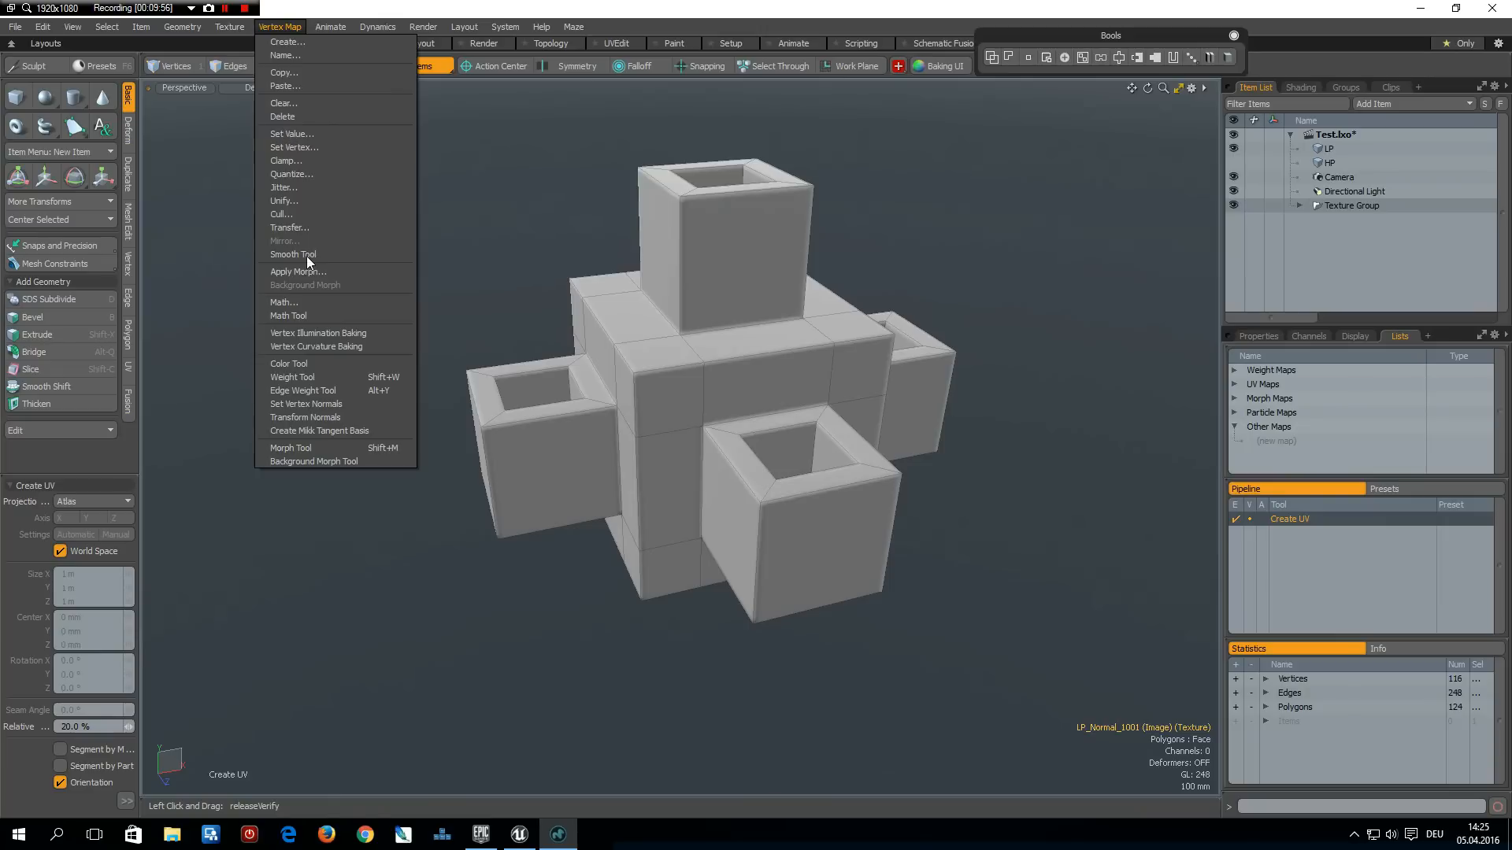
pyautogui.moveTo(319, 430)
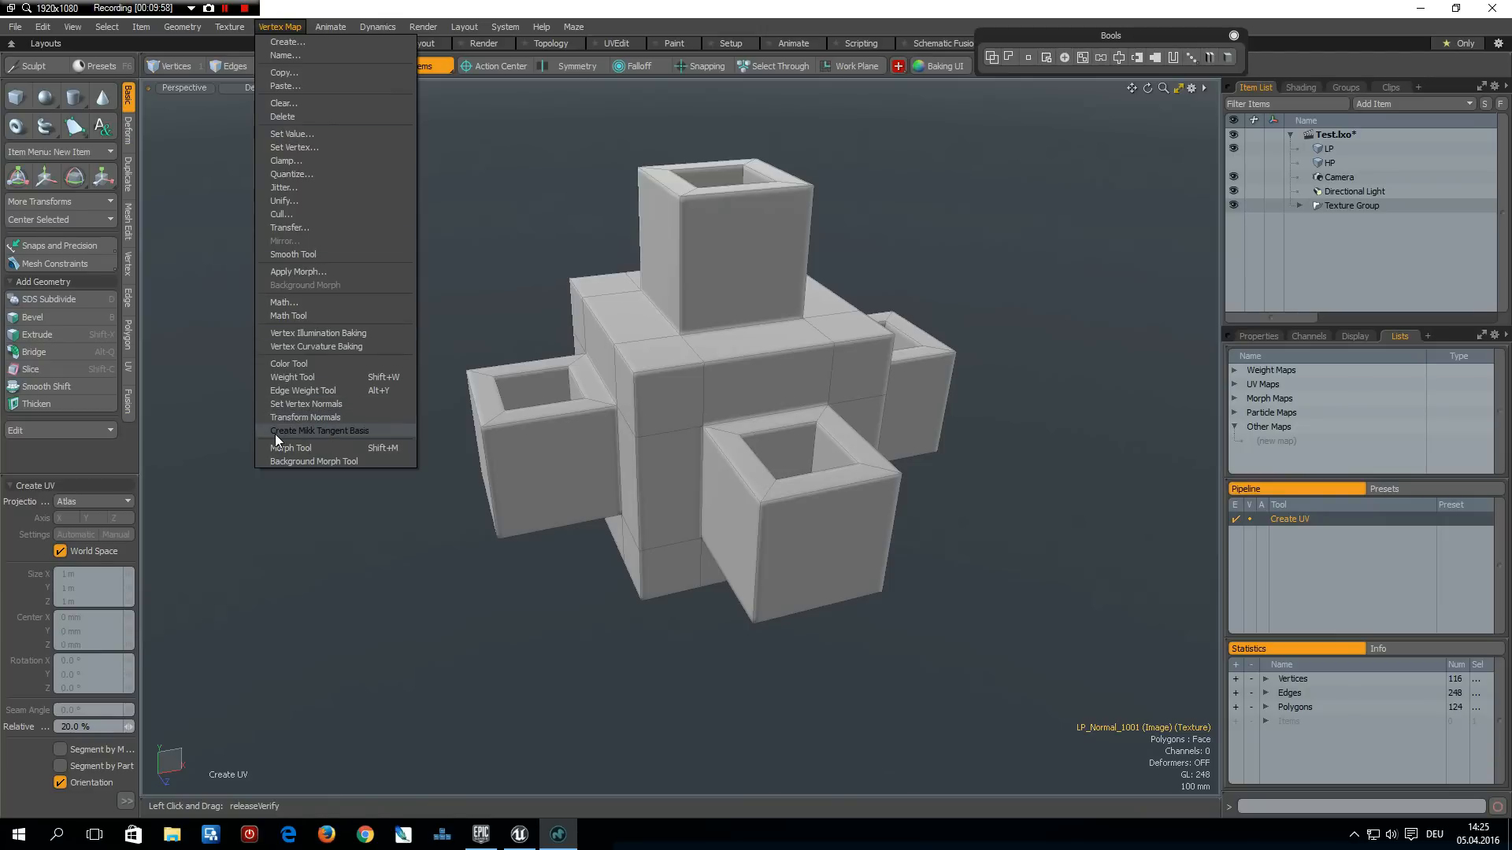
pyautogui.moveTo(292, 435)
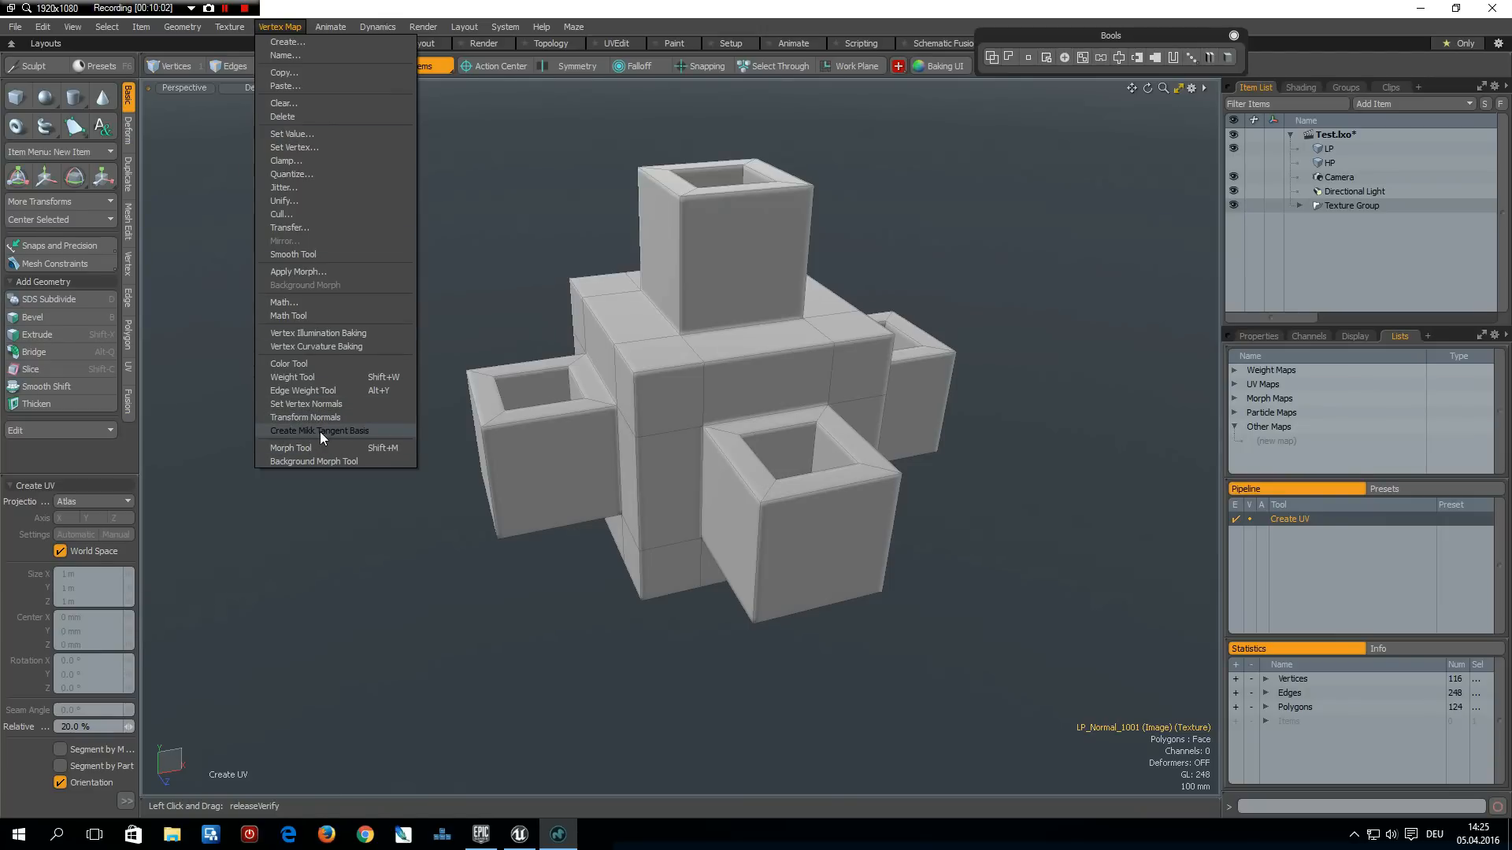
pyautogui.click(319, 431)
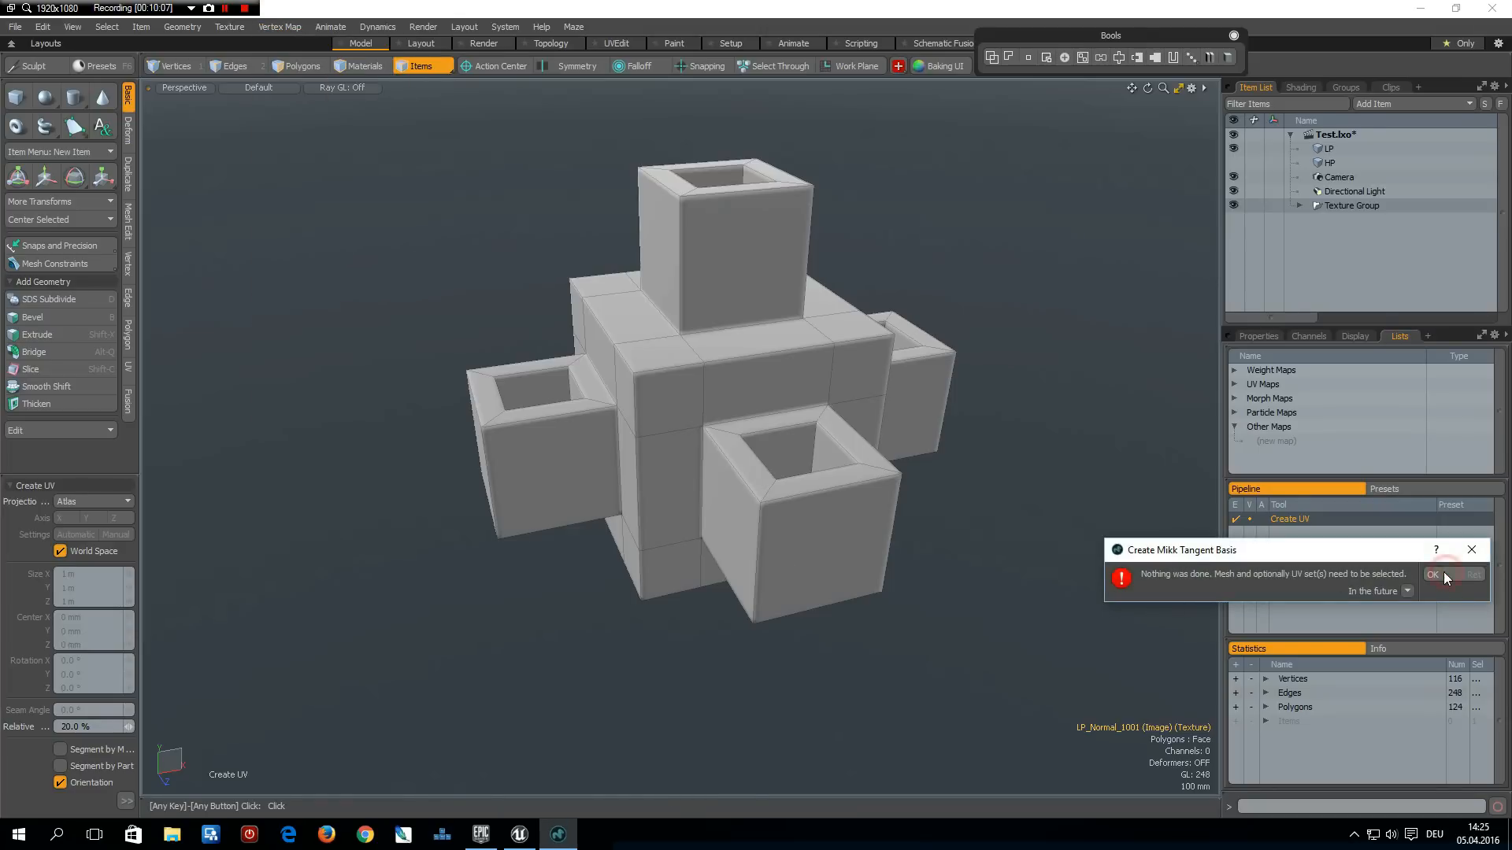
pyautogui.click(1433, 576)
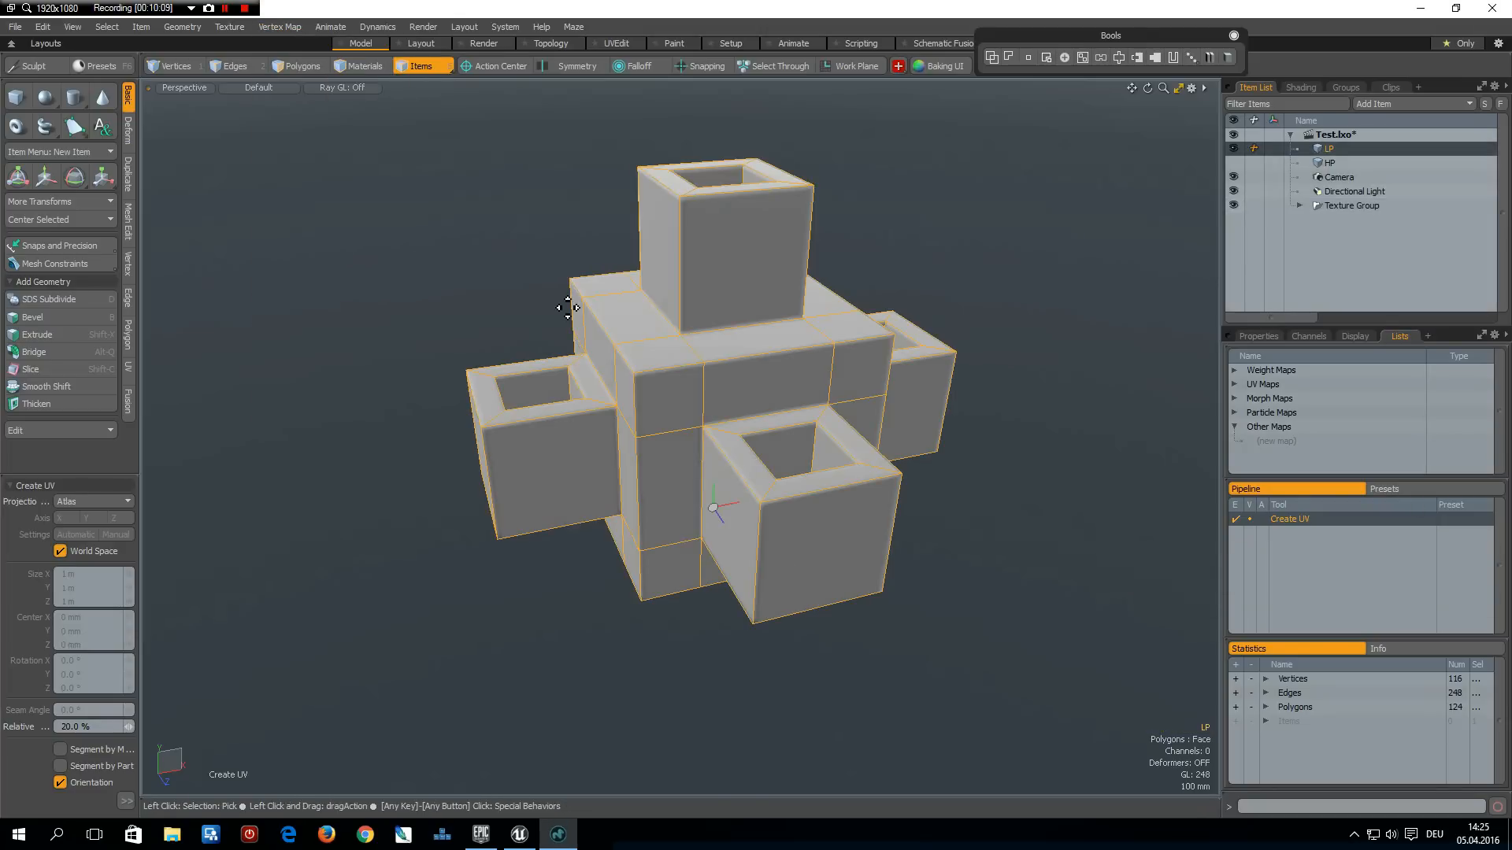
# Create the Mikk tangent basis for the selected LP mesh, giving Map1 under Other Maps
pyautogui.click(181, 26)
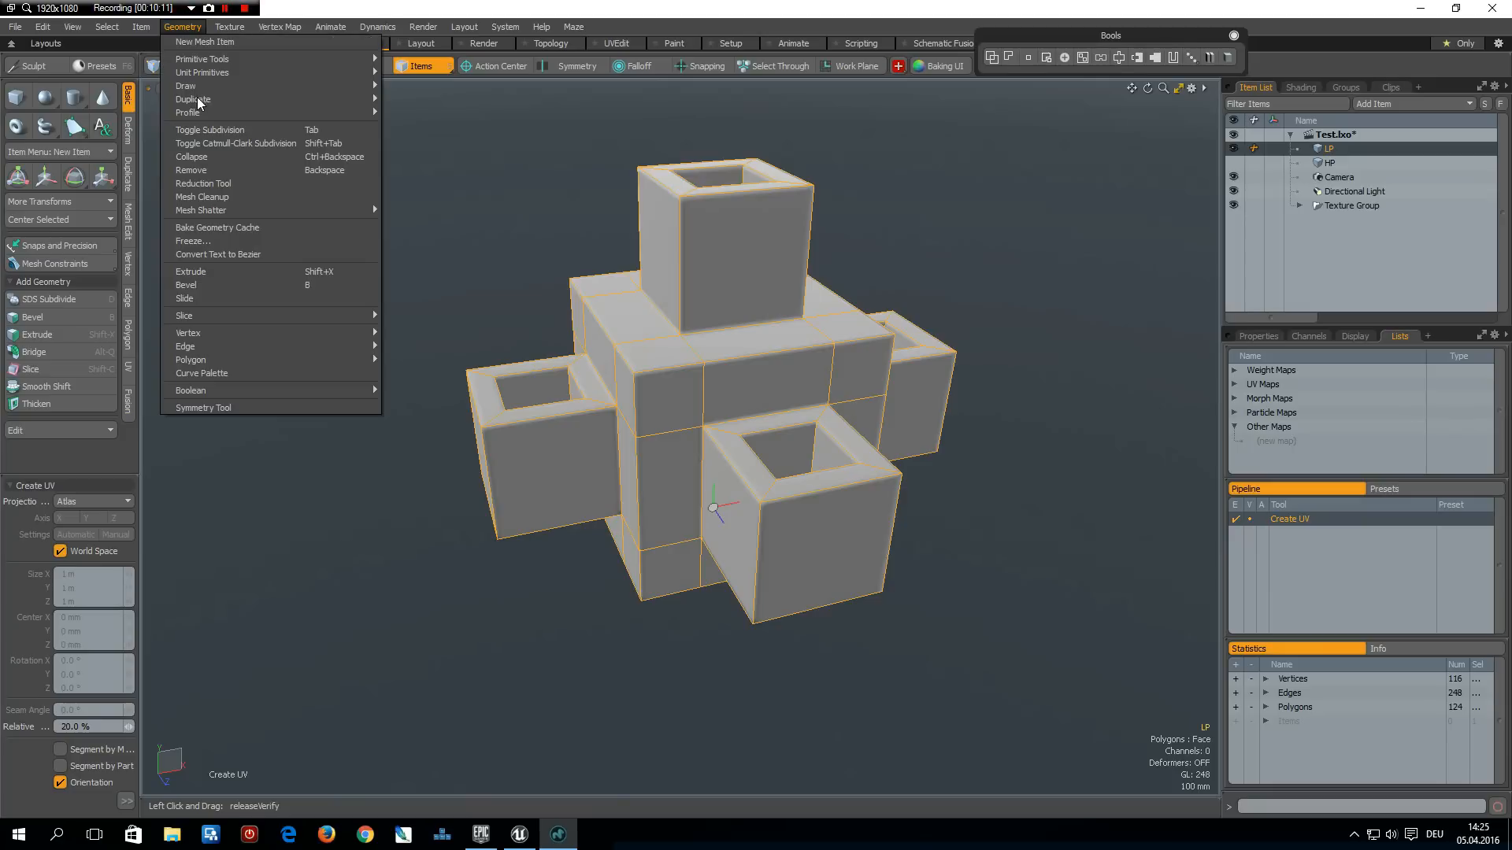
pyautogui.click(280, 26)
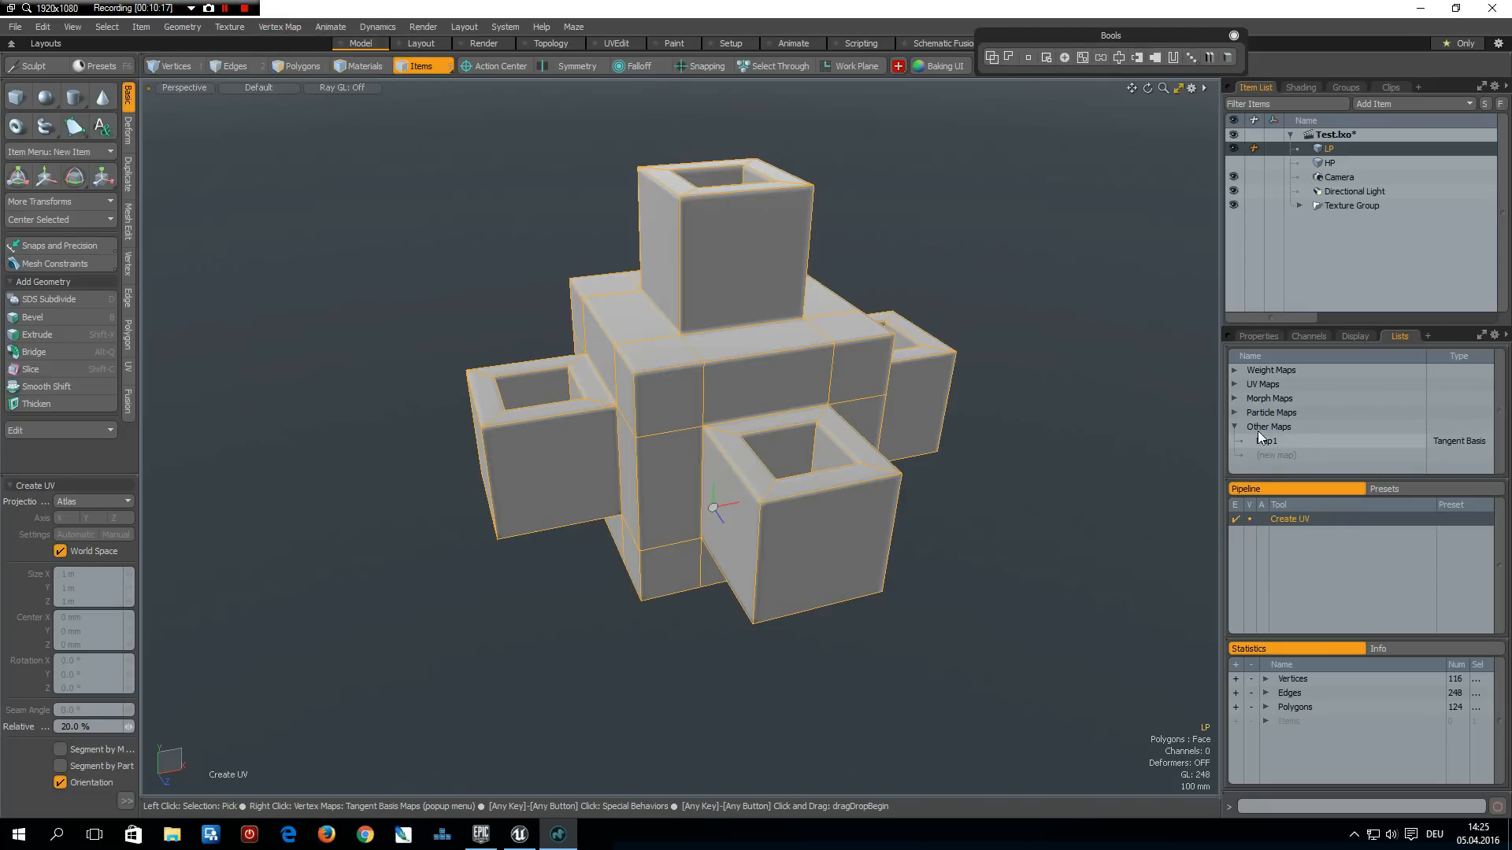
pyautogui.click(1266, 441)
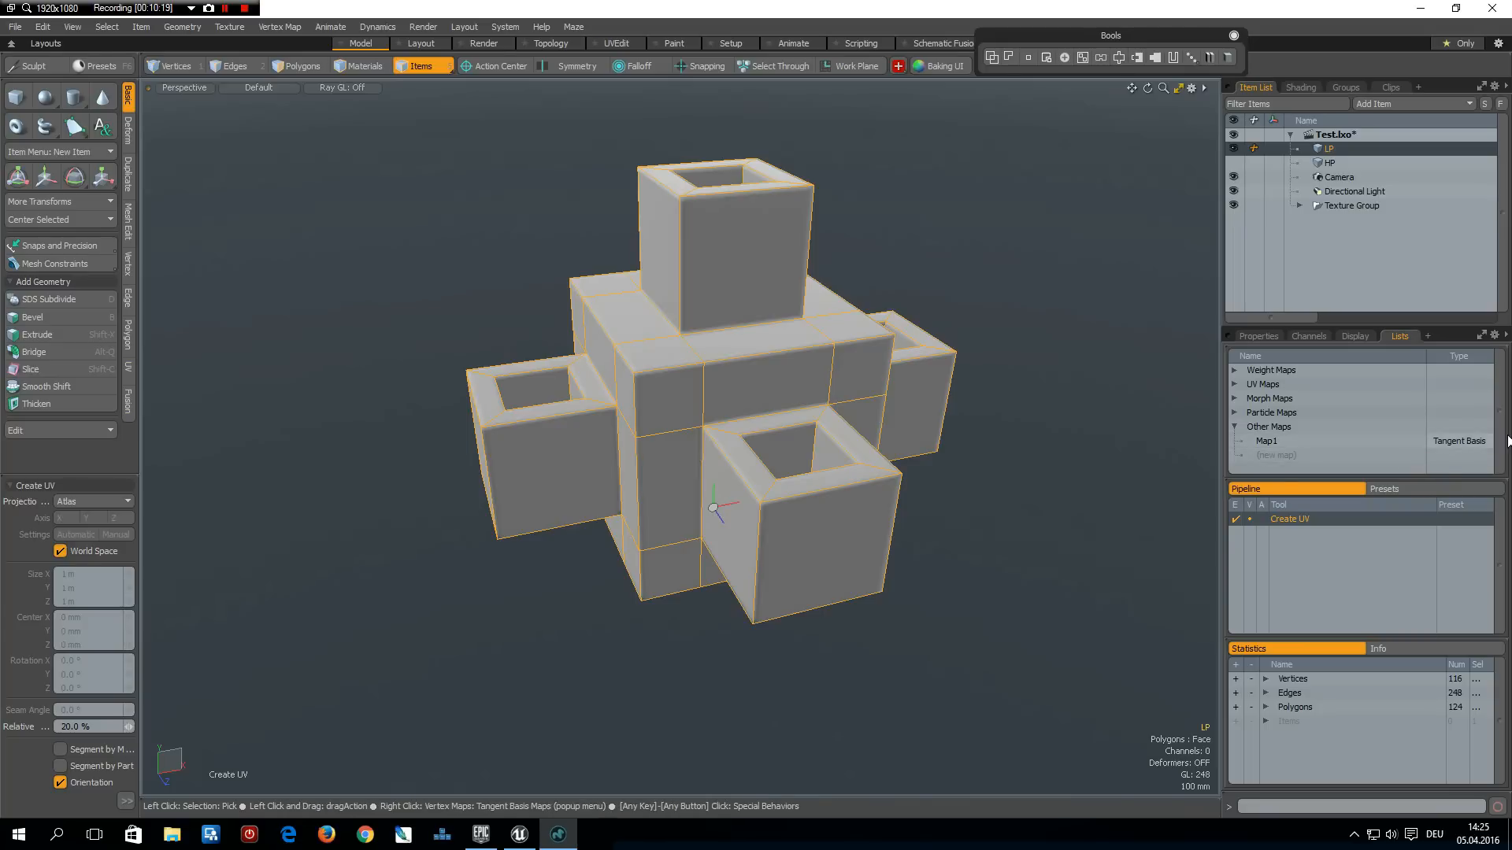
pyautogui.moveTo(1464, 453)
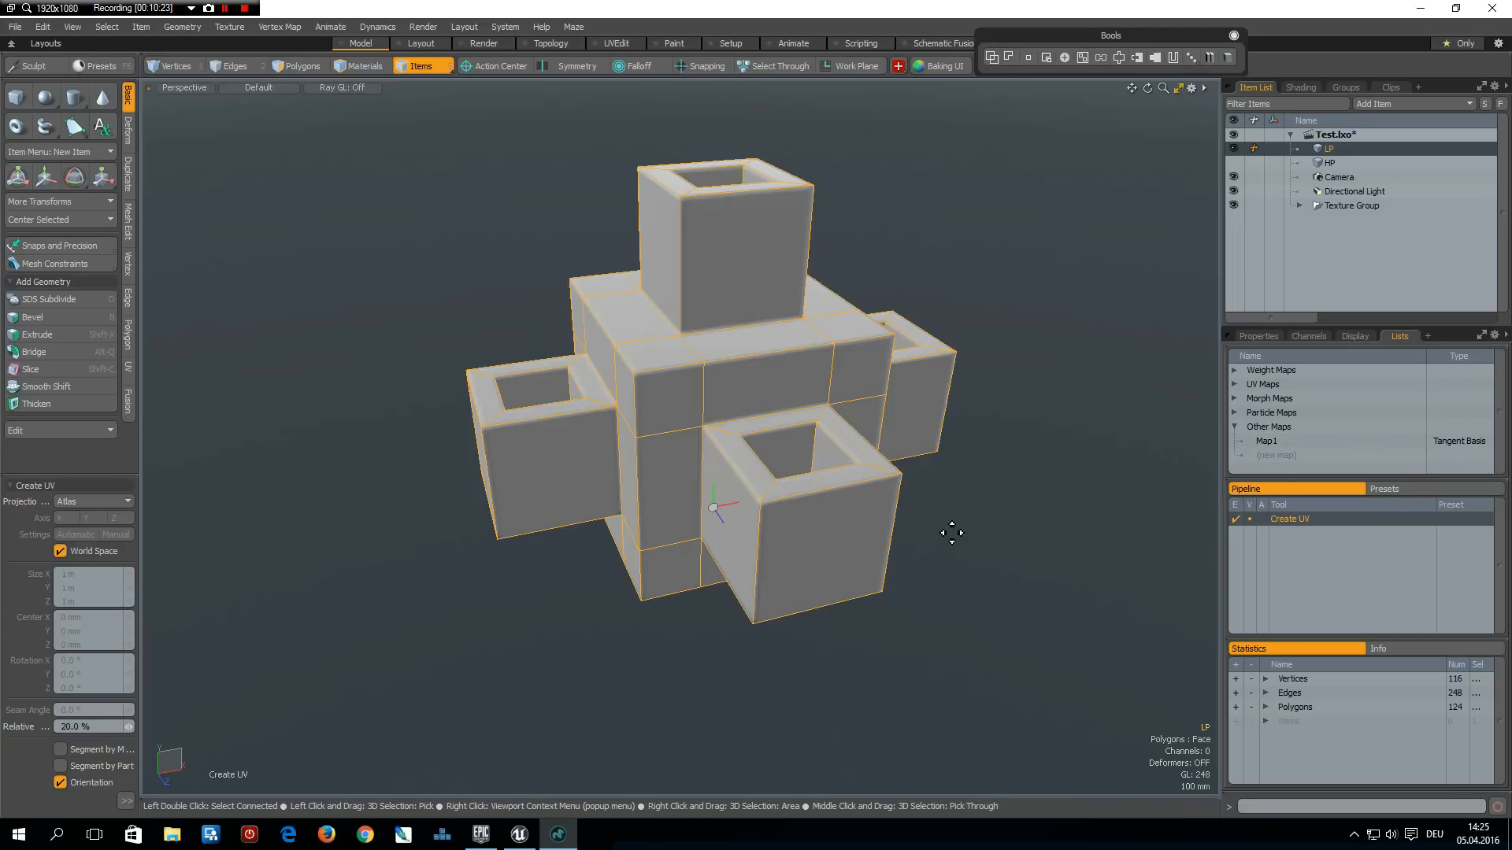
pyautogui.moveTo(1010, 558)
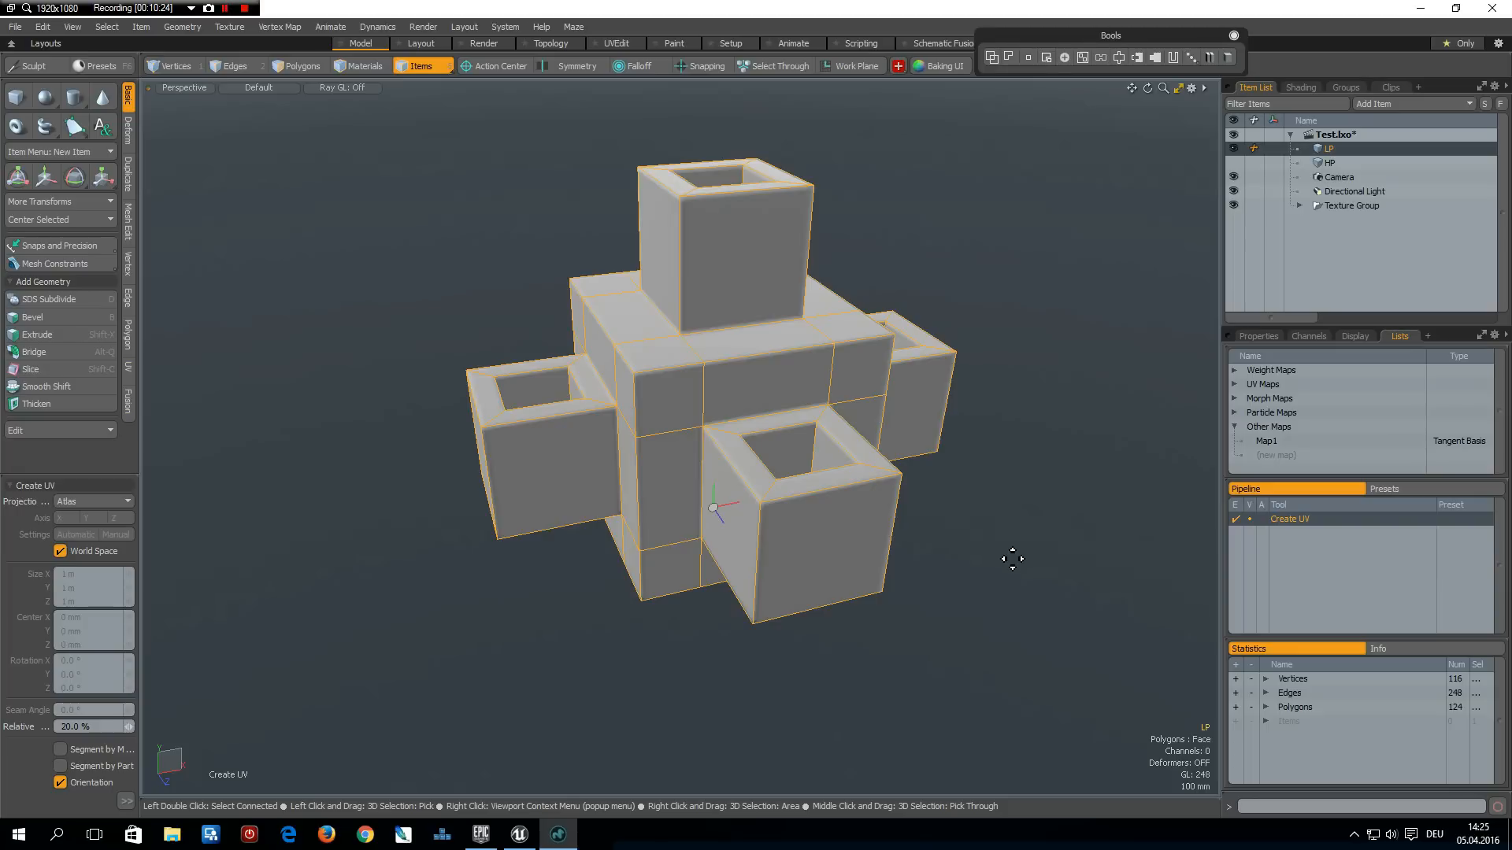
pyautogui.moveTo(964, 559)
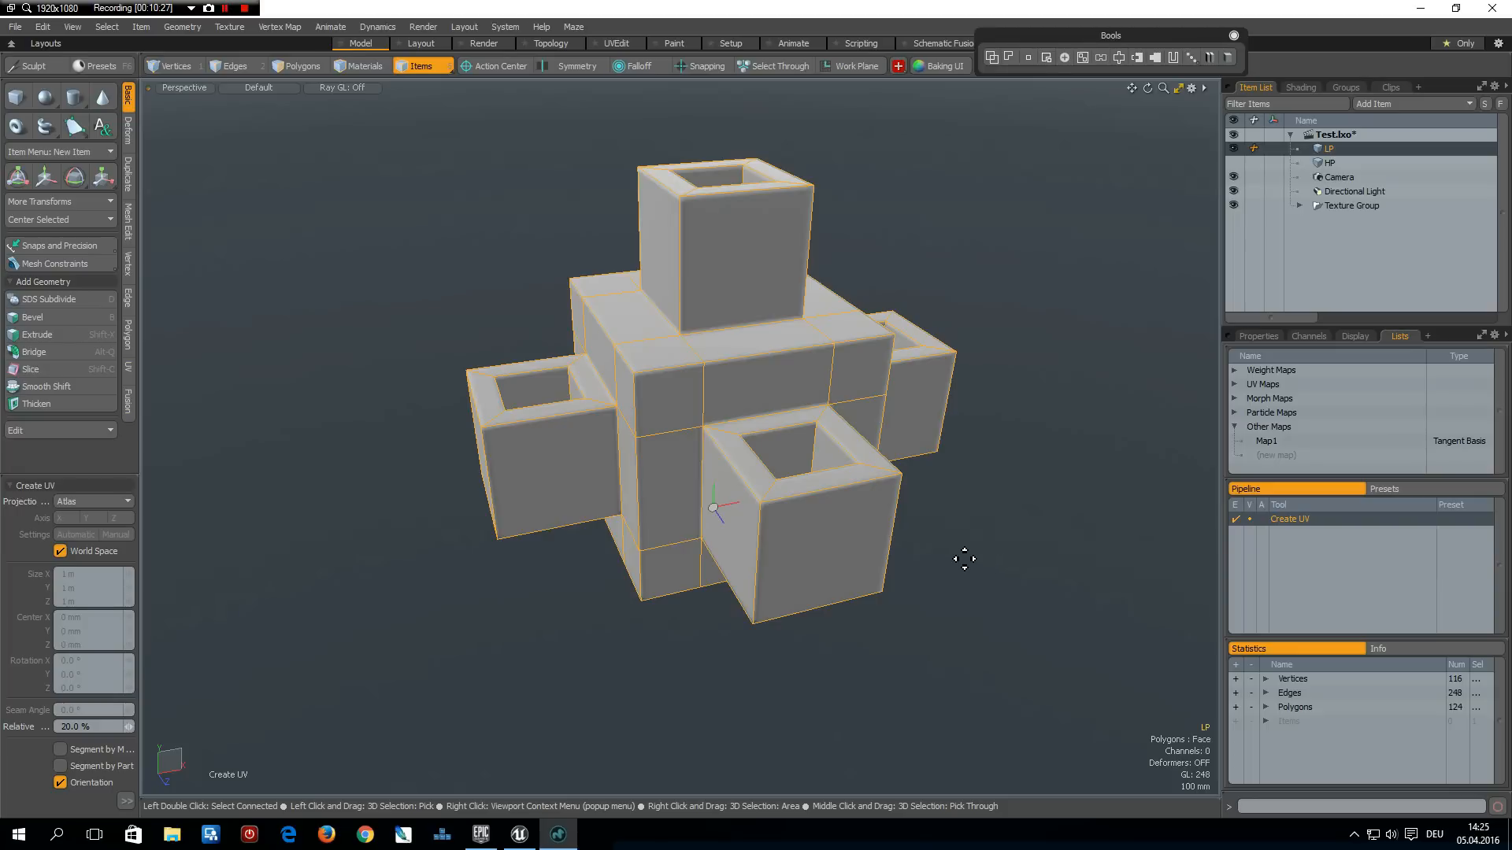
pyautogui.moveTo(971, 502)
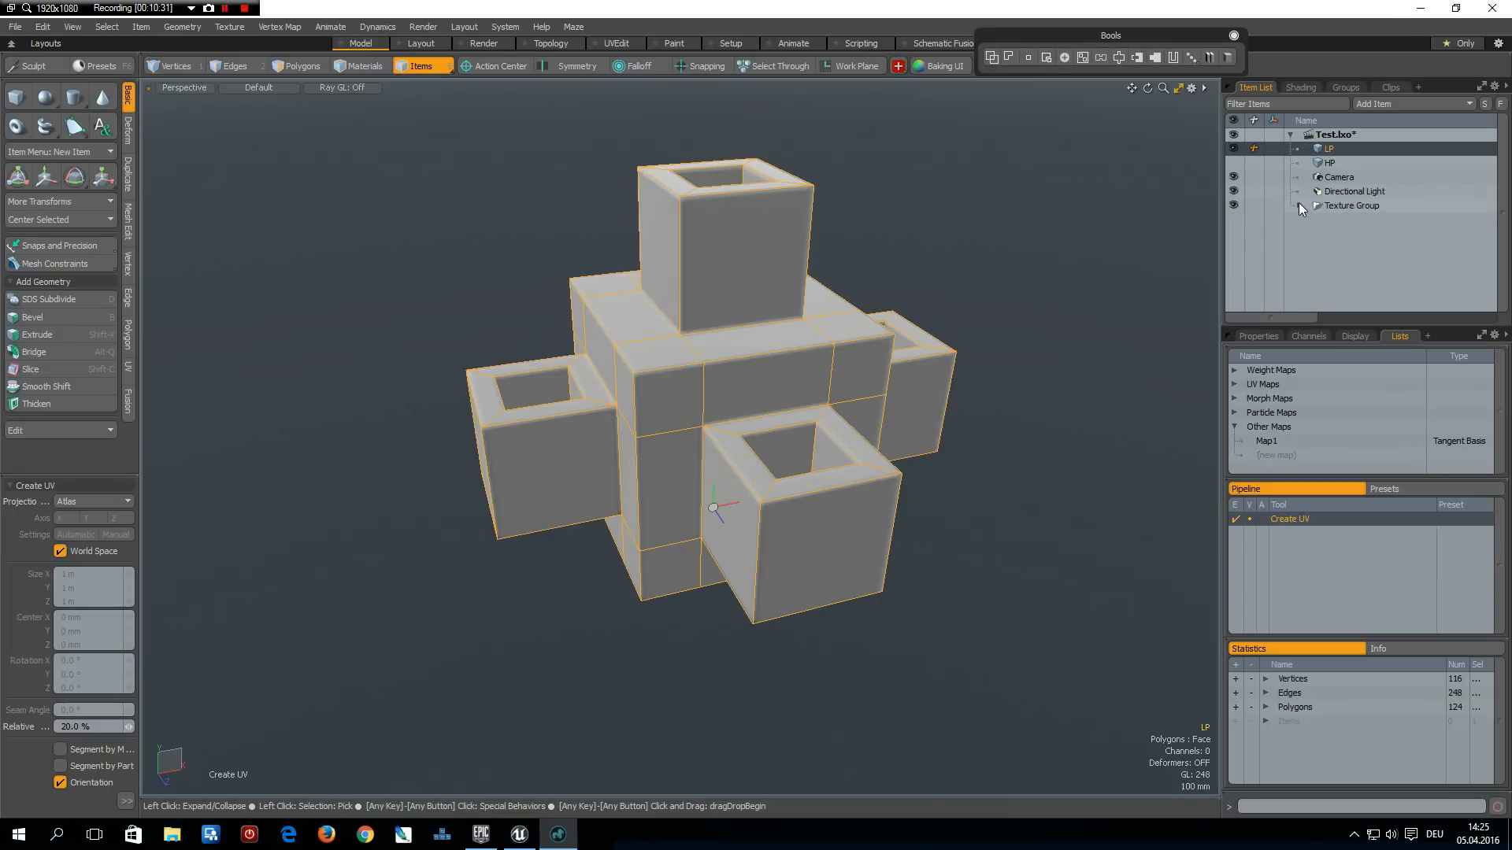
# Set the LP_Normal_1001 texture locator's tangent vector type to dPdu, Cross Product
pyautogui.click(1300, 206)
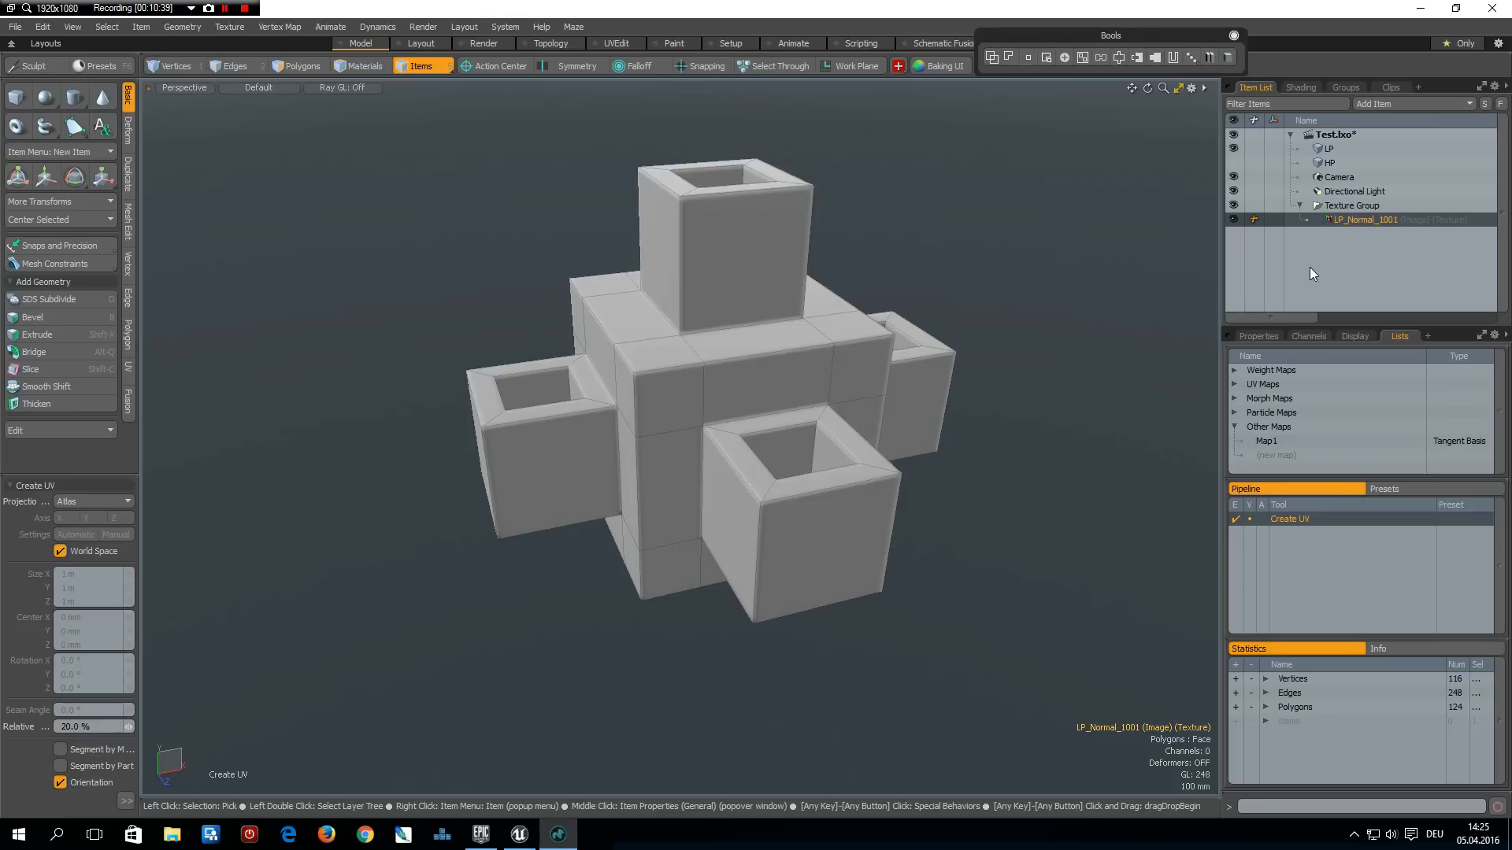
pyautogui.click(1258, 335)
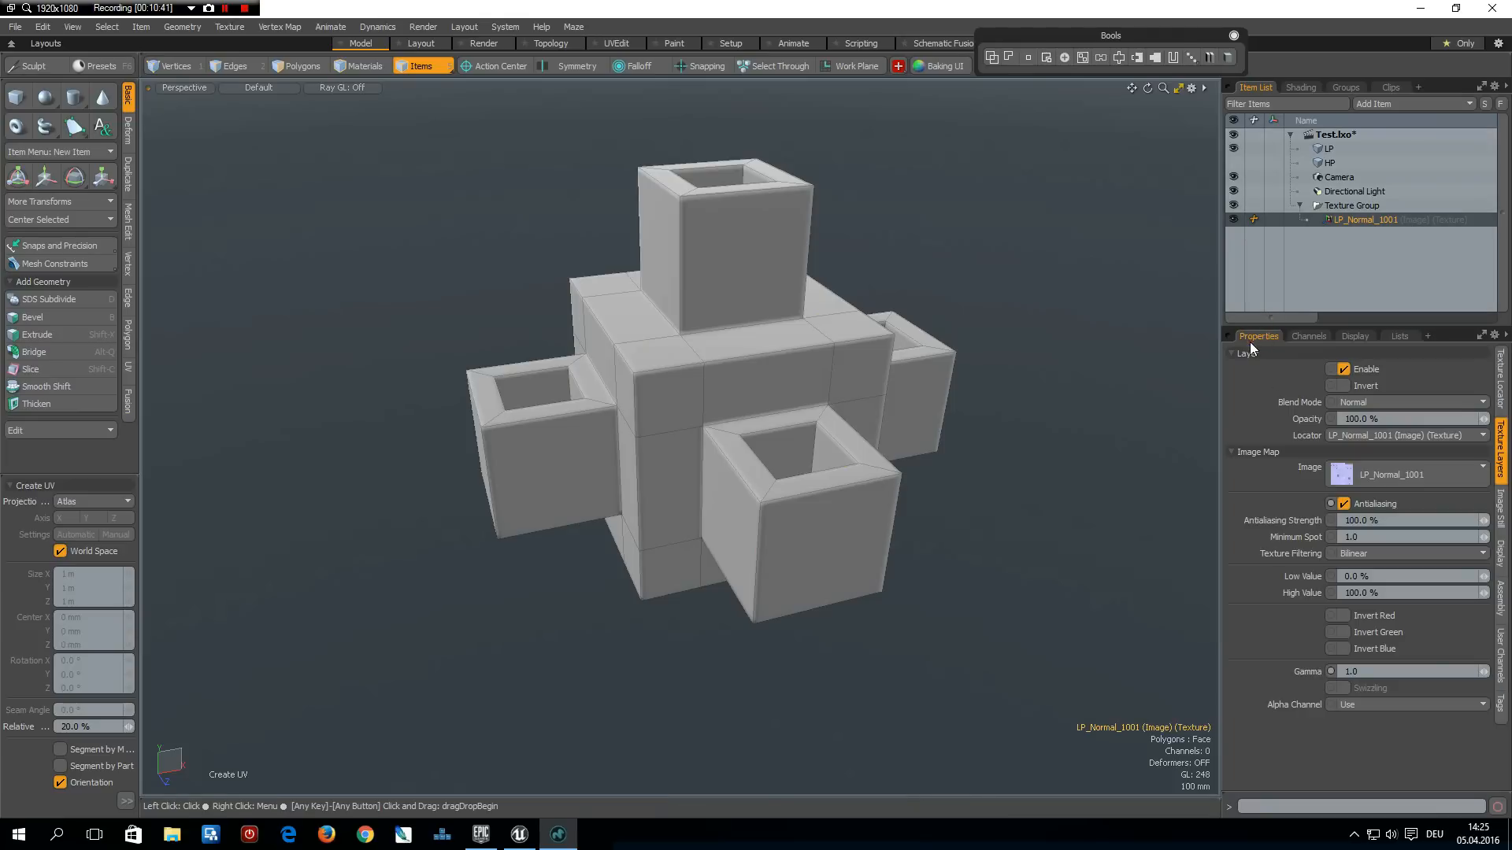
pyautogui.click(1502, 391)
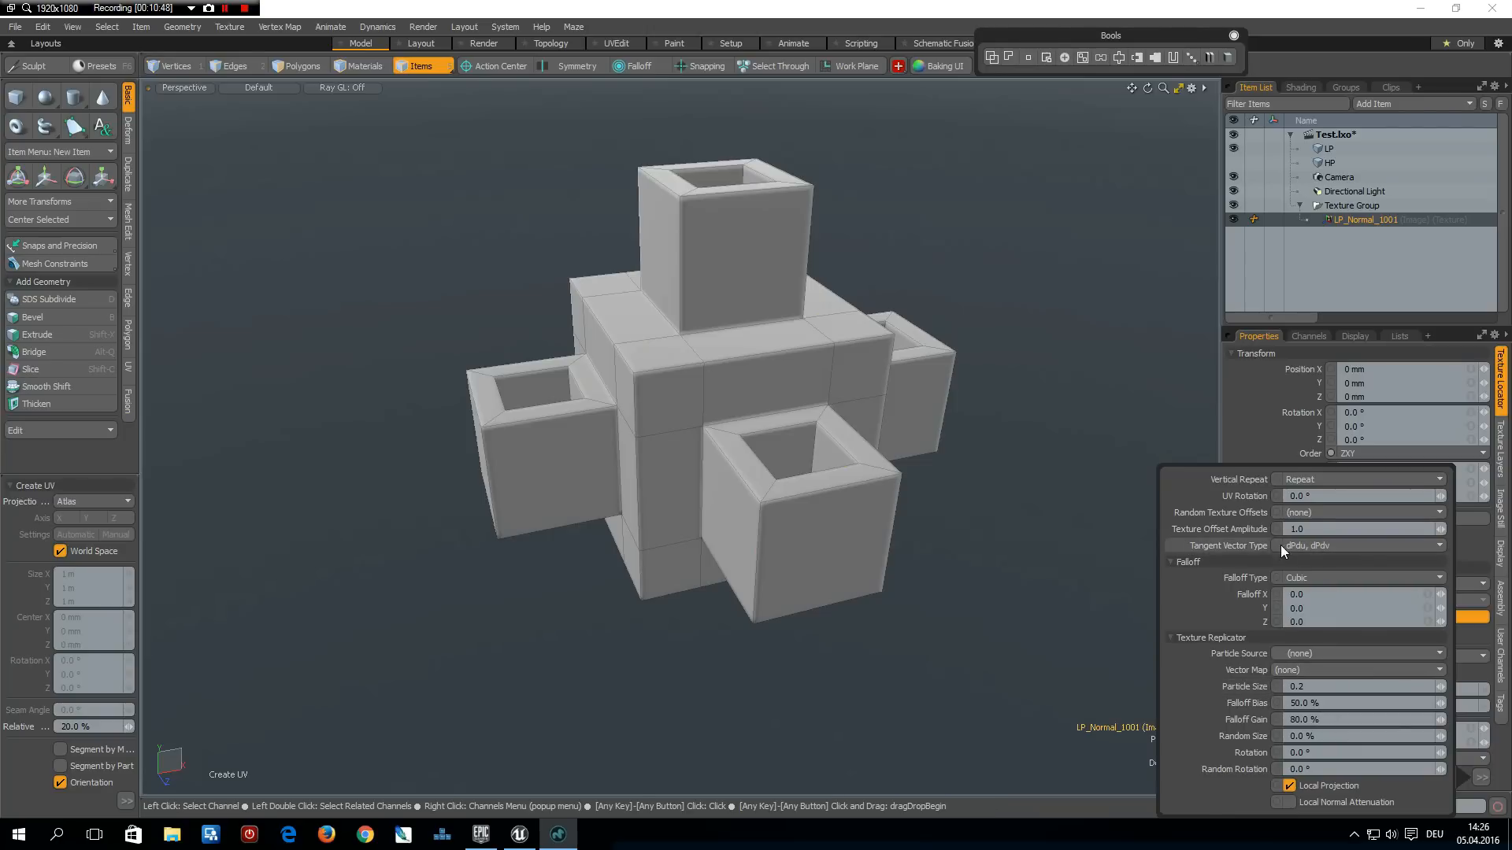
pyautogui.moveTo(1390, 558)
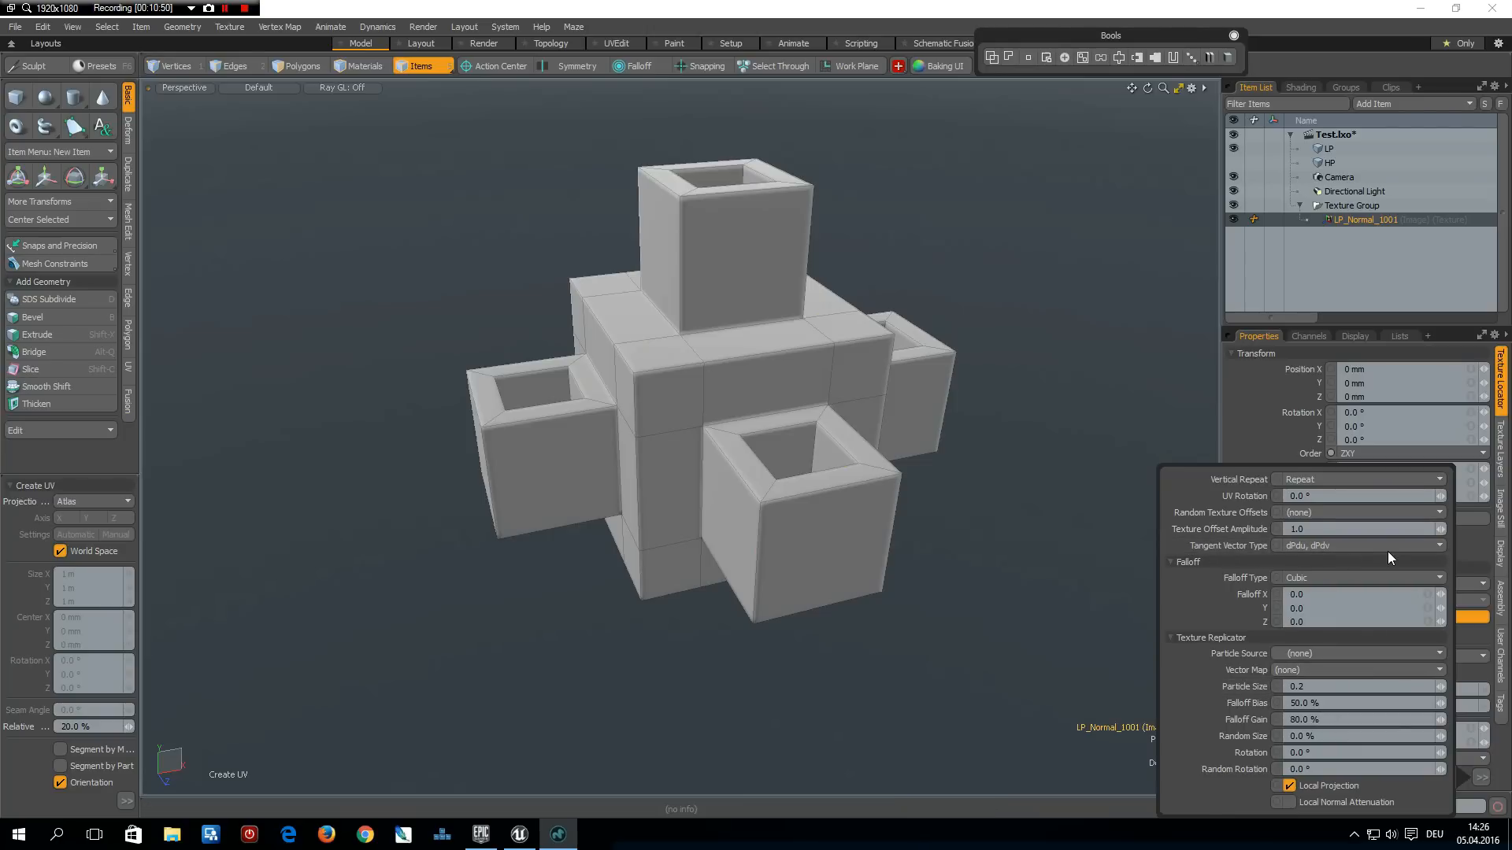
pyautogui.click(1359, 546)
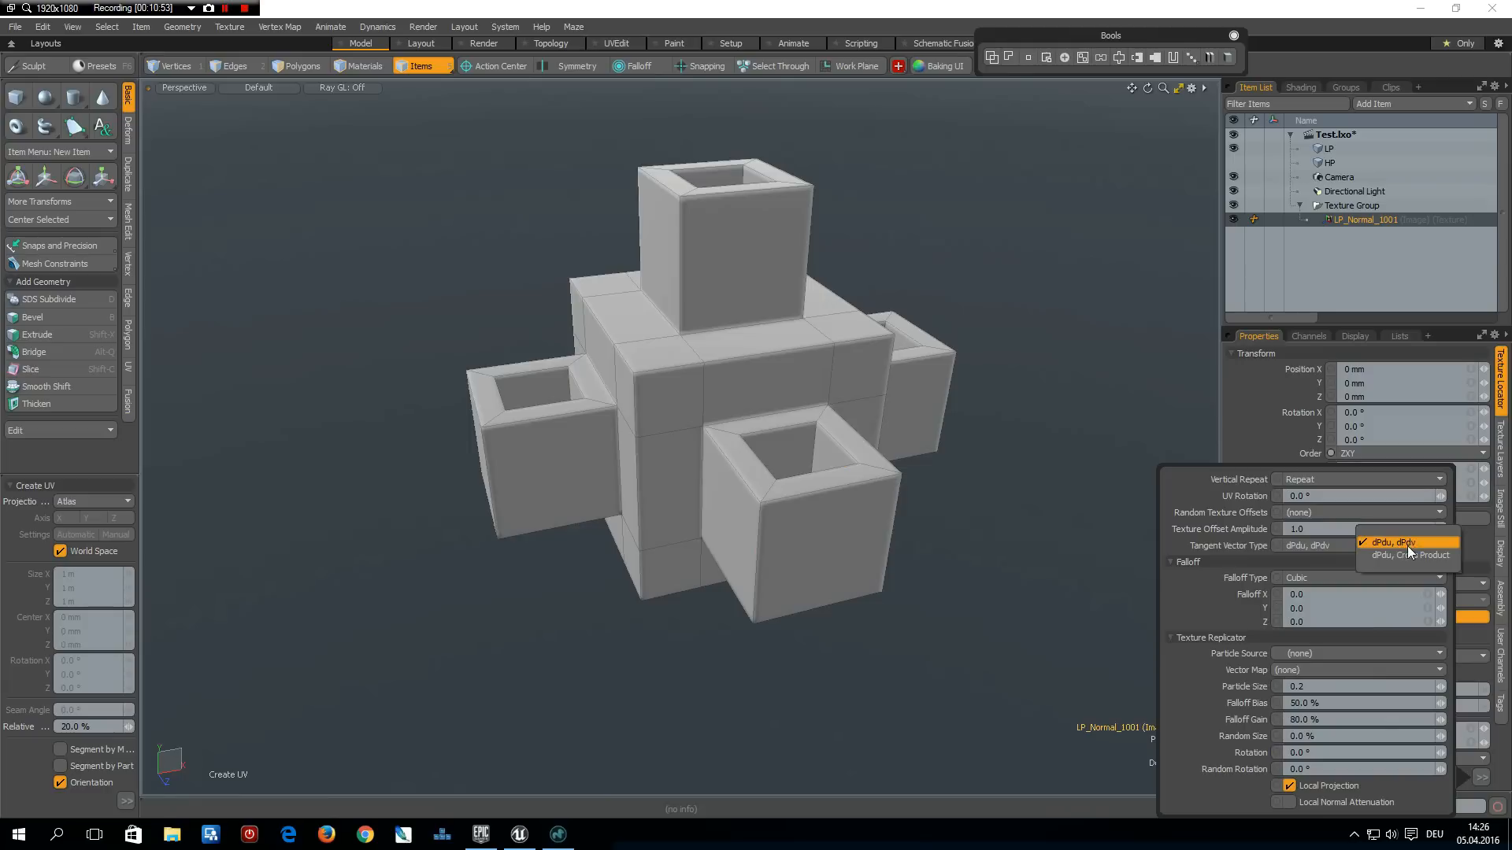
pyautogui.click(1408, 554)
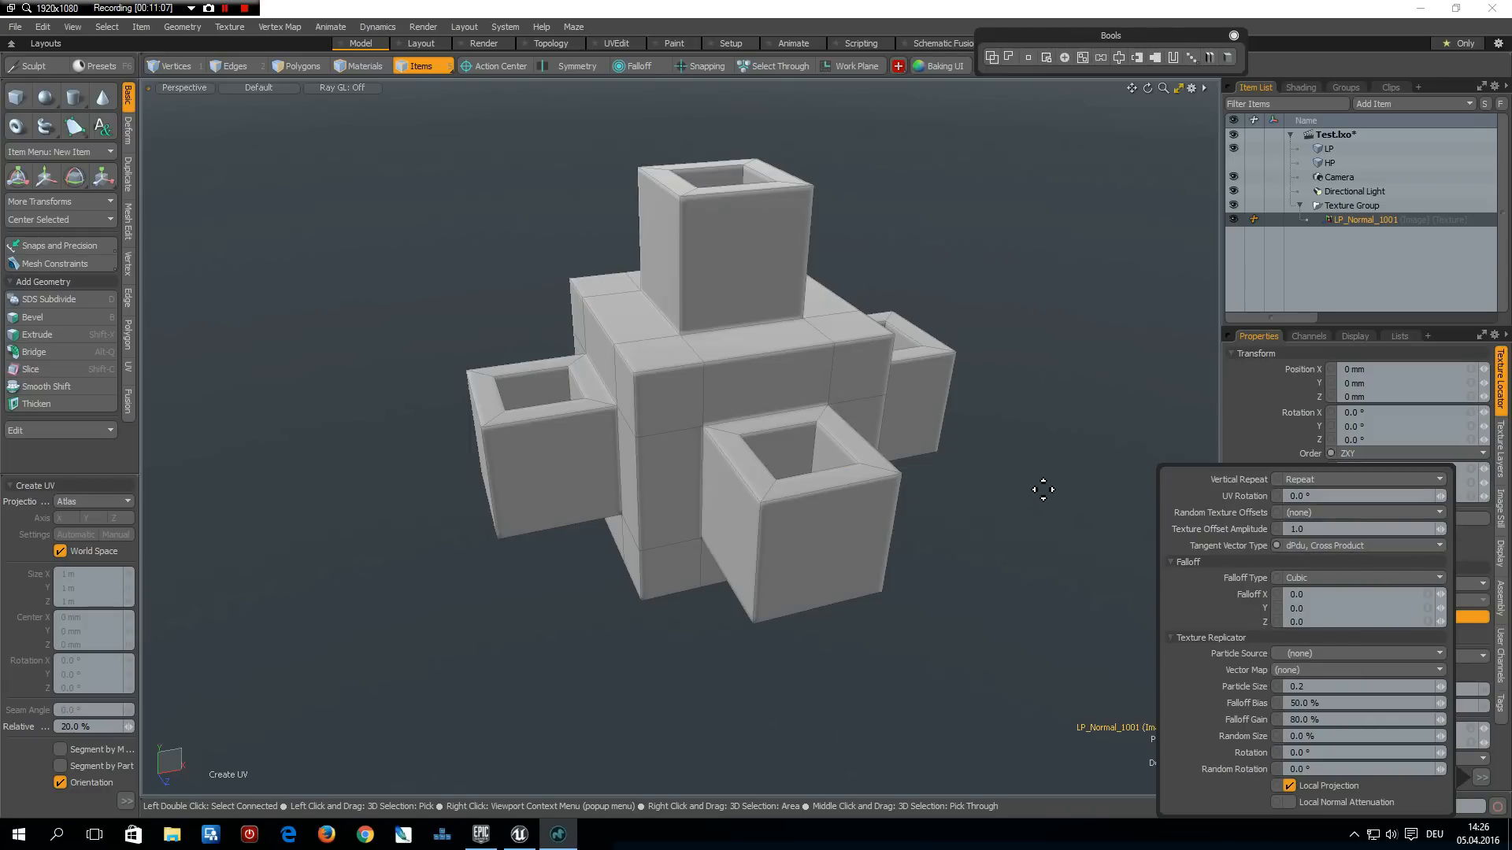
pyautogui.moveTo(1083, 482)
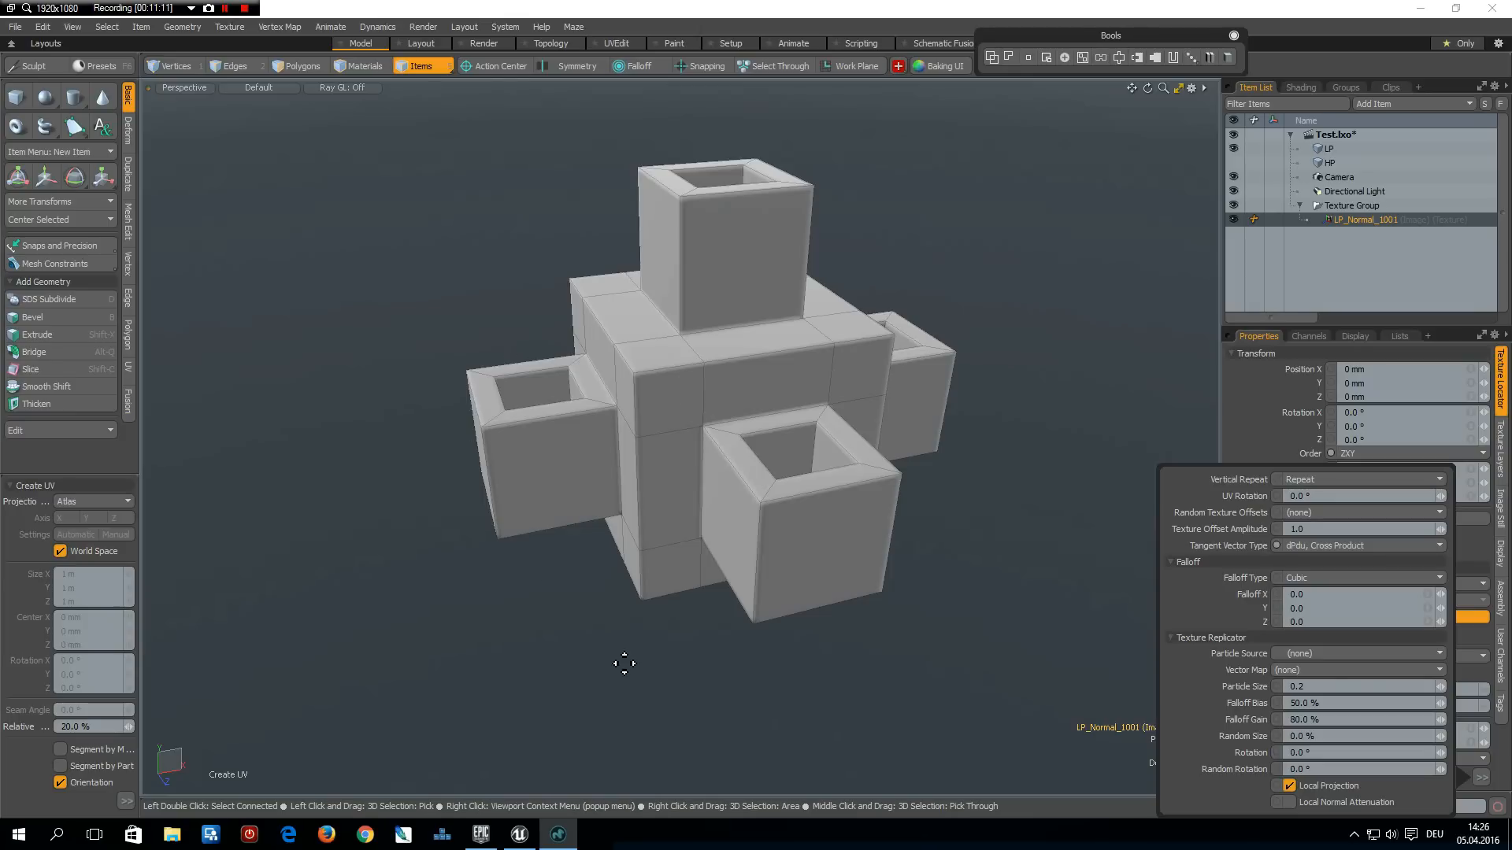
pyautogui.moveTo(325, 278)
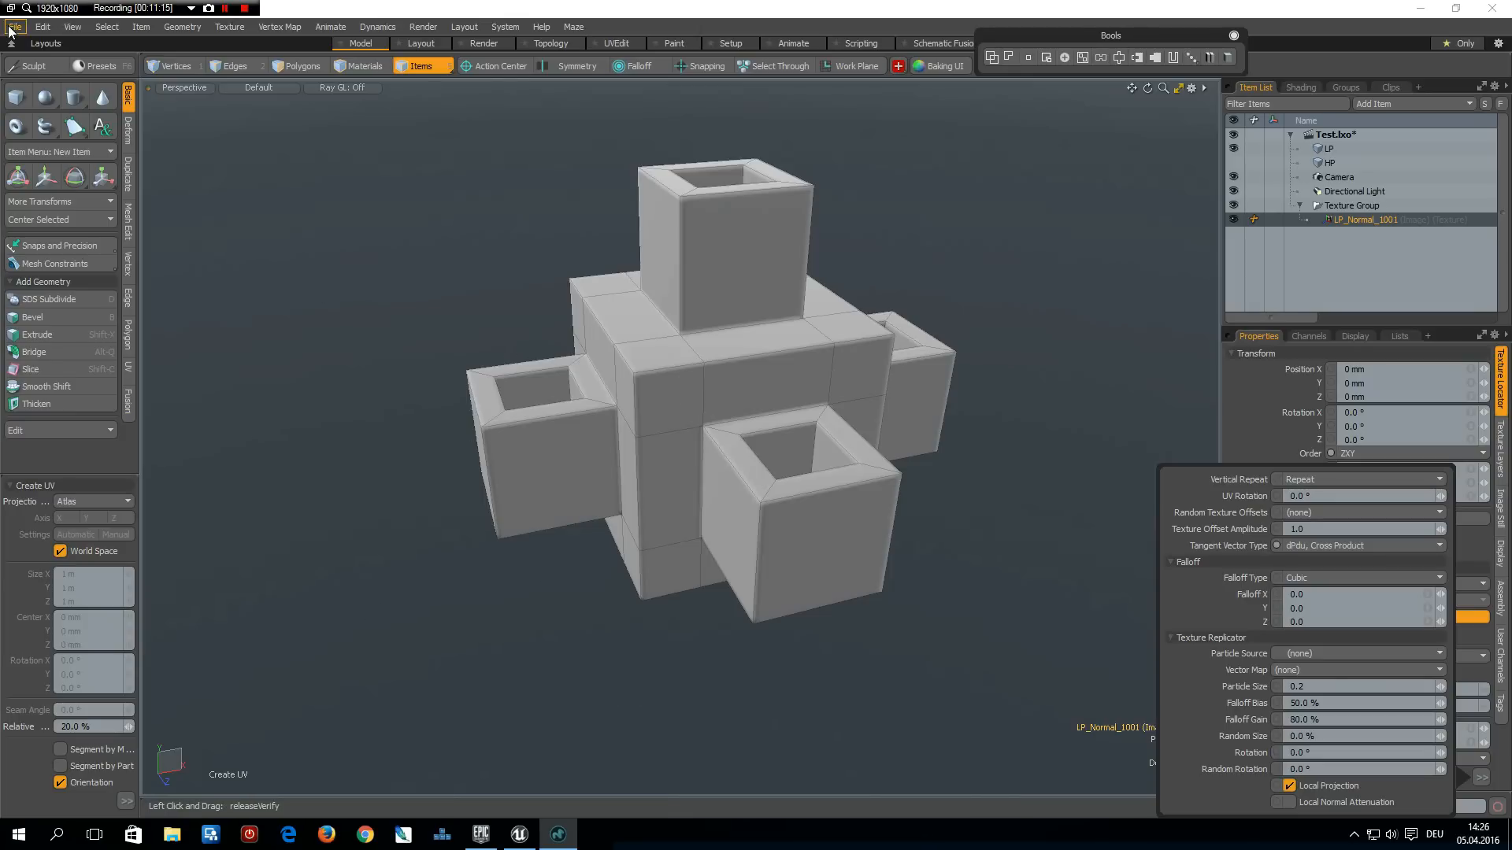
# Start exporting the selected LP mesh in Autodesk FBX 2013 format
pyautogui.click(1328, 149)
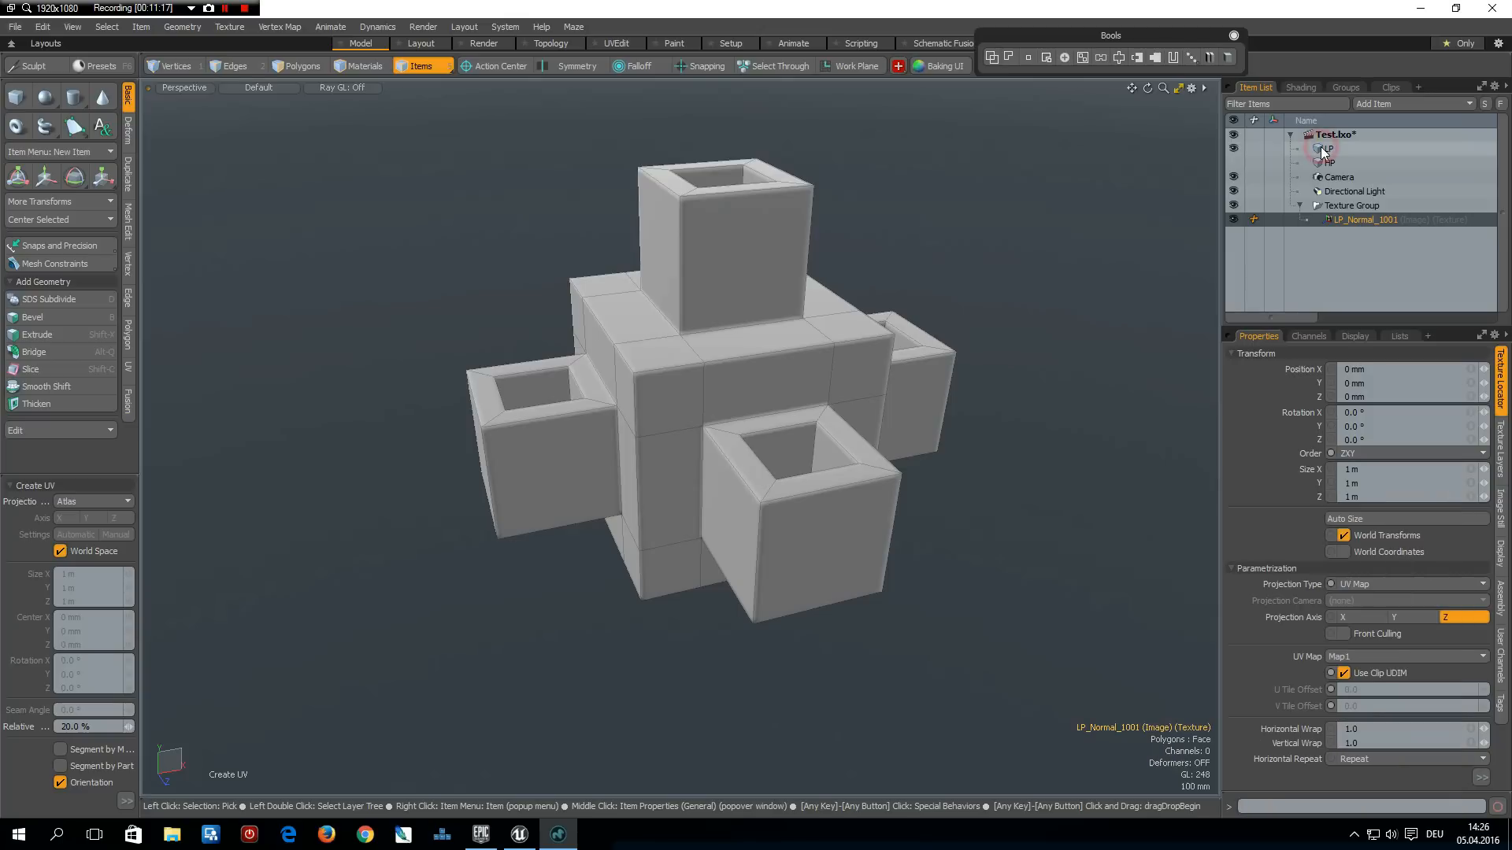
pyautogui.click(1328, 149)
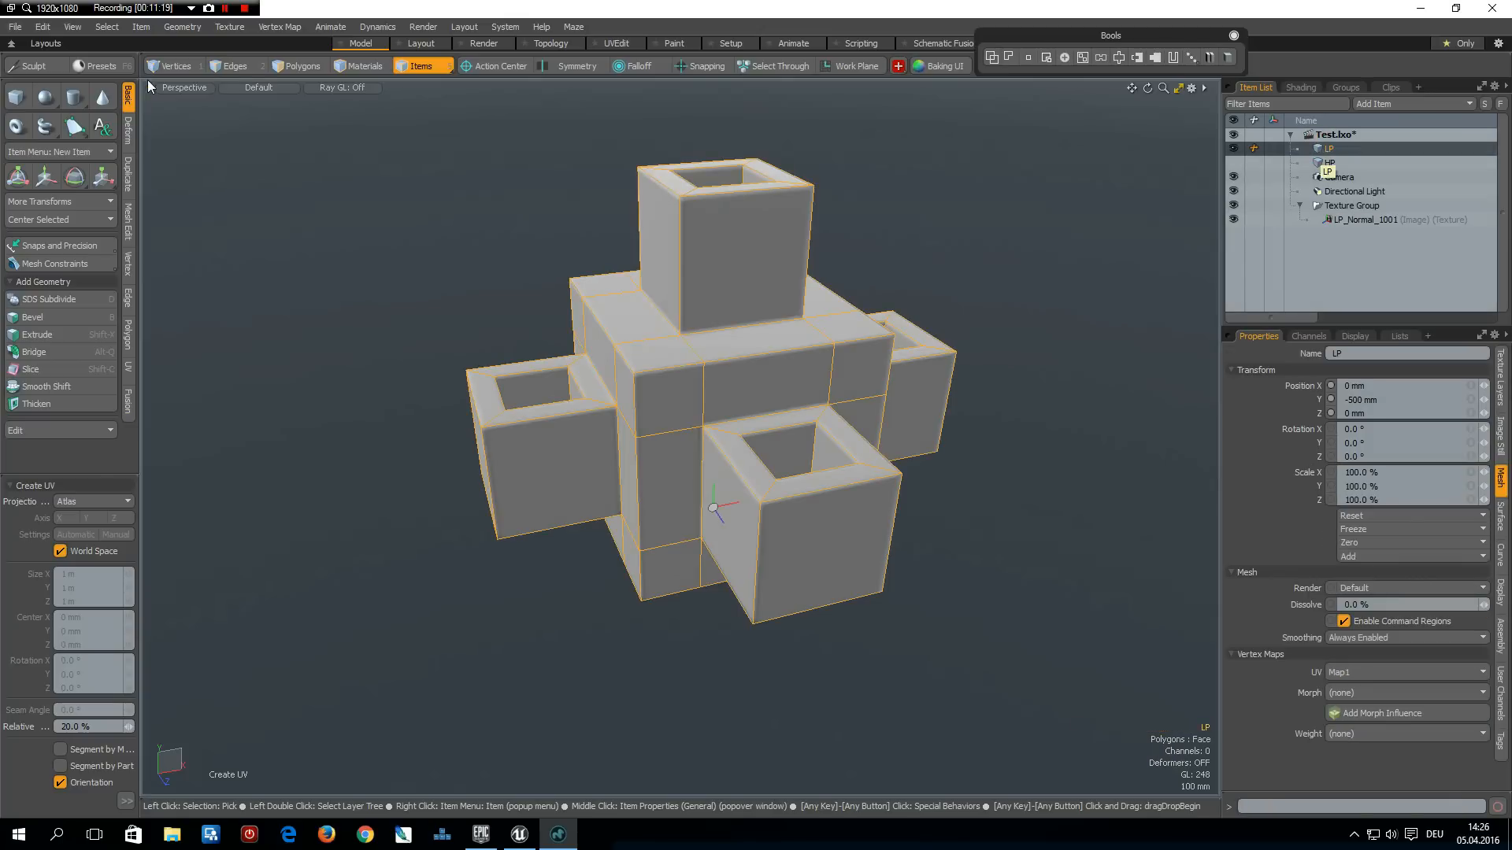
pyautogui.click(14, 26)
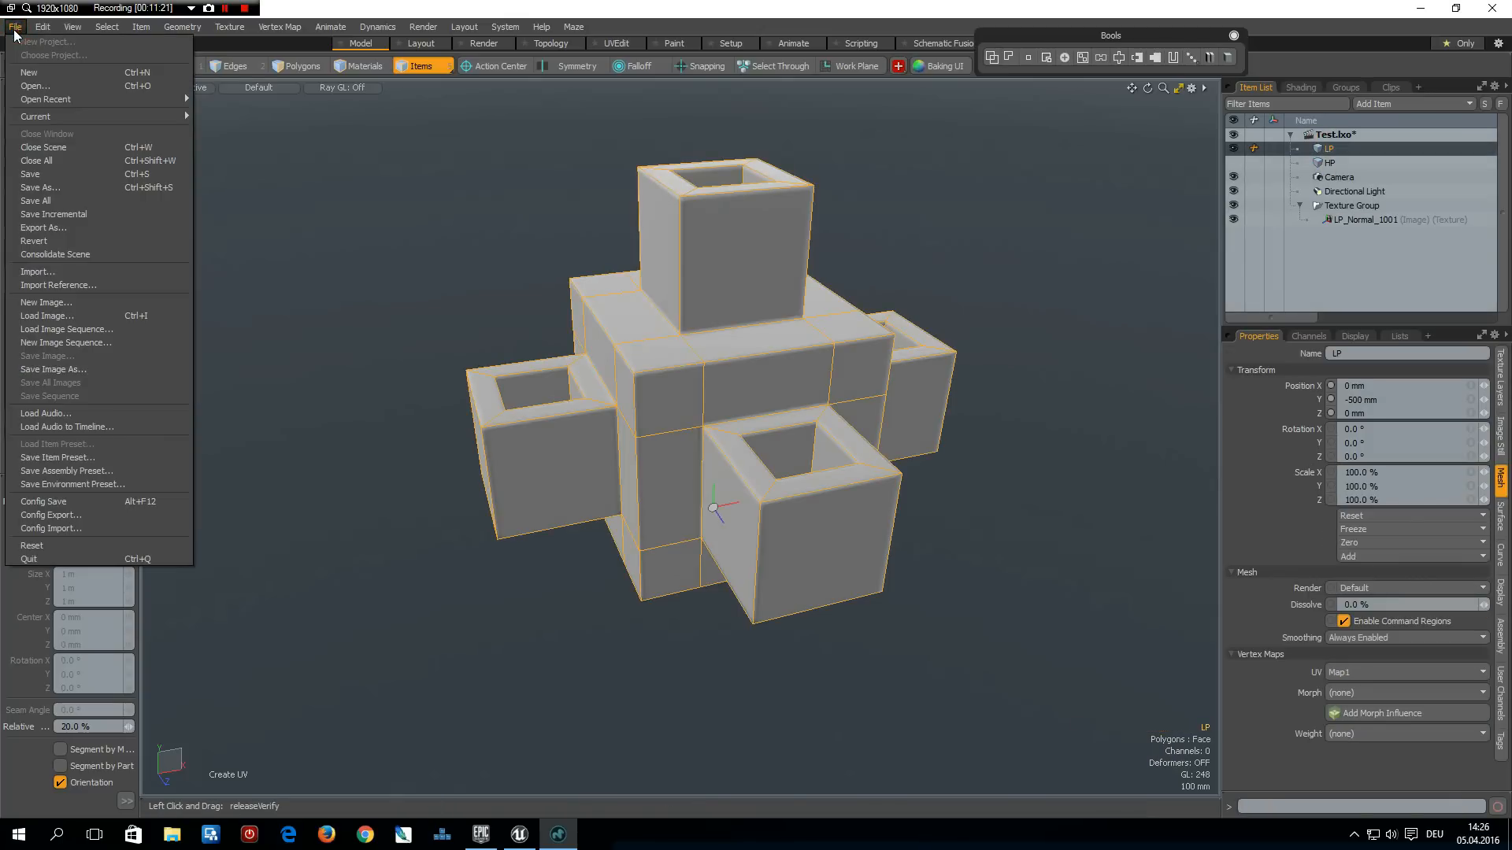
pyautogui.moveTo(43, 228)
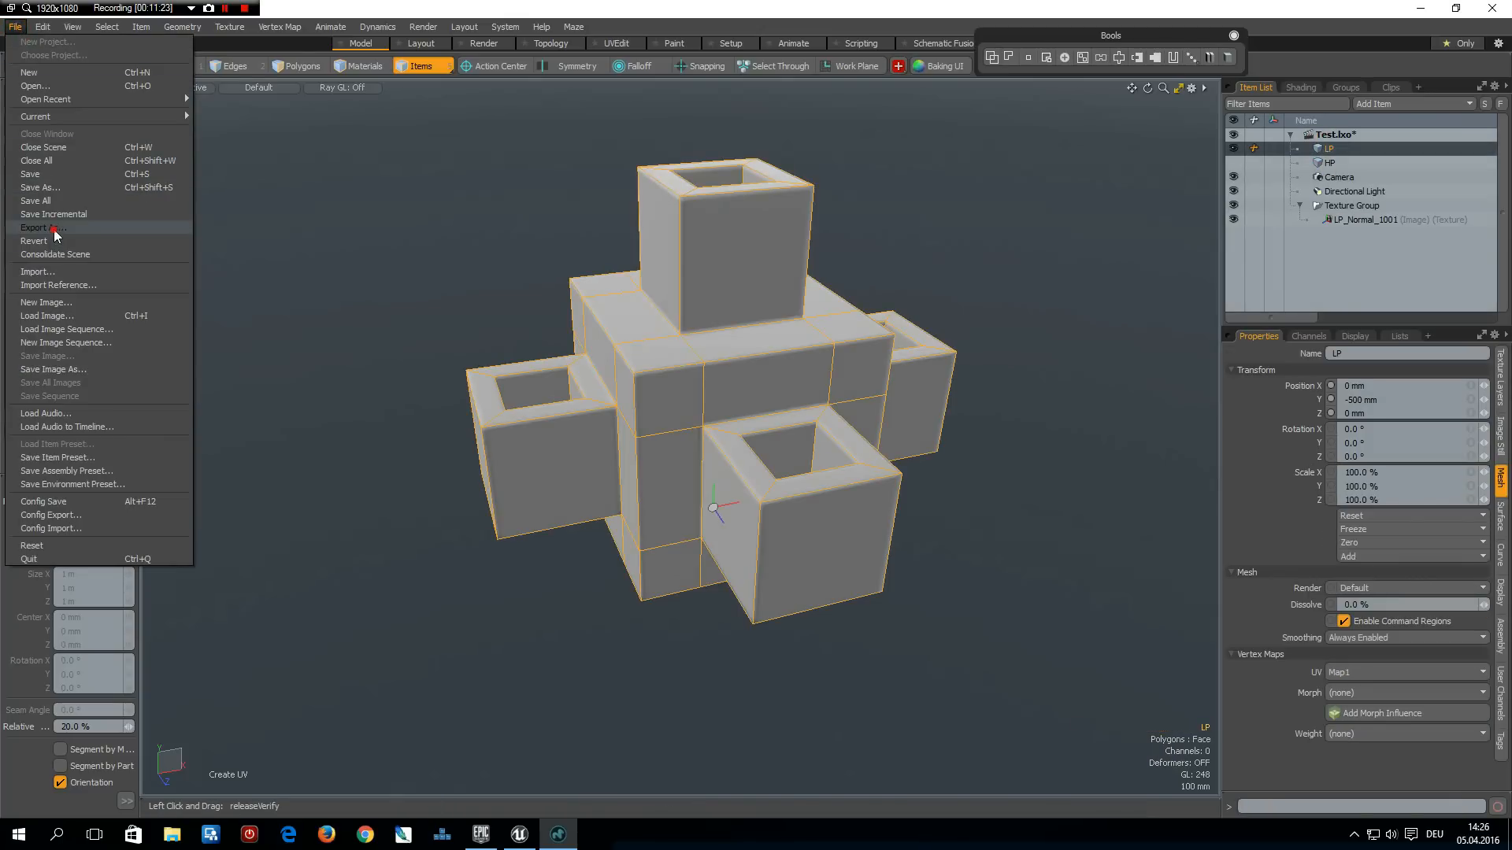
pyautogui.click(39, 228)
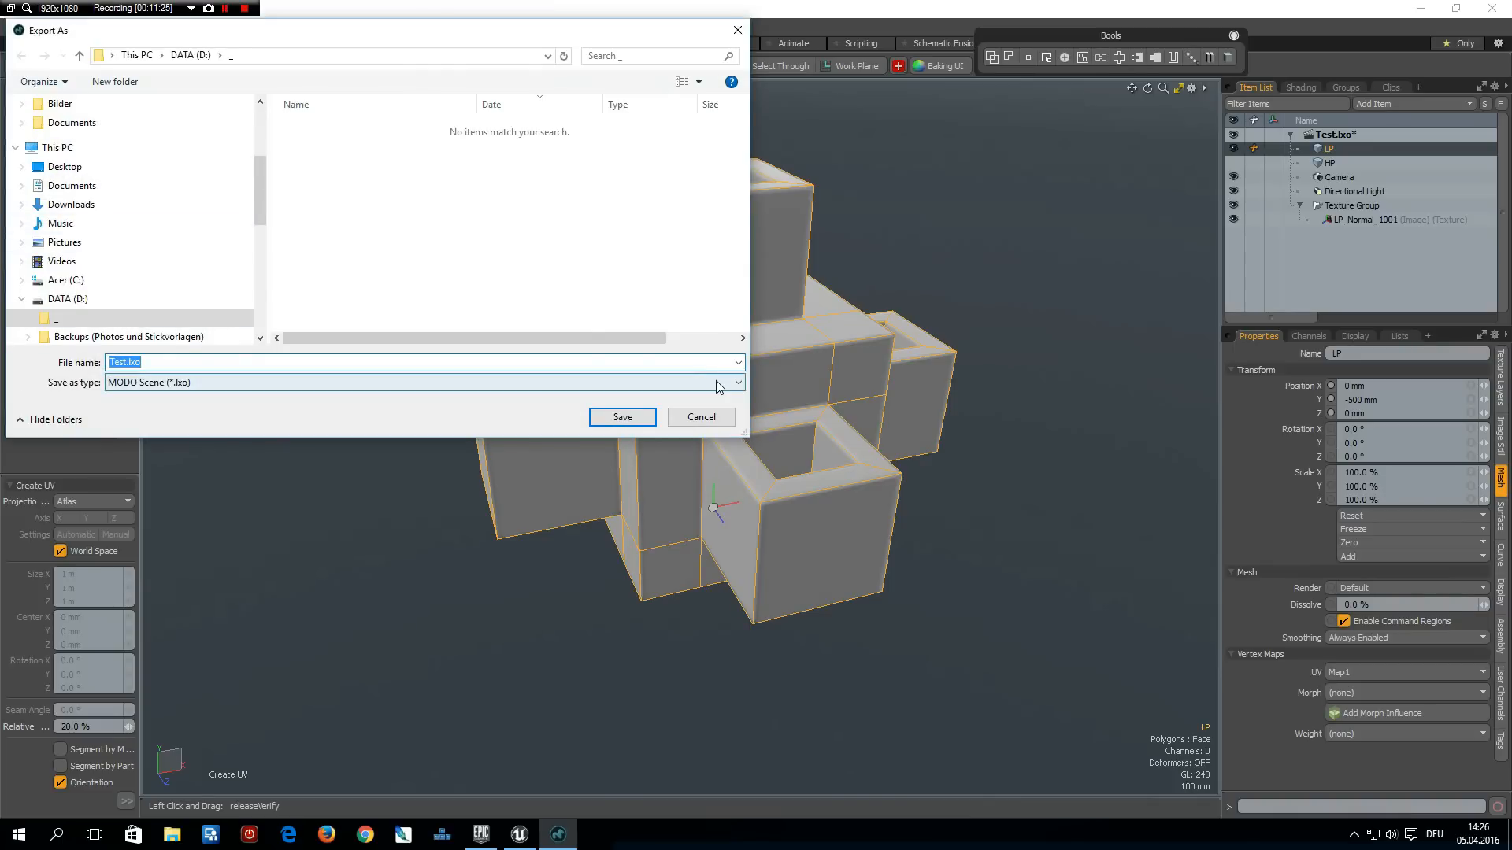
pyautogui.click(422, 383)
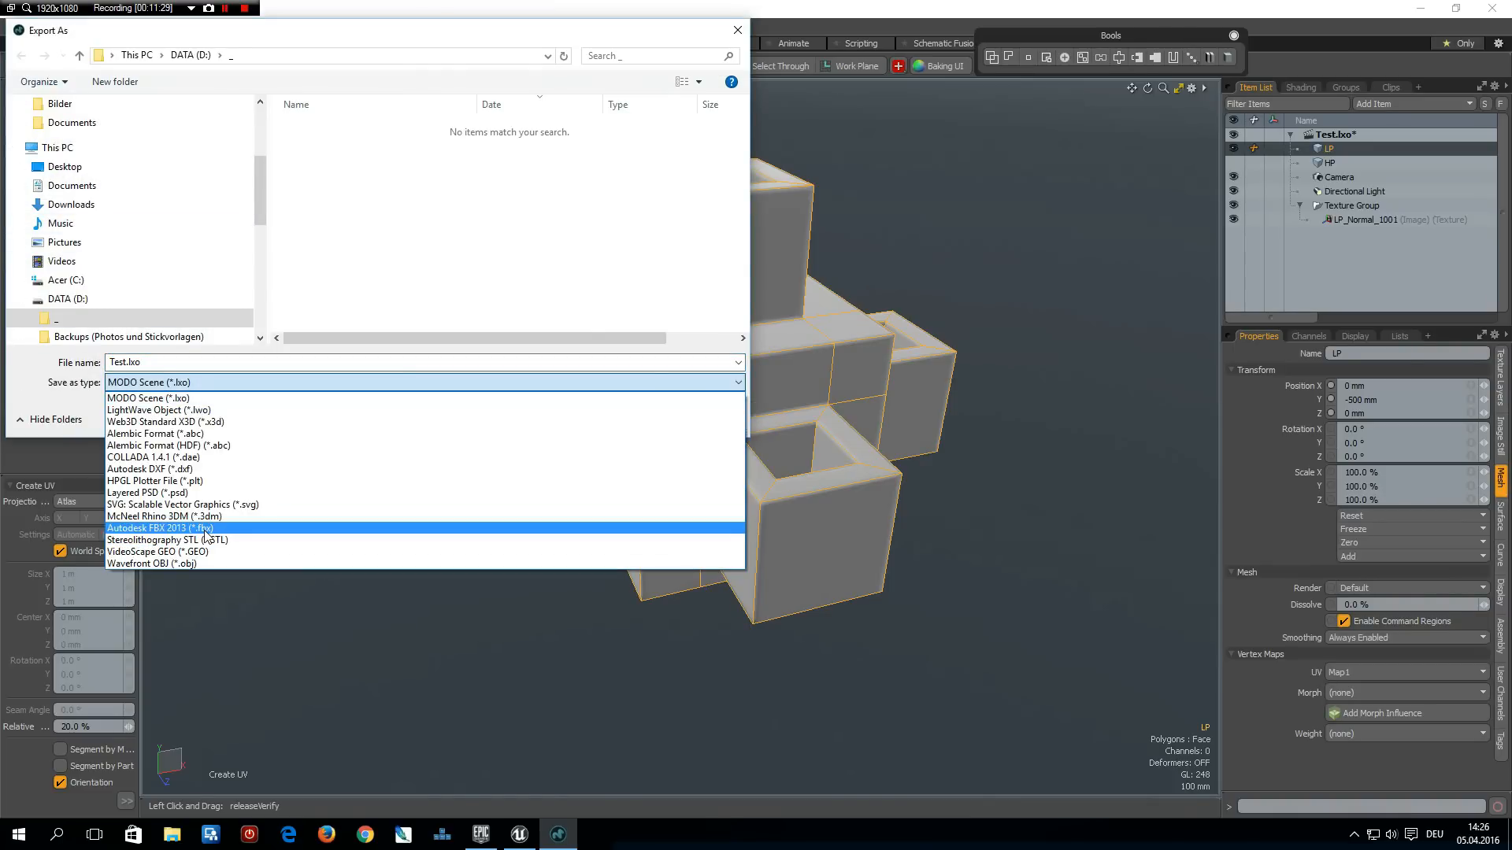
pyautogui.click(160, 527)
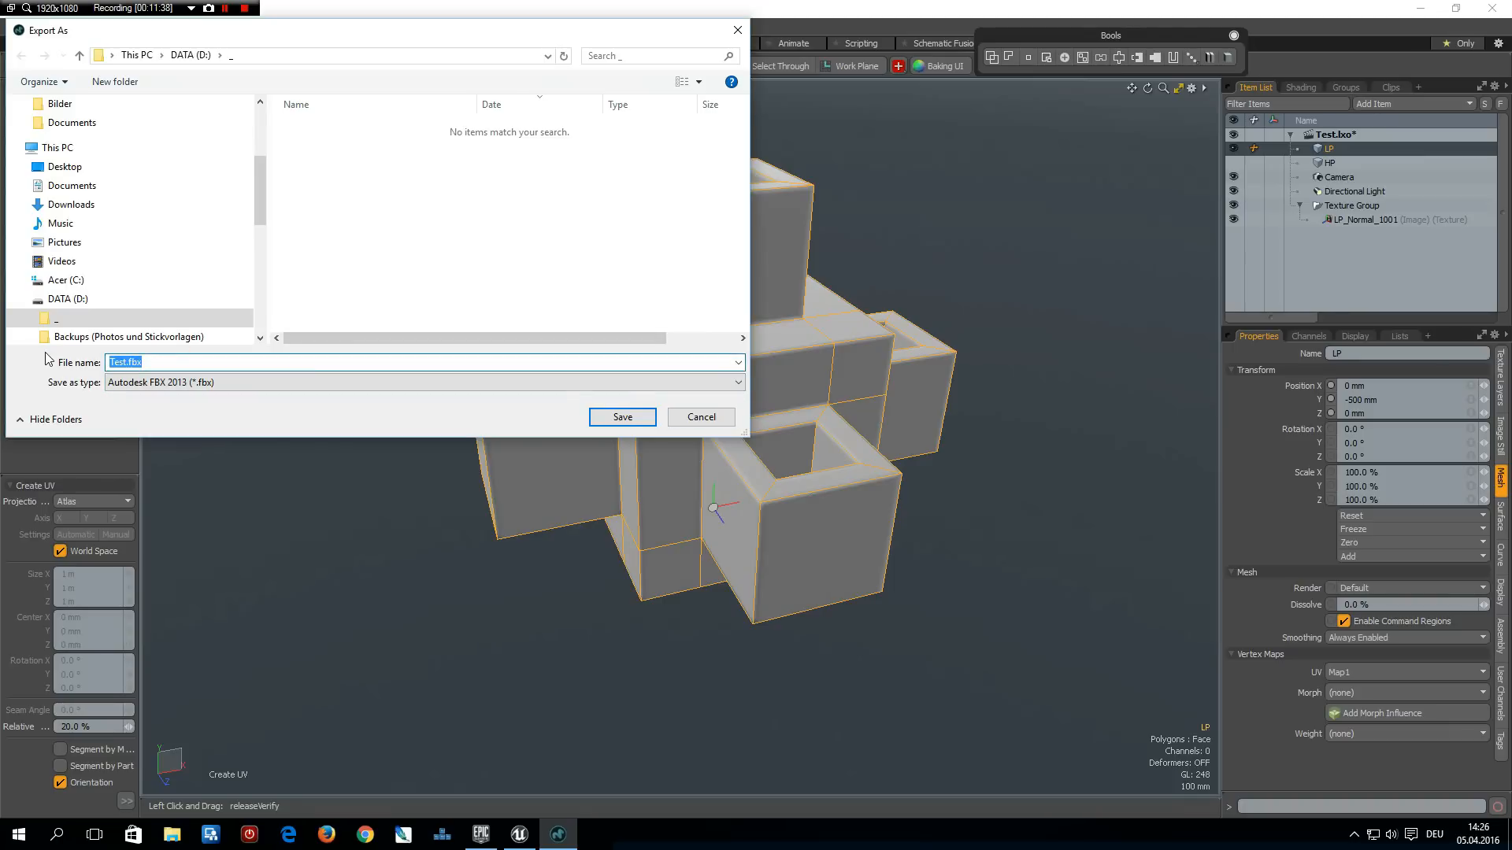
# Save the FBX export as test03 into D:/_
pyautogui.write('test04')
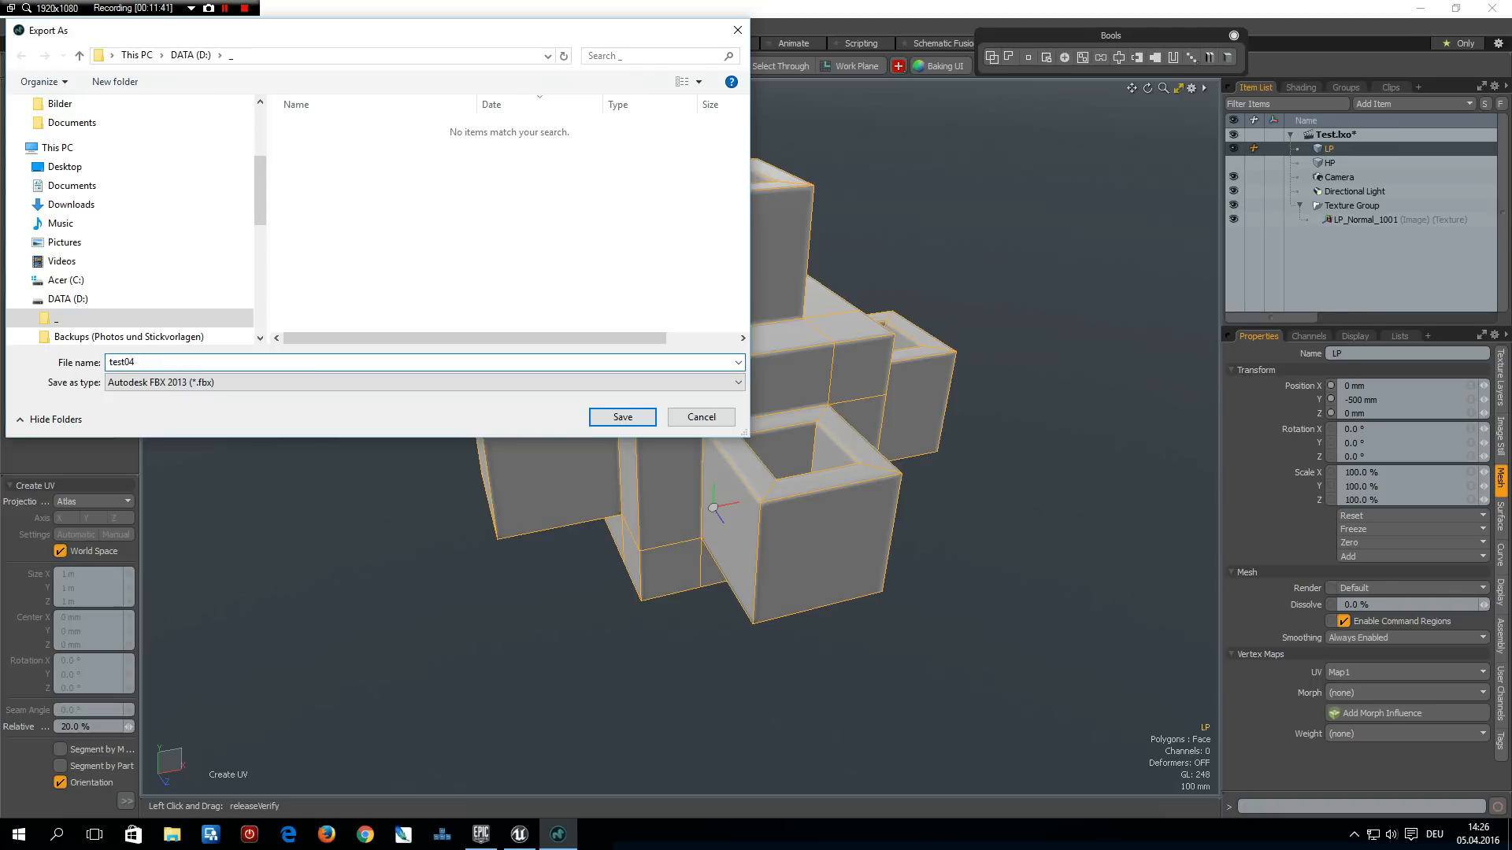
pyautogui.write('test03')
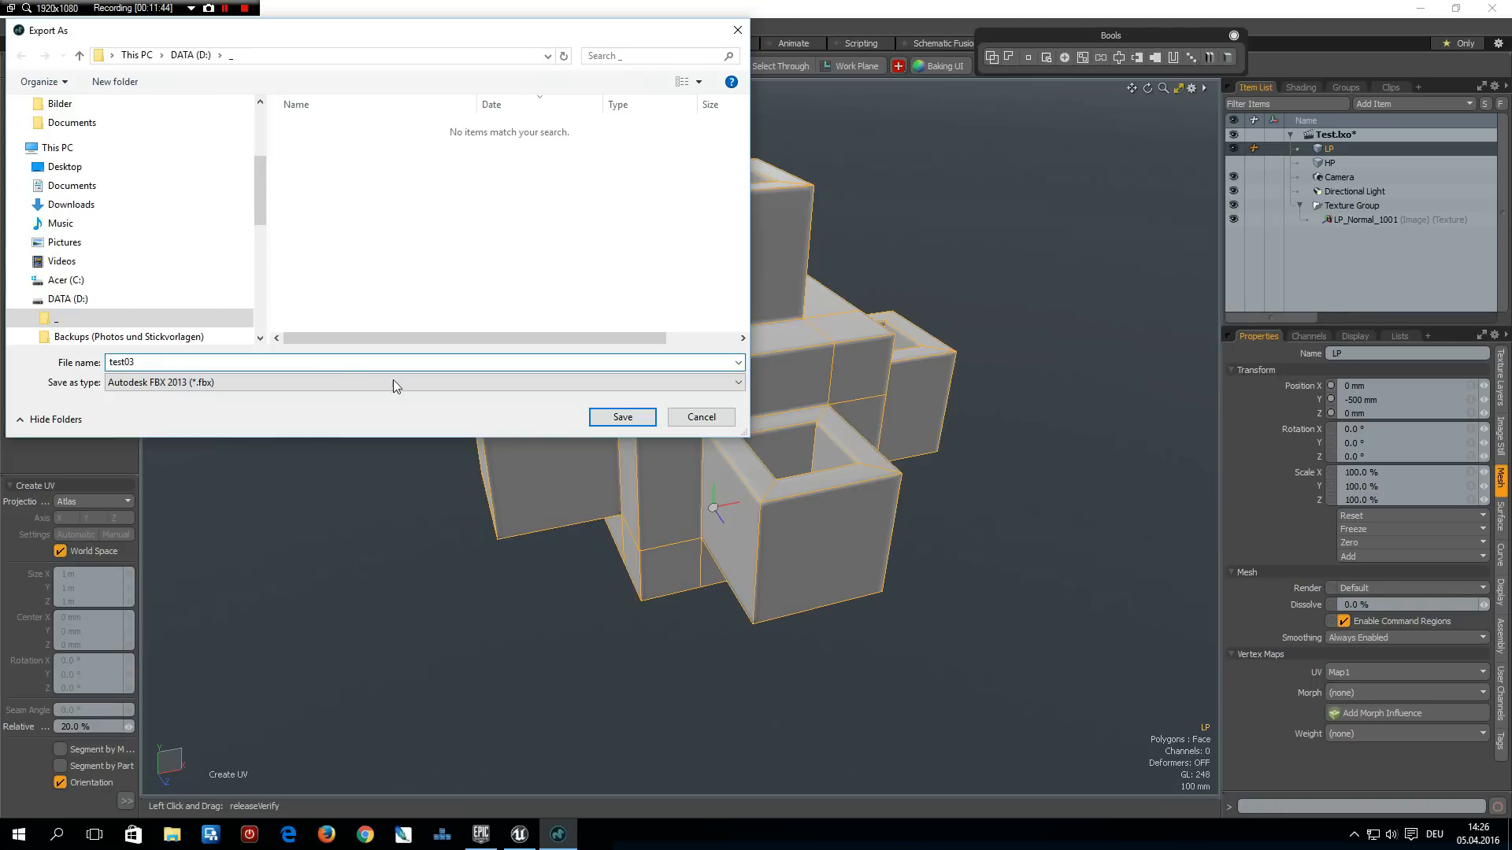
pyautogui.click(622, 417)
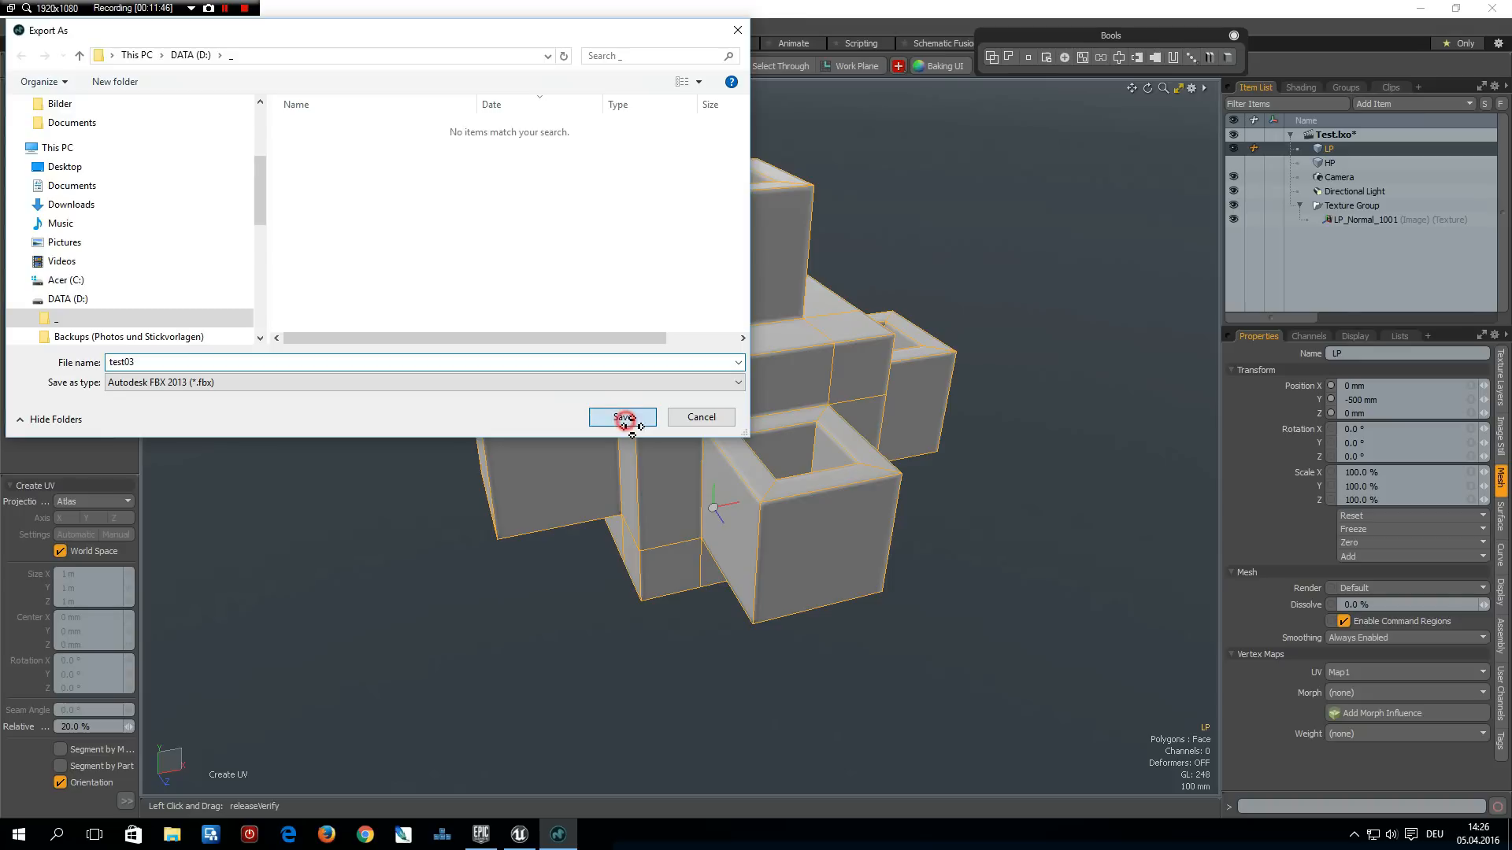
pyautogui.click(622, 417)
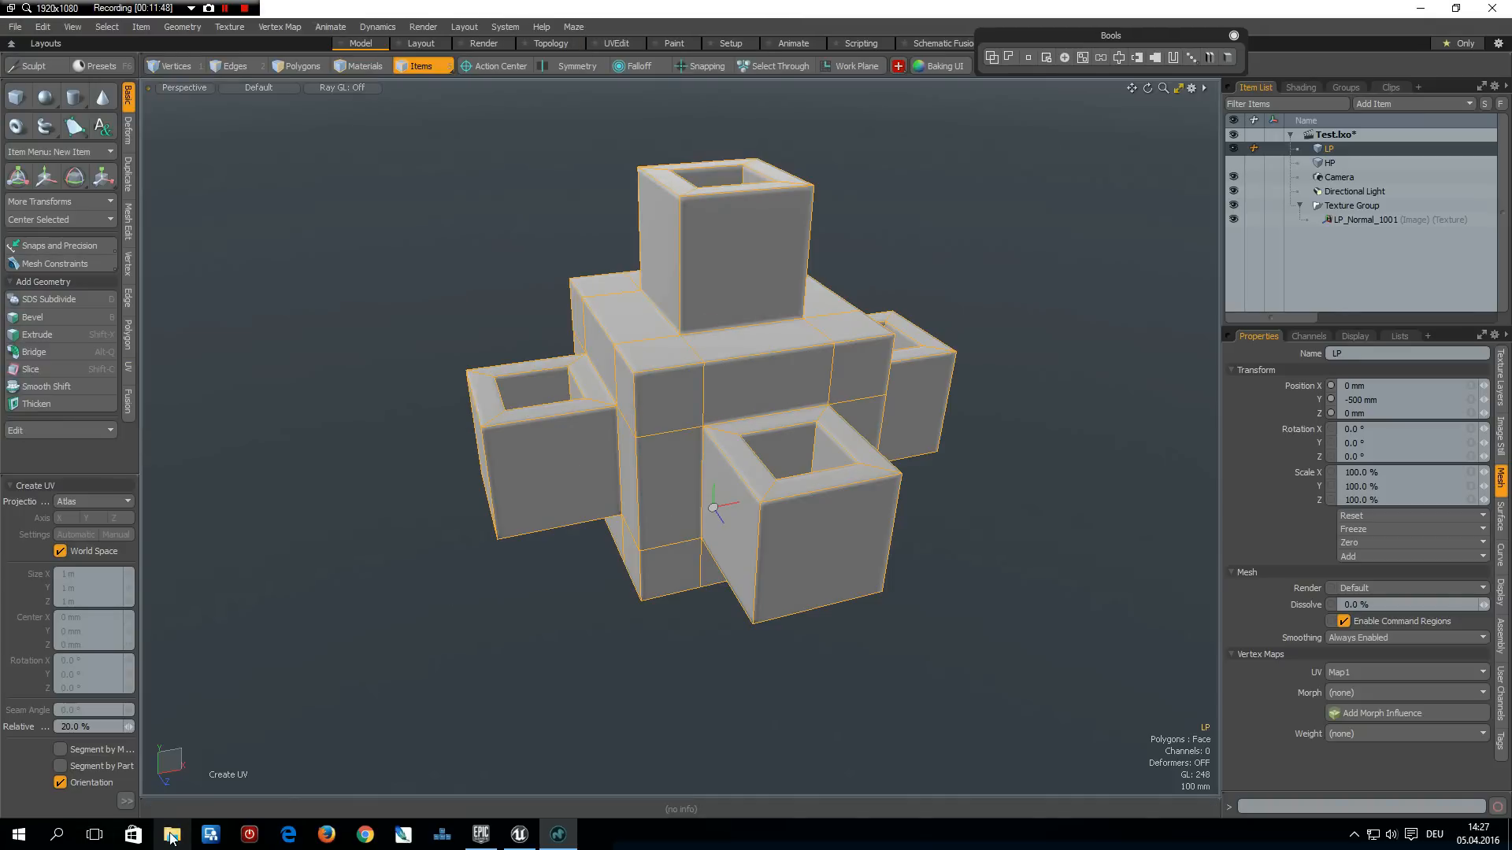
pyautogui.click(171, 834)
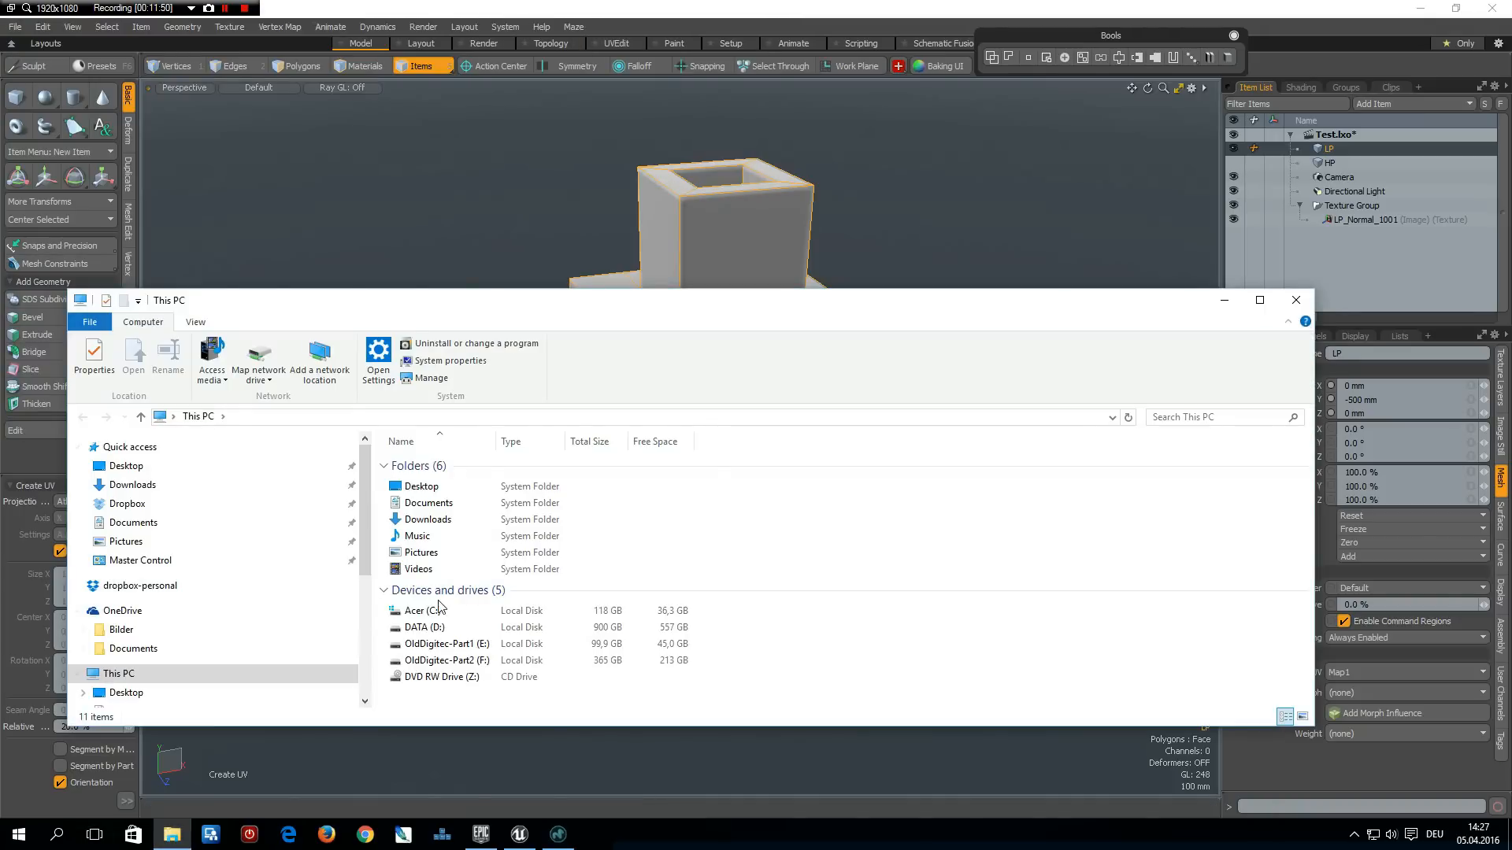
pyautogui.click(424, 627)
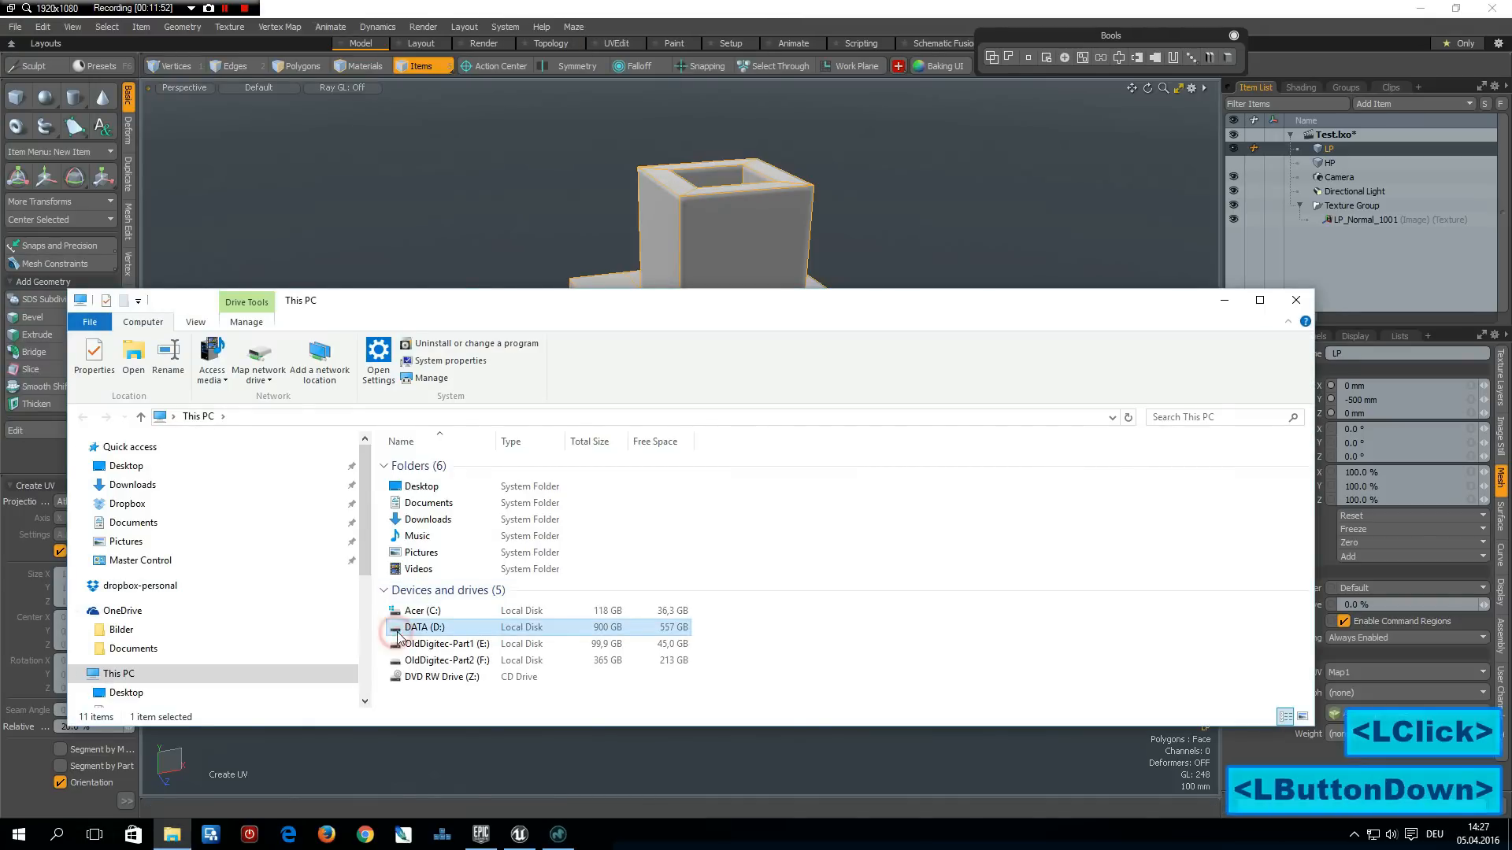
pyautogui.doubleClick(421, 626)
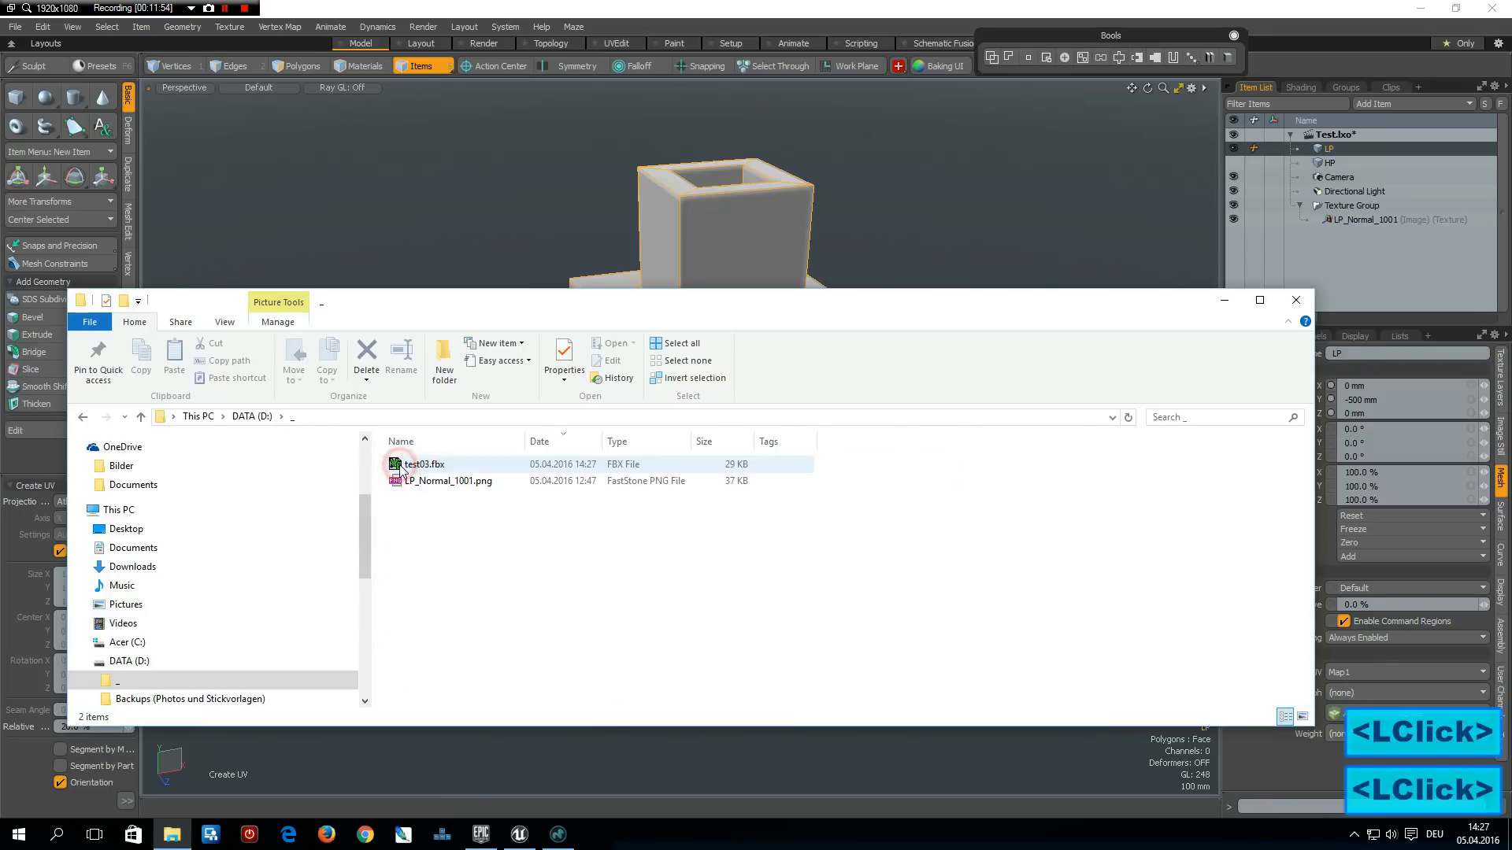
pyautogui.click(448, 480)
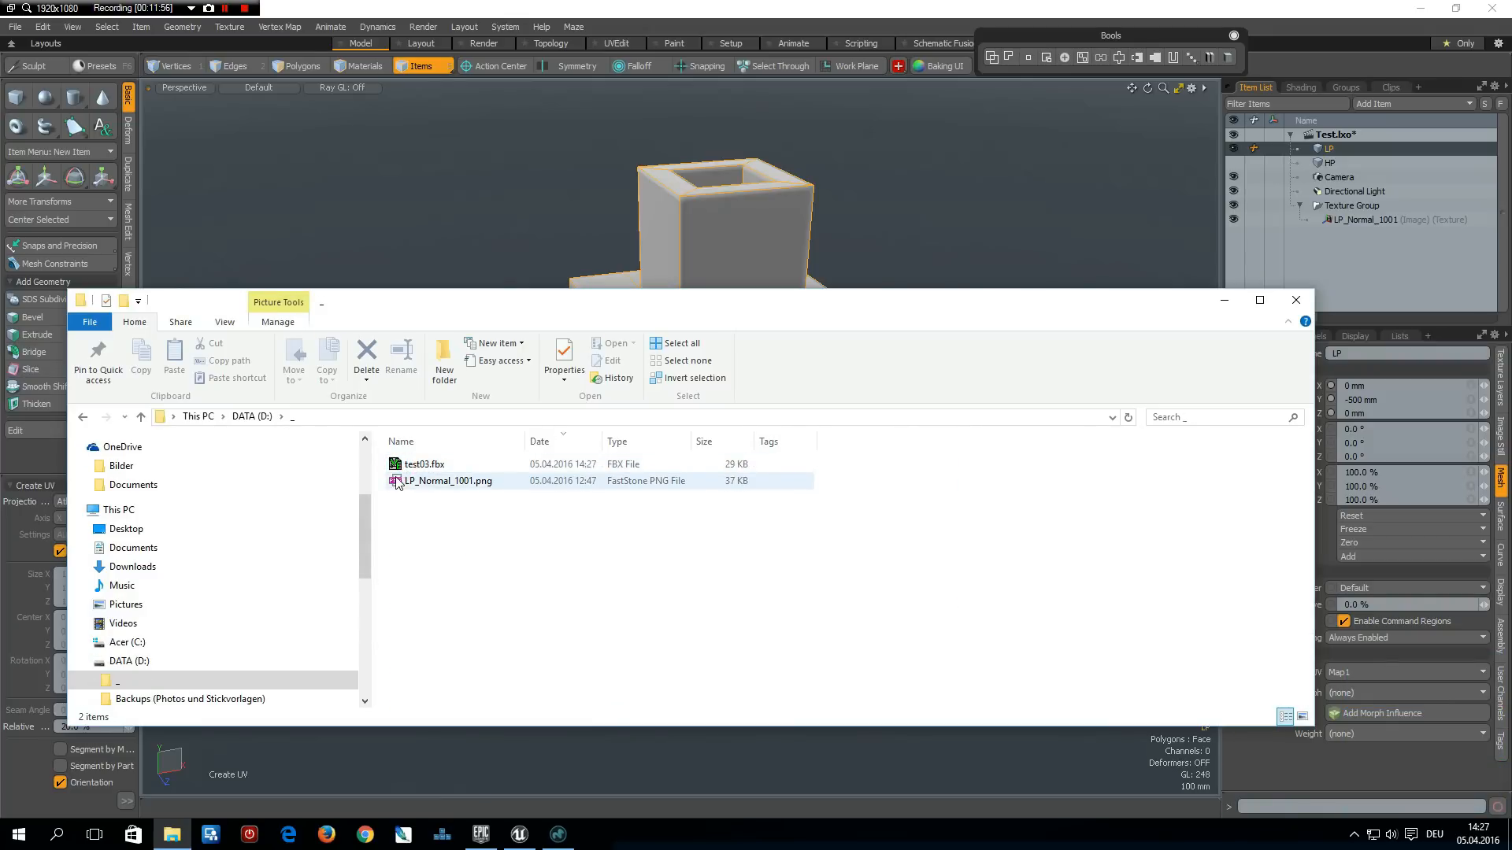
pyautogui.click(424, 464)
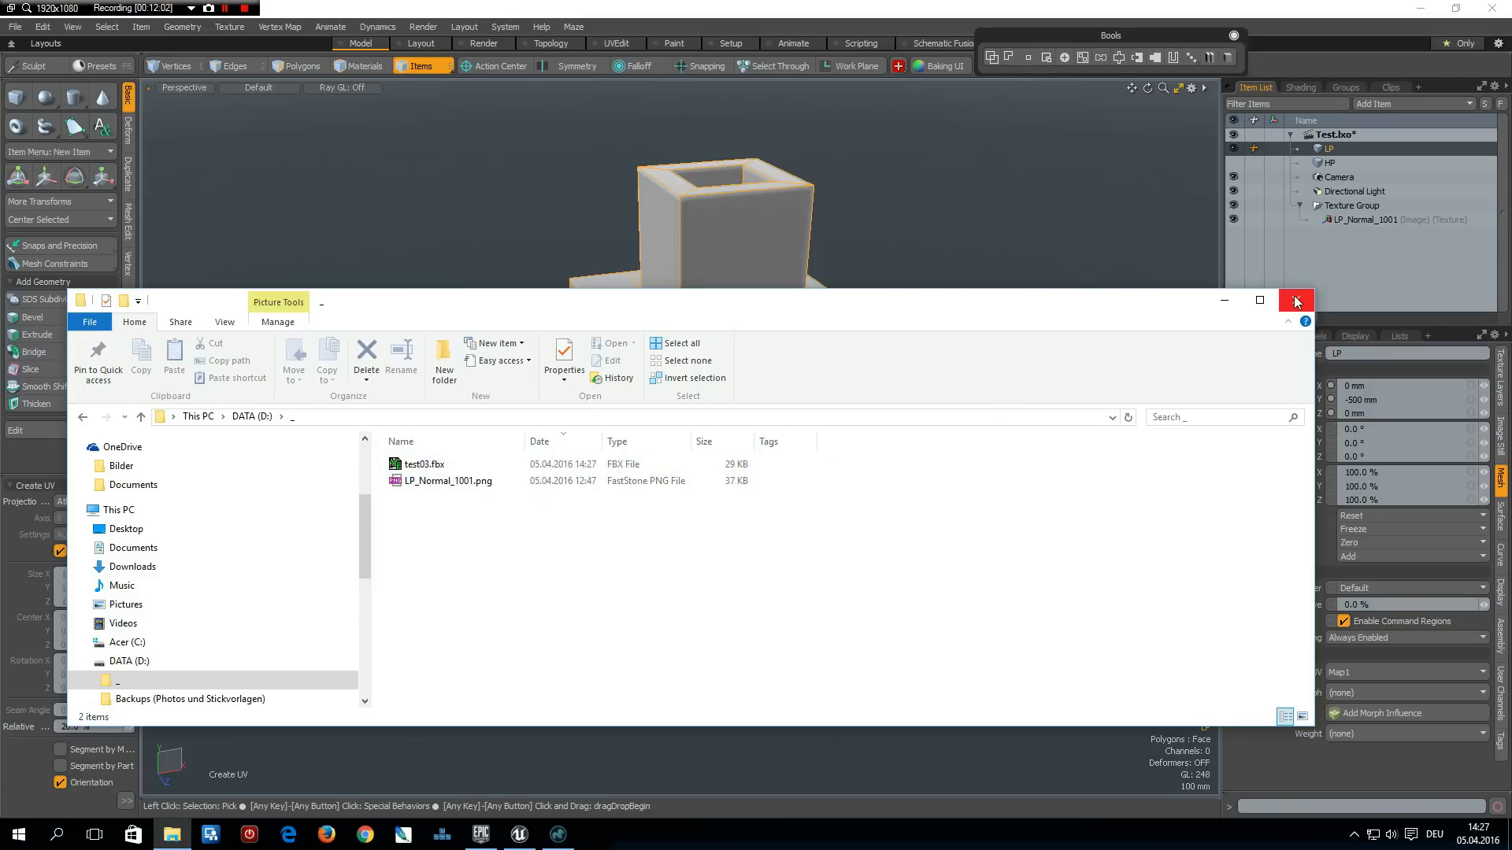
pyautogui.click(1296, 300)
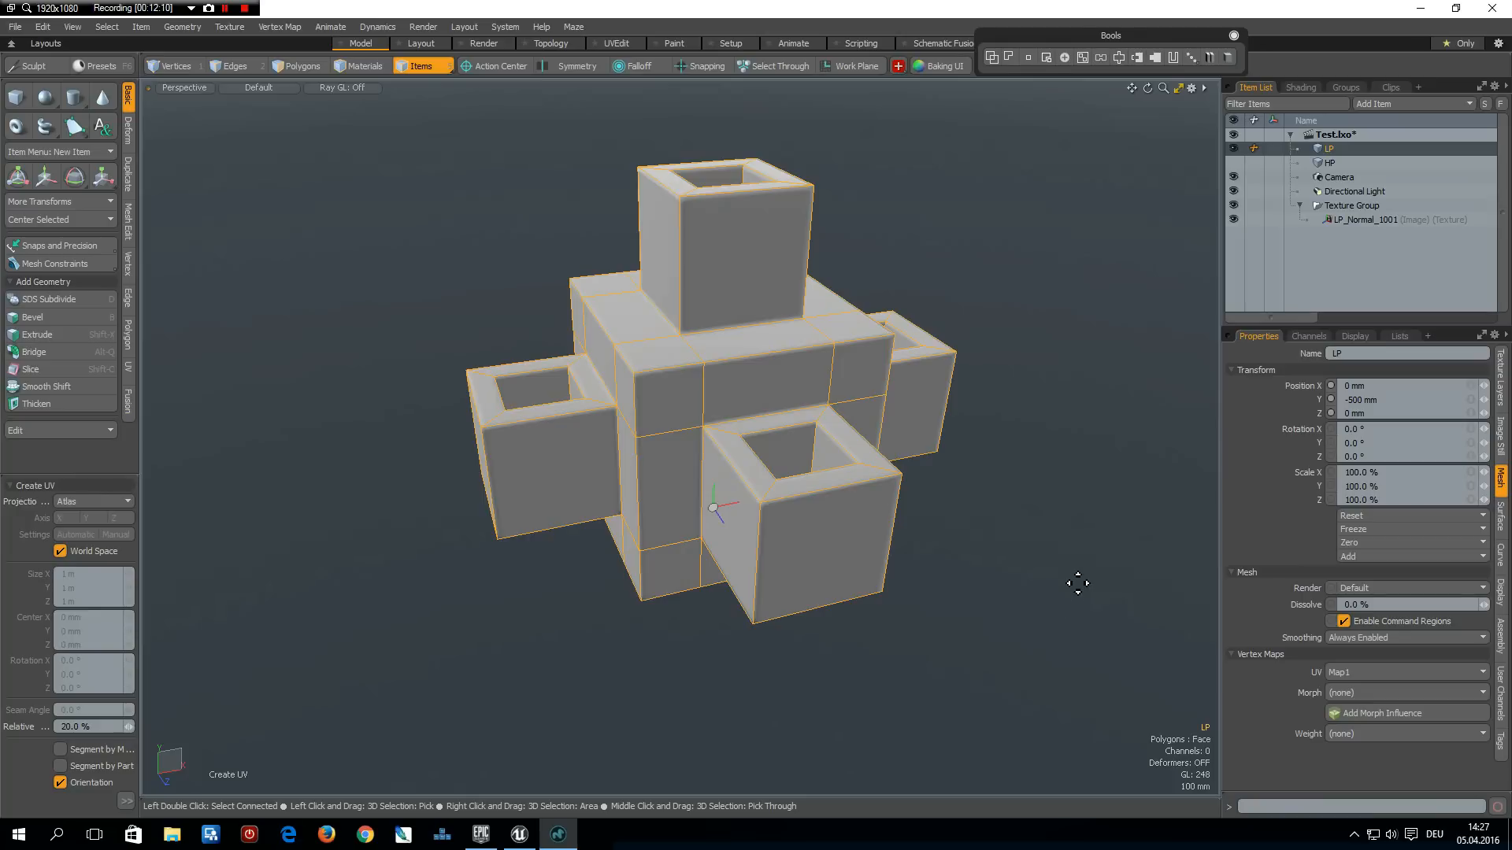
pyautogui.moveTo(1070, 566)
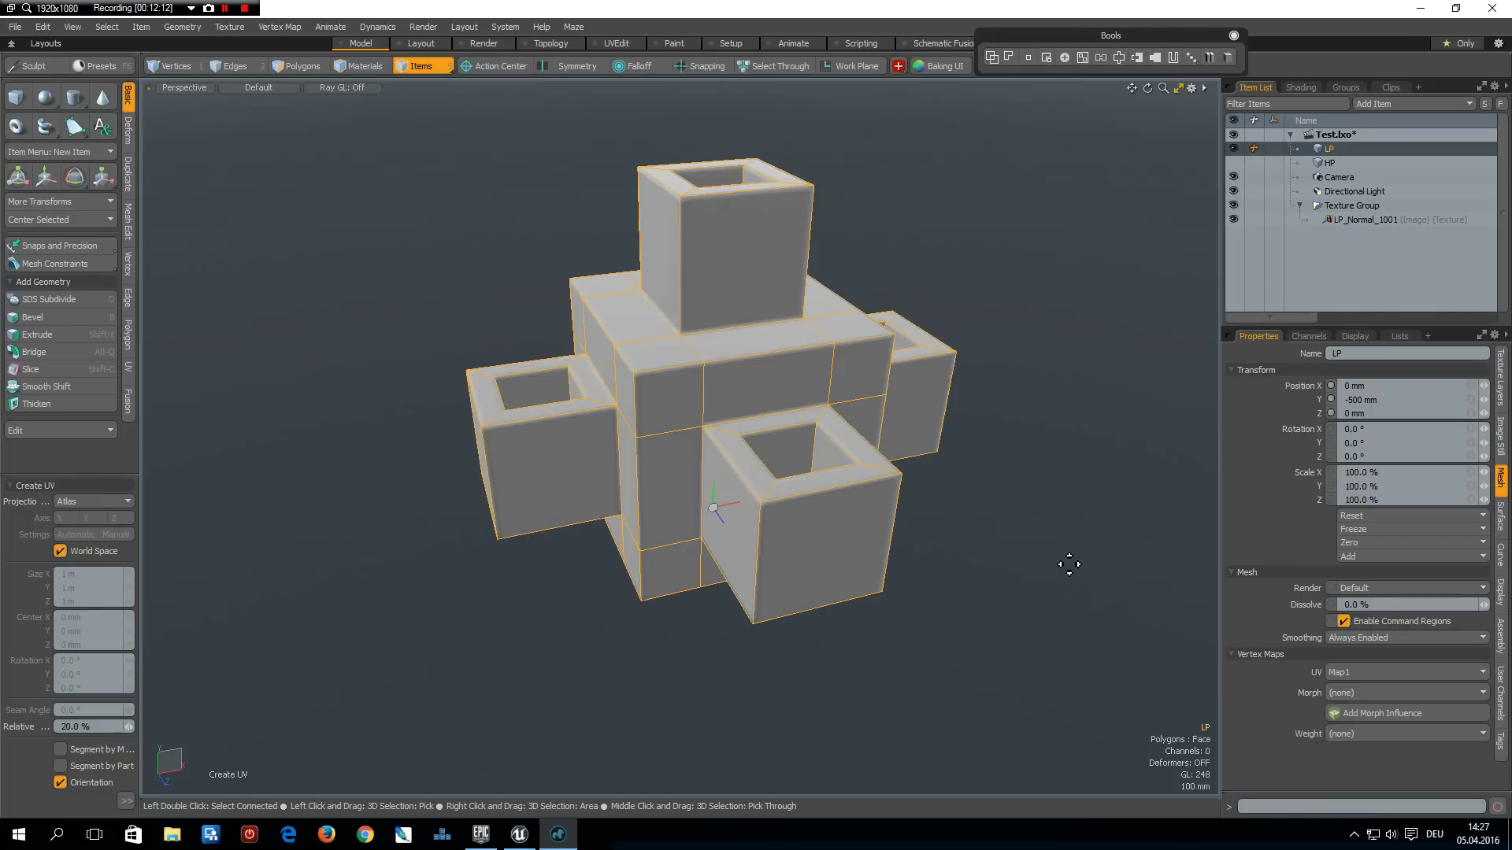
pyautogui.moveTo(1048, 540)
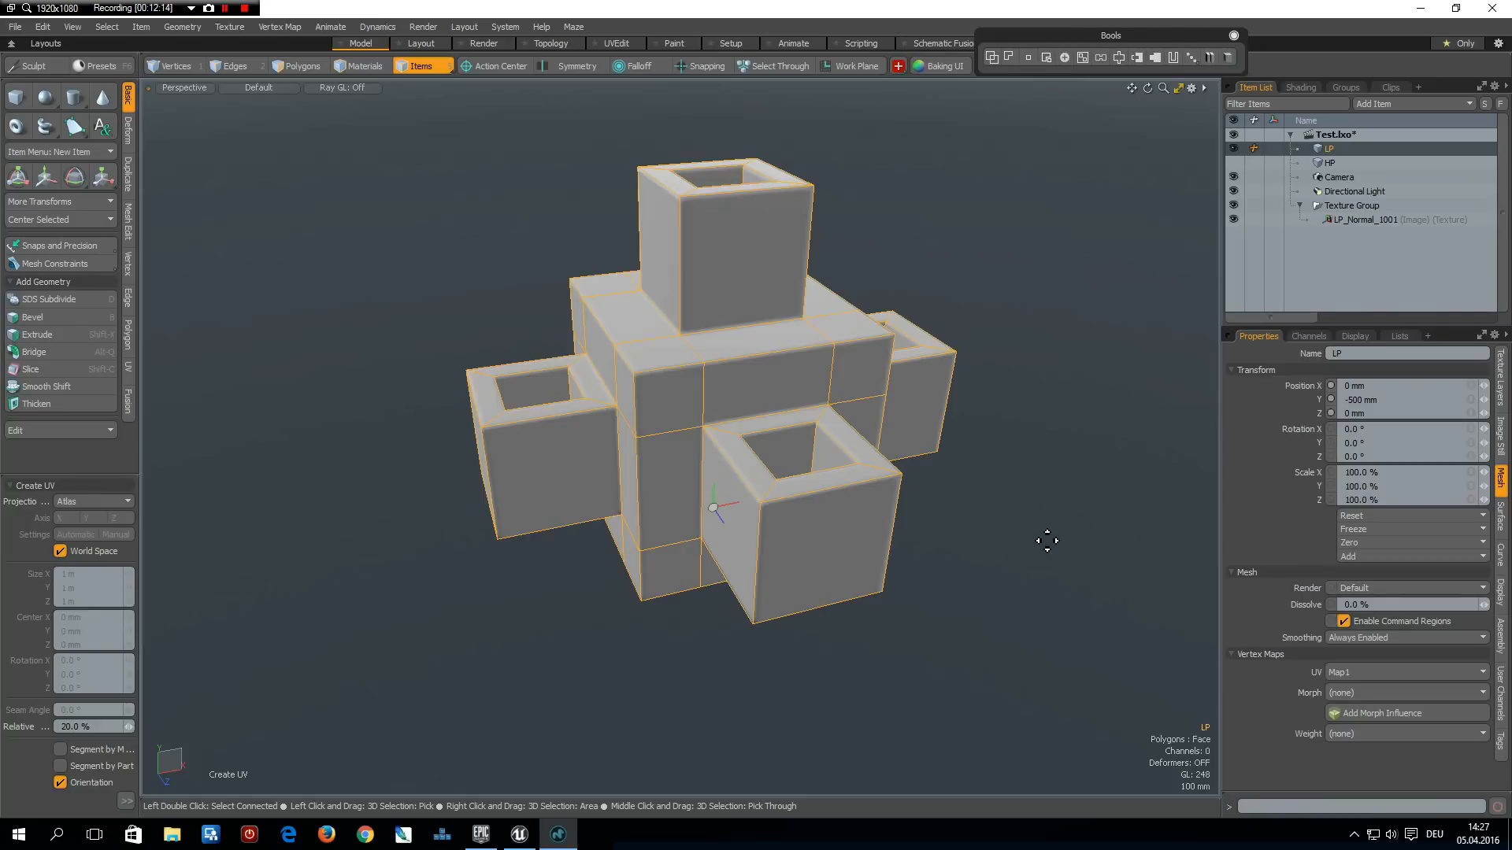
pyautogui.moveTo(772, 817)
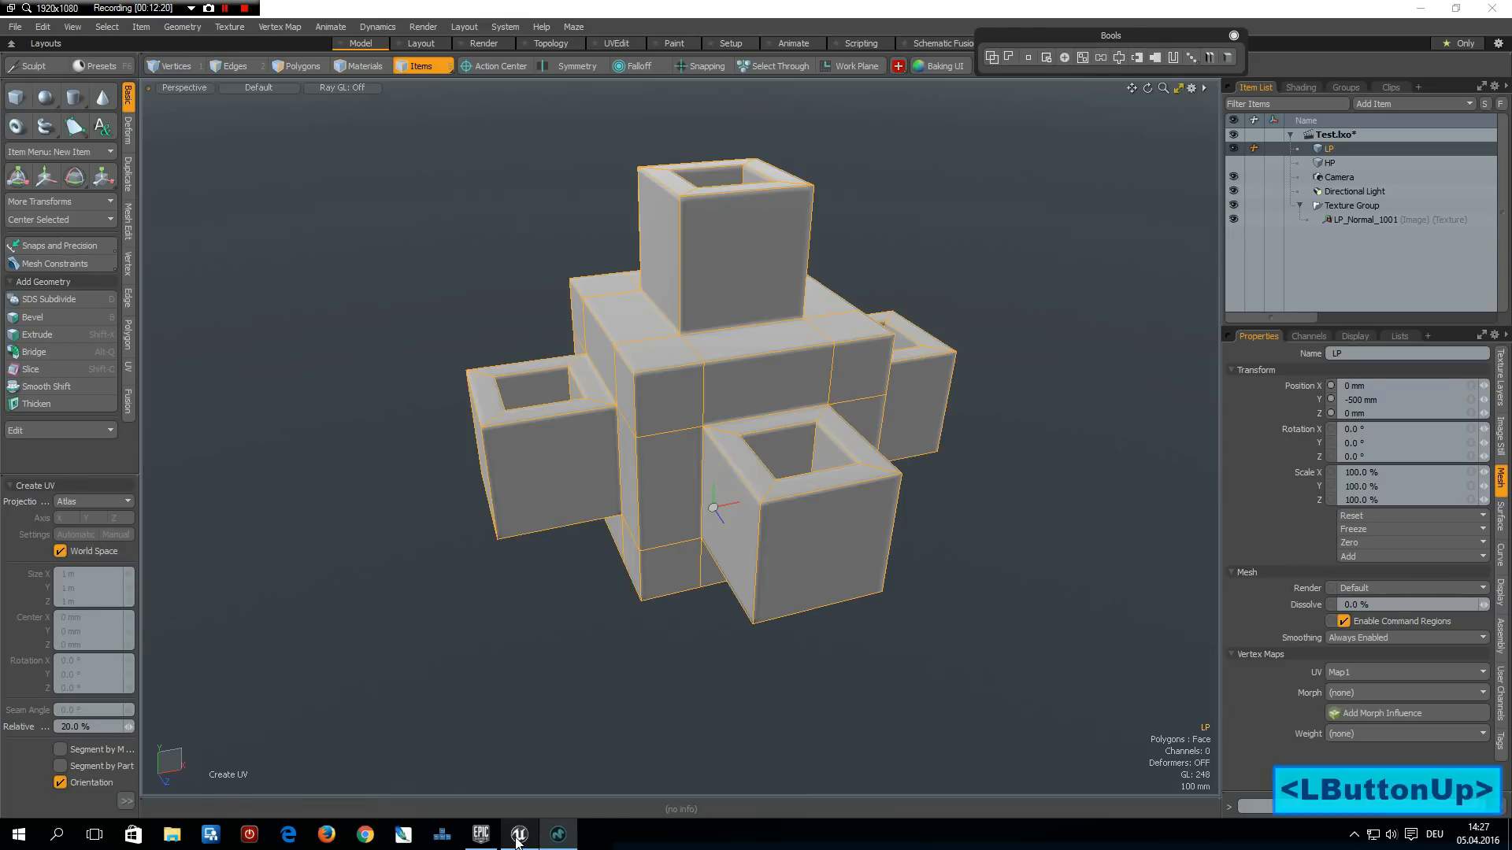
# Start importing a file into the _MyStuff/StaticMeshes folder of the UE4 Content Browser
pyautogui.click(518, 833)
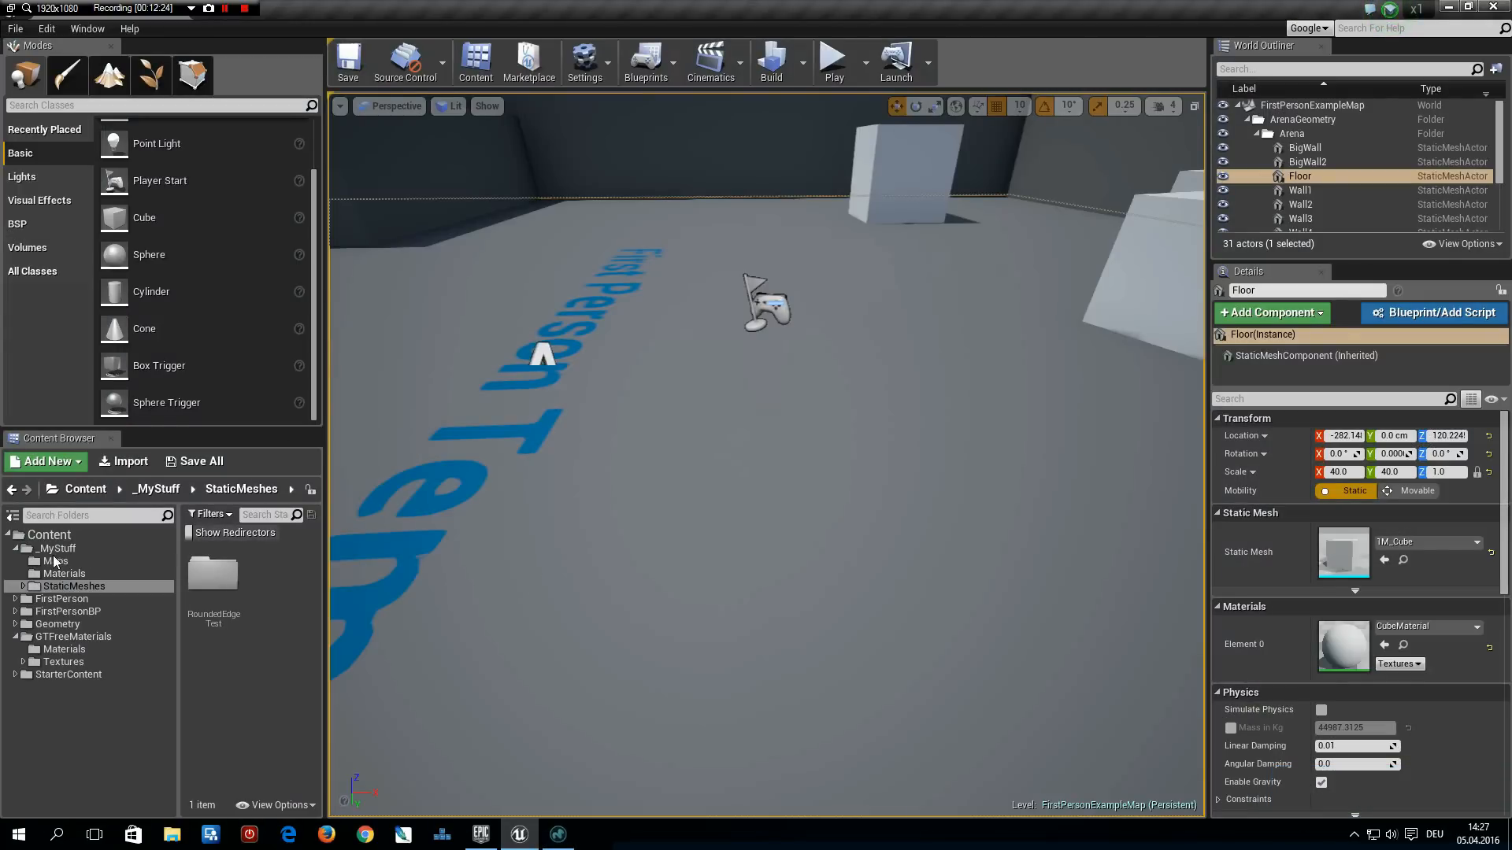
pyautogui.click(58, 548)
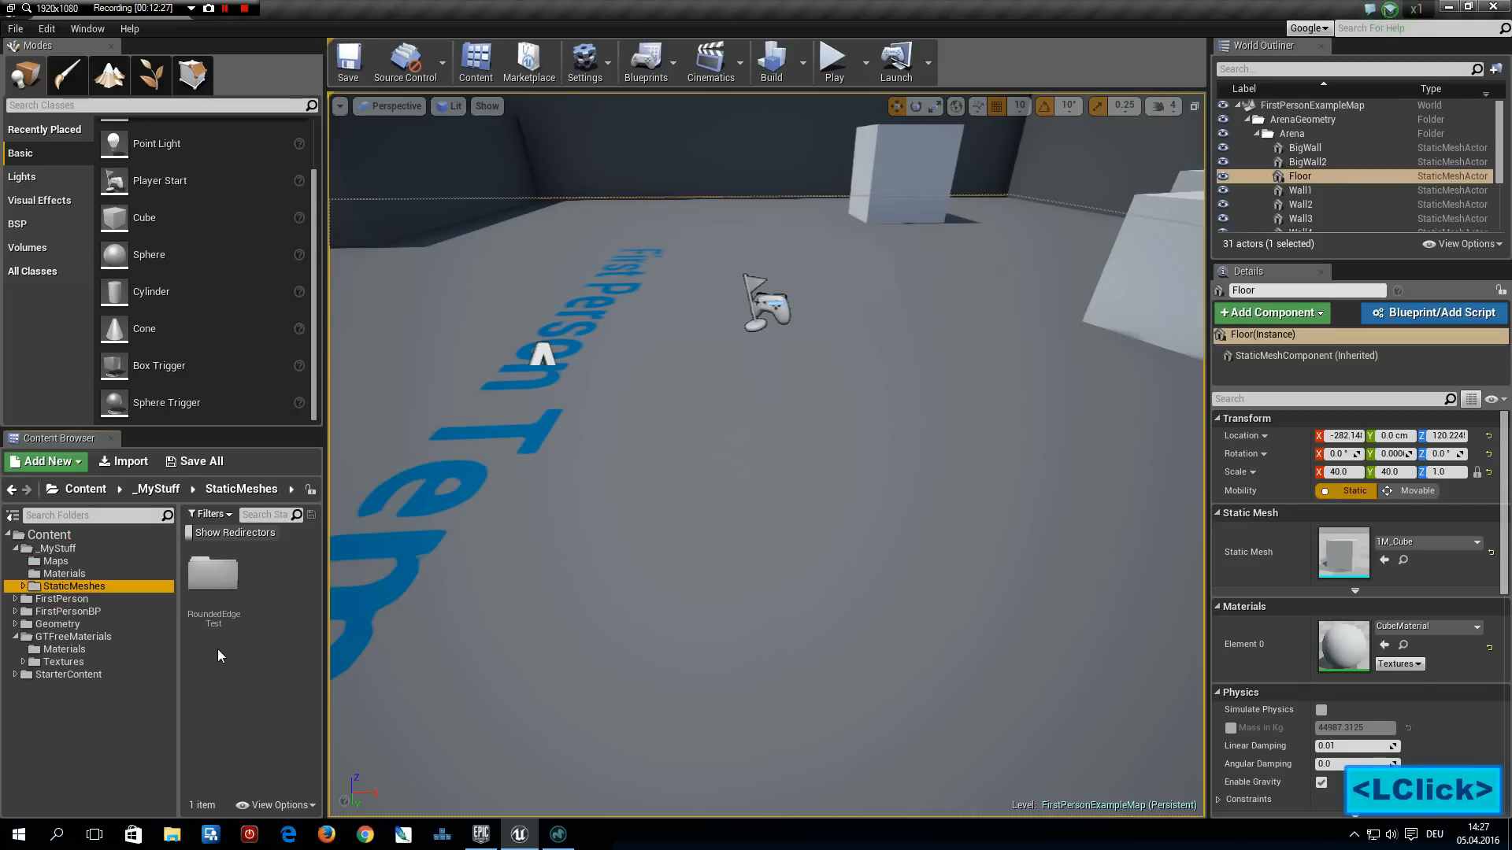
pyautogui.moveTo(73, 586)
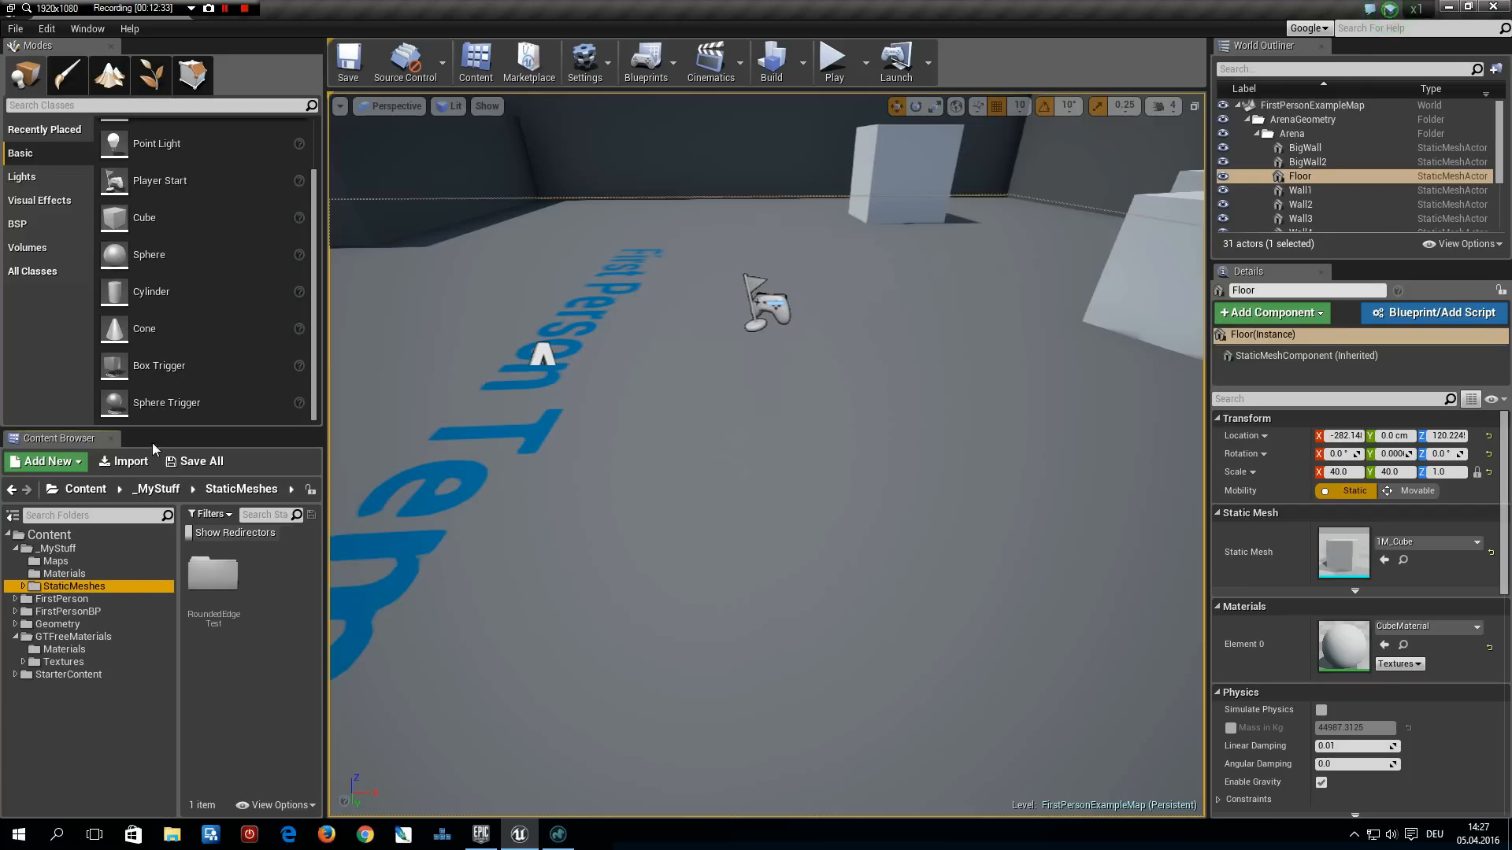
pyautogui.moveTo(57, 438)
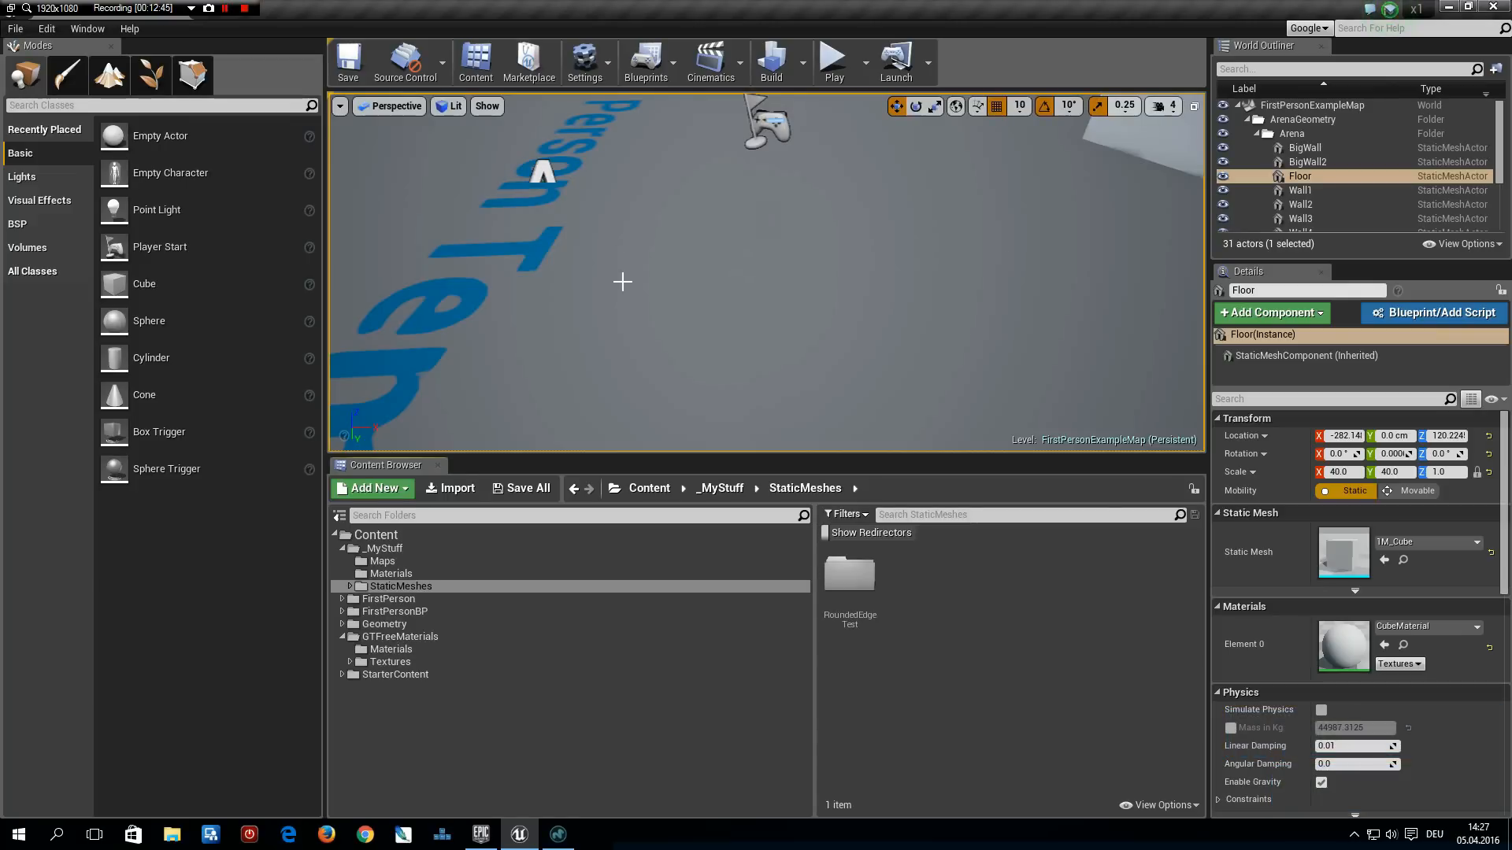
pyautogui.moveTo(692, 309)
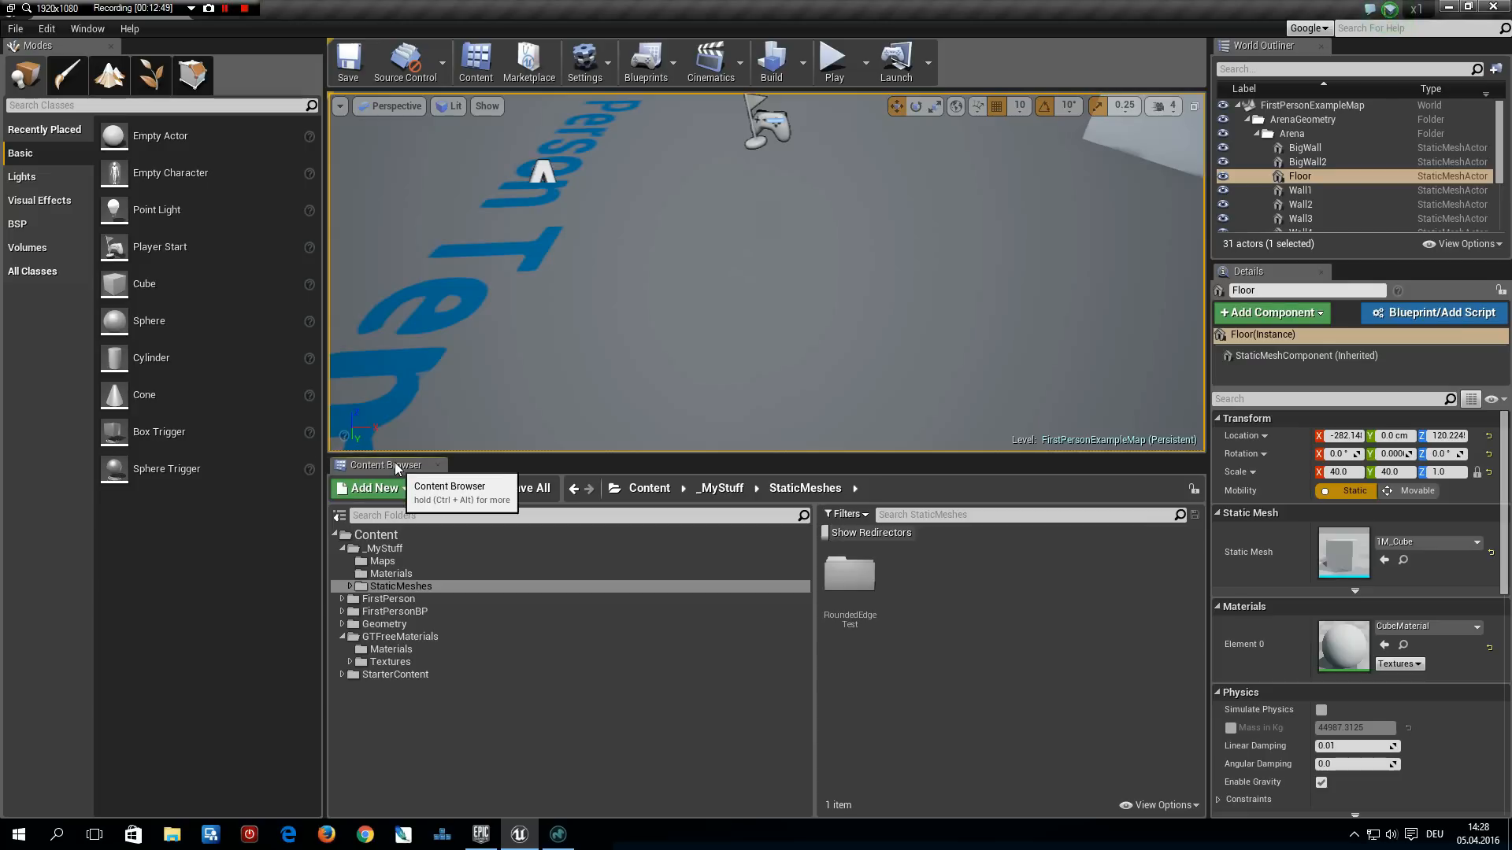
pyautogui.click(386, 465)
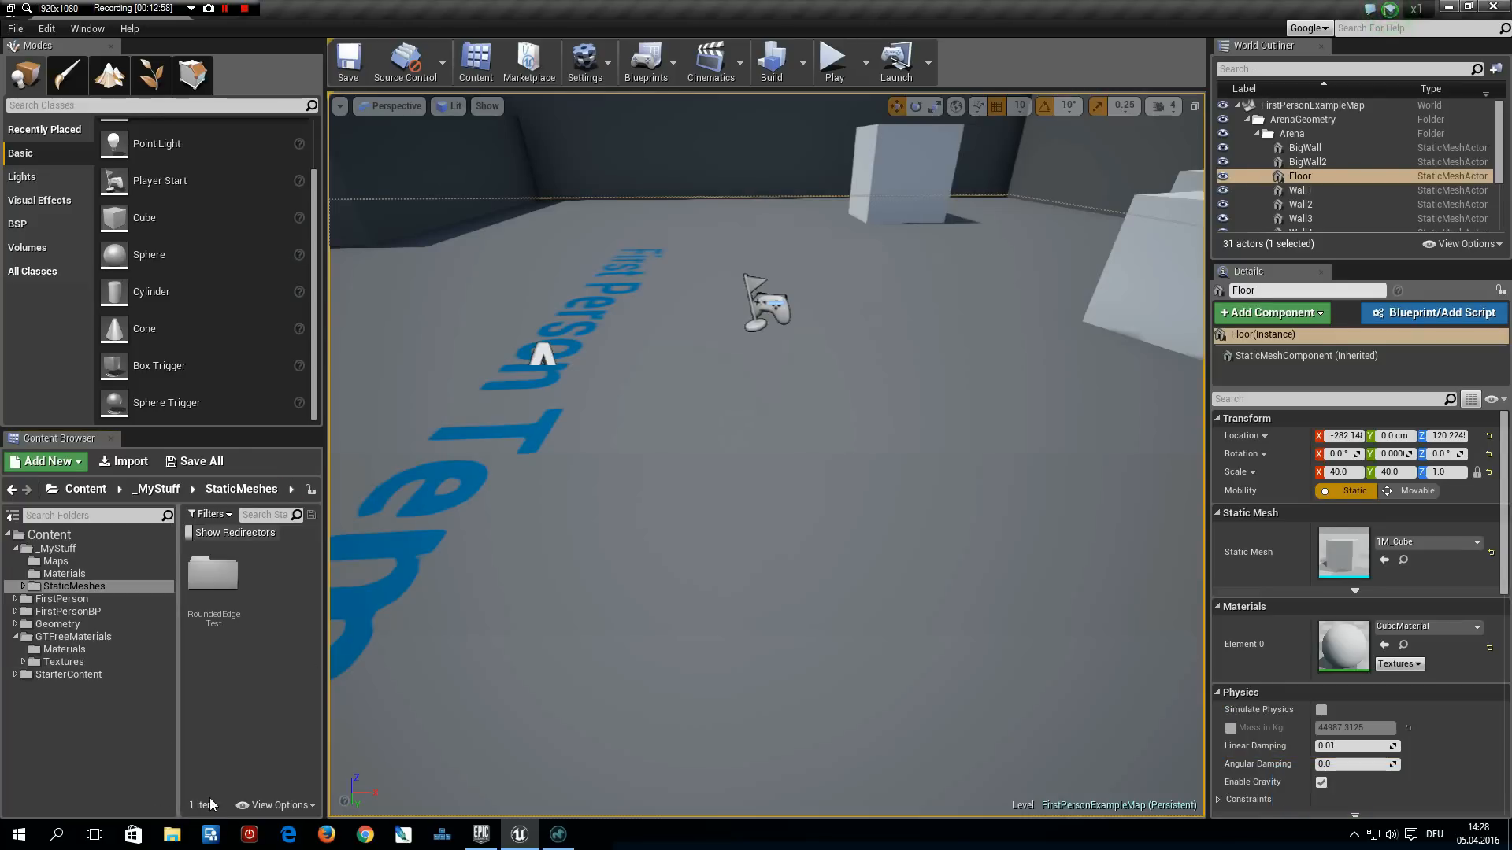
pyautogui.moveTo(609, 240)
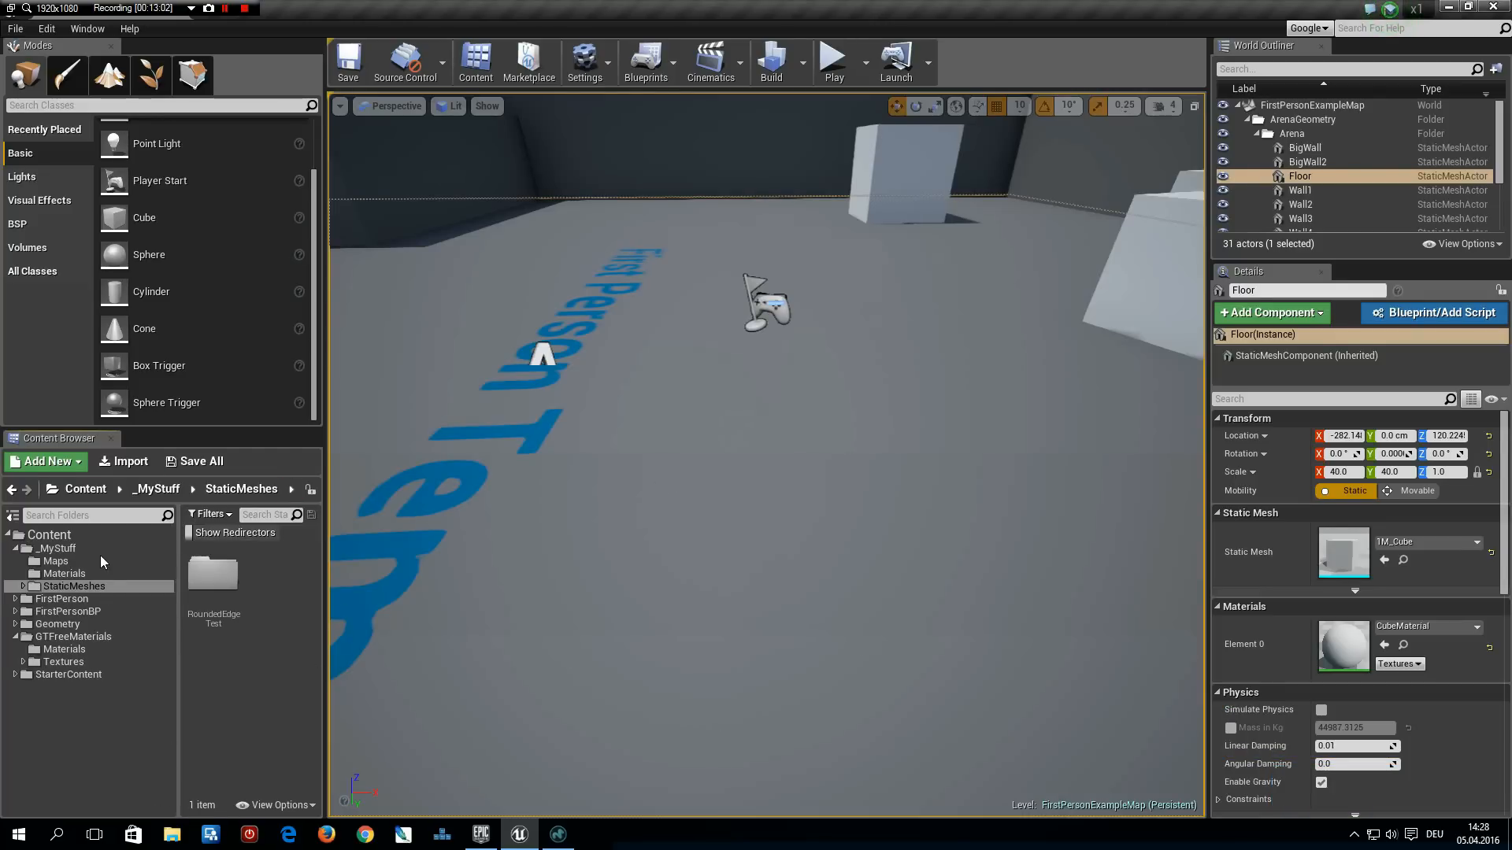
pyautogui.click(128, 461)
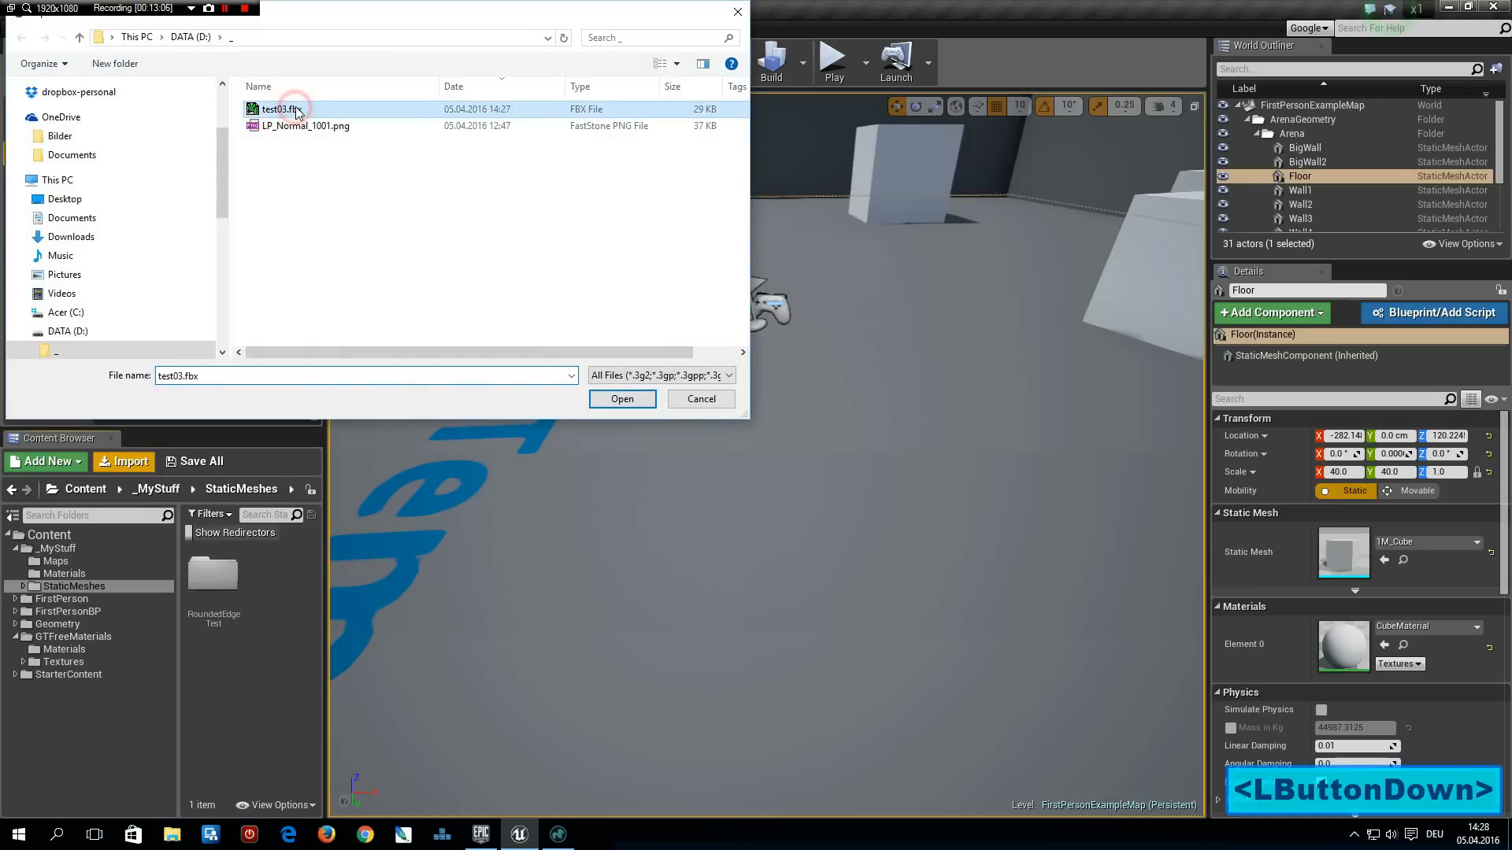
pyautogui.click(621, 399)
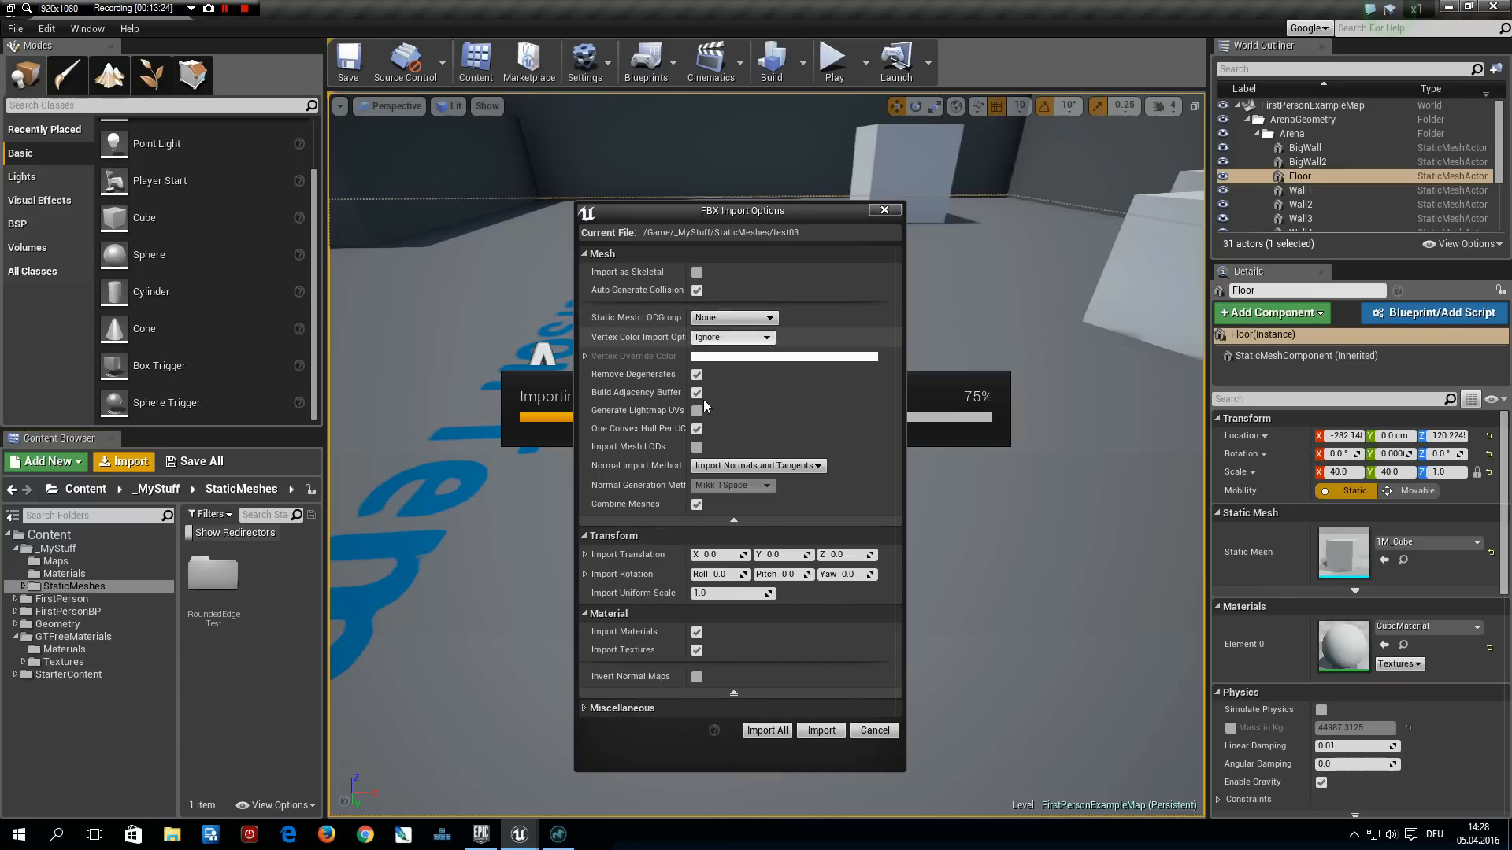
pyautogui.moveTo(699, 409)
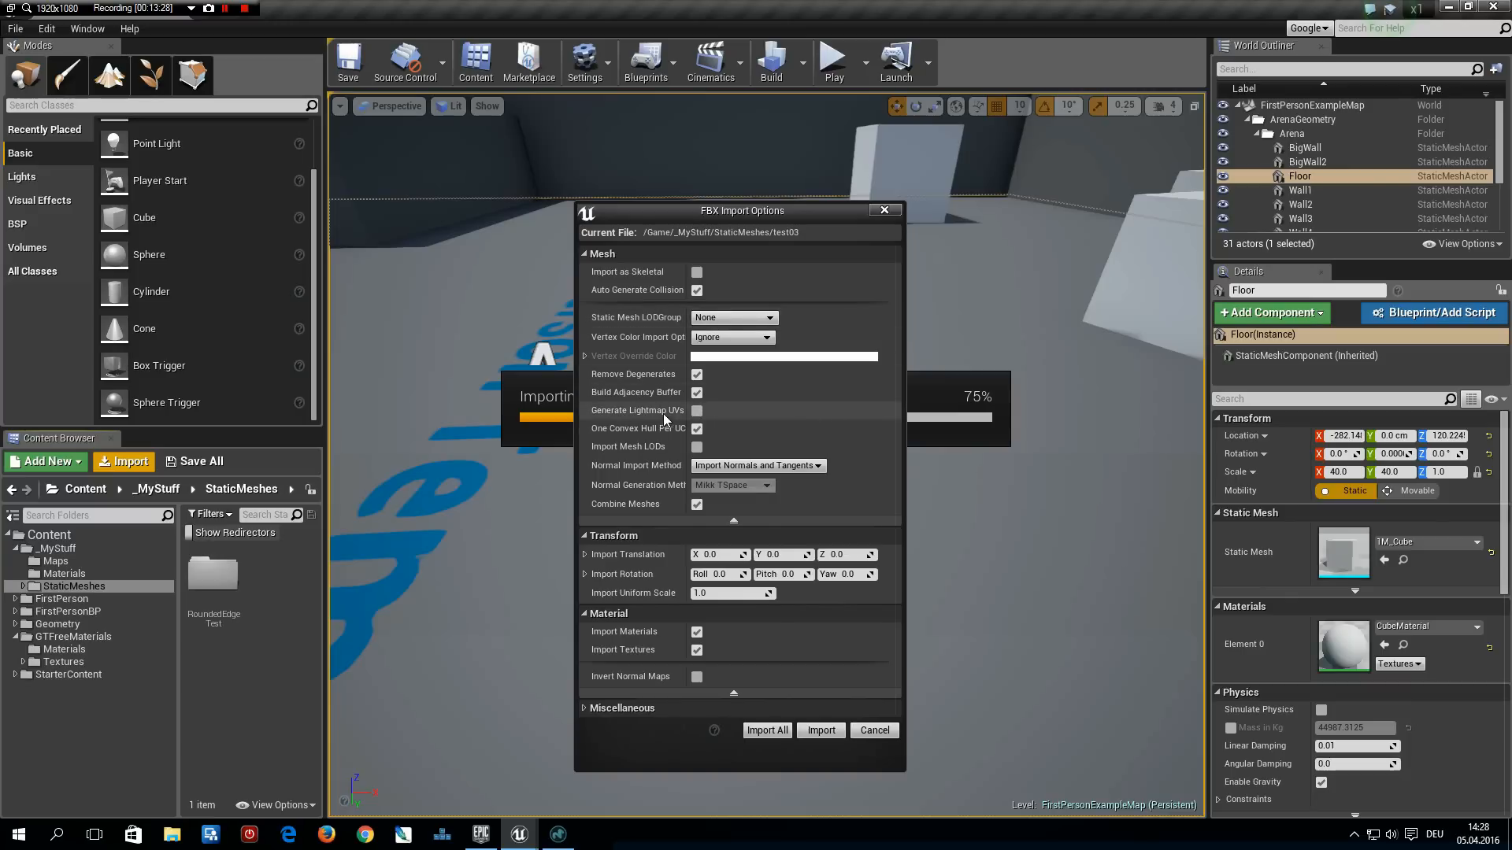
pyautogui.moveTo(697, 425)
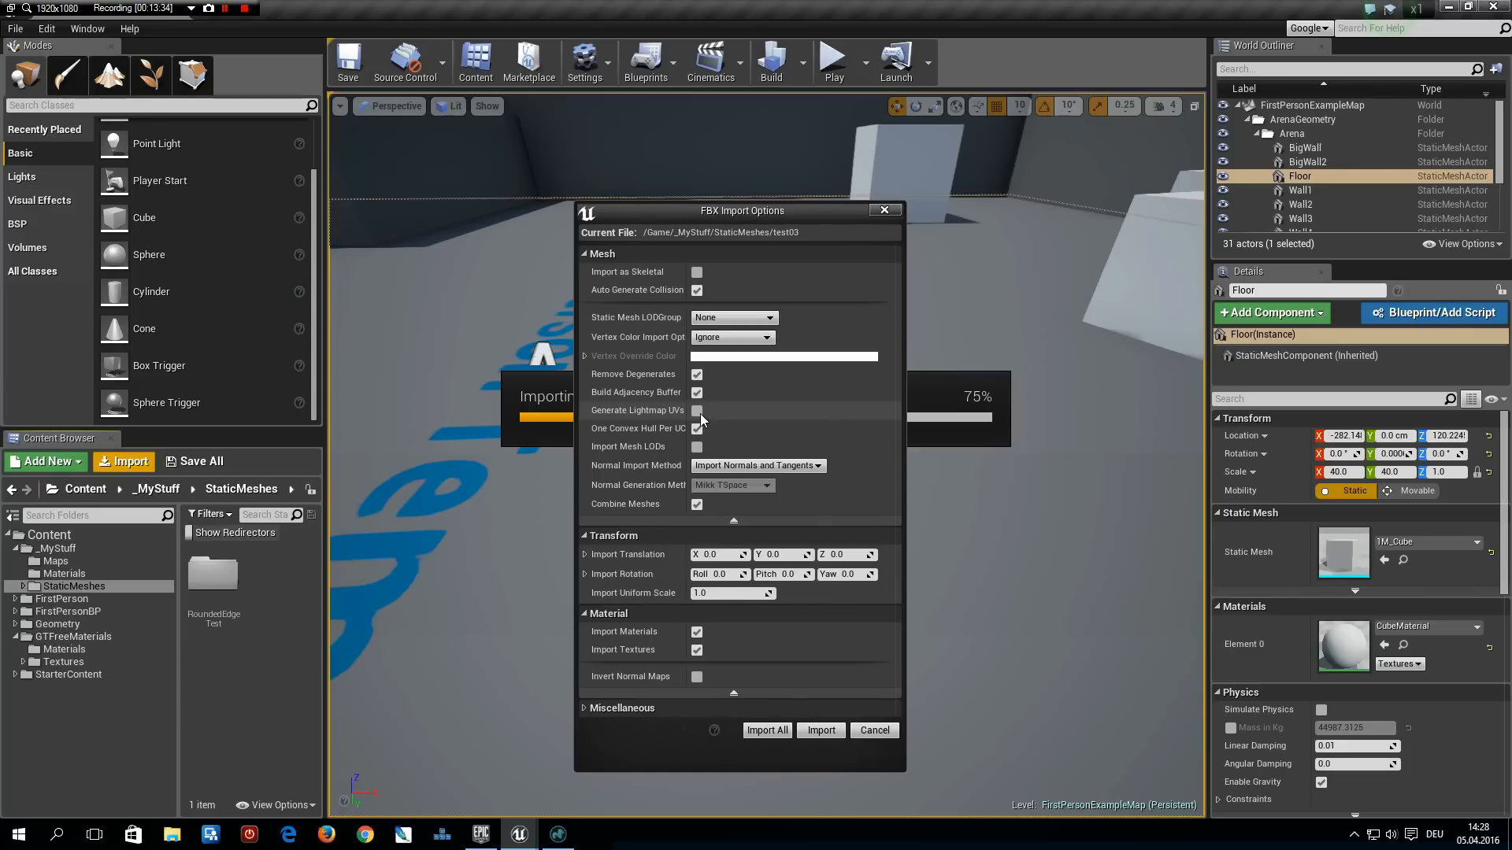
pyautogui.moveTo(700, 422)
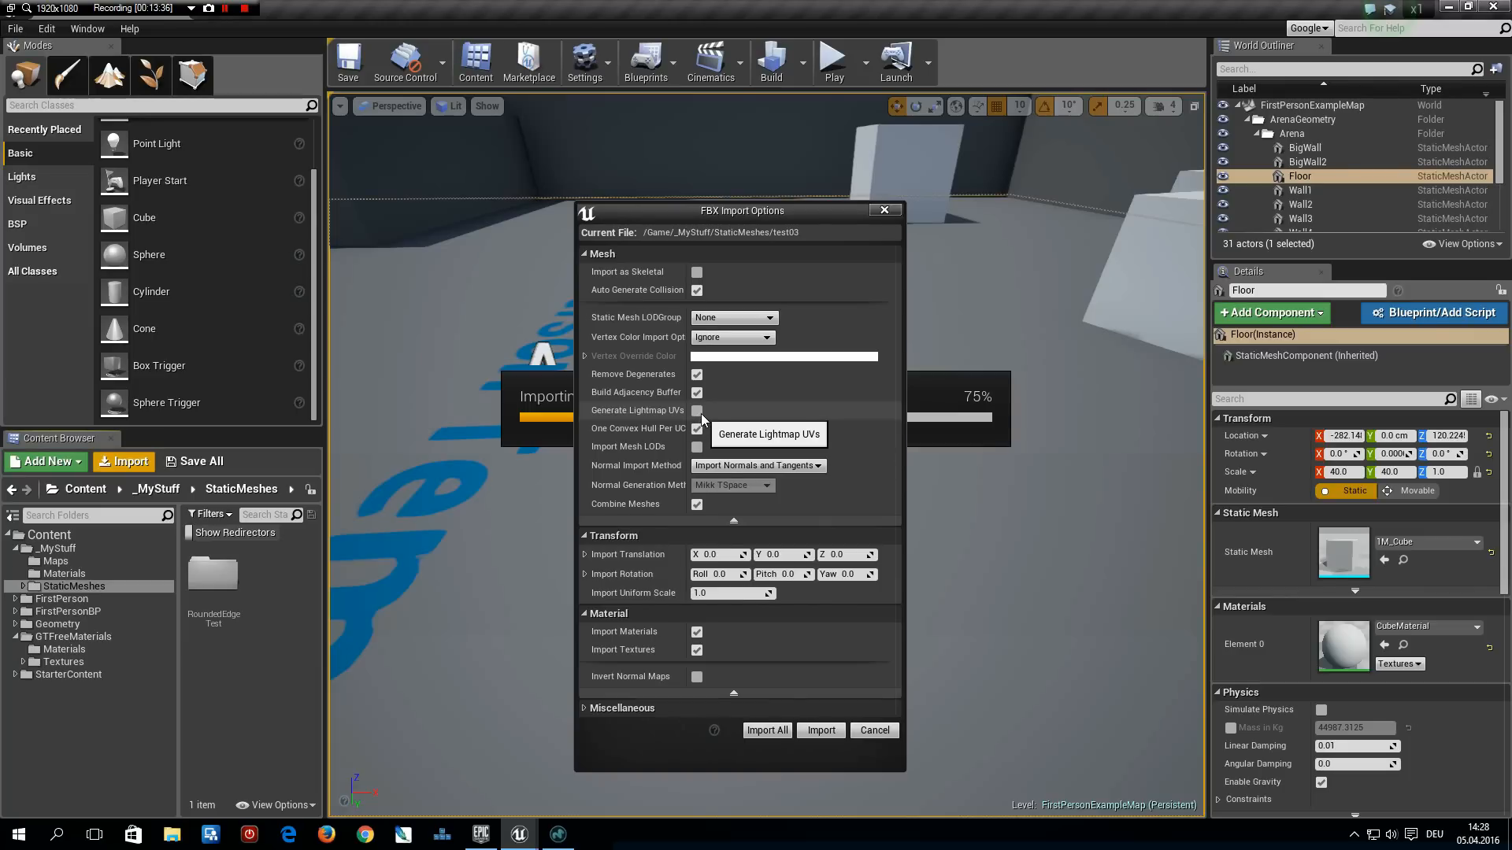
pyautogui.moveTo(633, 473)
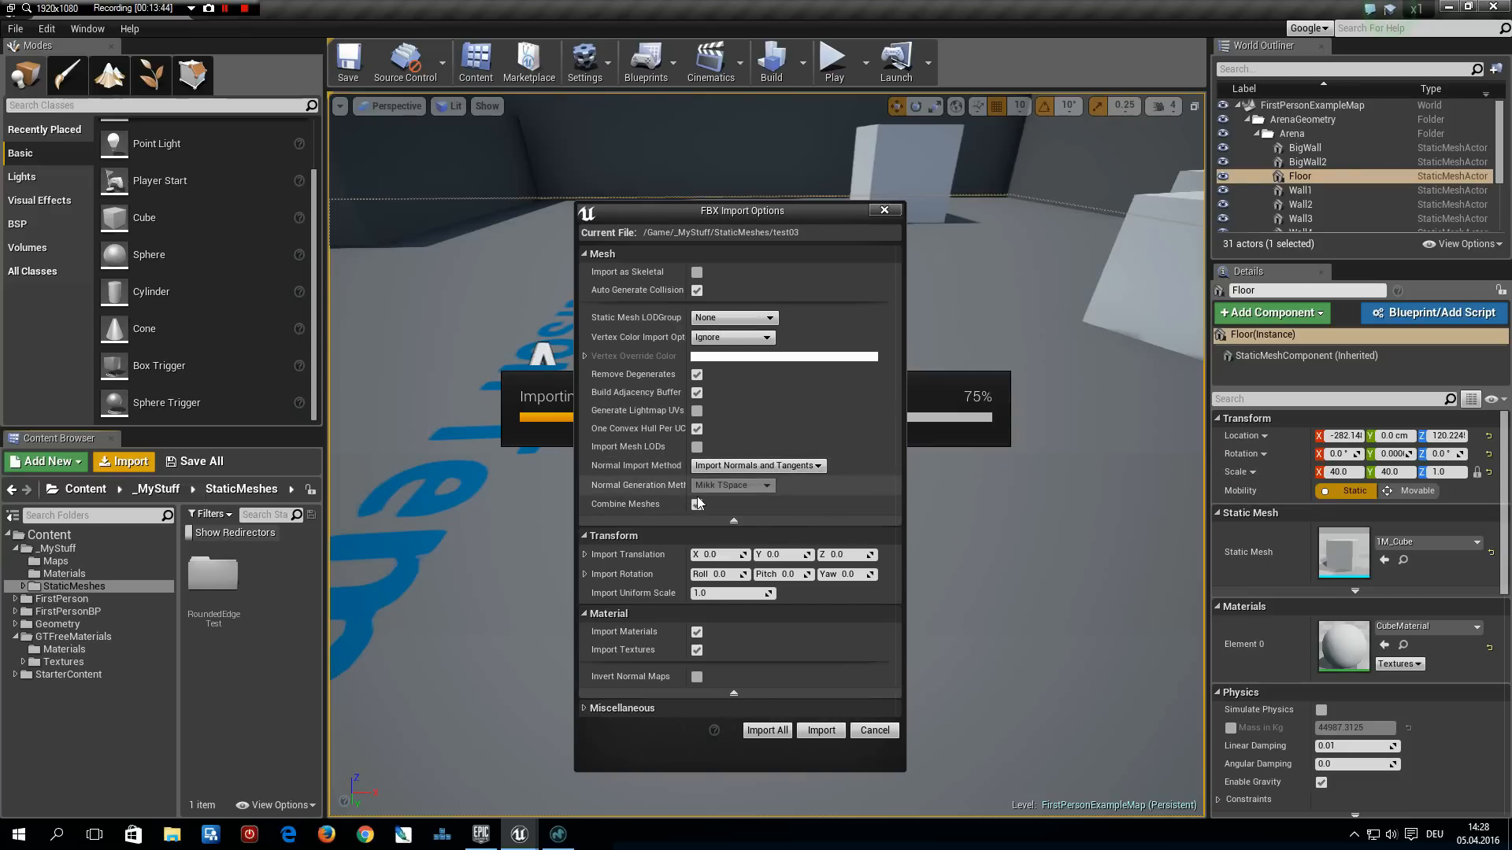
pyautogui.moveTo(733, 485)
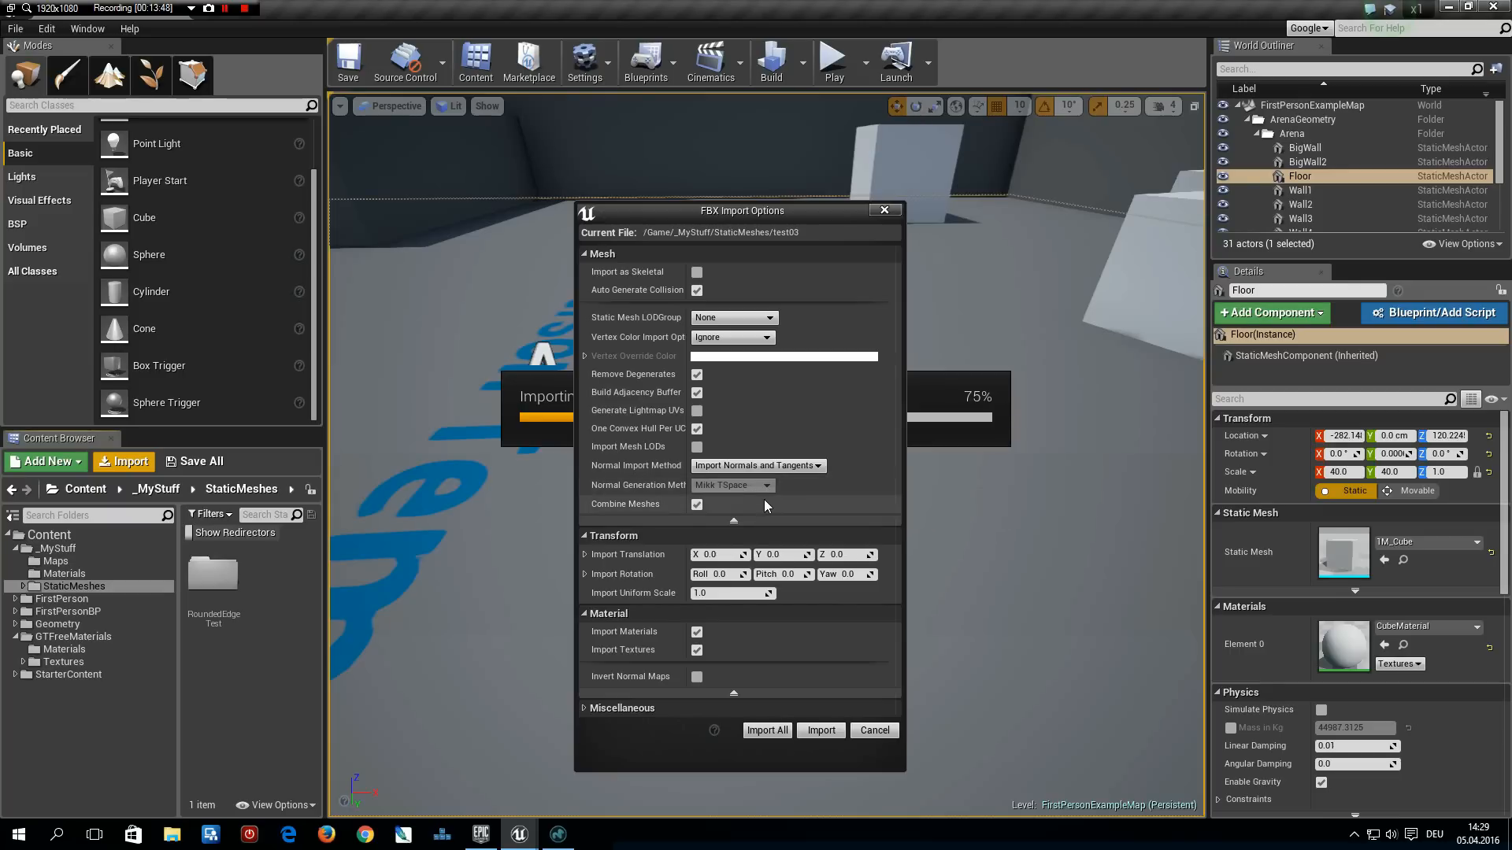
pyautogui.moveTo(710, 518)
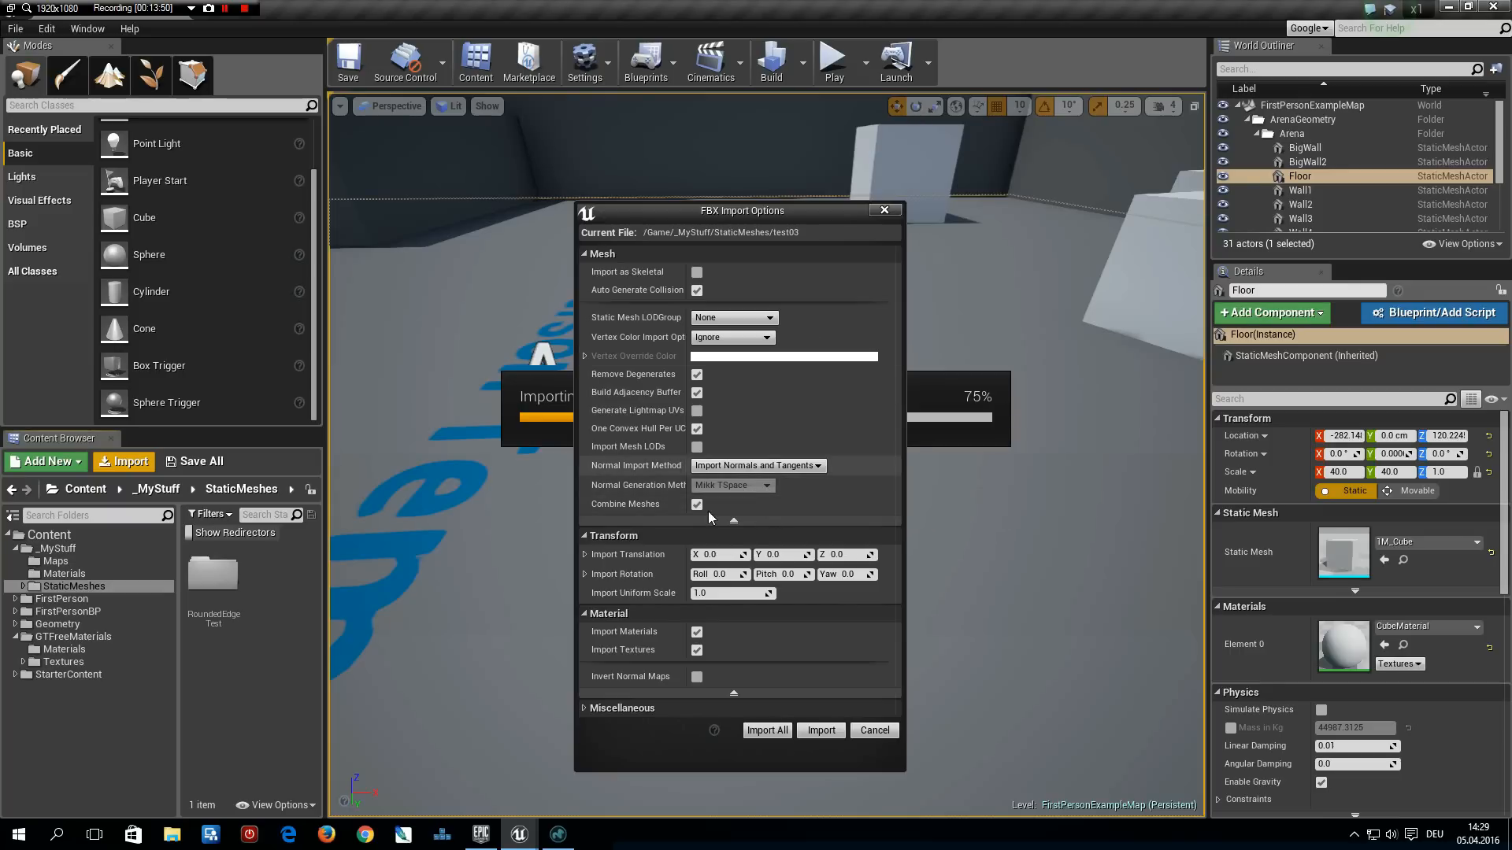
pyautogui.moveTo(769, 485)
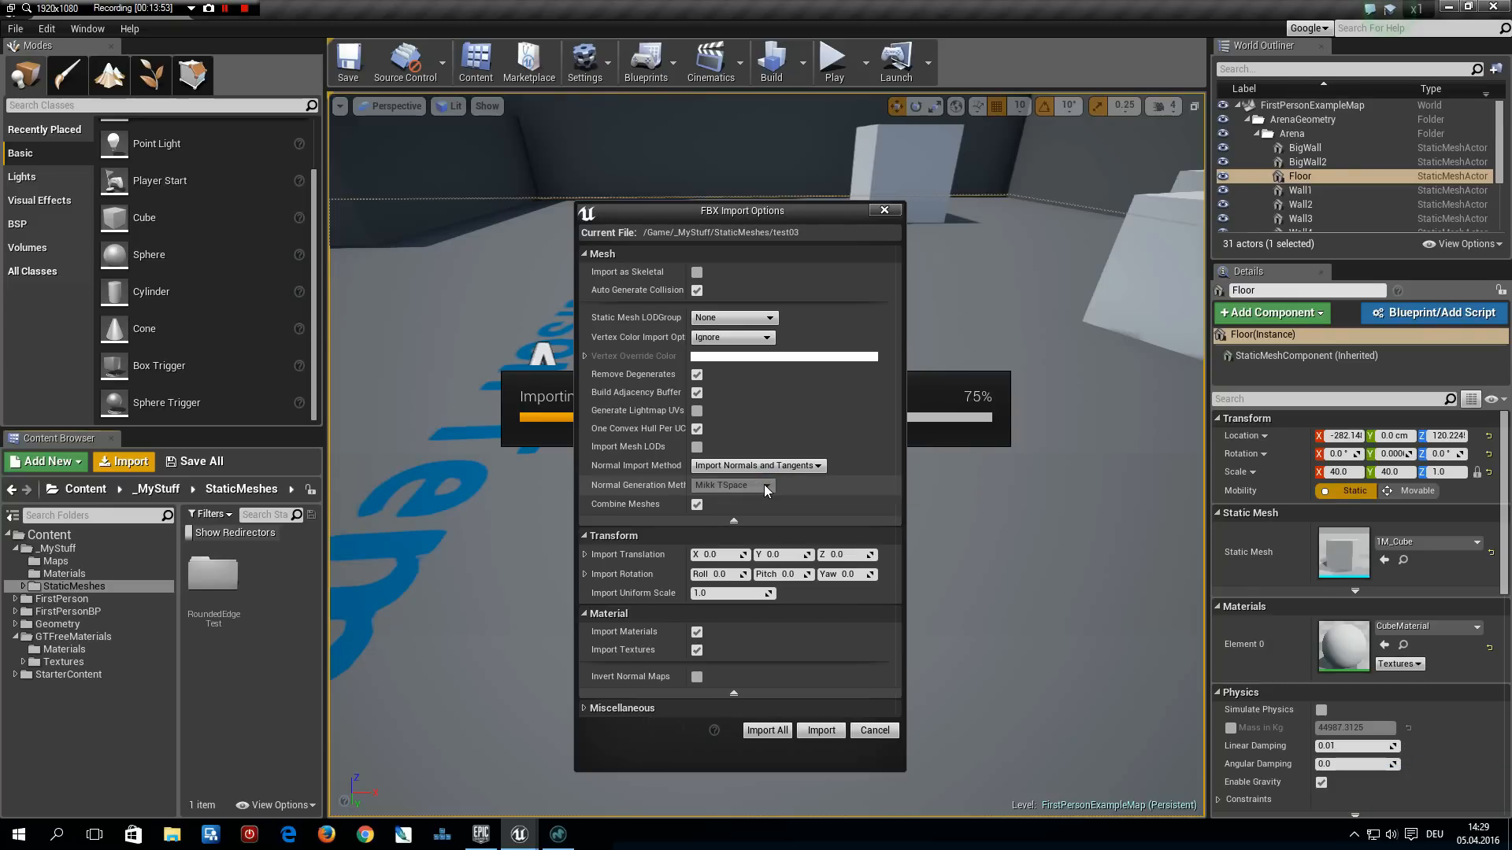
pyautogui.moveTo(733, 485)
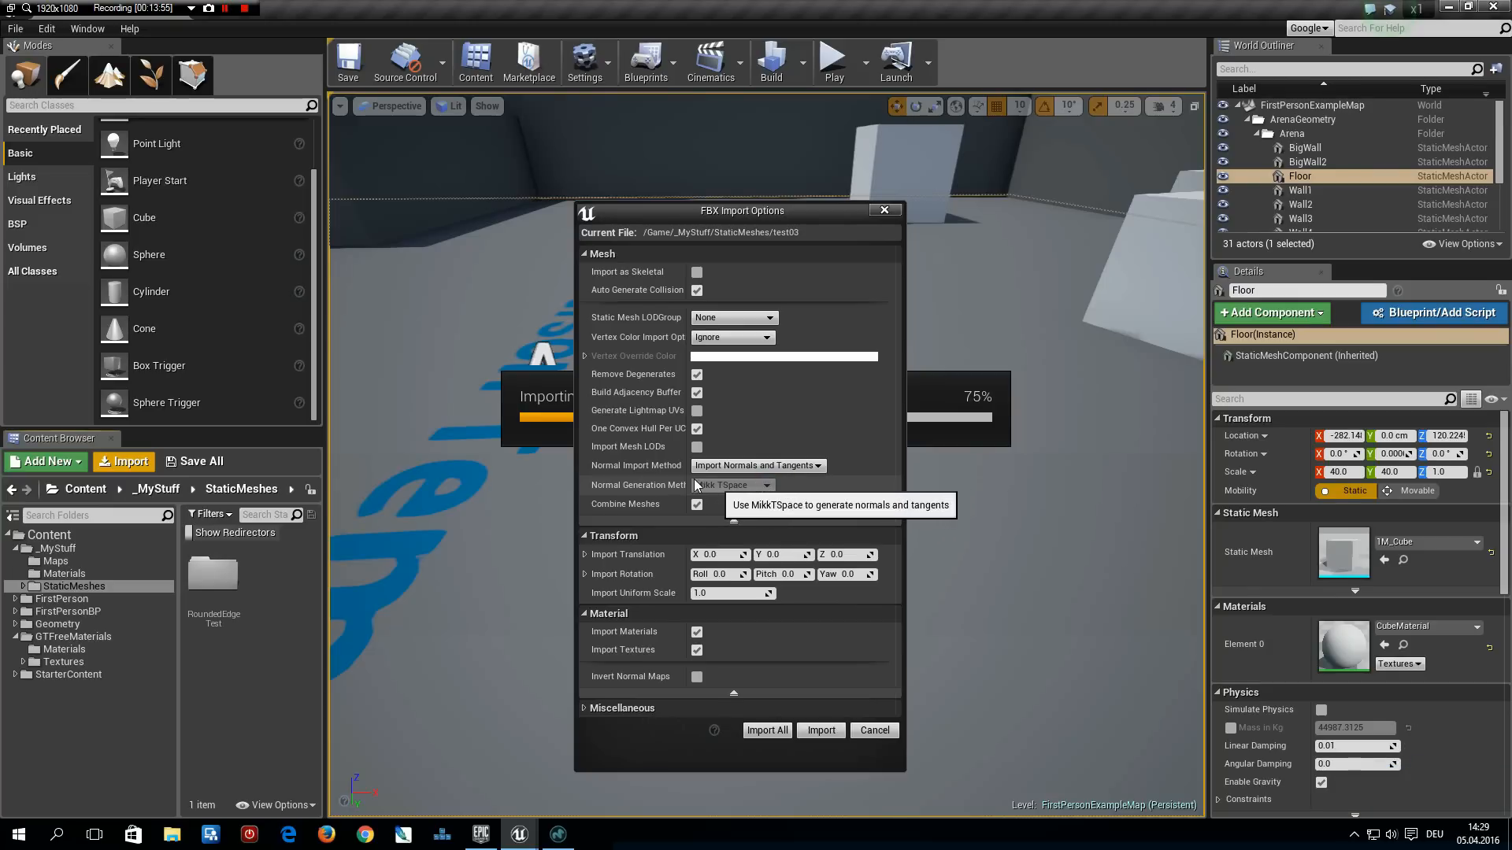
pyautogui.moveTo(697, 504)
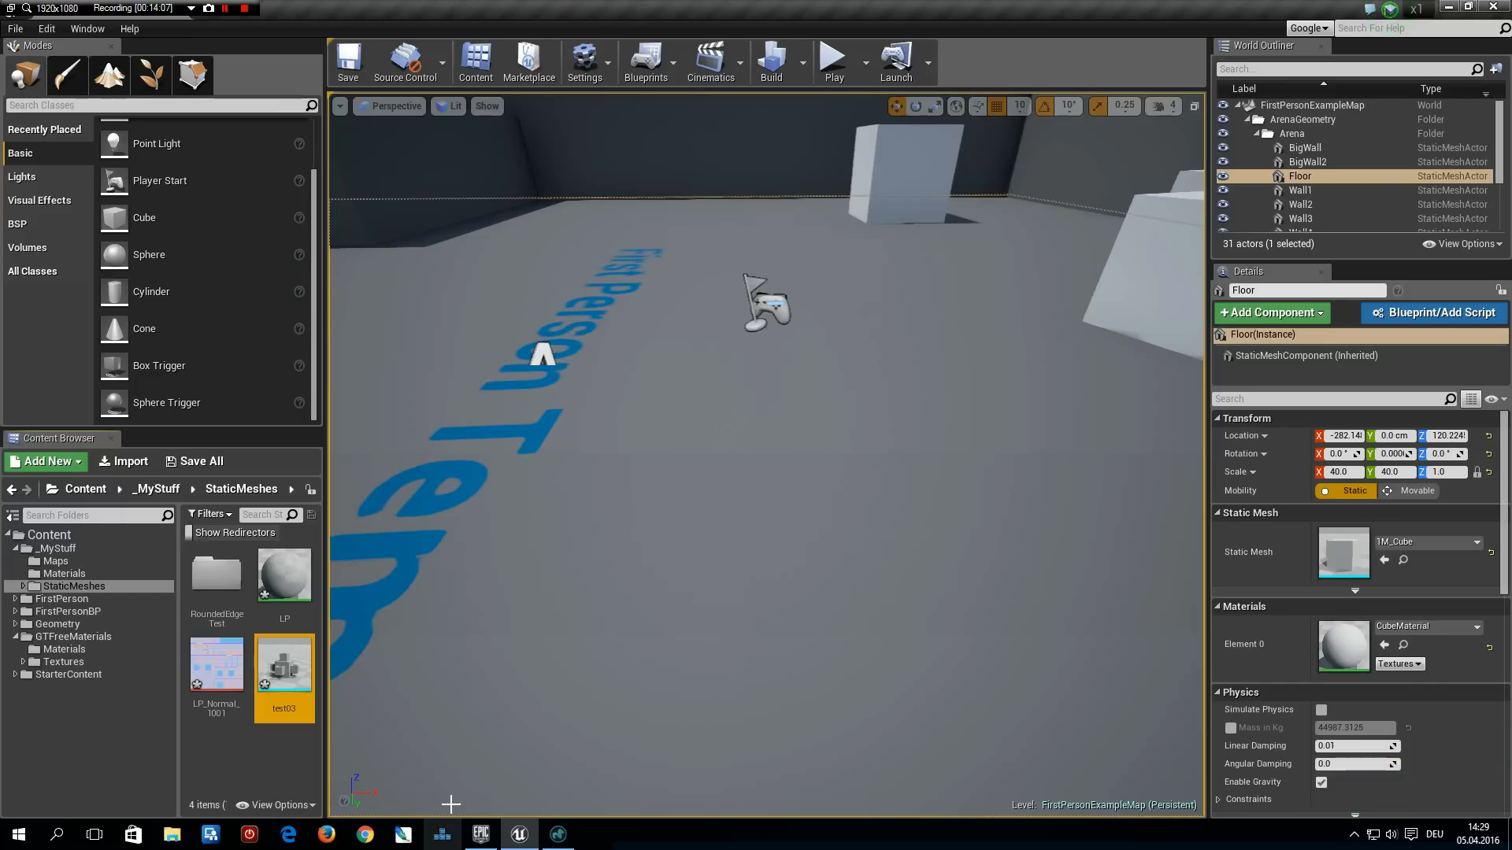
pyautogui.moveTo(328, 744)
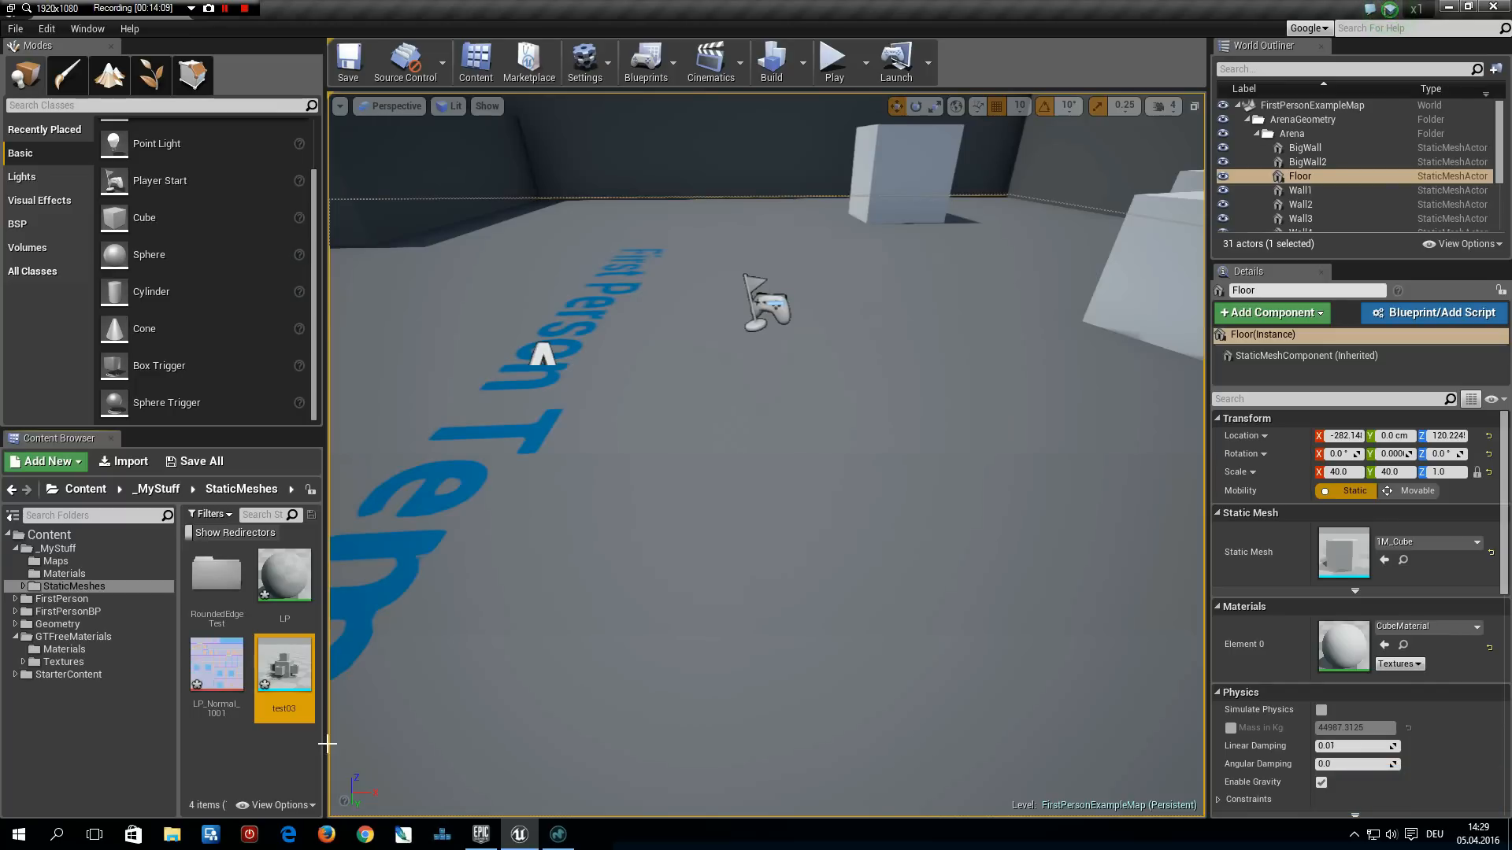
pyautogui.moveTo(284, 665)
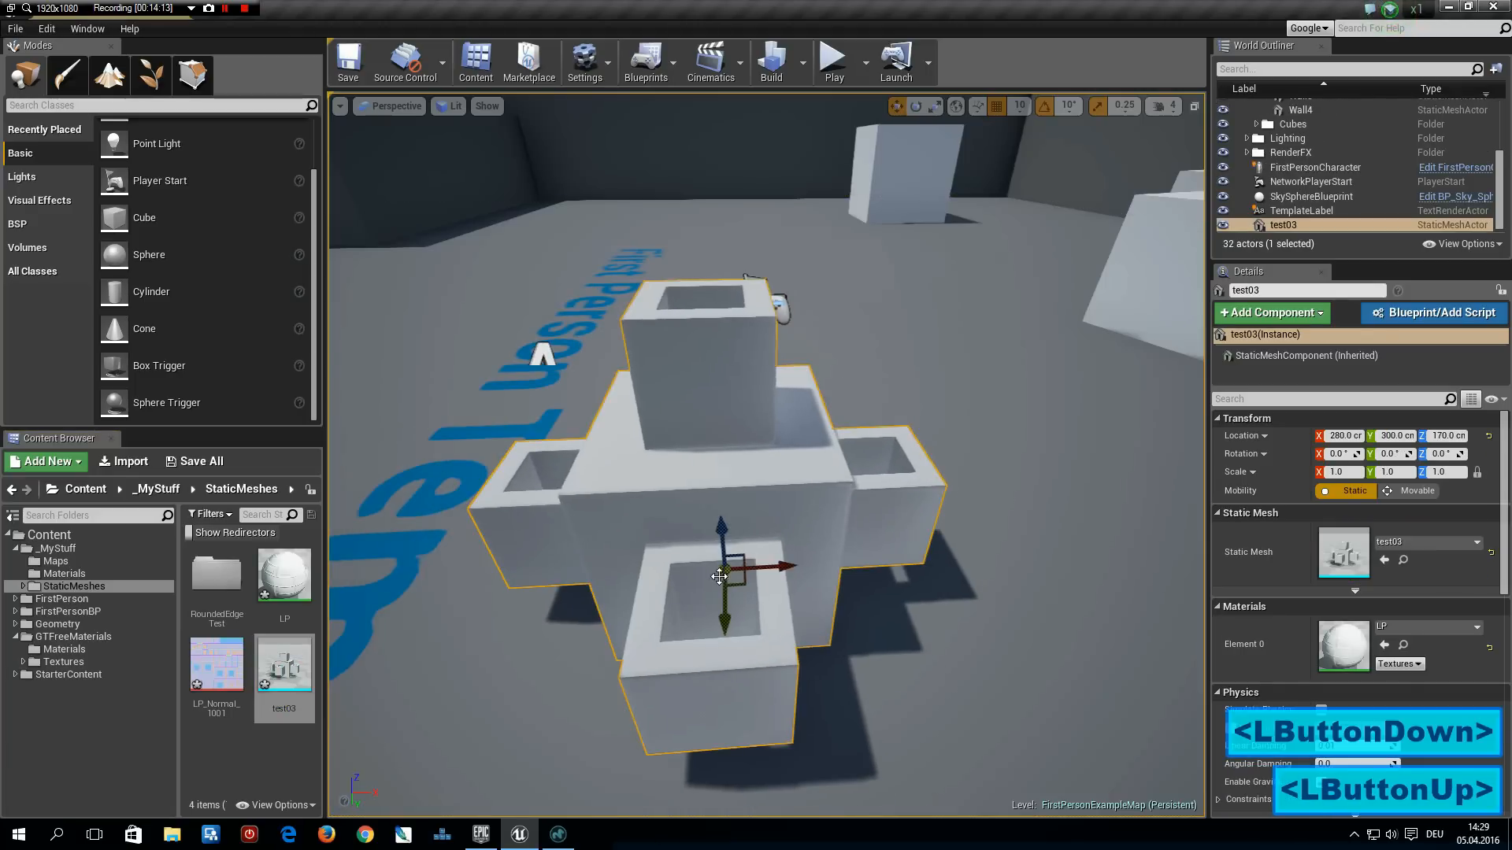
pyautogui.moveTo(283, 660)
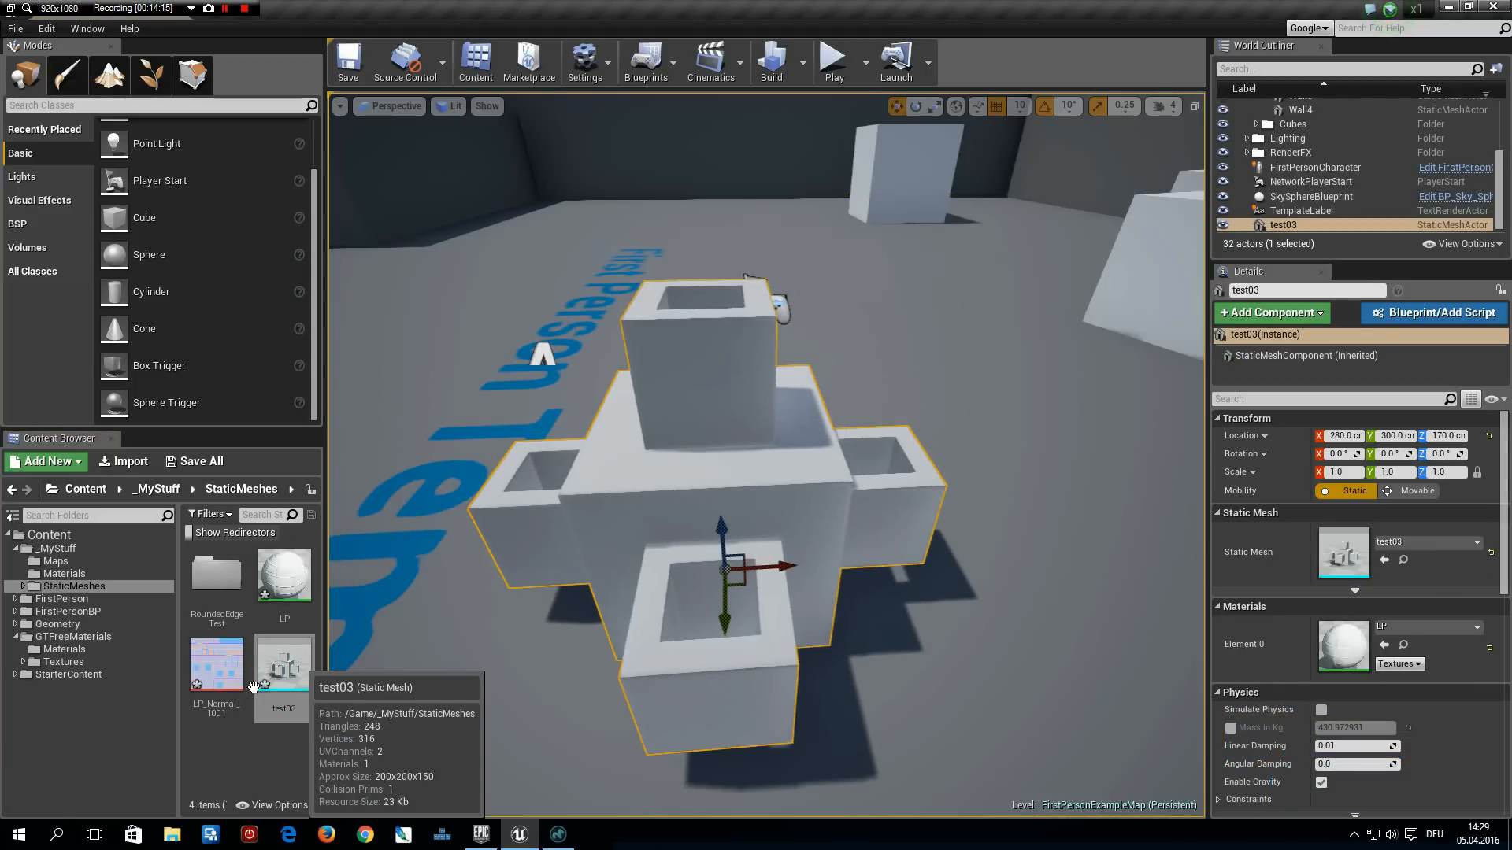
pyautogui.moveTo(803, 430)
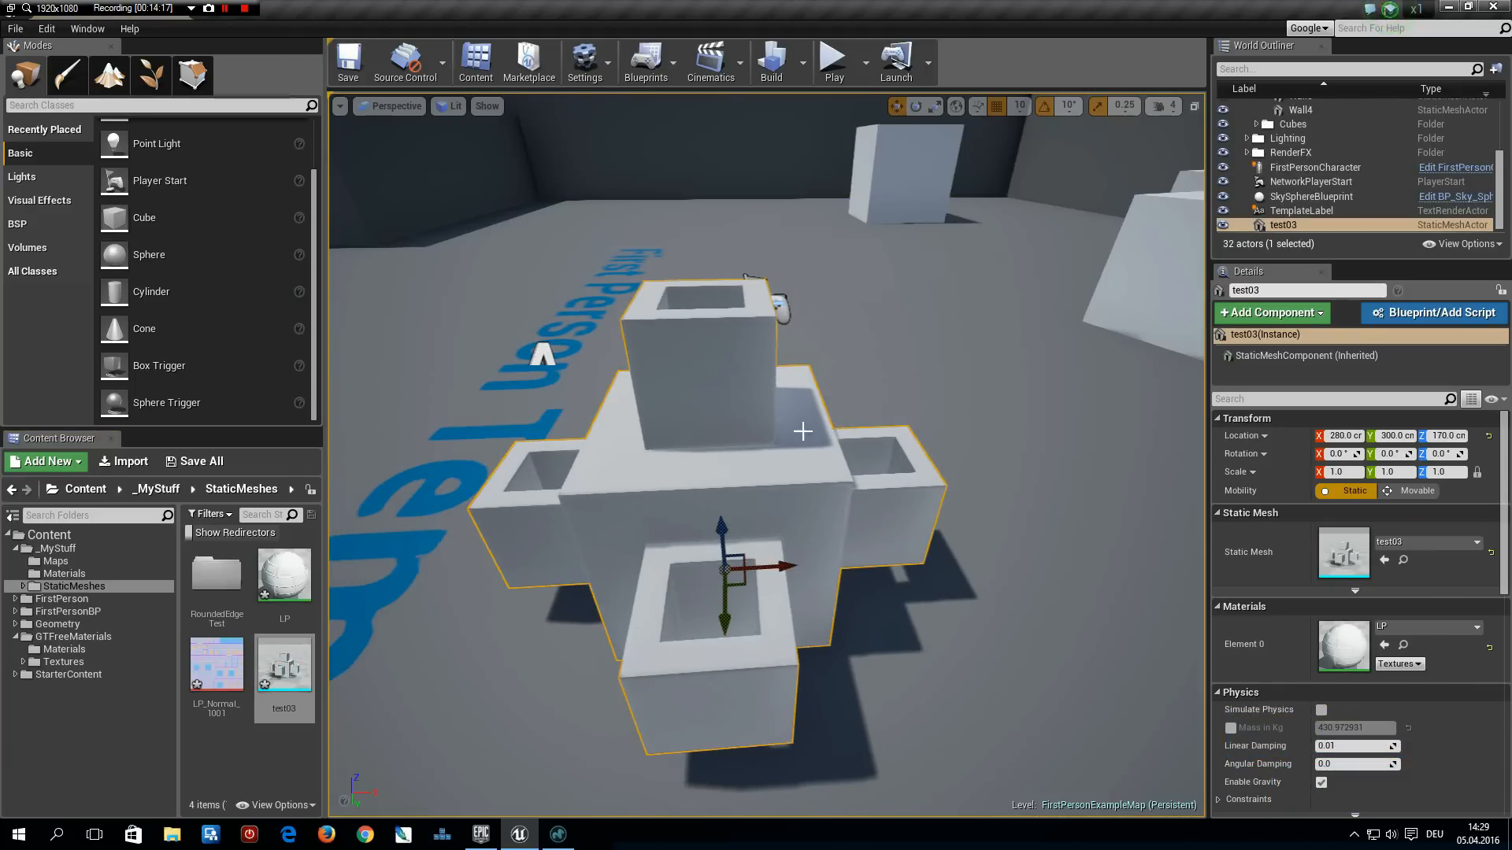
# Inspect the placed test03 mesh in the level and bring up its LP material for editing
pyautogui.moveTo(803, 431); pyautogui.dragTo(627, 338)
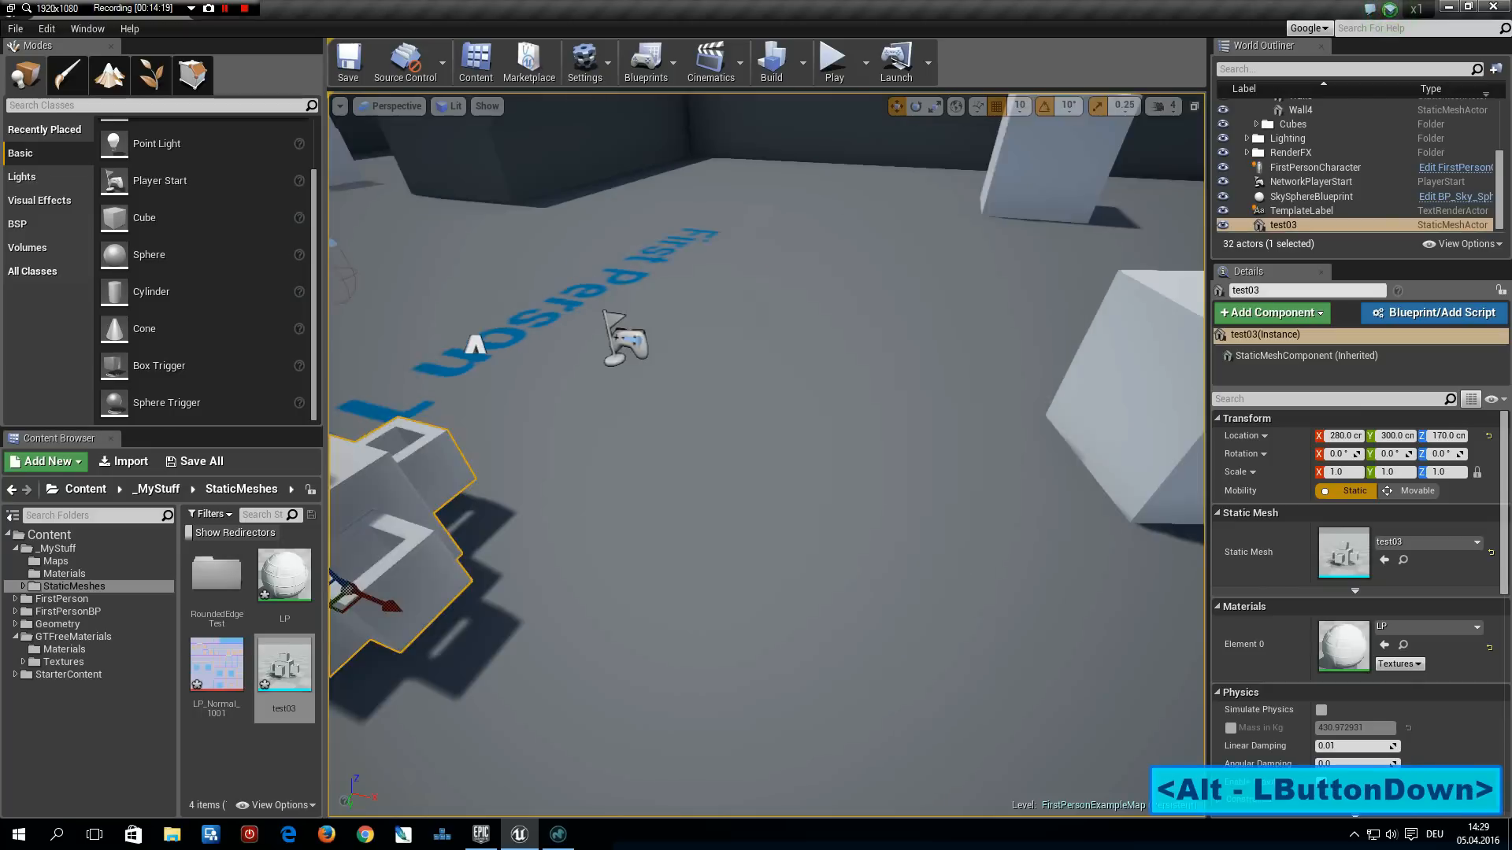
pyautogui.moveTo(626, 337); pyautogui.dragTo(805, 433)
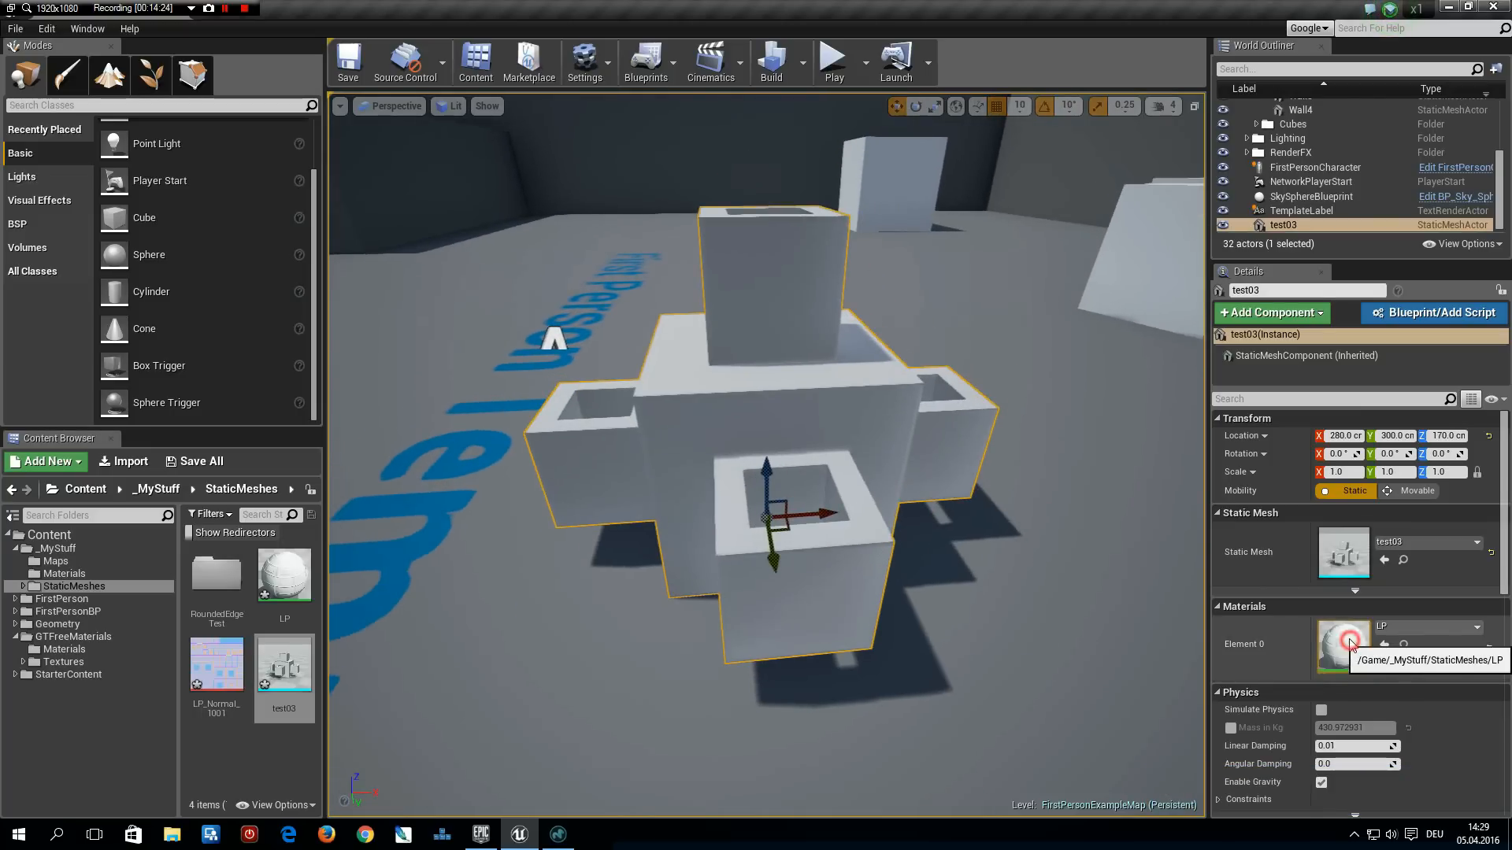
pyautogui.doubleClick(1344, 645)
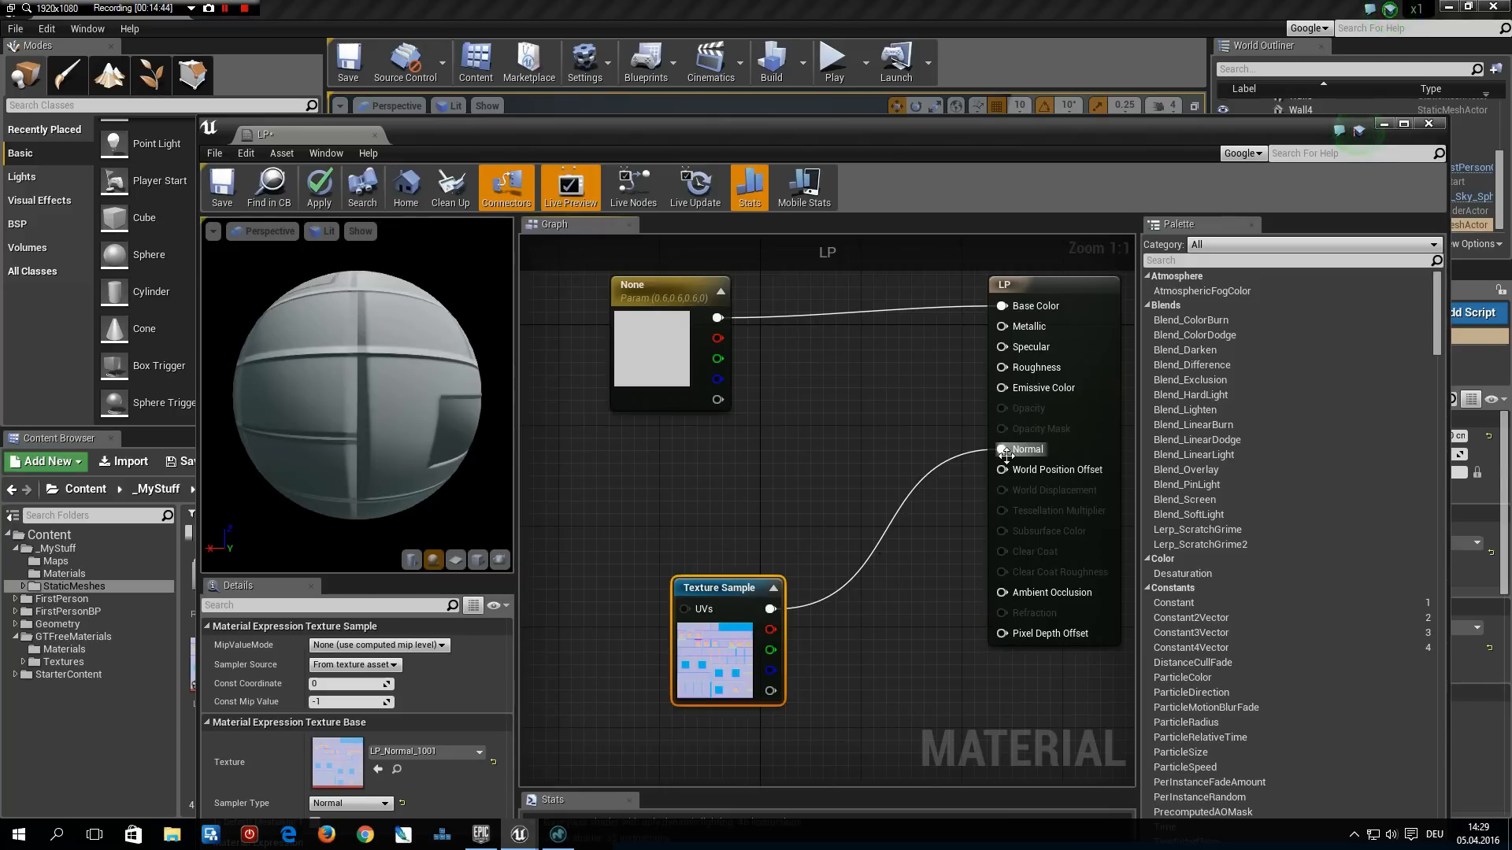
pyautogui.moveTo(1002, 447)
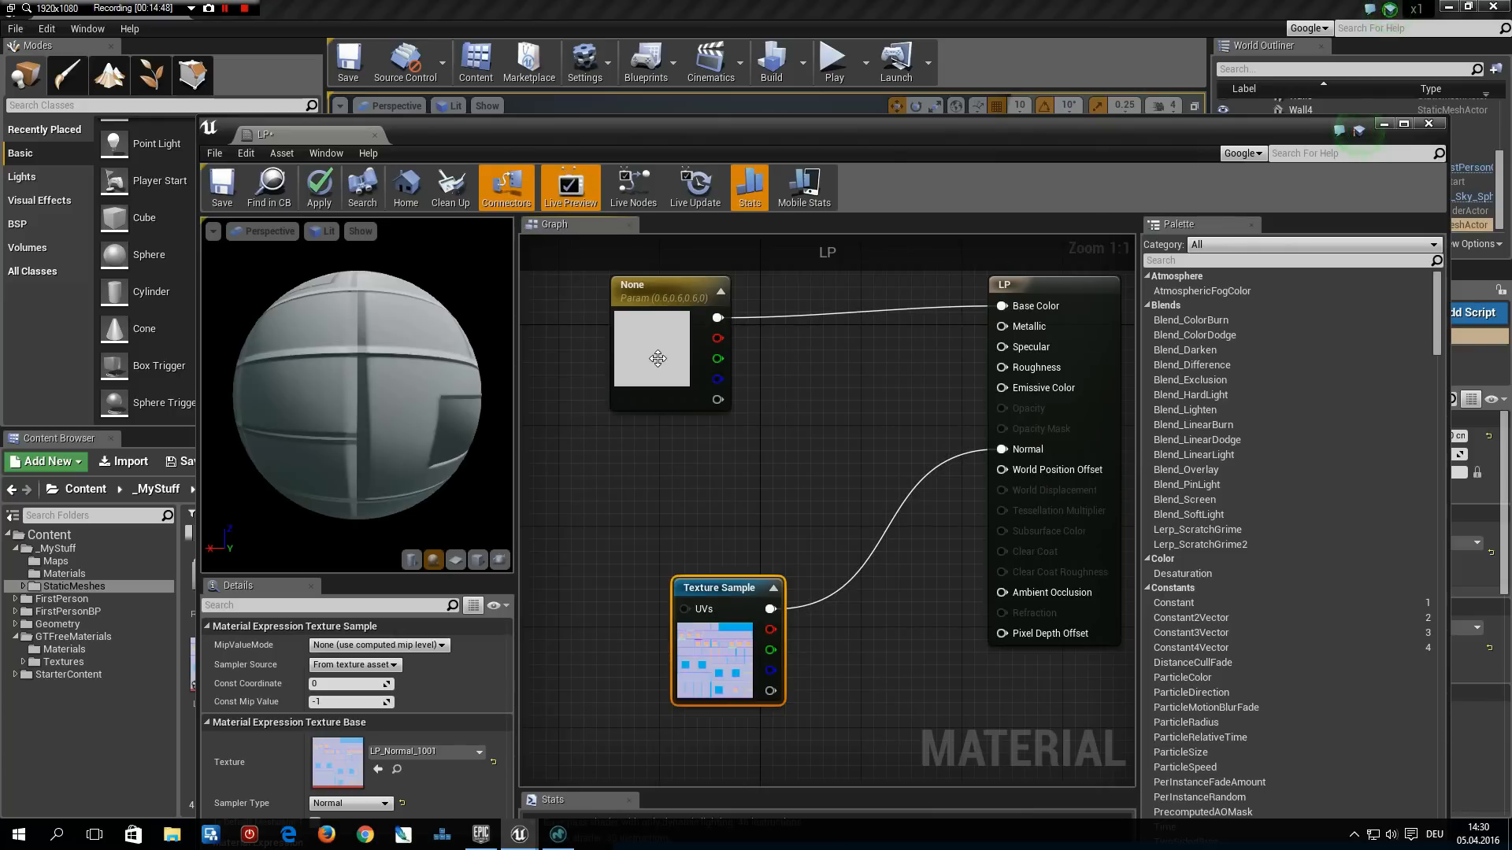
# Bring up the colour picker for the LP material's base colour parameter
pyautogui.doubleClick(651, 352)
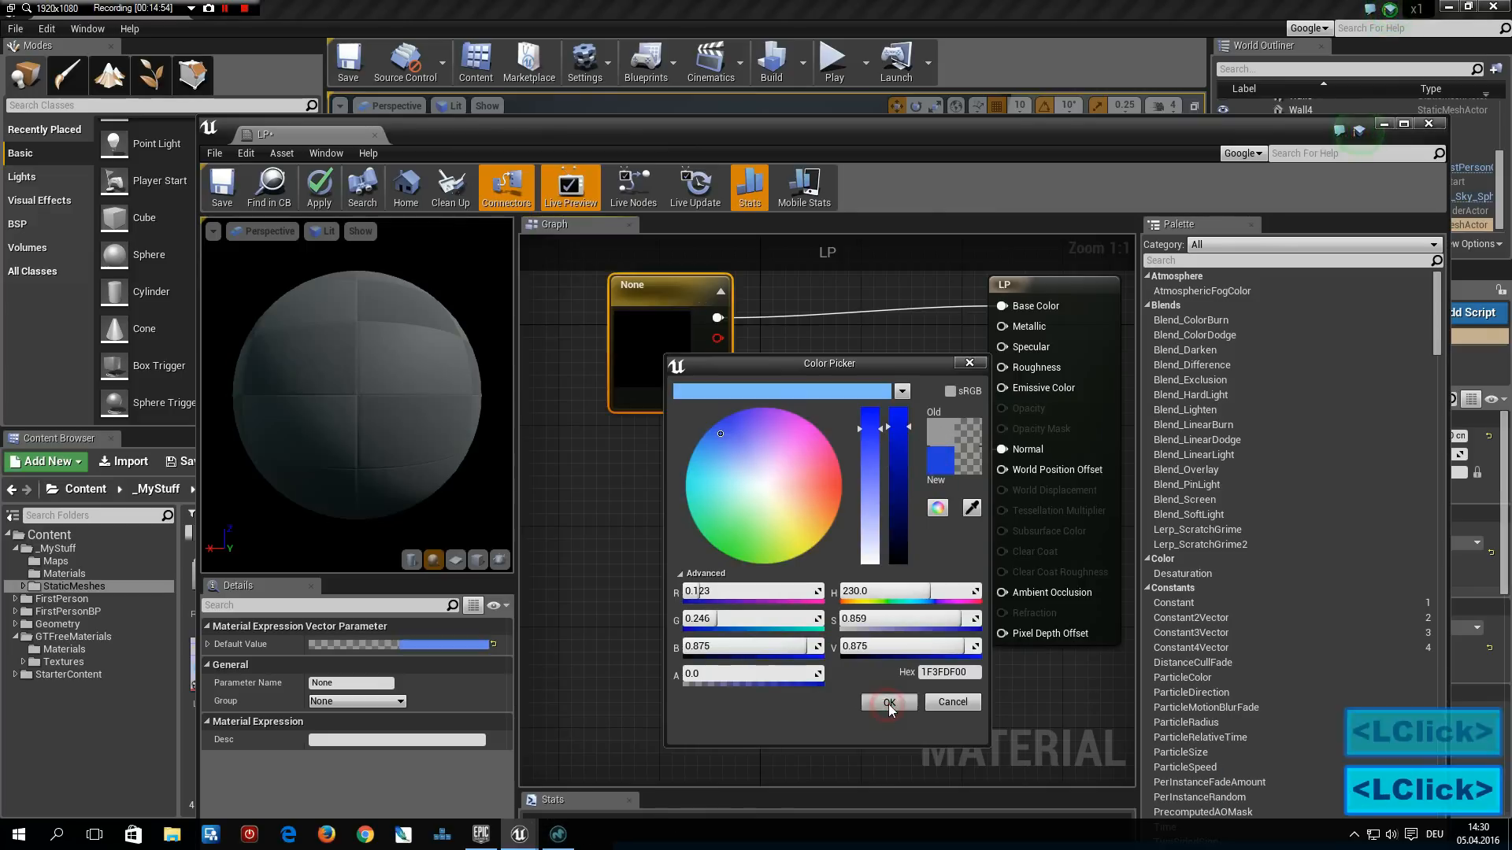
# Confirm the blue base colour and wire a Constant node of 0.4 into Roughness, adding a second Constant
pyautogui.click(888, 702)
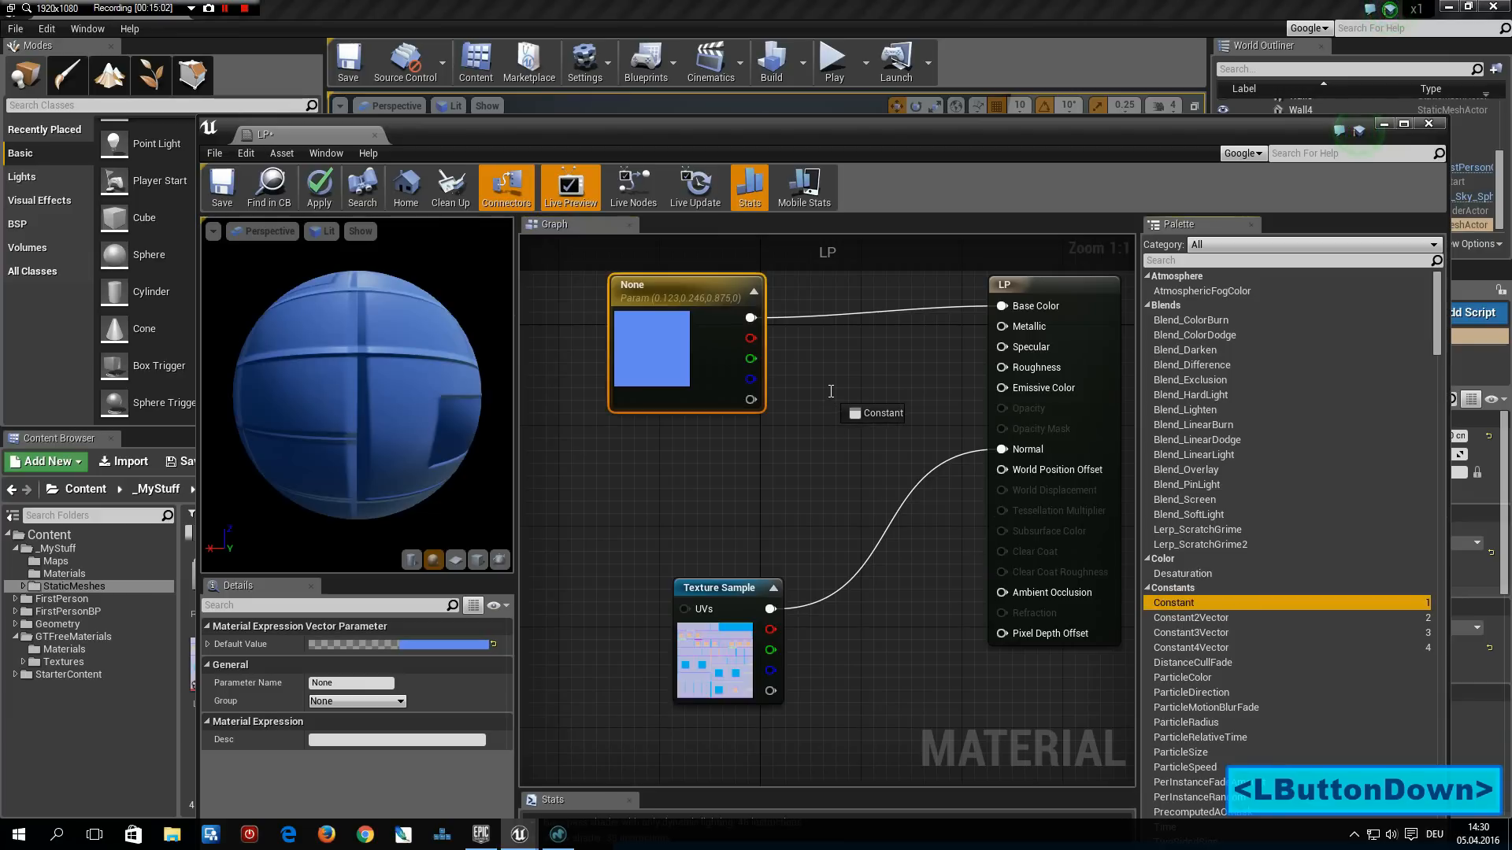
pyautogui.click(1174, 601)
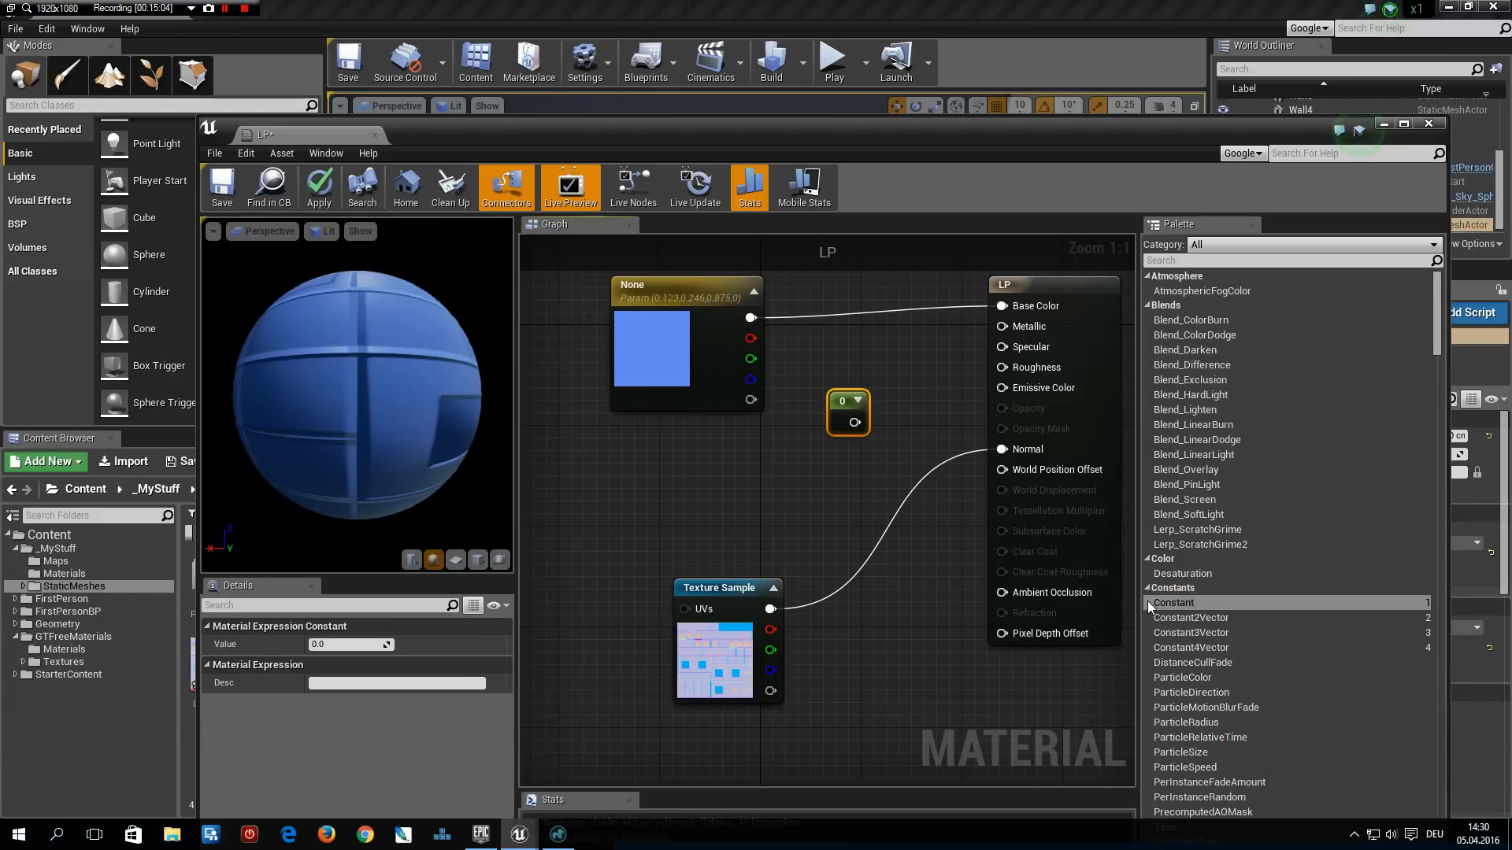
pyautogui.moveTo(1419, 607)
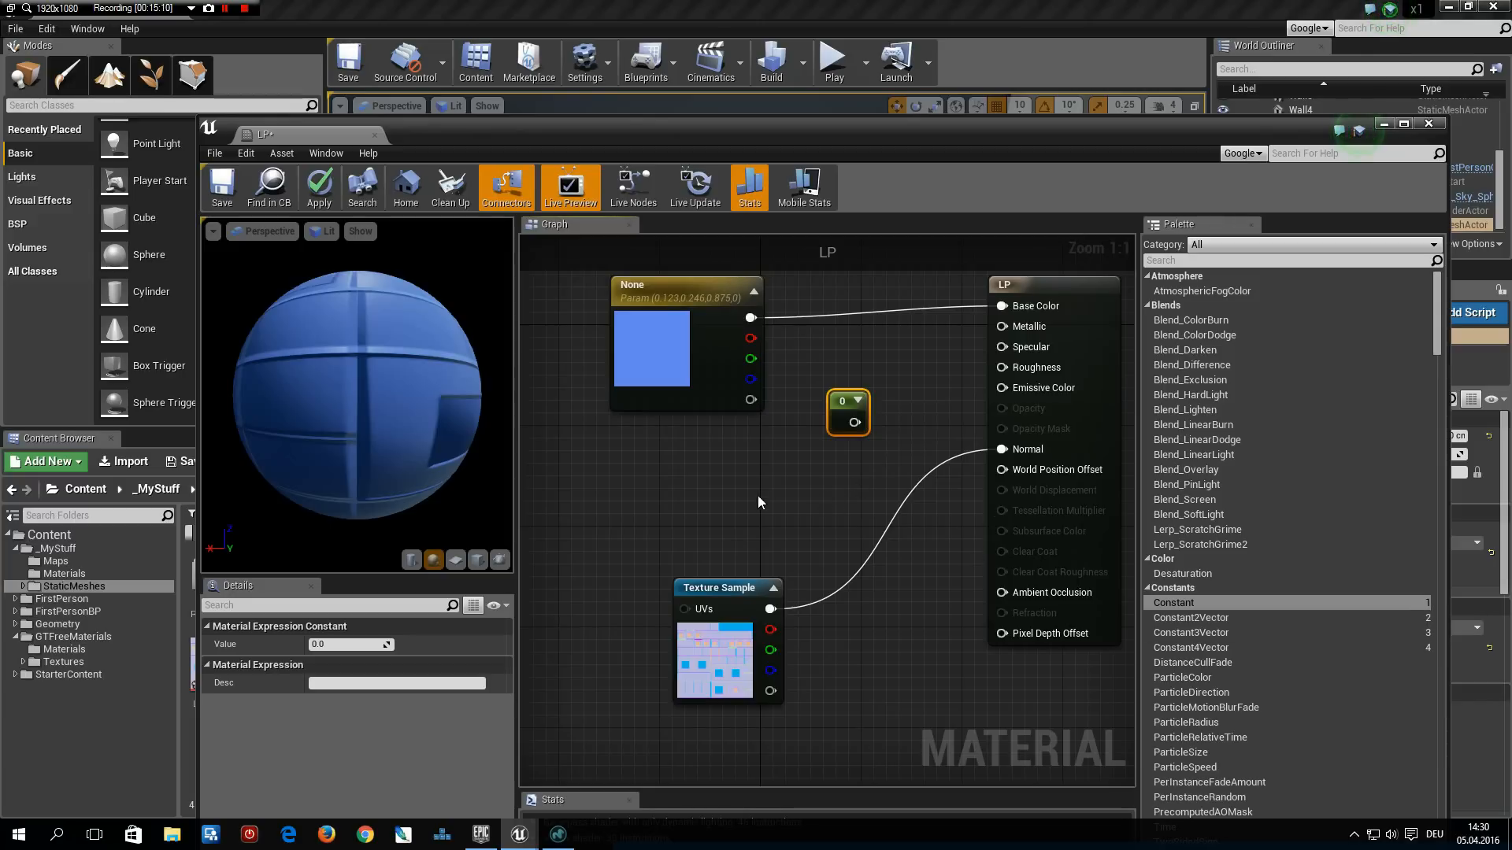
pyautogui.click(766, 485)
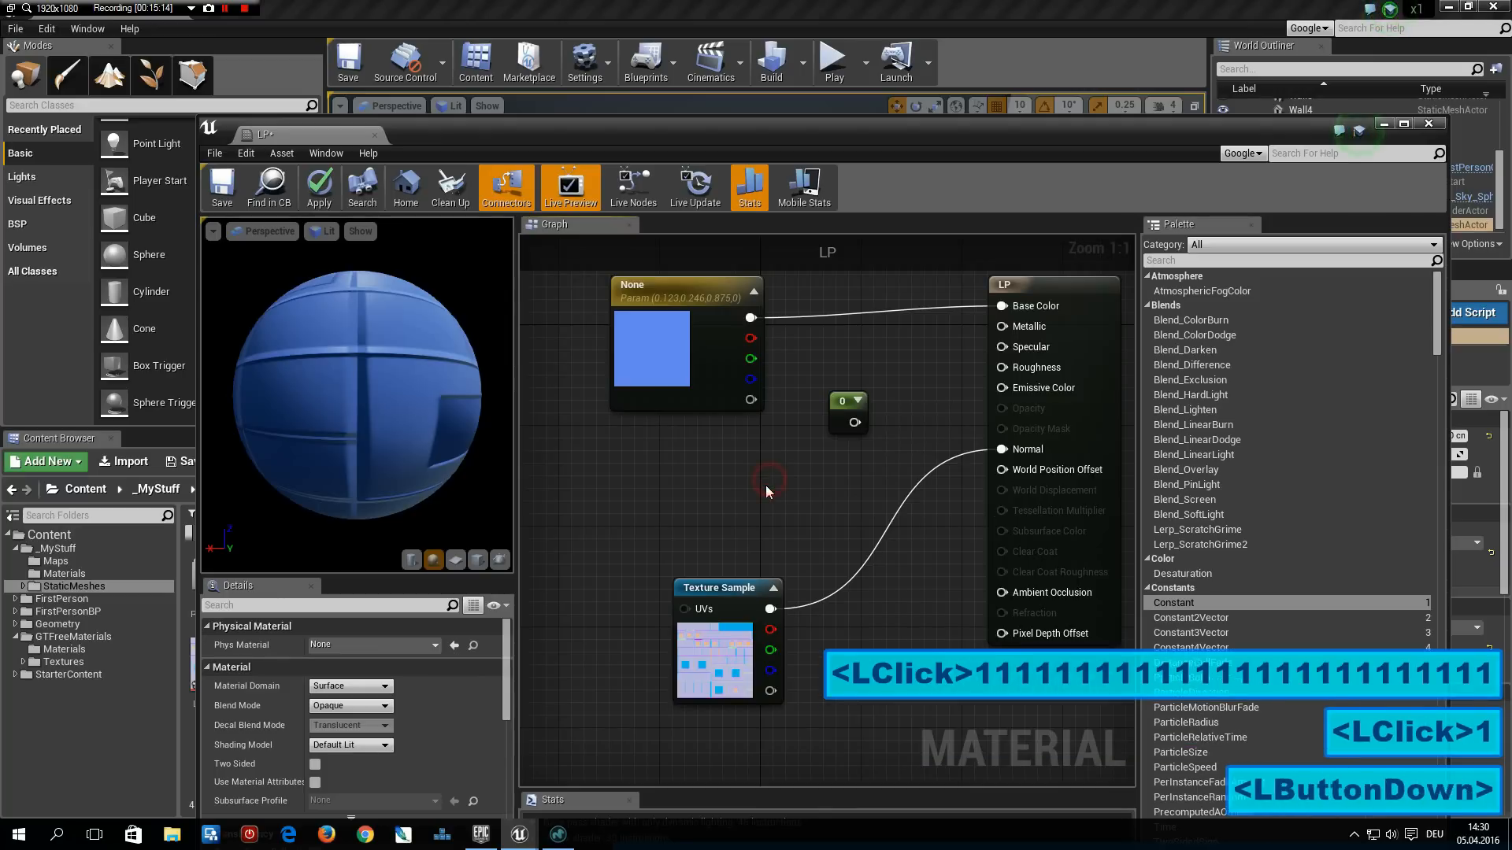
pyautogui.click(789, 503)
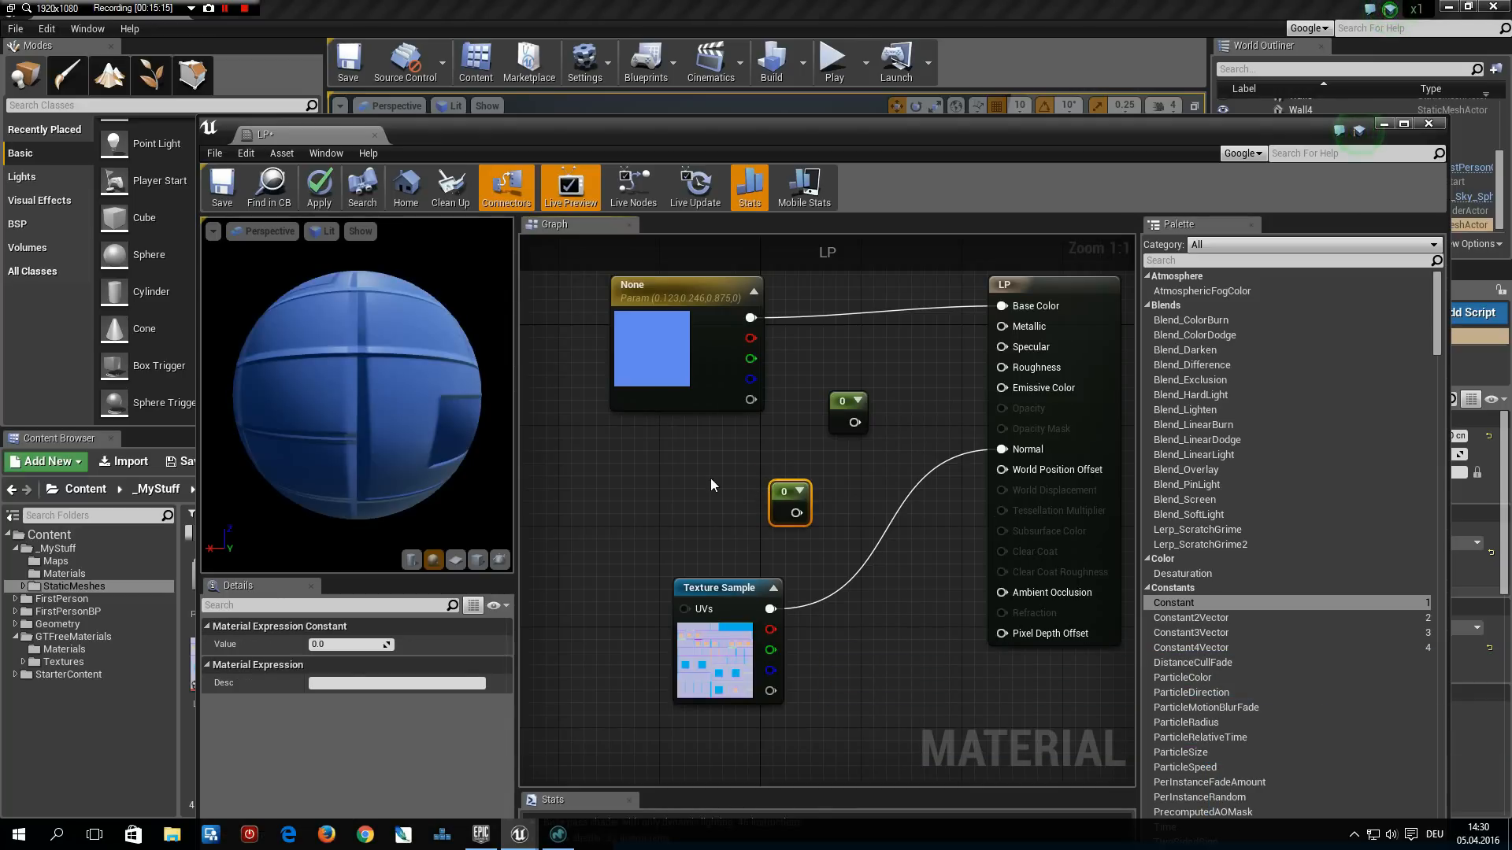
pyautogui.moveTo(858, 450)
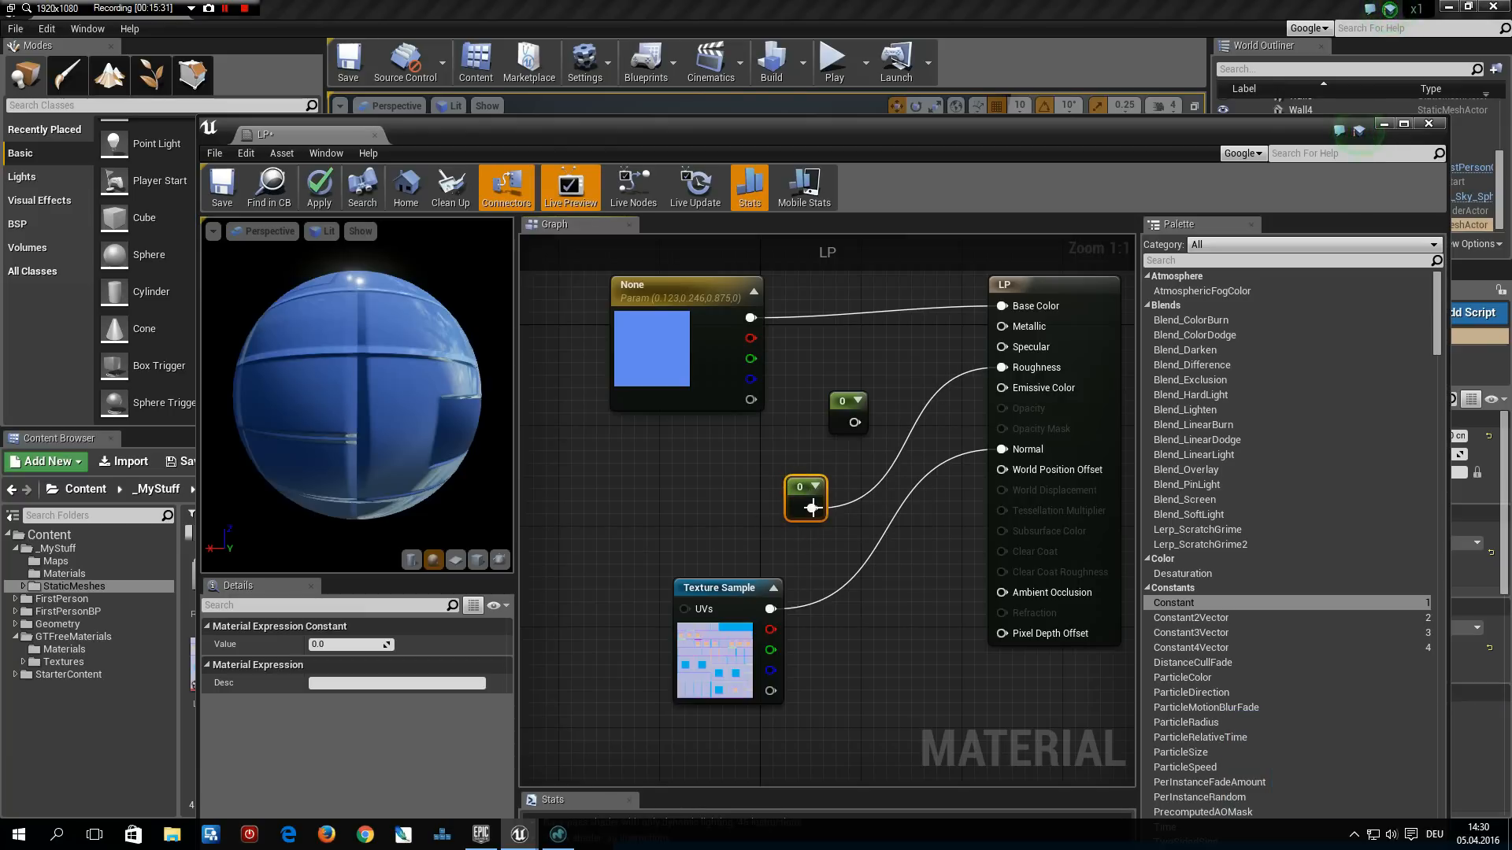
pyautogui.click(347, 644)
pyautogui.write('0.4')
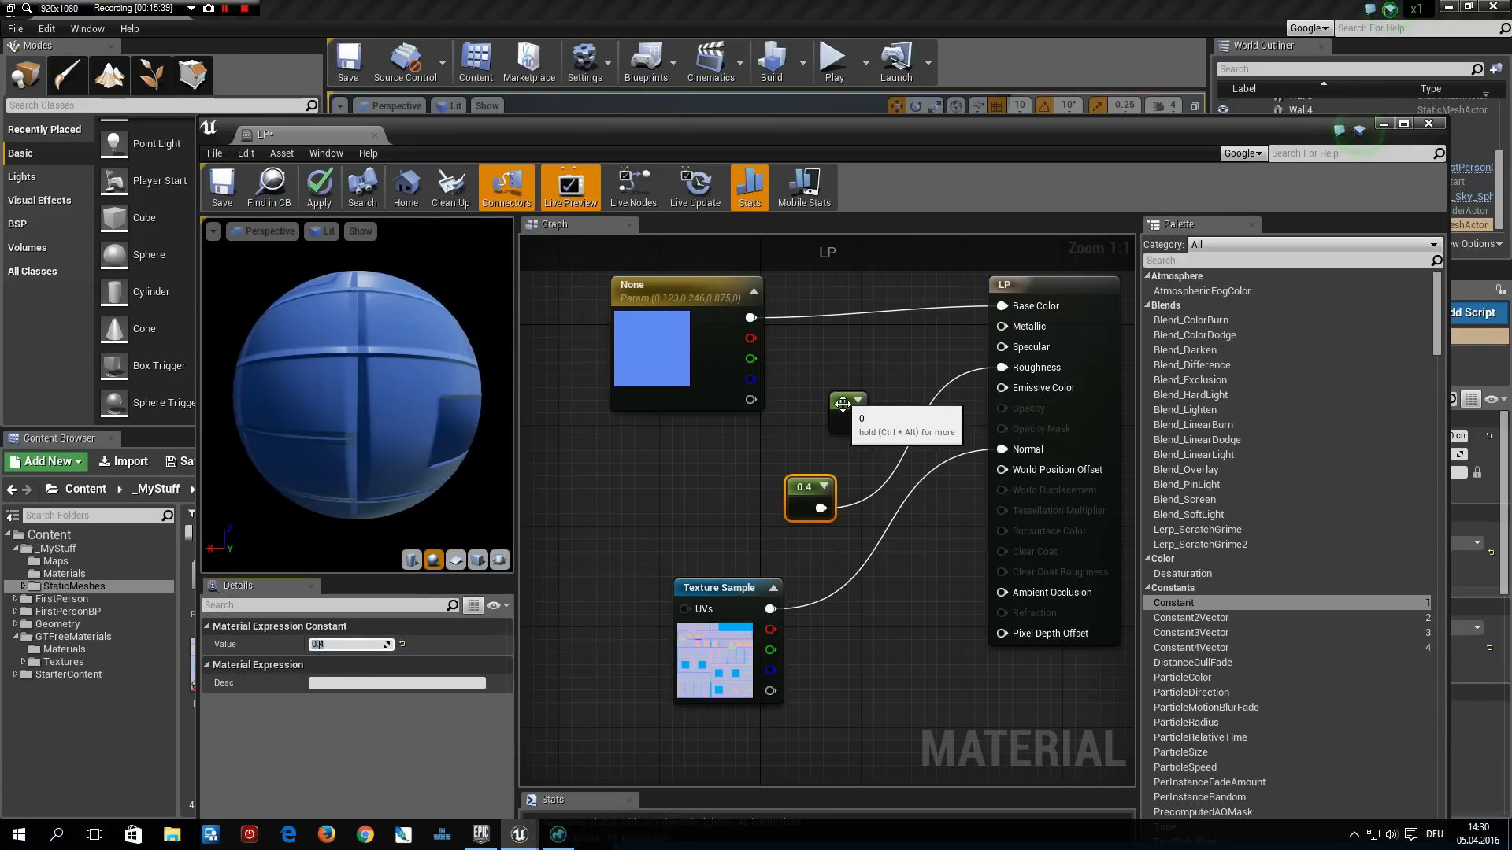
pyautogui.click(845, 411)
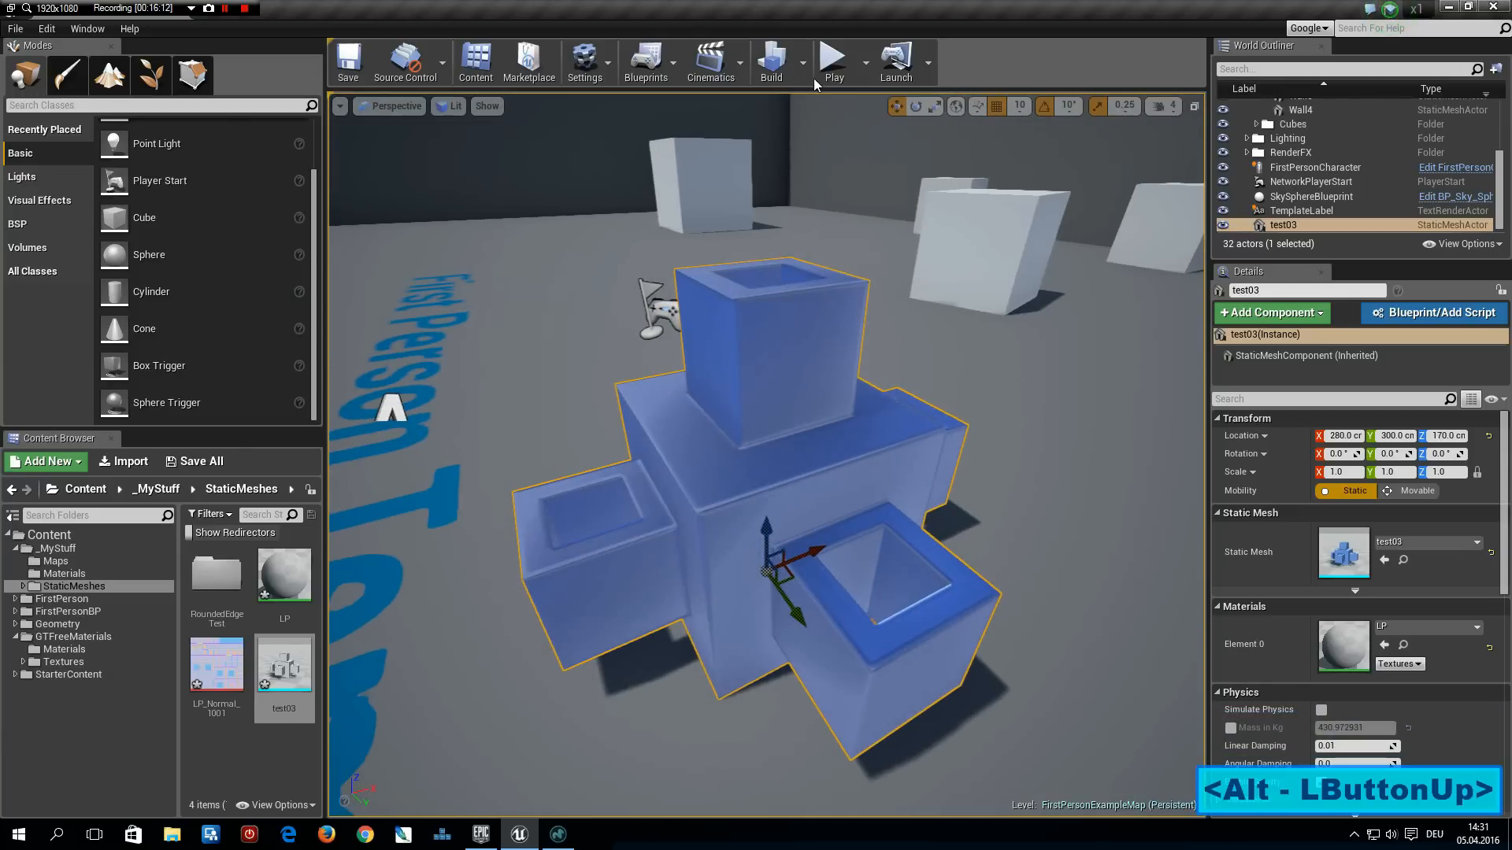
# Apply the material and orbit around test03 to inspect its glossy blue, rounded-looking edges
pyautogui.click(770, 61)
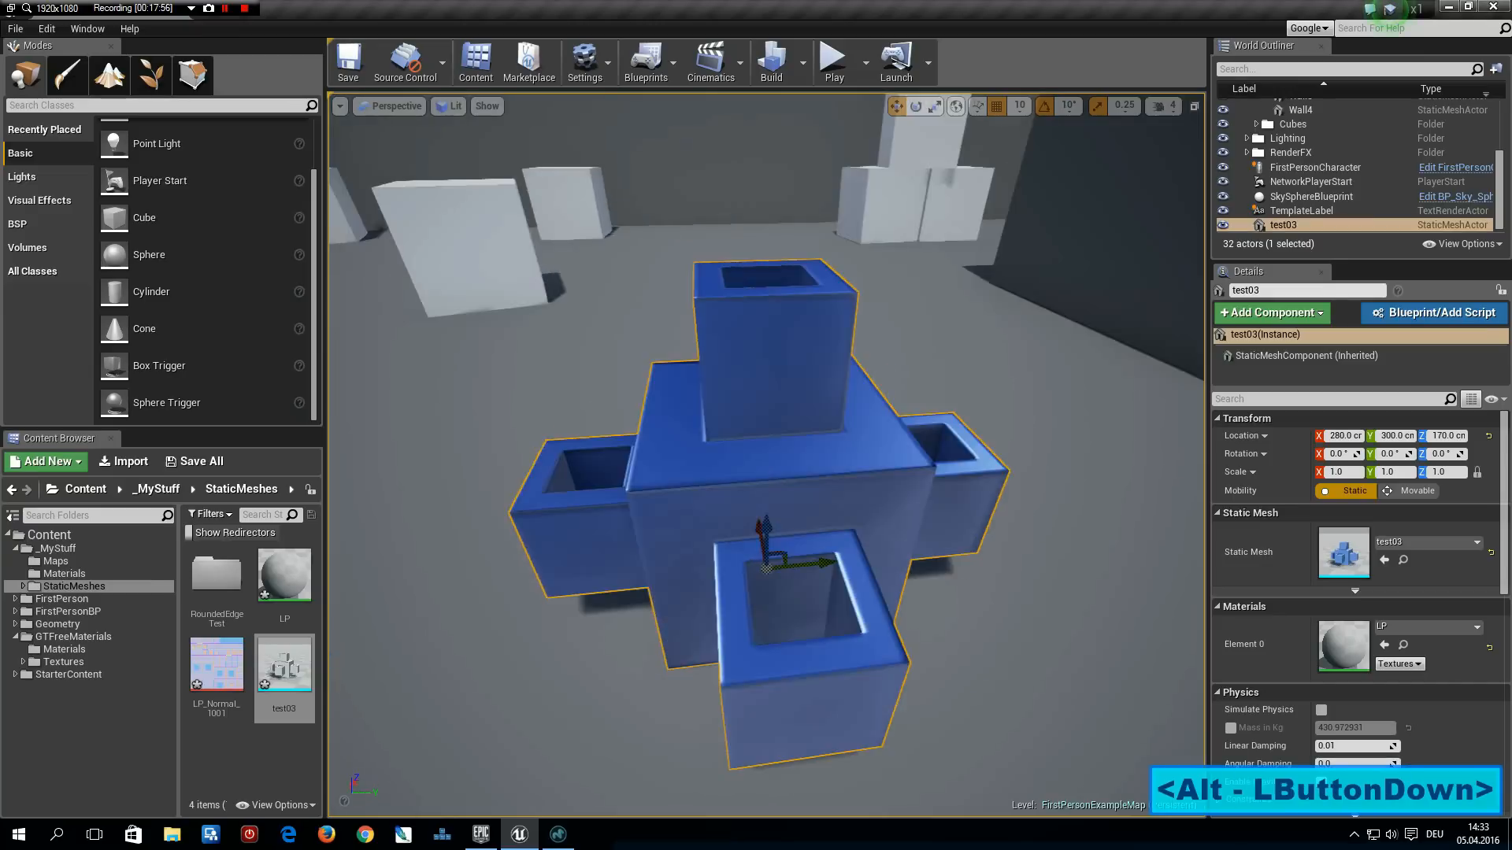
pyautogui.moveTo(761, 550); pyautogui.dragTo(691, 460)
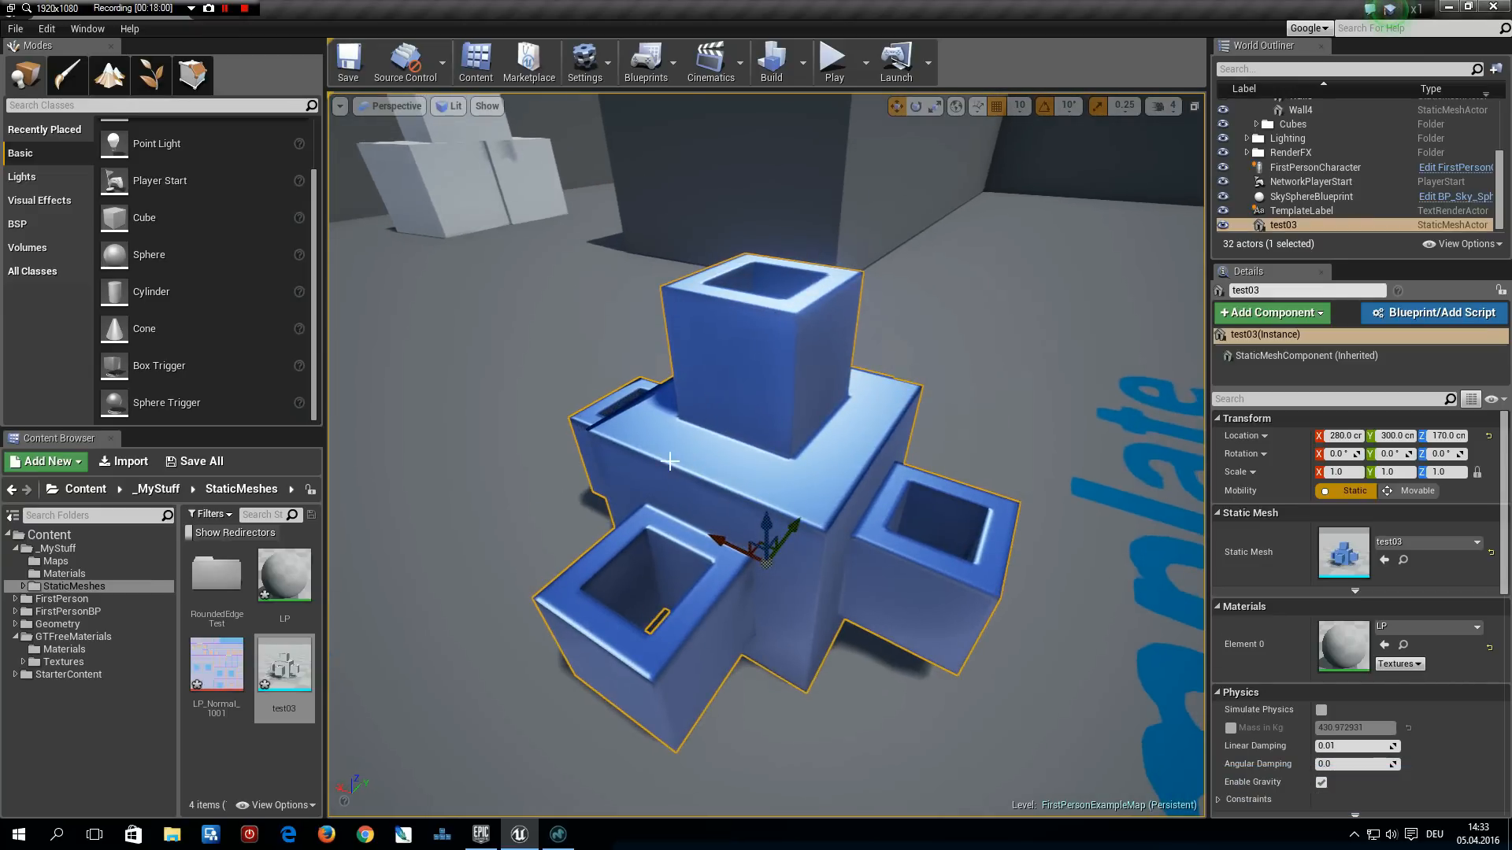
pyautogui.moveTo(701, 477)
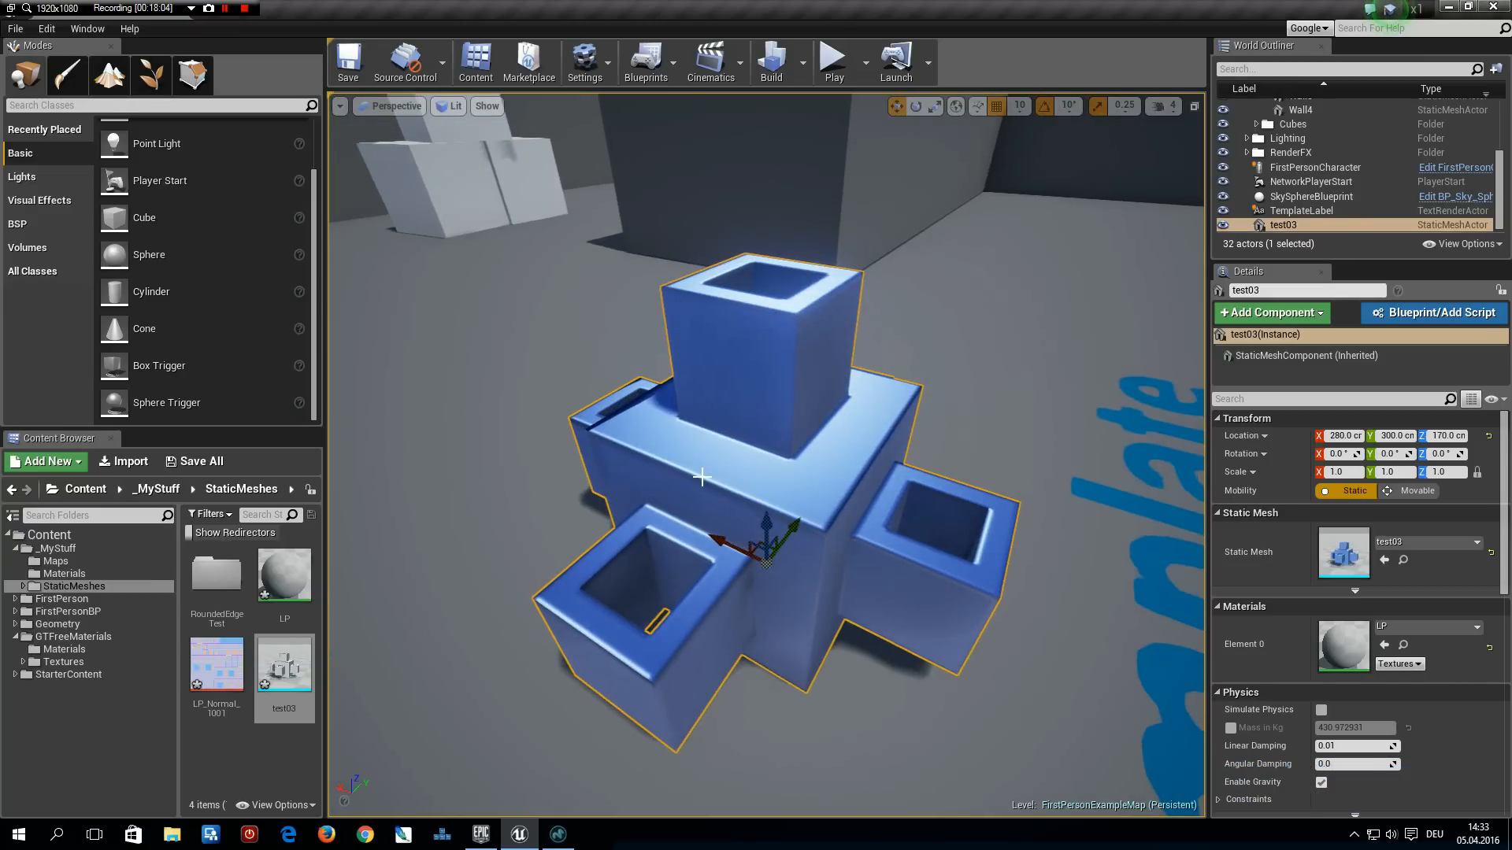